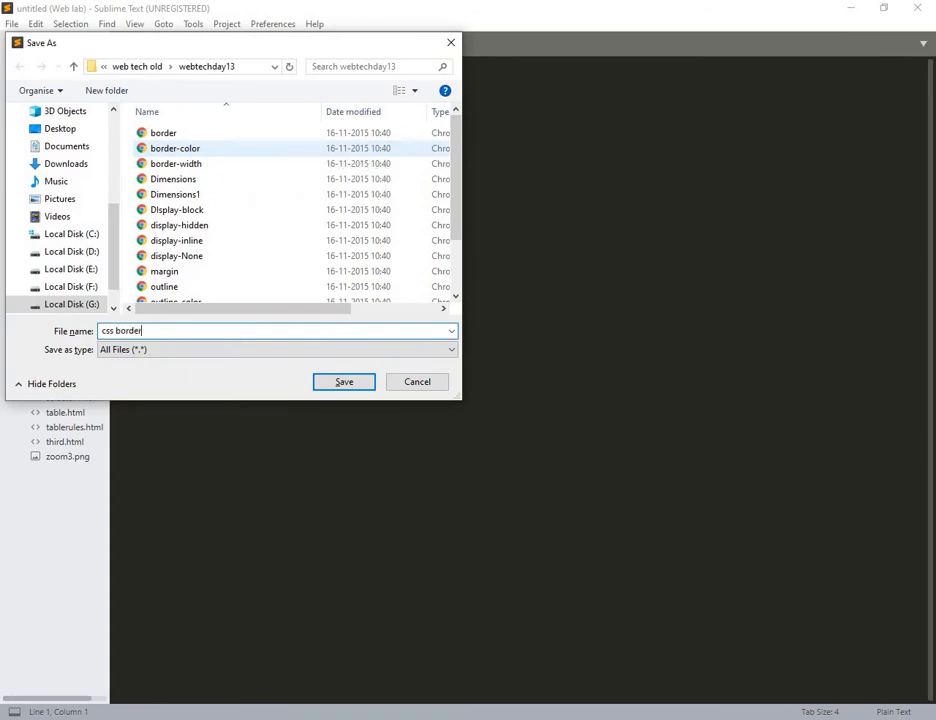
Step: Save the new document as 'css border.html'
{"action": "type", "text": ".html"}
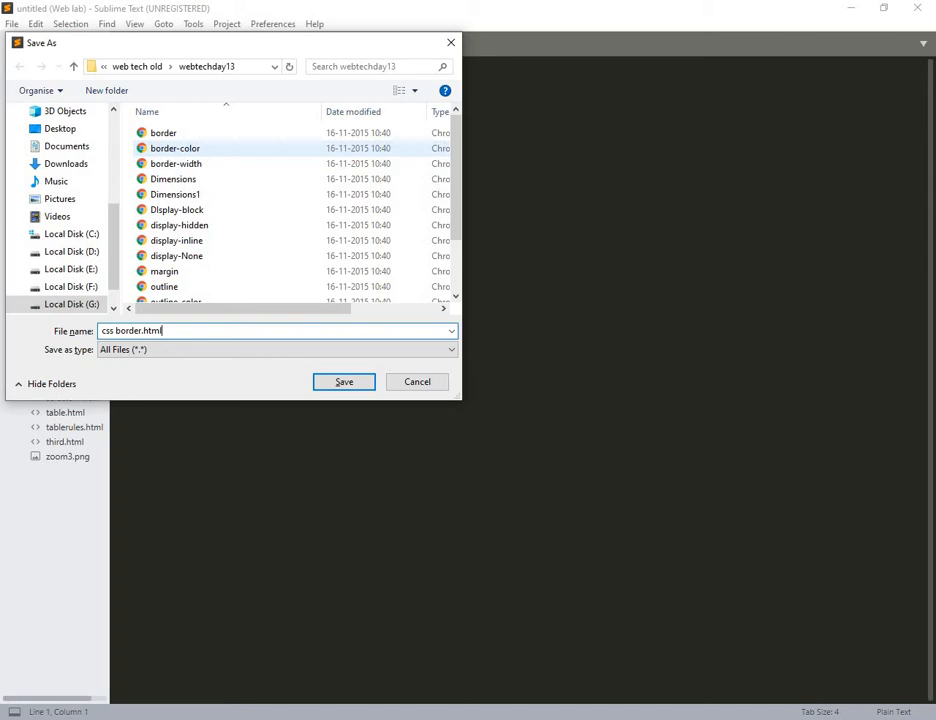
{"action": "left_click", "coordinate": [344, 380]}
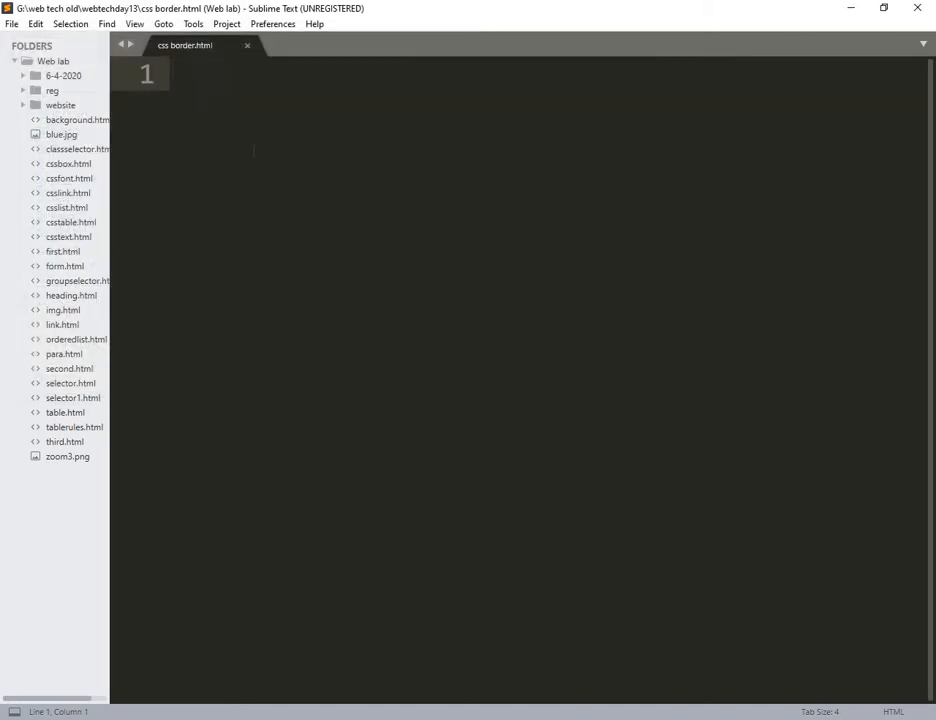
Step: Expand an HTML page skeleton and title it 'CSS BORDER'
{"action": "type", "text": "<hty"}
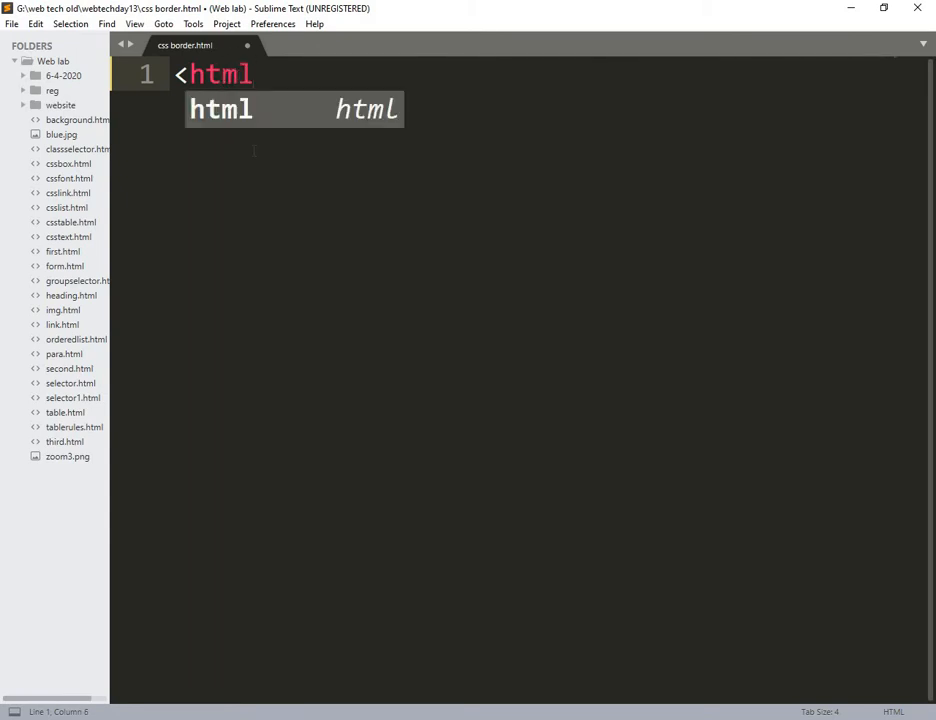
{"action": "key", "text": "Tab"}
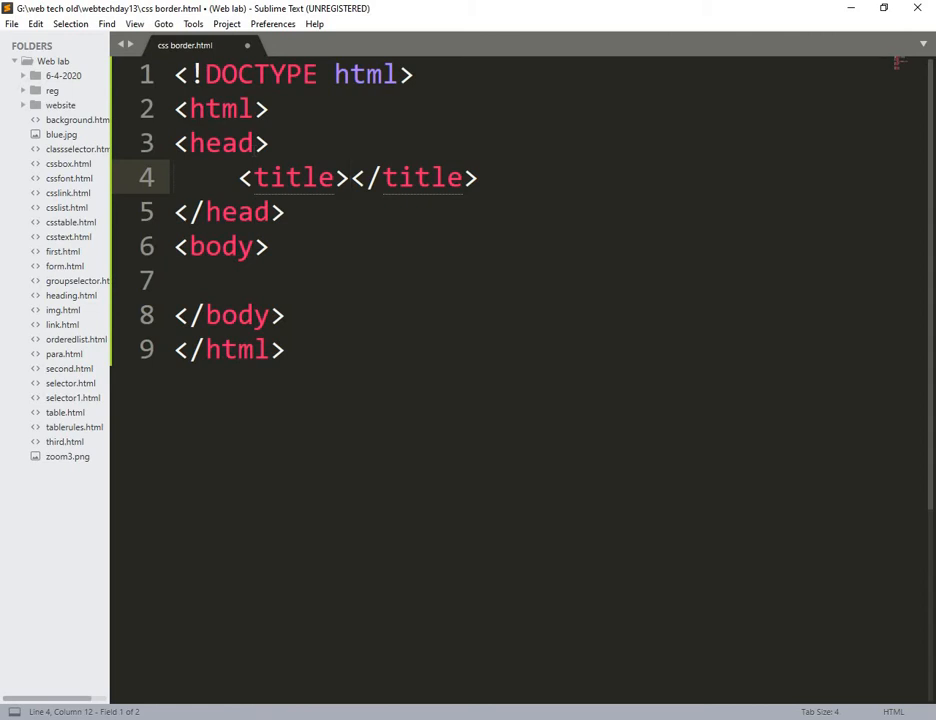
{"action": "type", "text": "CSS"}
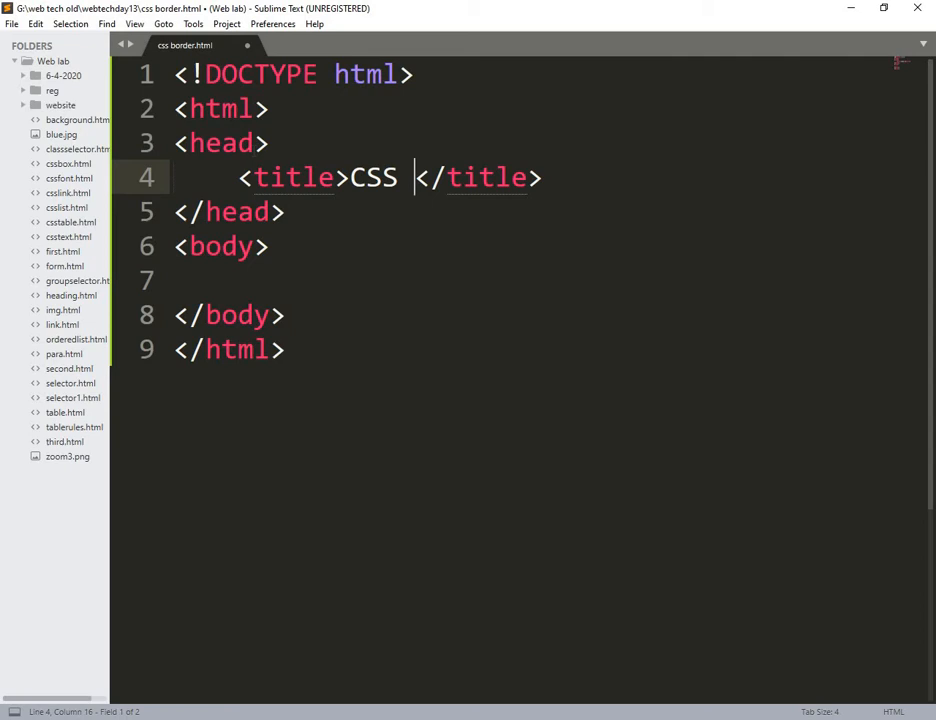
{"action": "type", "text": "BO"}
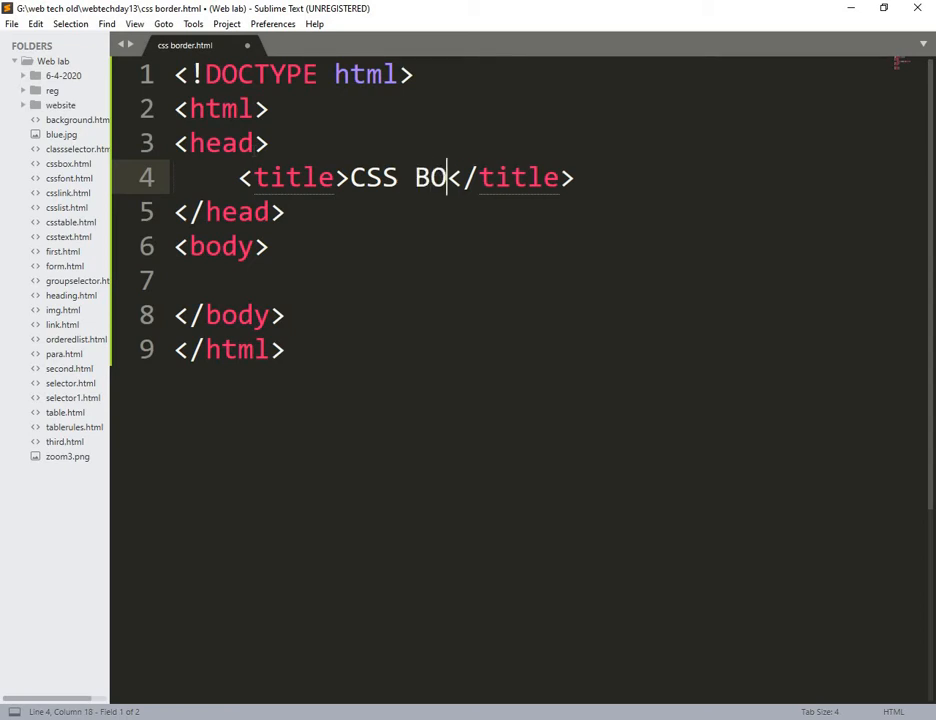
{"action": "type", "text": "RDER"}
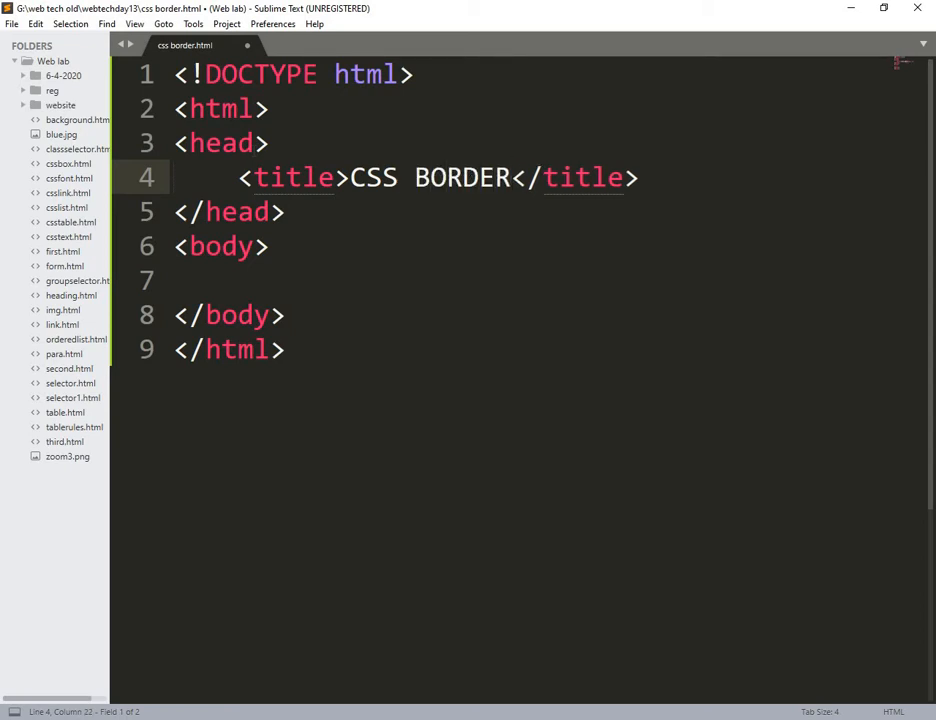
{"action": "type", "text": "0"}
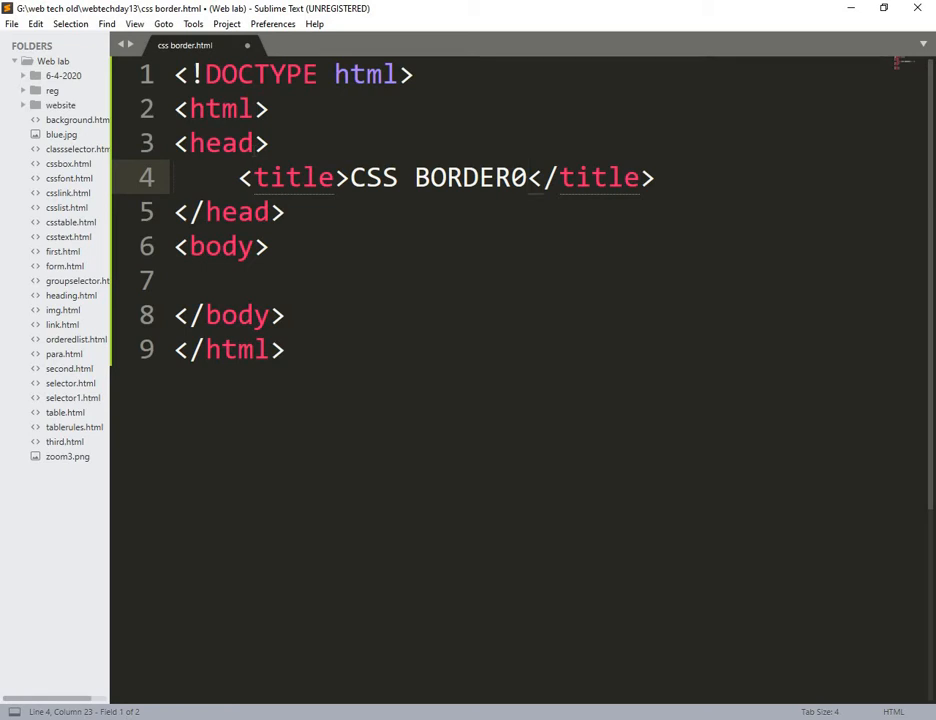
{"action": "key", "text": "Backspace"}
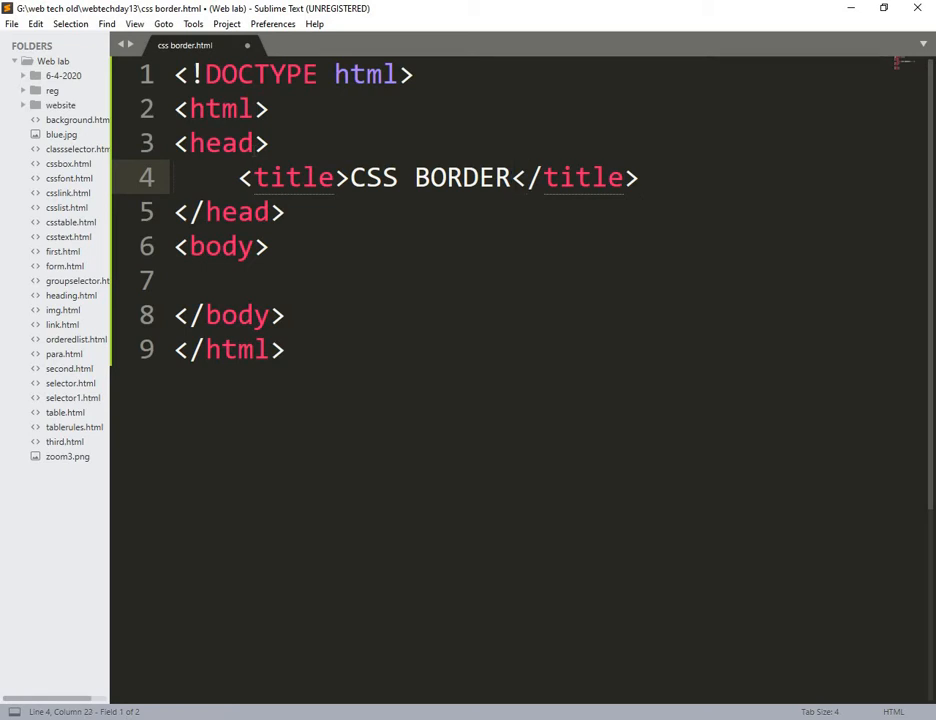
Step: Add an empty <style type="text/css"> block inside the head
{"action": "key", "text": "Enter"}
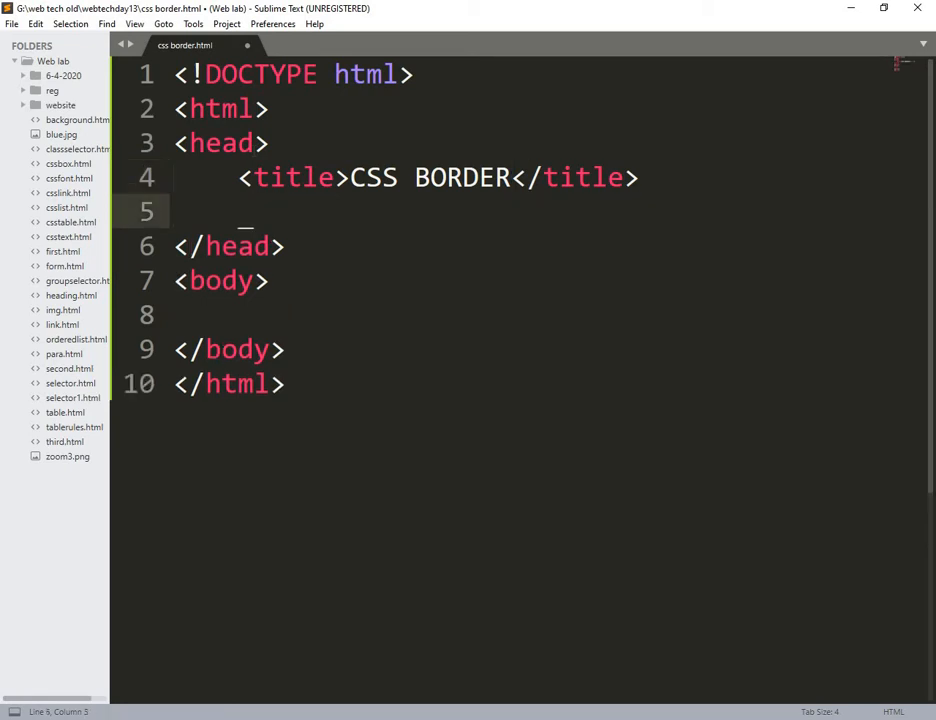
{"action": "type", "text": "<style type=\"text/css\"></style>"}
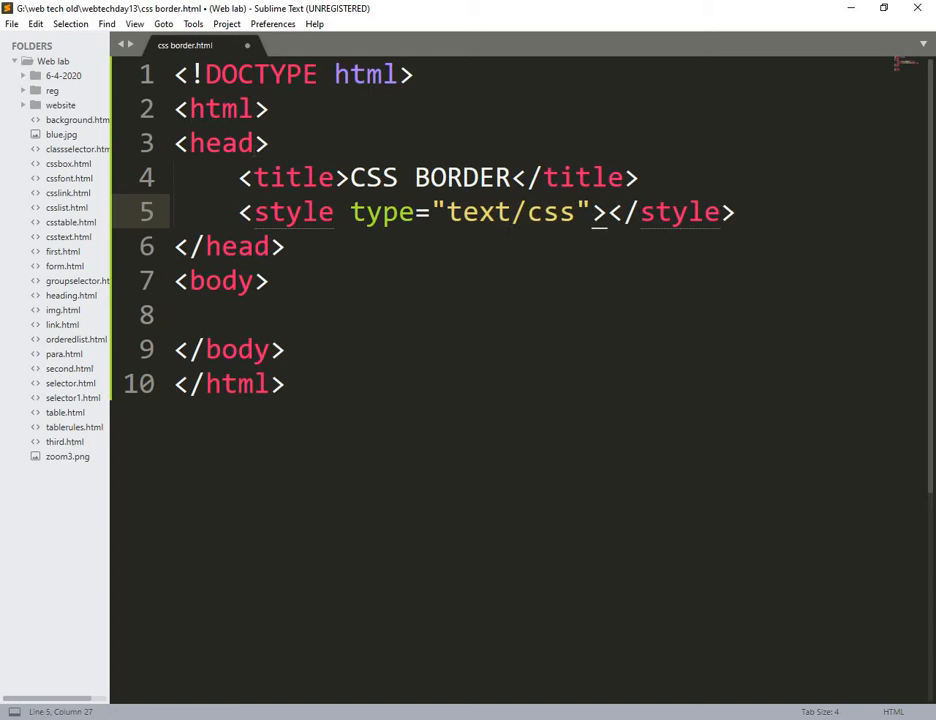
{"action": "key", "text": "Enter"}
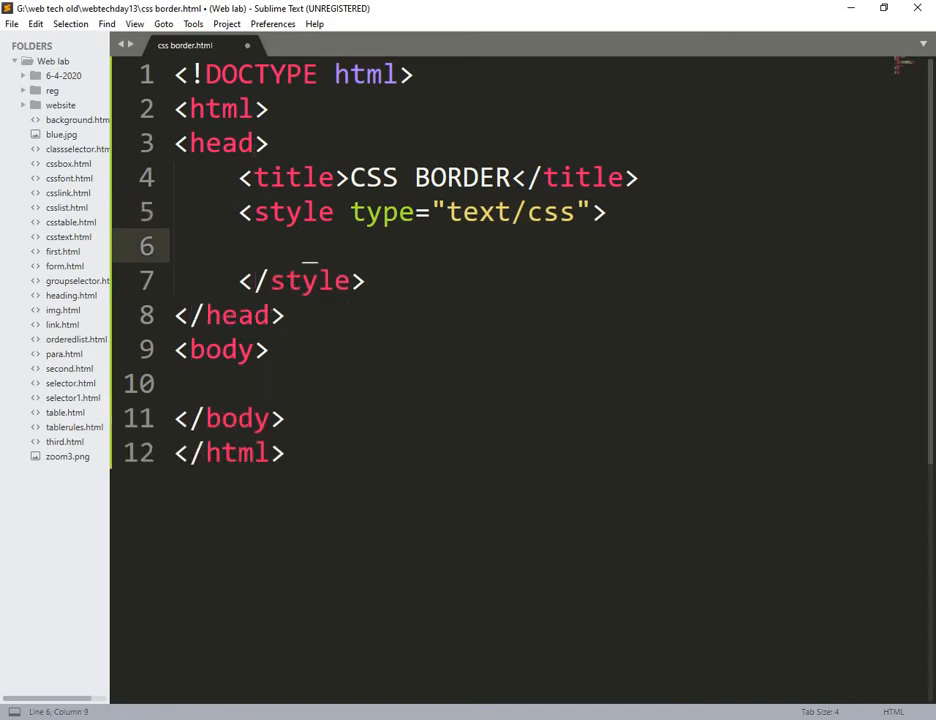
Step: Write a p.dotted rule with border-style: dotted
{"action": "type", "text": "p"}
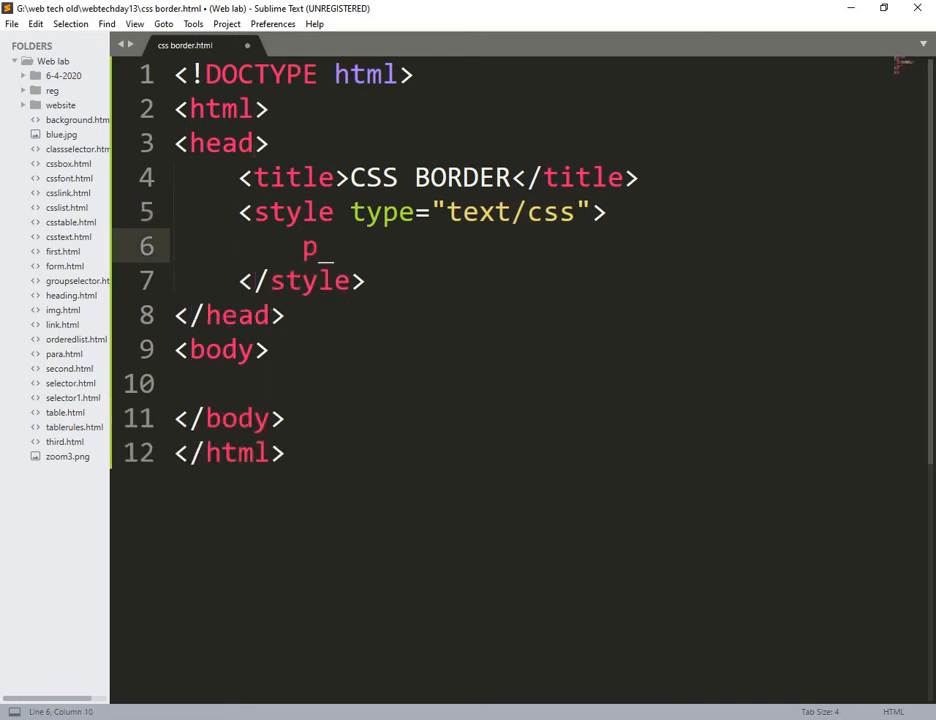
{"action": "type", "text": ".dotted"}
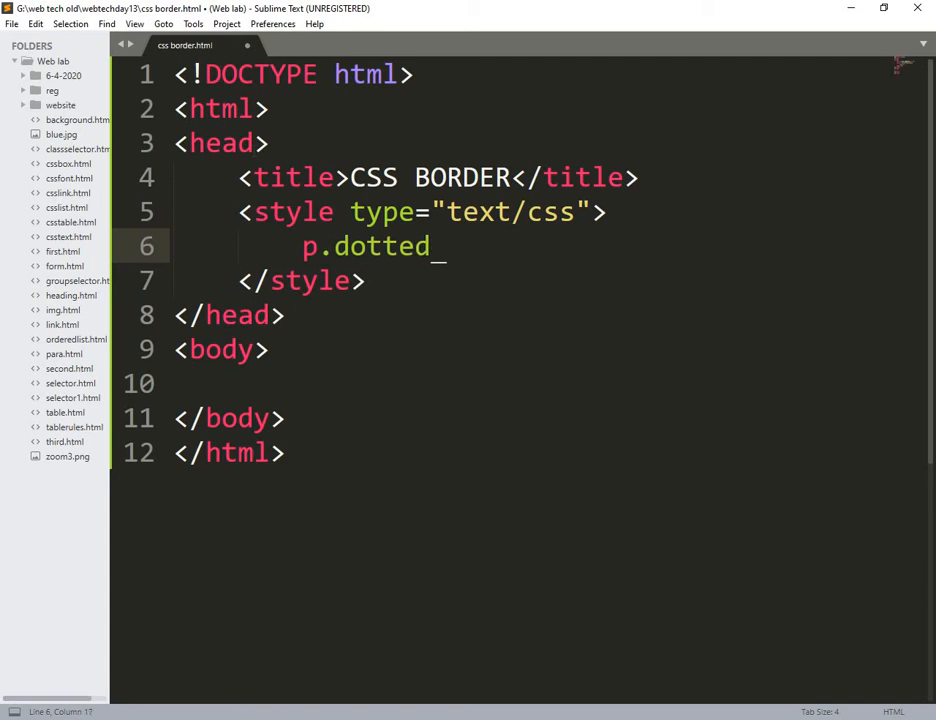
{"action": "type", "text": "{"}
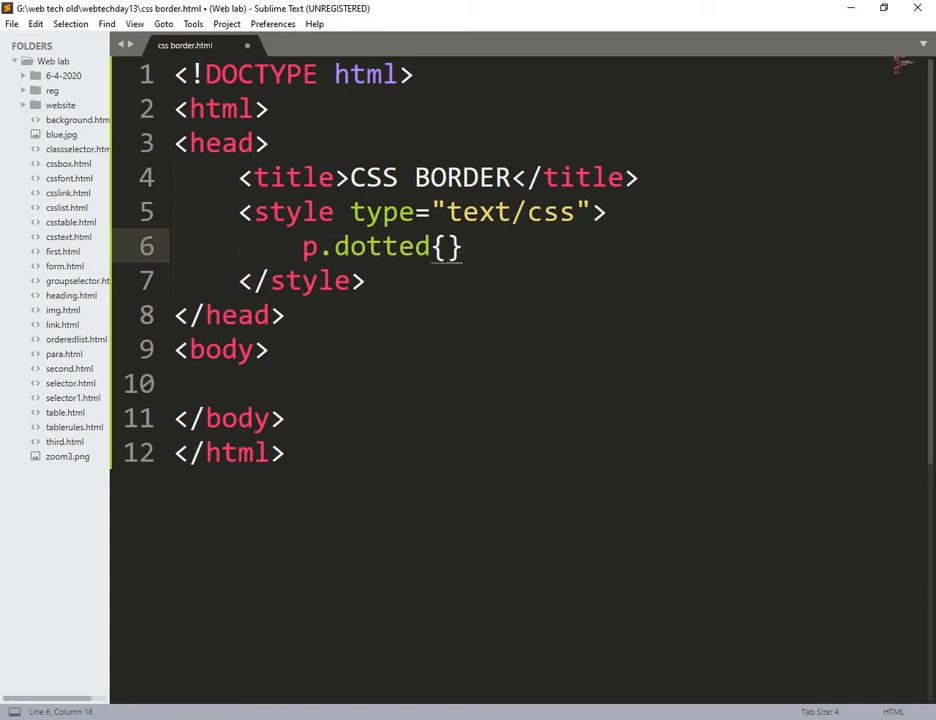
{"action": "key", "text": "Enter"}
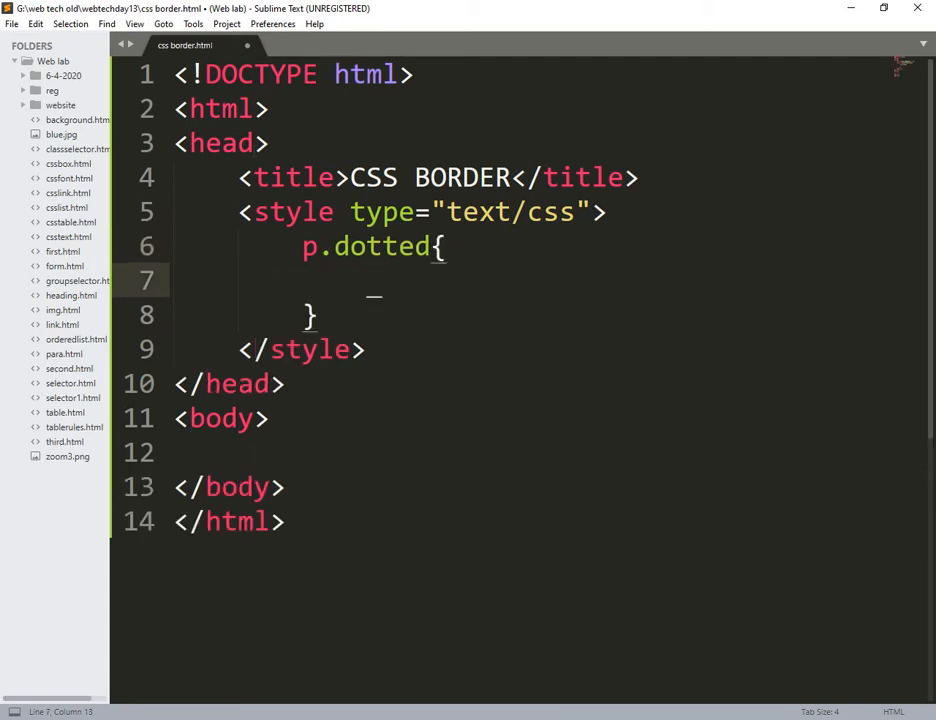
{"action": "type", "text": "bo"}
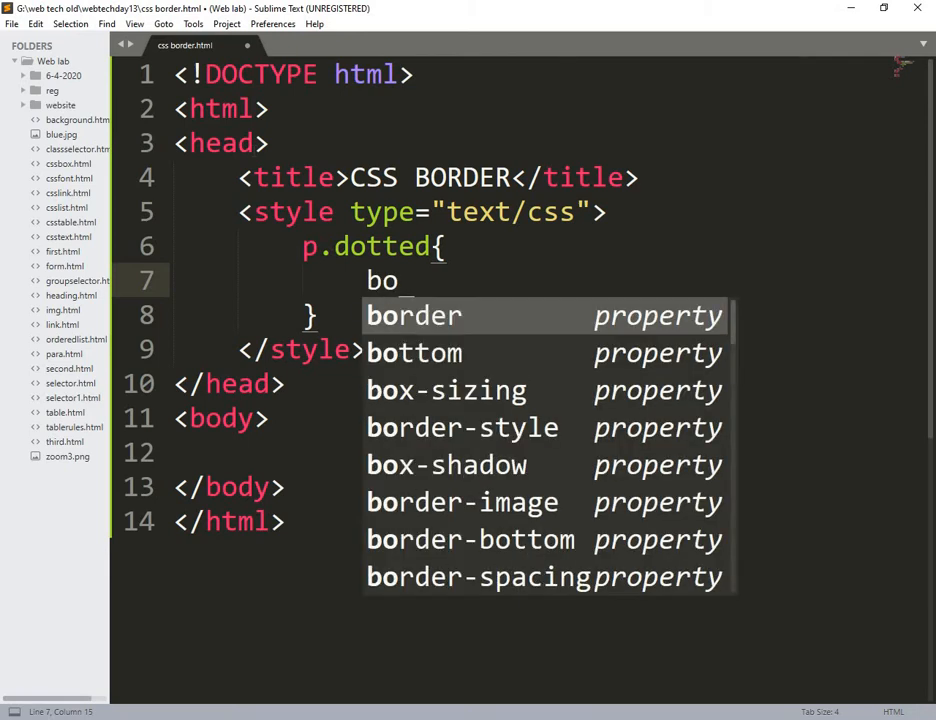
{"action": "type", "text": "r"}
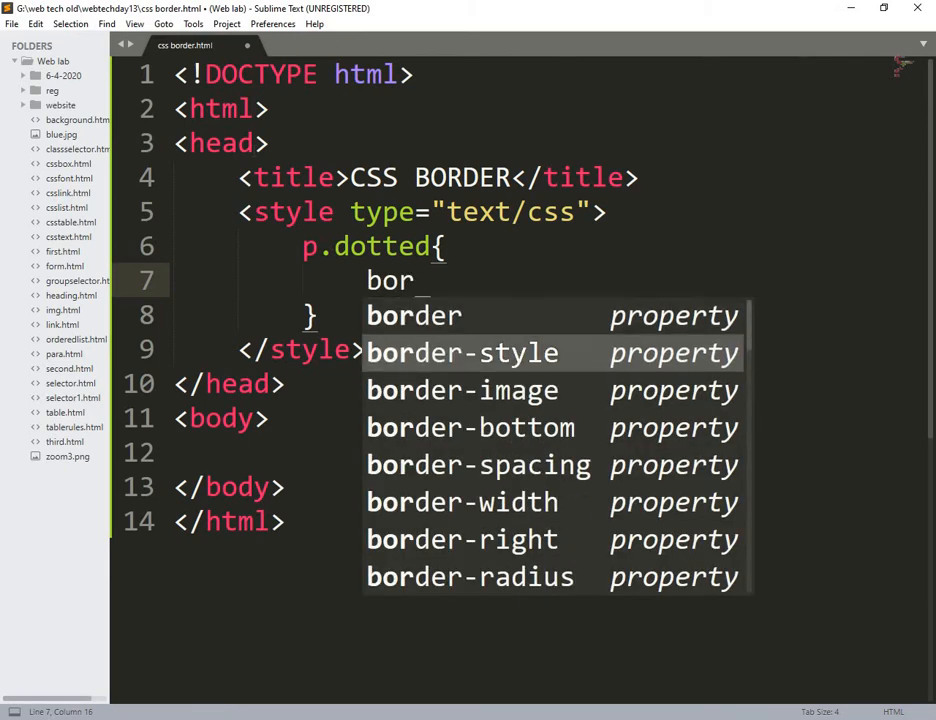
{"action": "left_click", "coordinate": [460, 352]}
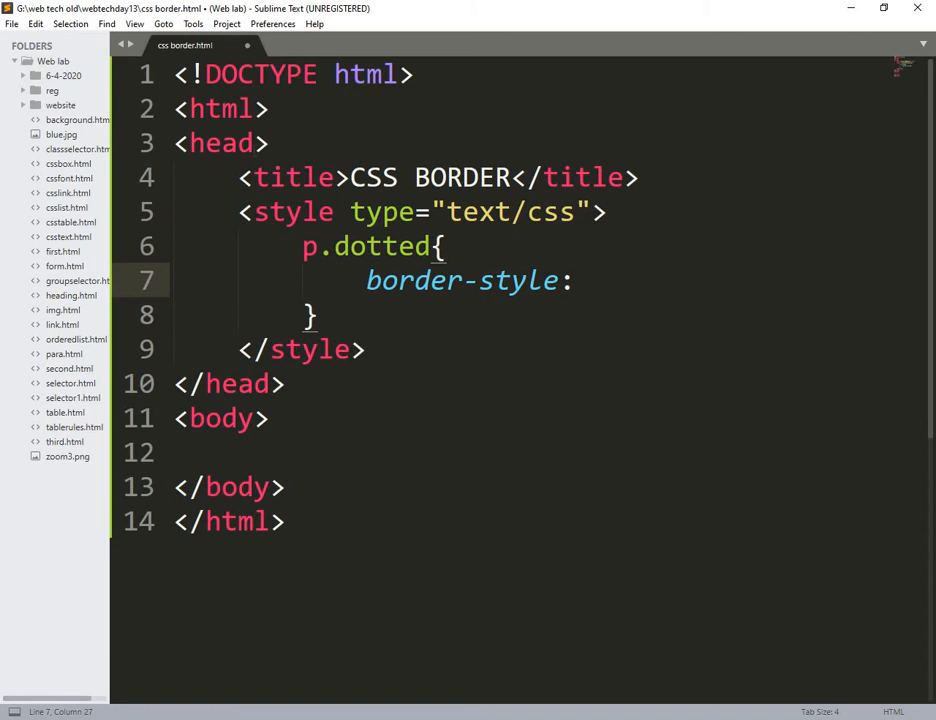
{"action": "type", "text": "dotted"}
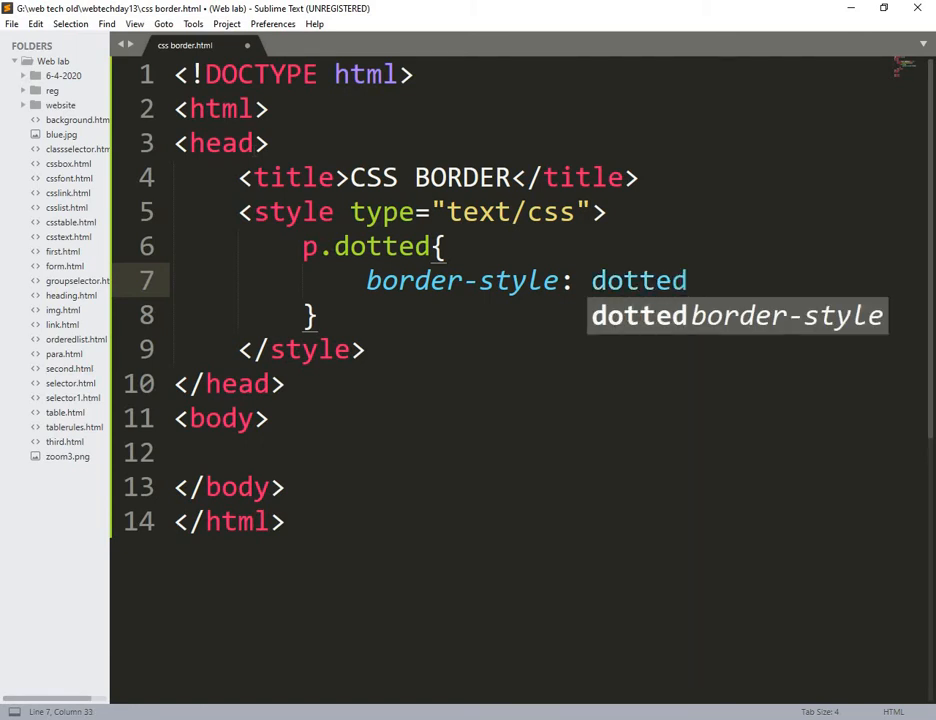
{"action": "type", "text": ";"}
{"action": "type", "text": "p."}
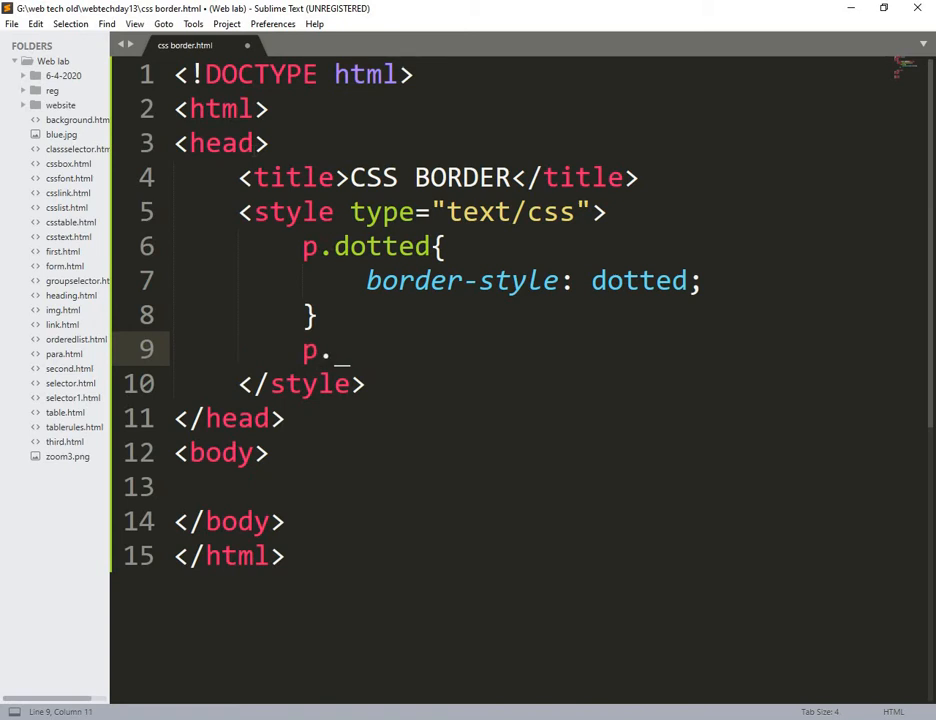
Step: Write a p.dashed rule with border-style: dashed
{"action": "type", "text": "da"}
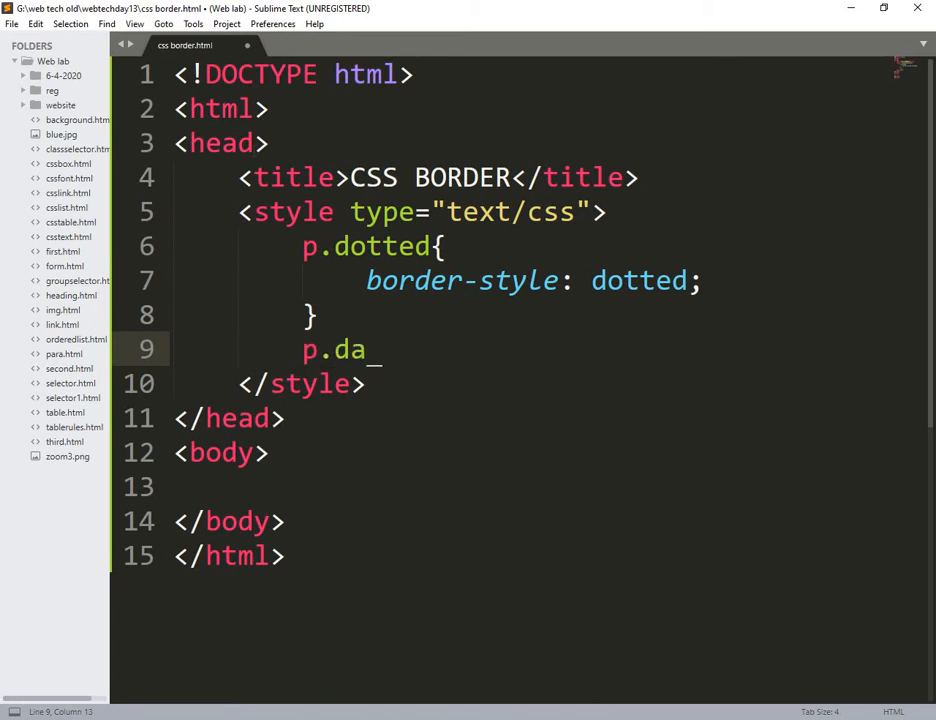
{"action": "type", "text": "shed"}
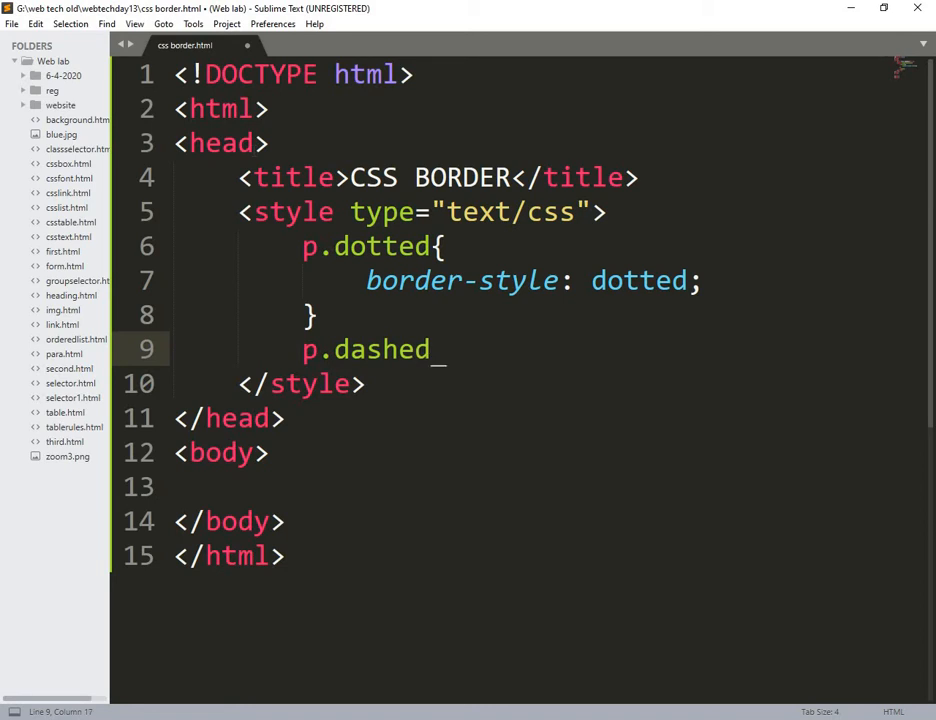
{"action": "type", "text": "{"}
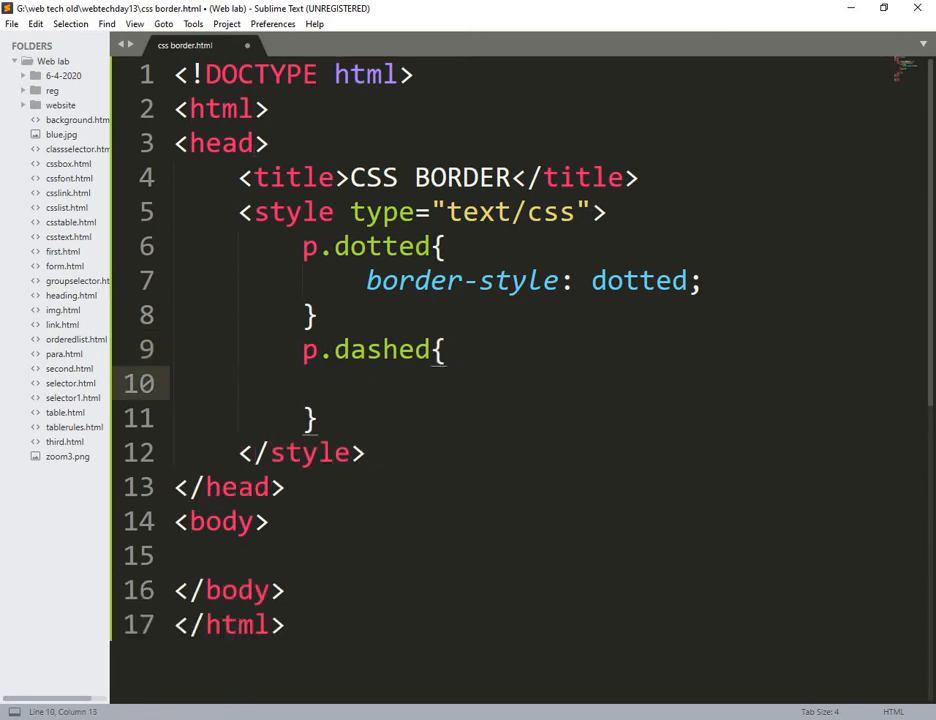
{"action": "type", "text": "bo"}
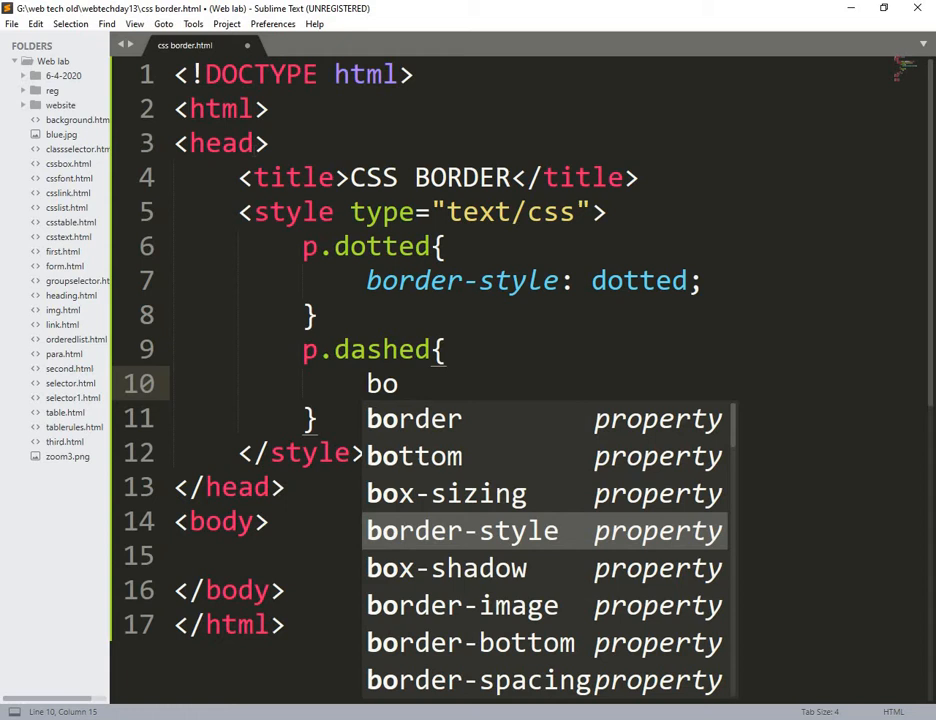
{"action": "key", "text": "Tab"}
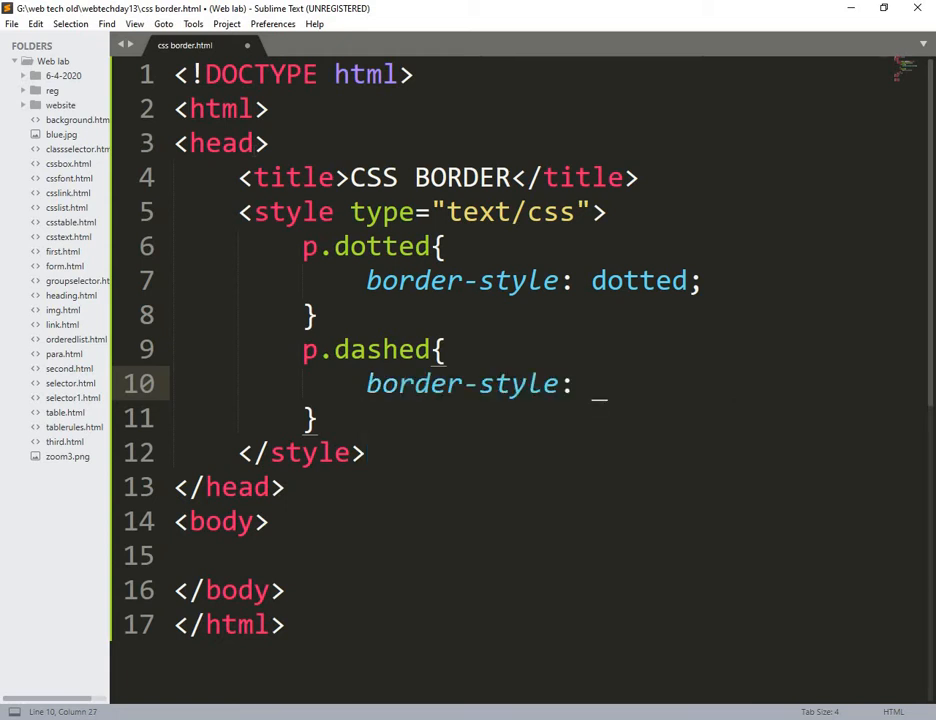
{"action": "type", "text": "das"}
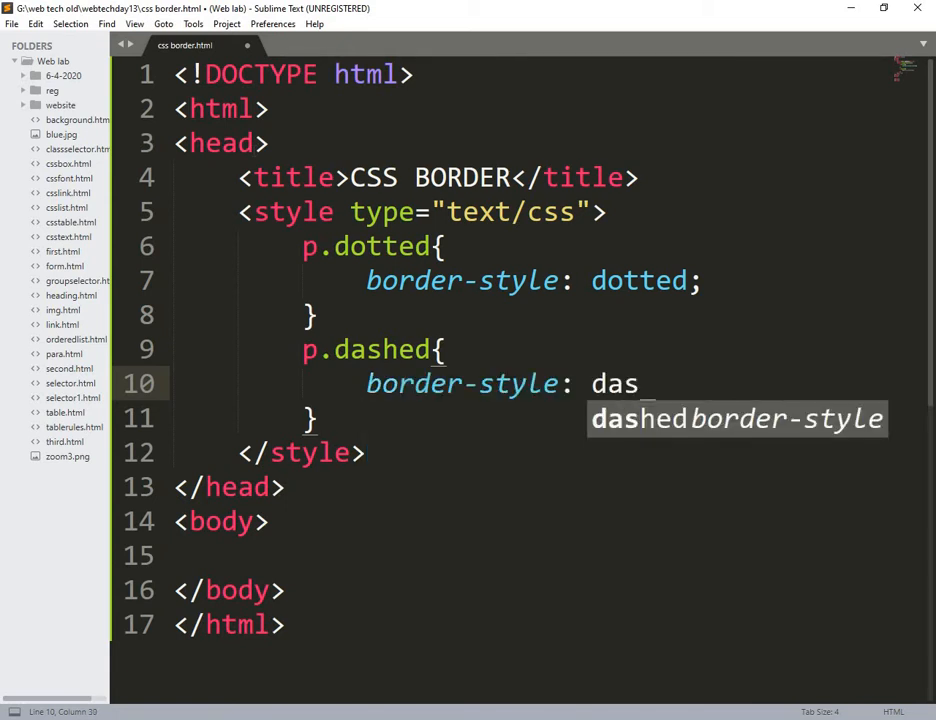
{"action": "type", "text": "hed"}
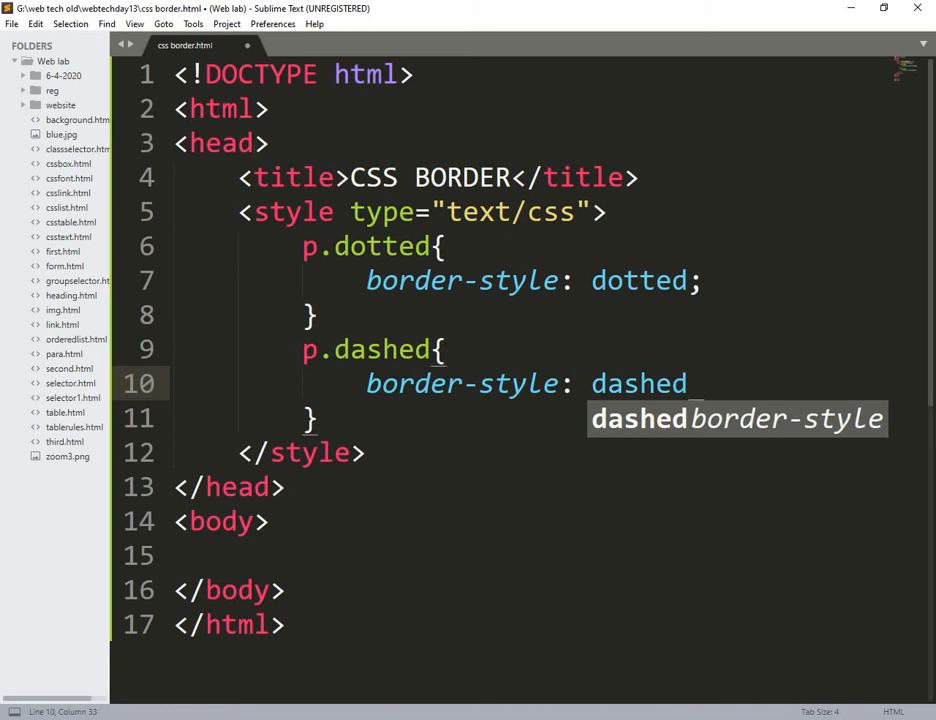
{"action": "type", "text": ";"}
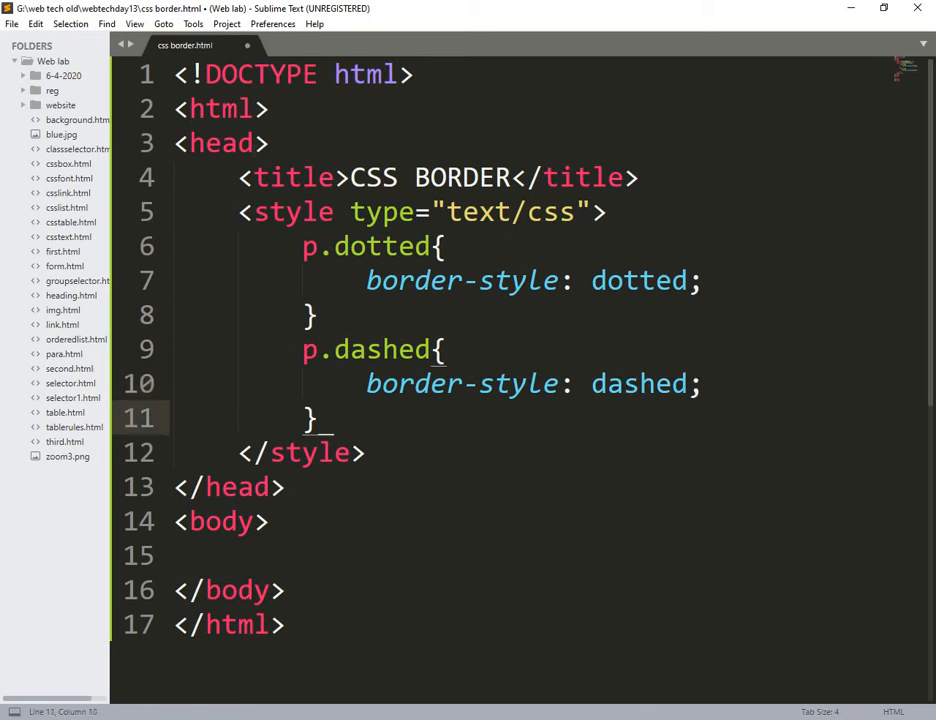
Step: Add p.solid and p.double rules with solid and double border styles
{"action": "type", "text": "p"}
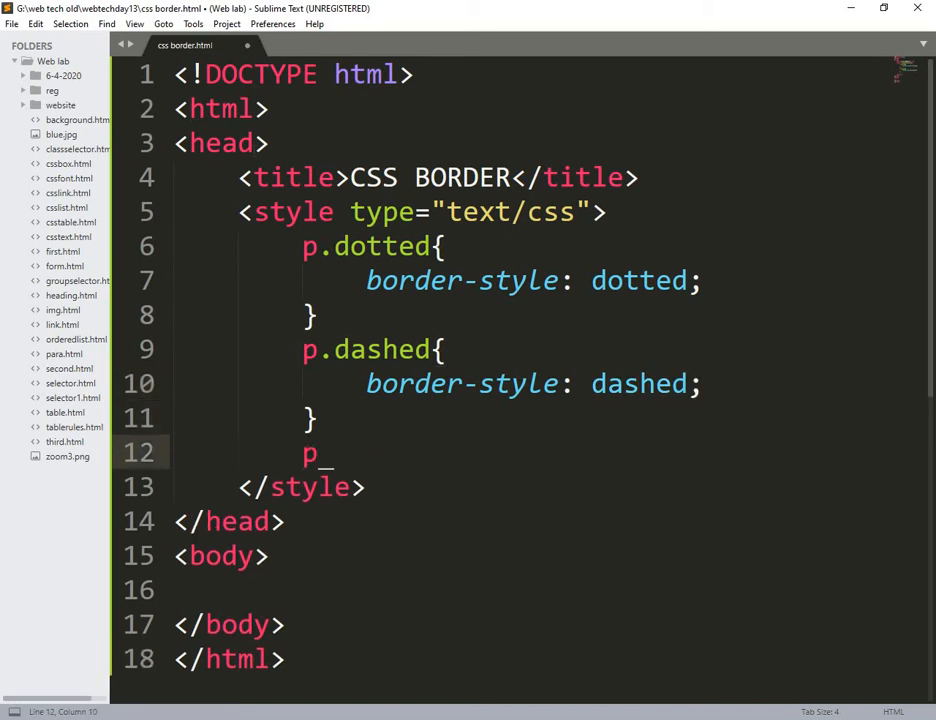
{"action": "type", "text": "."}
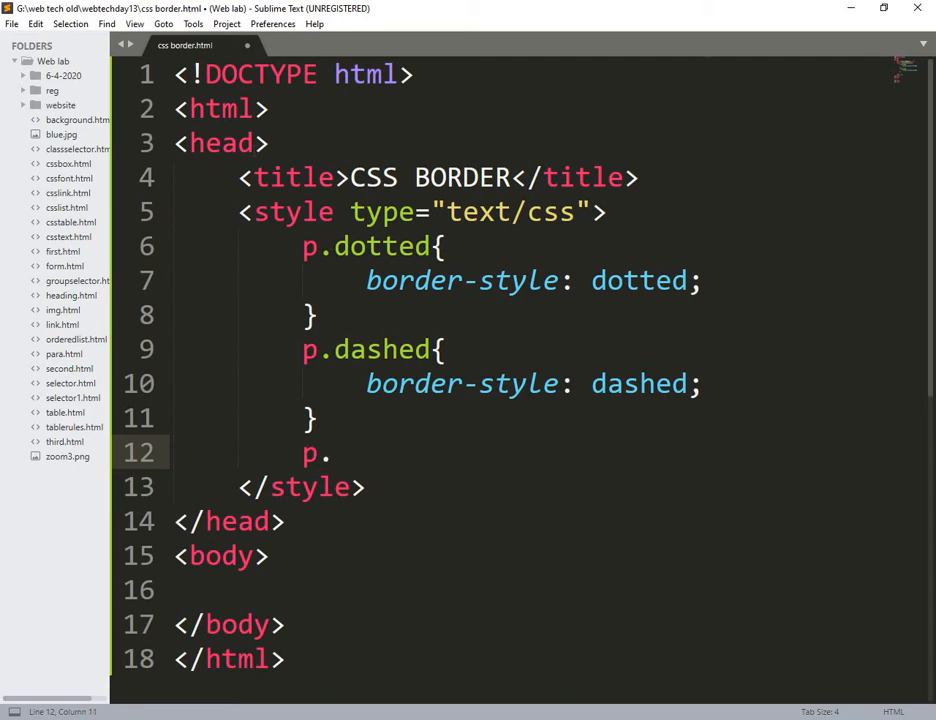
{"action": "type", "text": "so"}
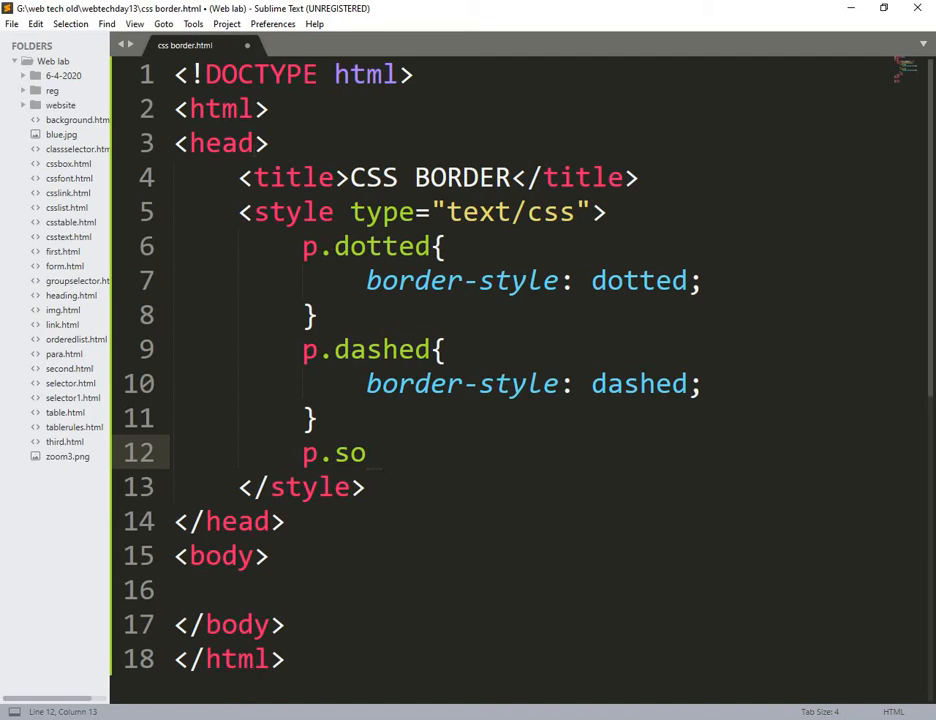
{"action": "type", "text": "lid"}
{"action": "type", "text": "b"}
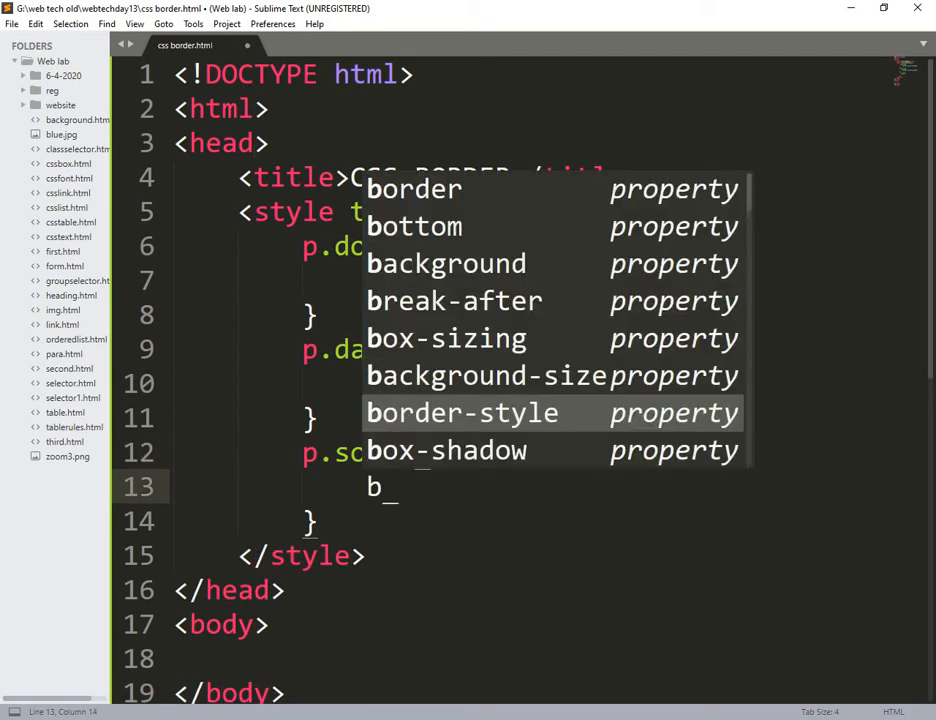
{"action": "type", "text": "order-style:"}
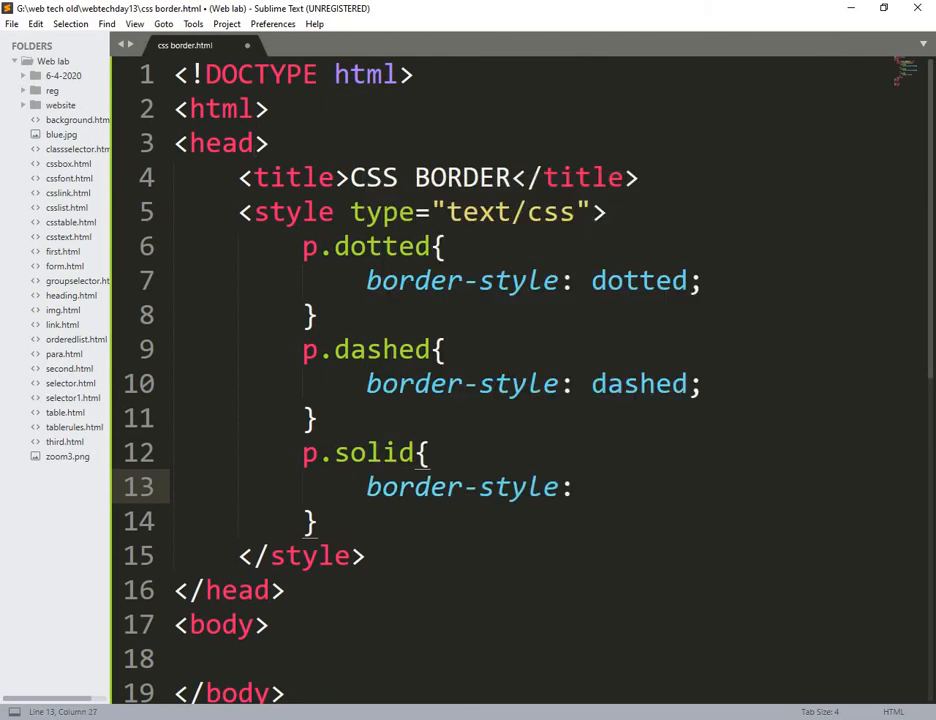
{"action": "type", "text": "solid;"}
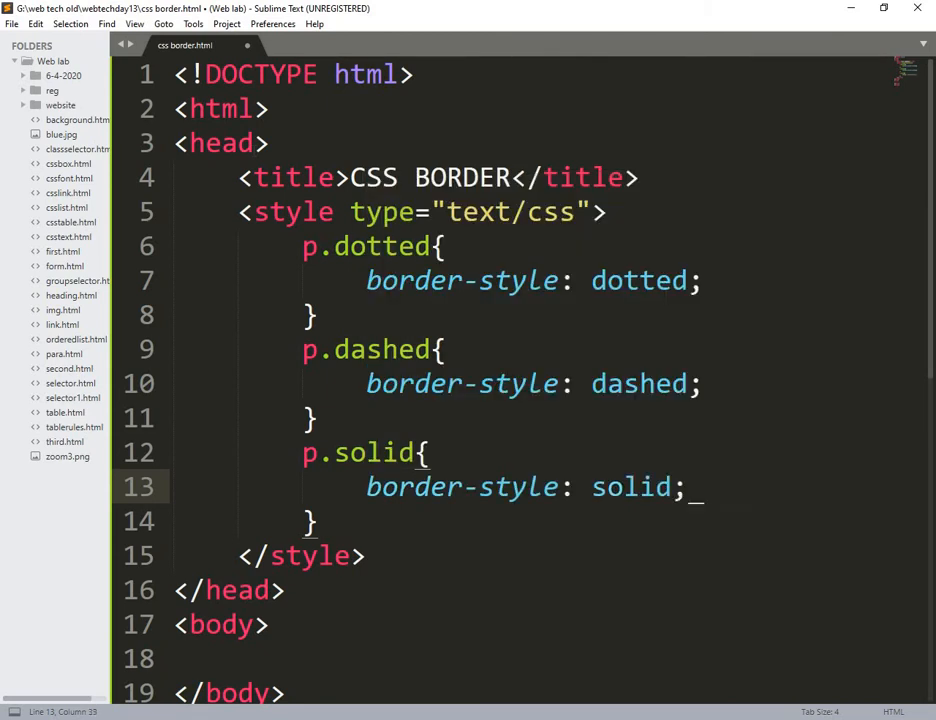
{"action": "type", "text": "p"}
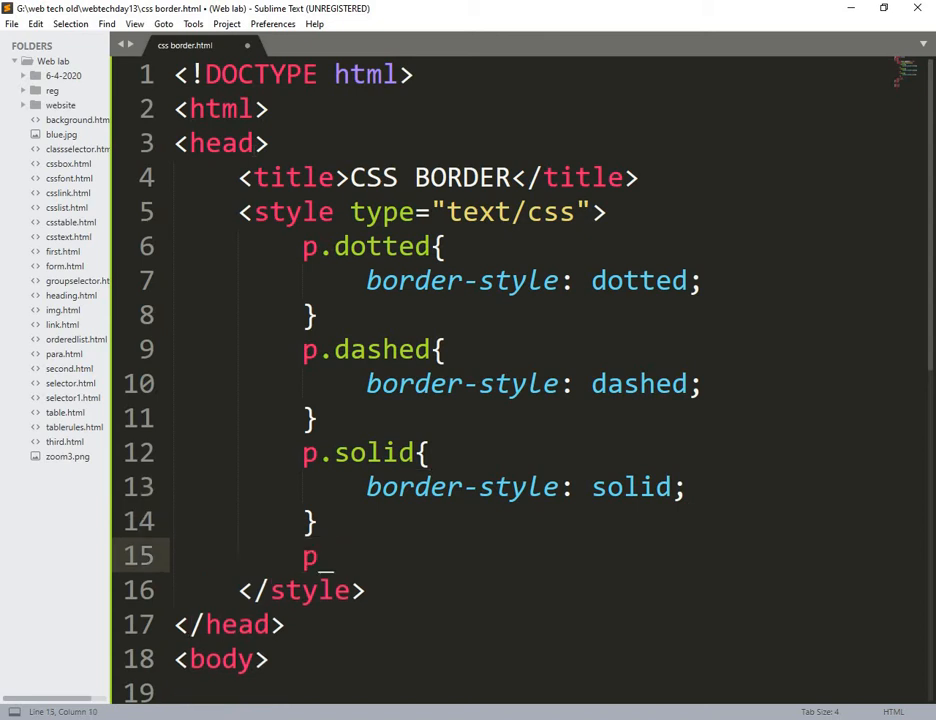
{"action": "type", "text": "."}
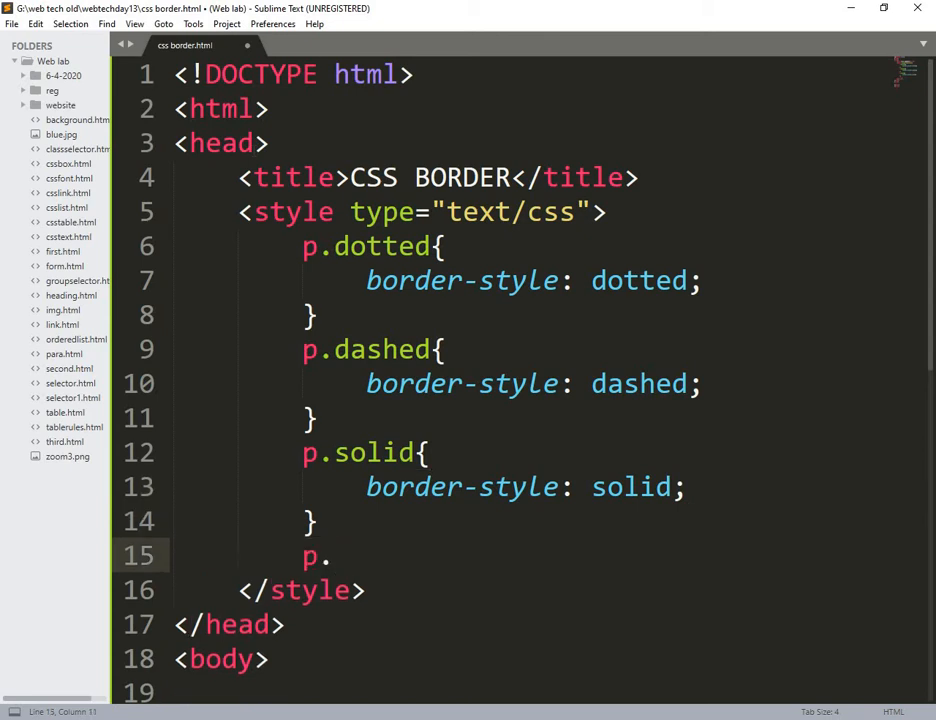
{"action": "type", "text": "doubl"}
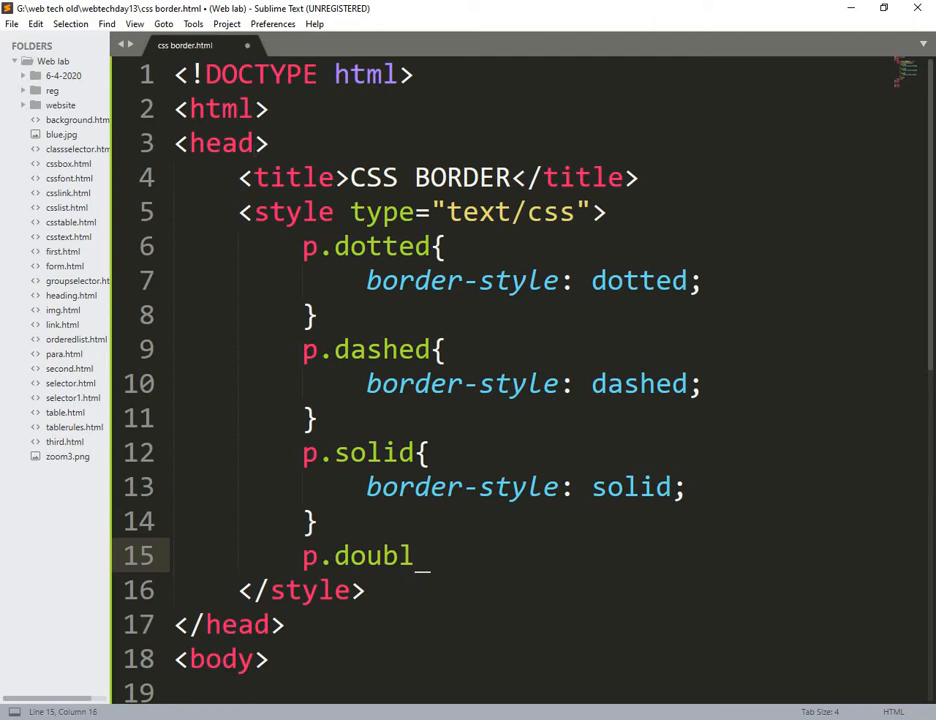
{"action": "type", "text": "e{"}
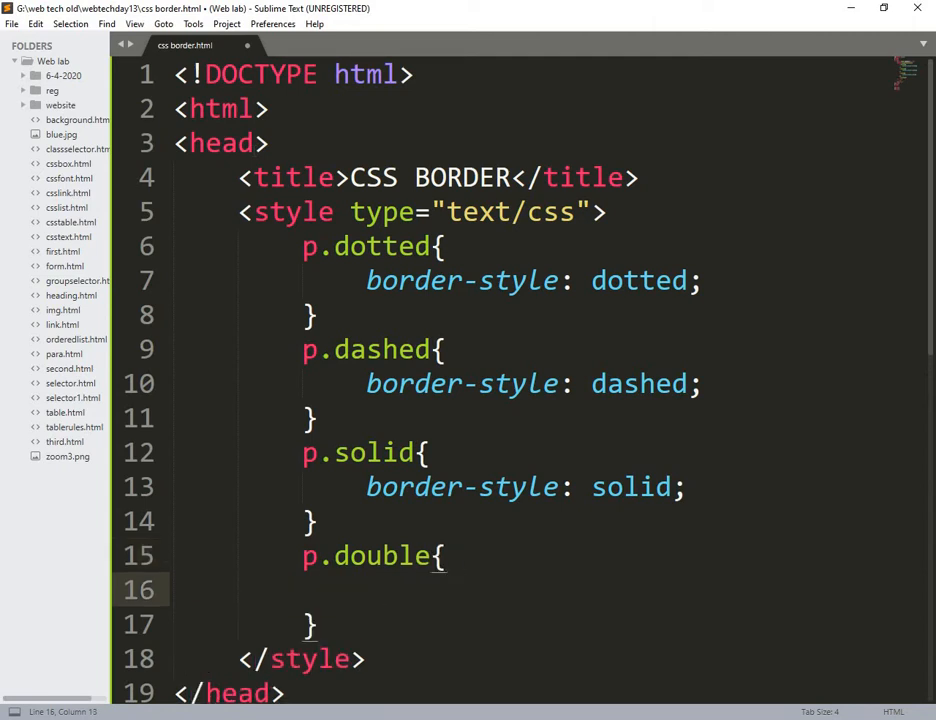
{"action": "type", "text": "border-style:"}
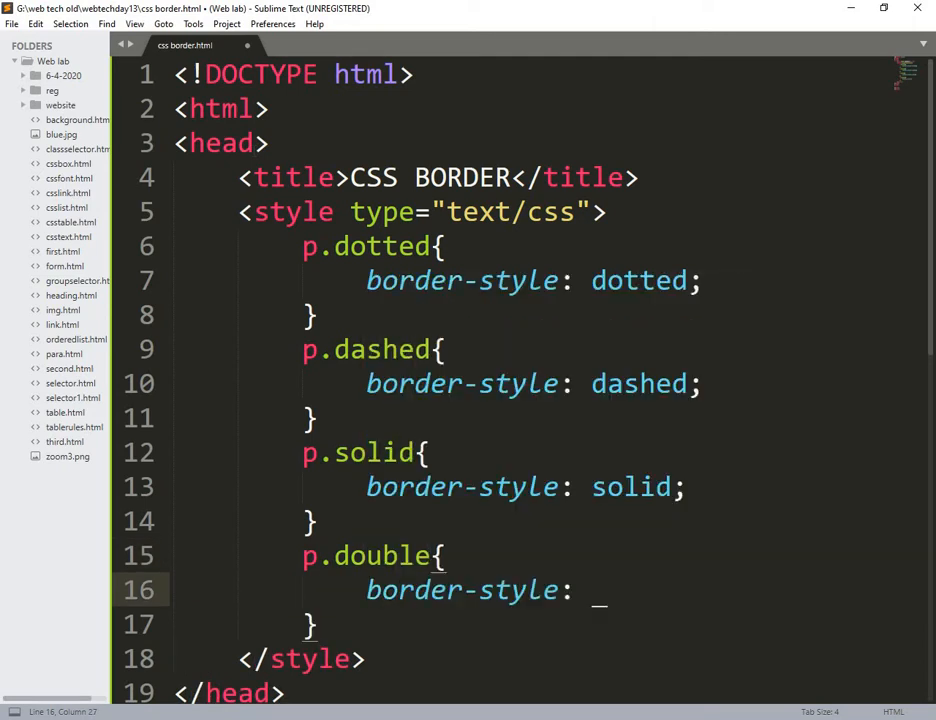
{"action": "type", "text": "double;"}
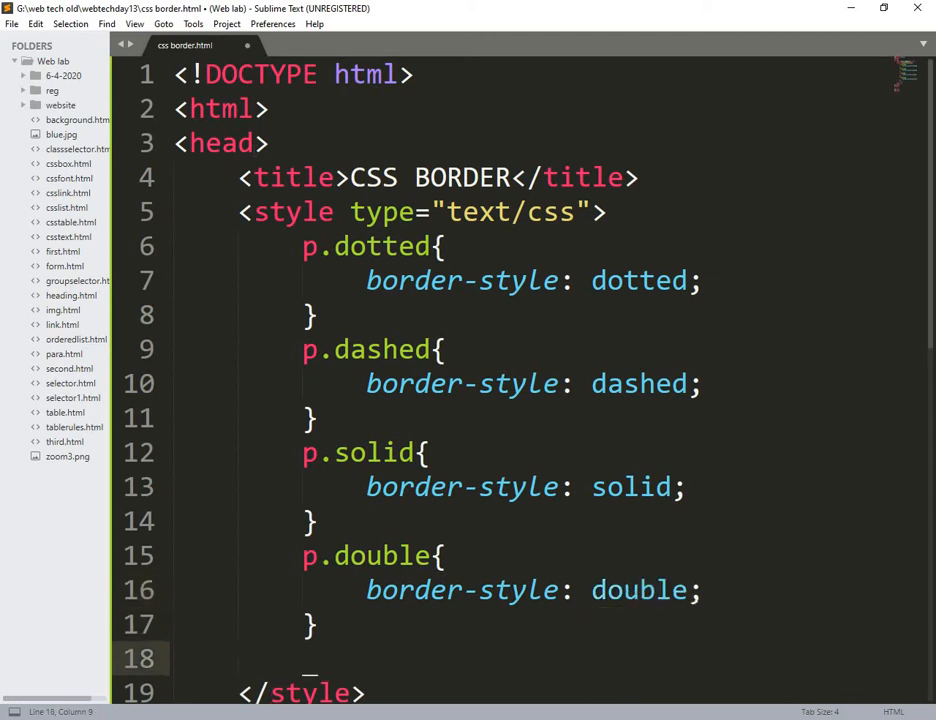
Step: Add p.groove and p.ridge rules with groove and ridge border styles
{"action": "type", "text": "p."}
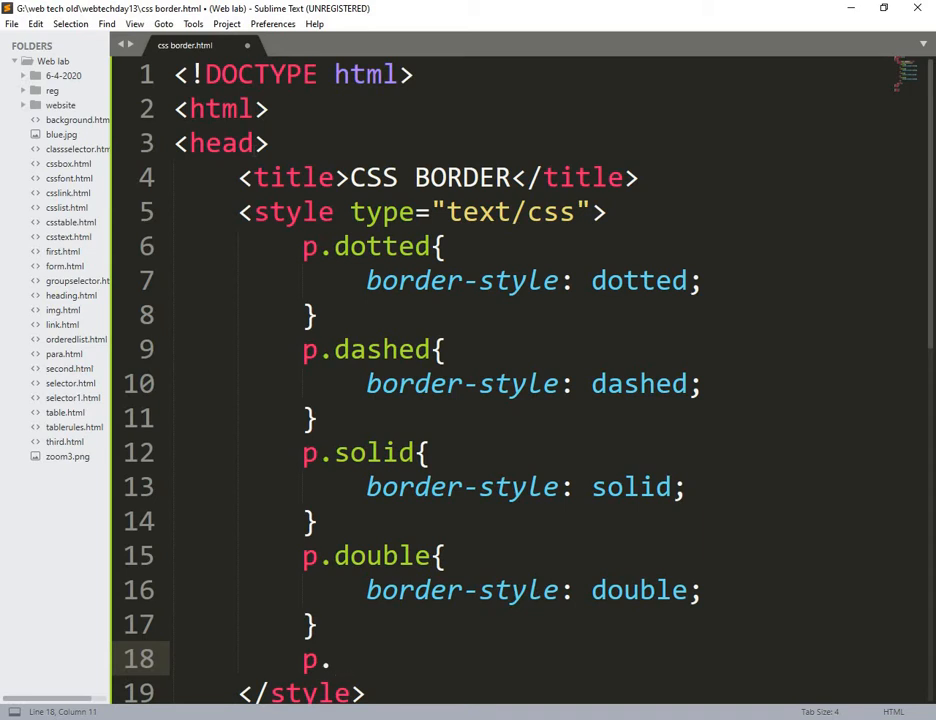
{"action": "type", "text": ".gr"}
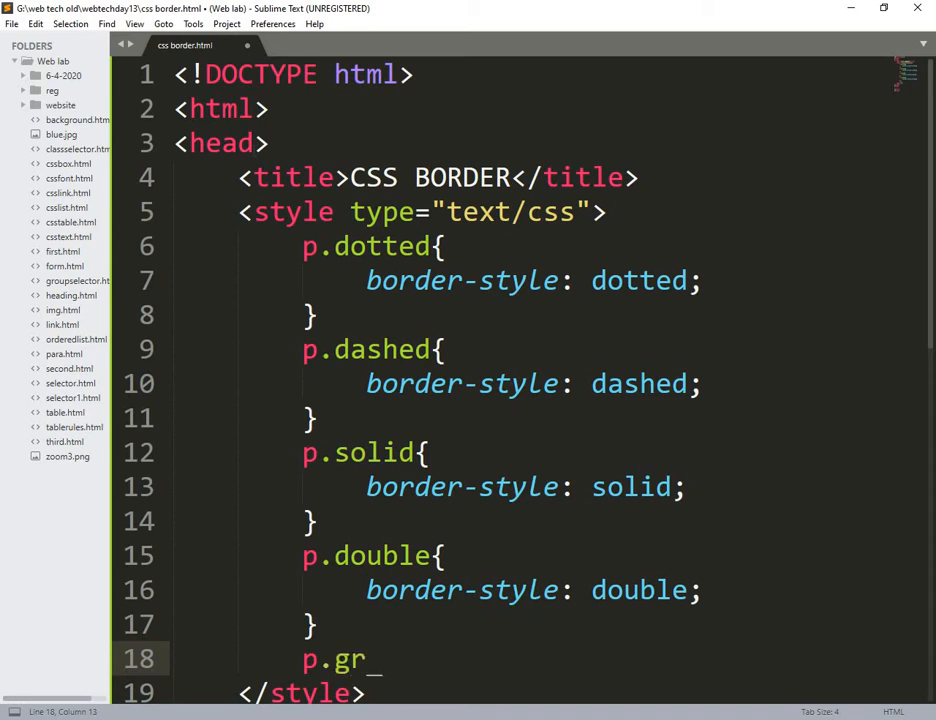
{"action": "type", "text": "oove{"}
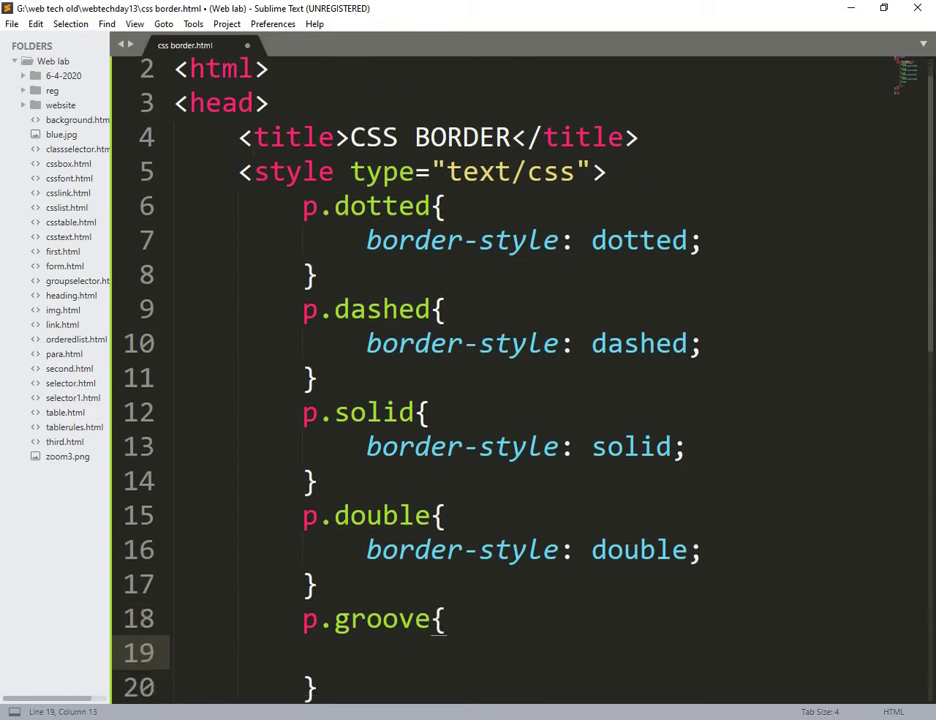
{"action": "type", "text": "border-style:"}
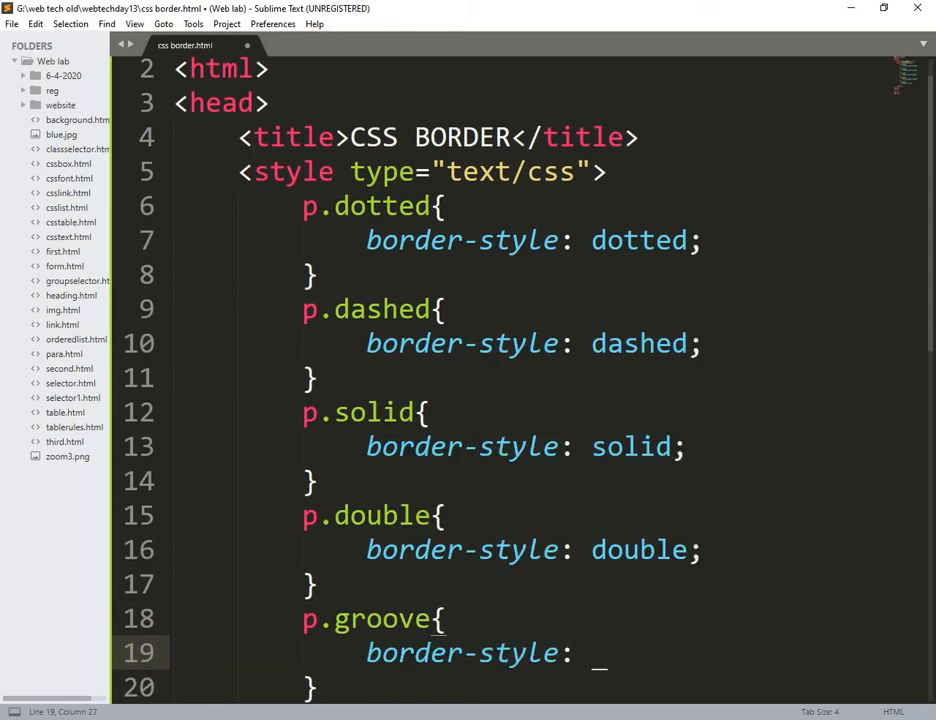
{"action": "type", "text": "groove;"}
{"action": "type", "text": "p."}
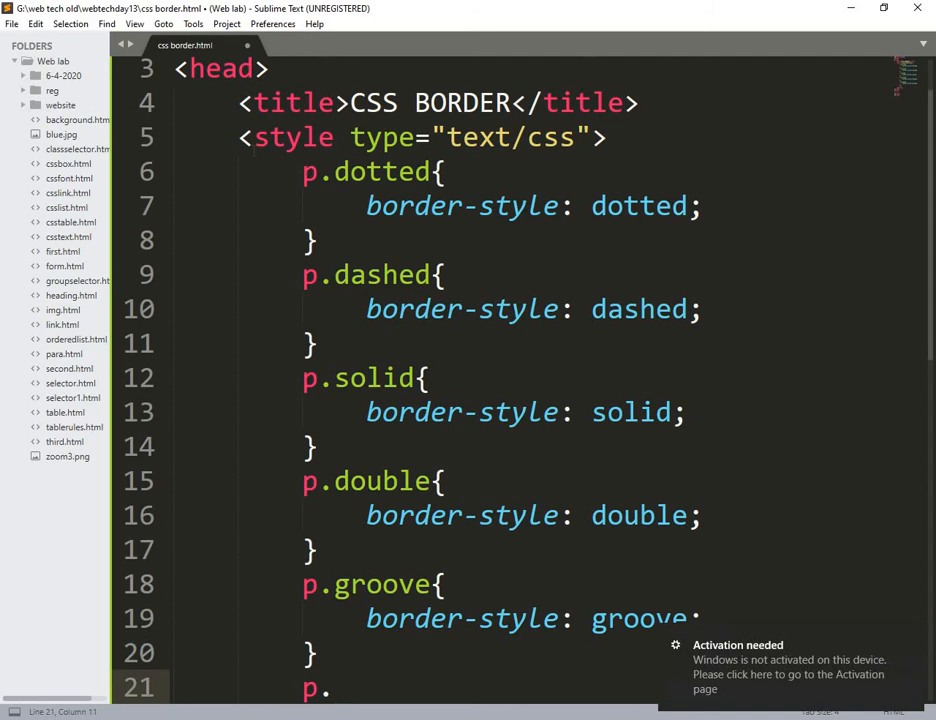
{"action": "type", "text": "ri"}
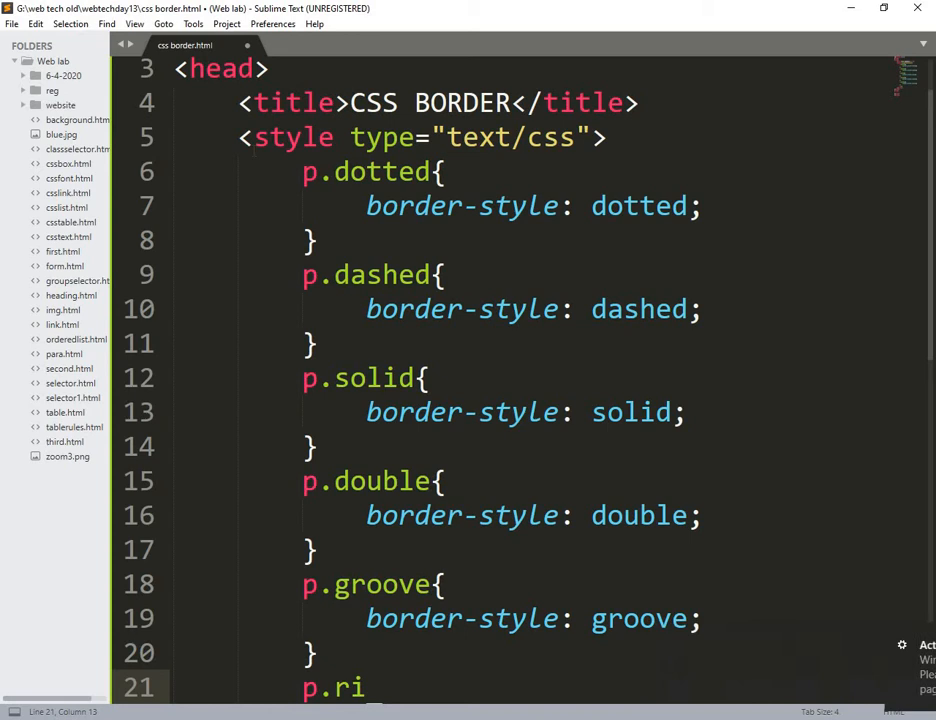
{"action": "type", "text": "dge"}
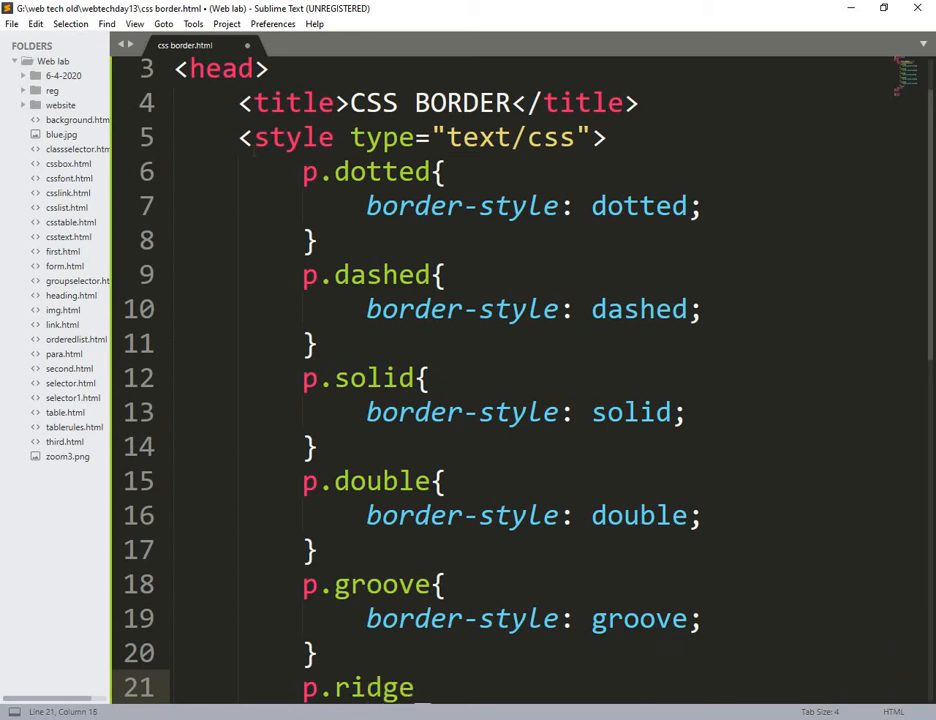
{"action": "type", "text": "b"}
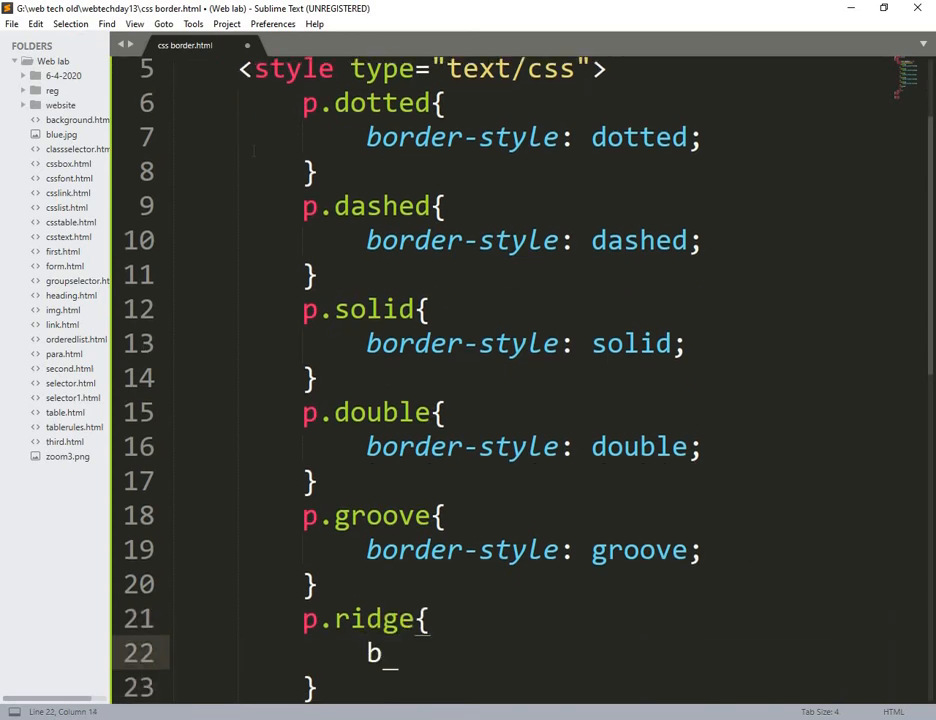
{"action": "type", "text": "order-style:"}
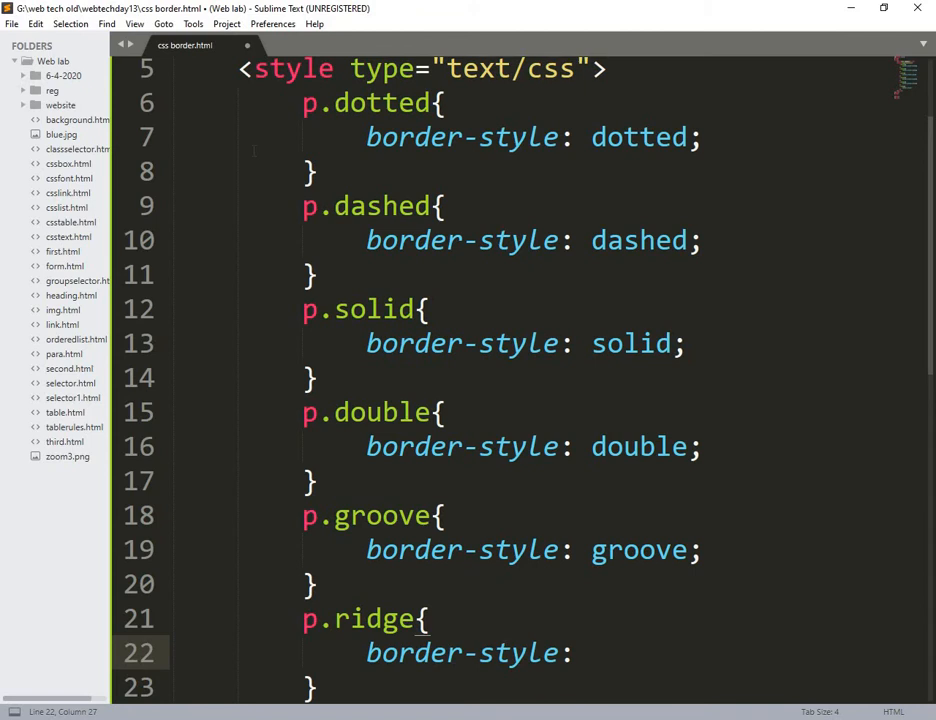
{"action": "type", "text": "ridge;"}
{"action": "type", "text": "p."}
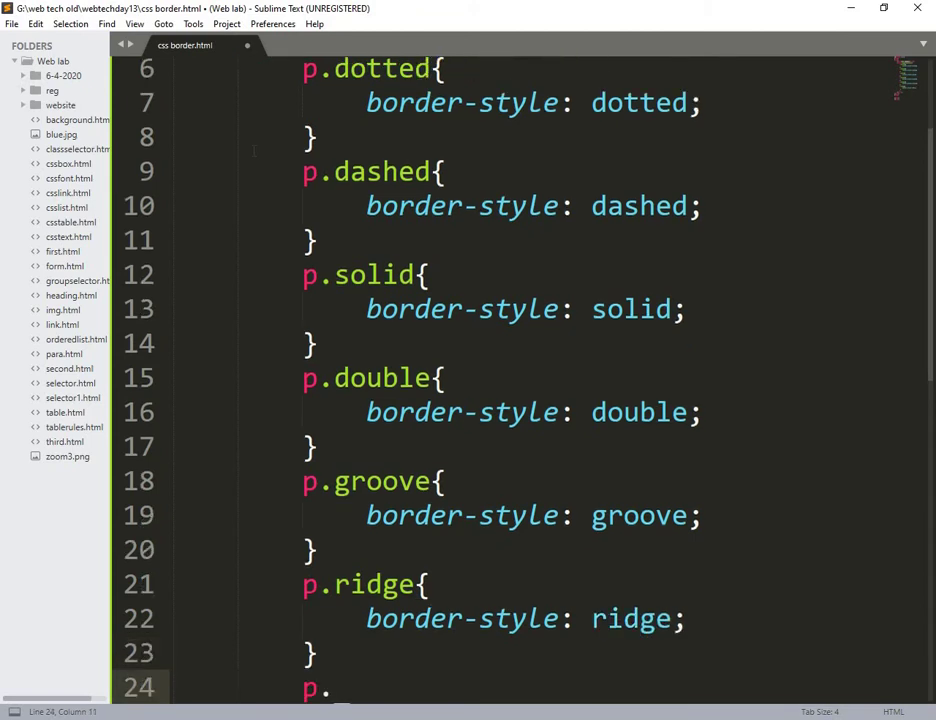
Step: Add p.inset and p.outset rules with inset and outset border styles
{"action": "type", "text": "inset{"}
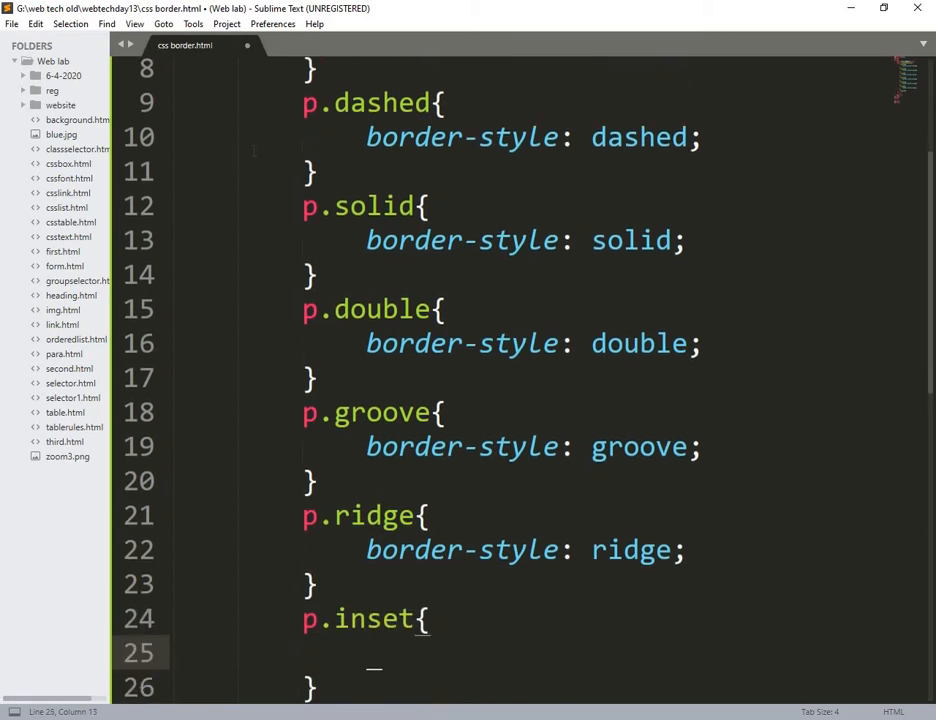
{"action": "type", "text": "border-style:"}
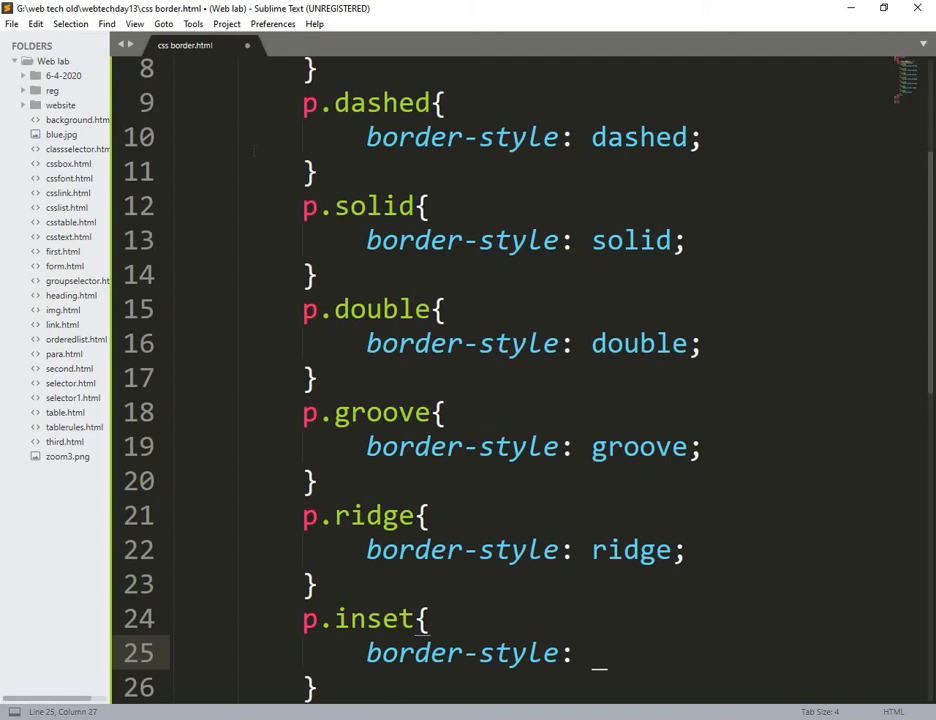
{"action": "type", "text": "inset;"}
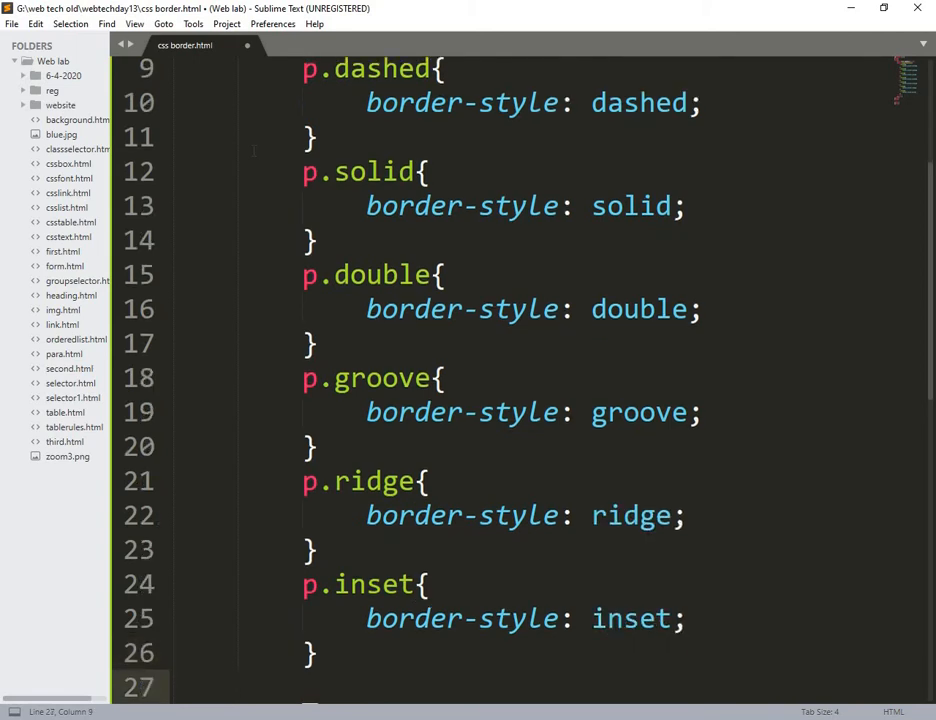
{"action": "type", "text": "p.ou"}
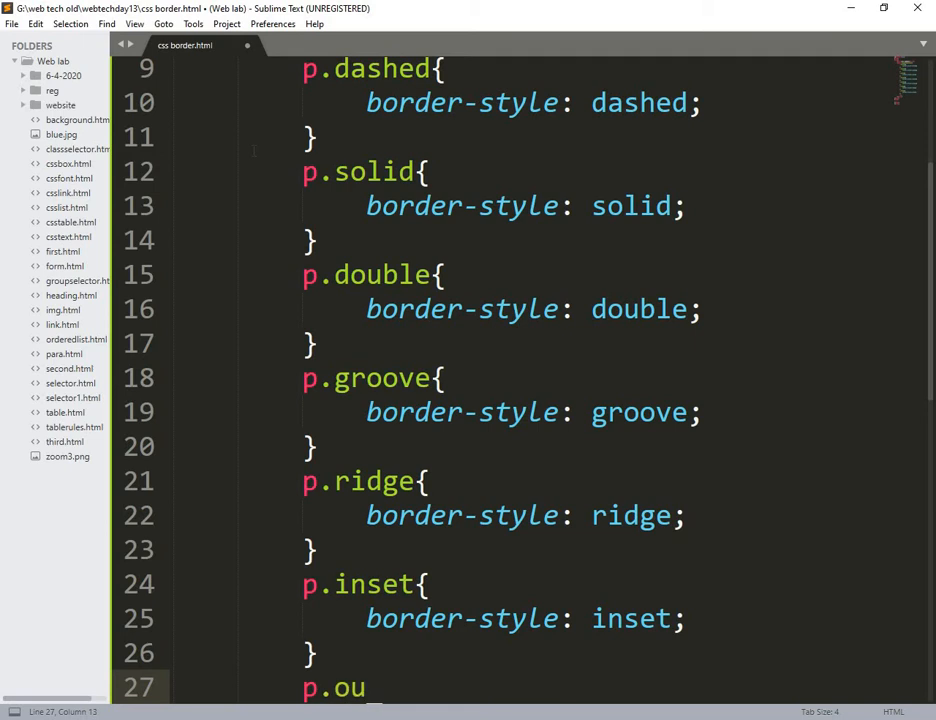
{"action": "type", "text": "tse"}
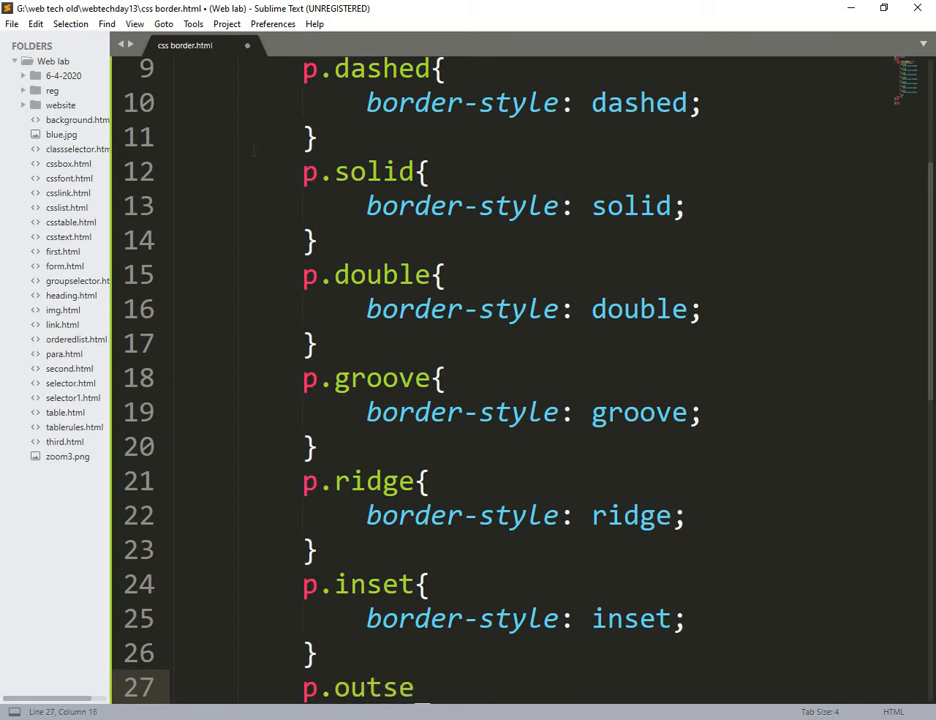
{"action": "type", "text": "t{"}
{"action": "type", "text": "border-style:"}
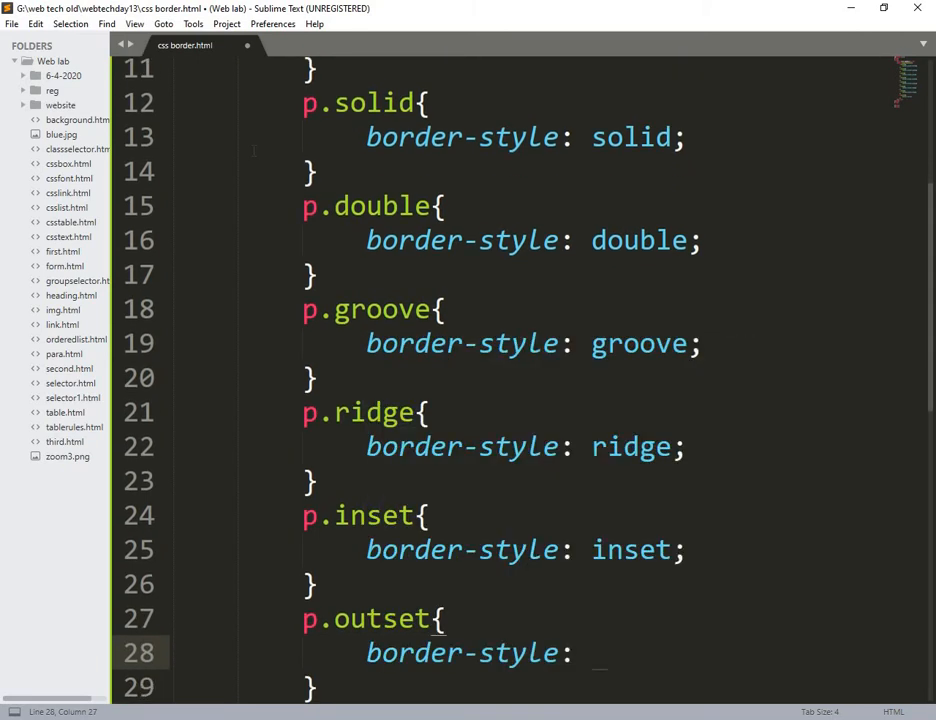
{"action": "type", "text": "outset;"}
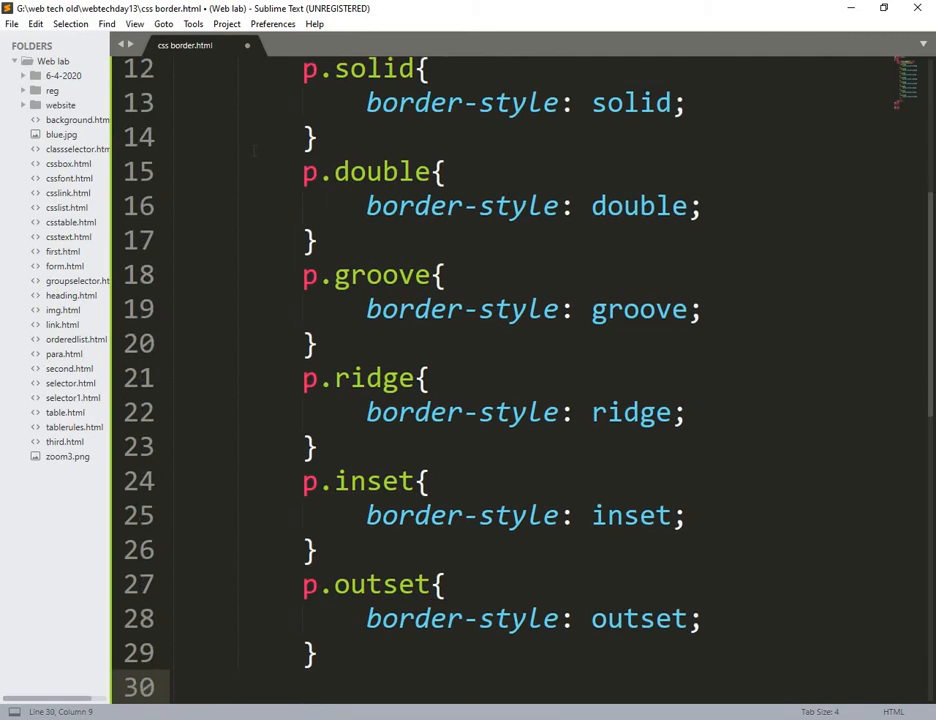
Step: Add p.none and p.hidden rules with none and hidden border styles
{"action": "type", "text": "p.n"}
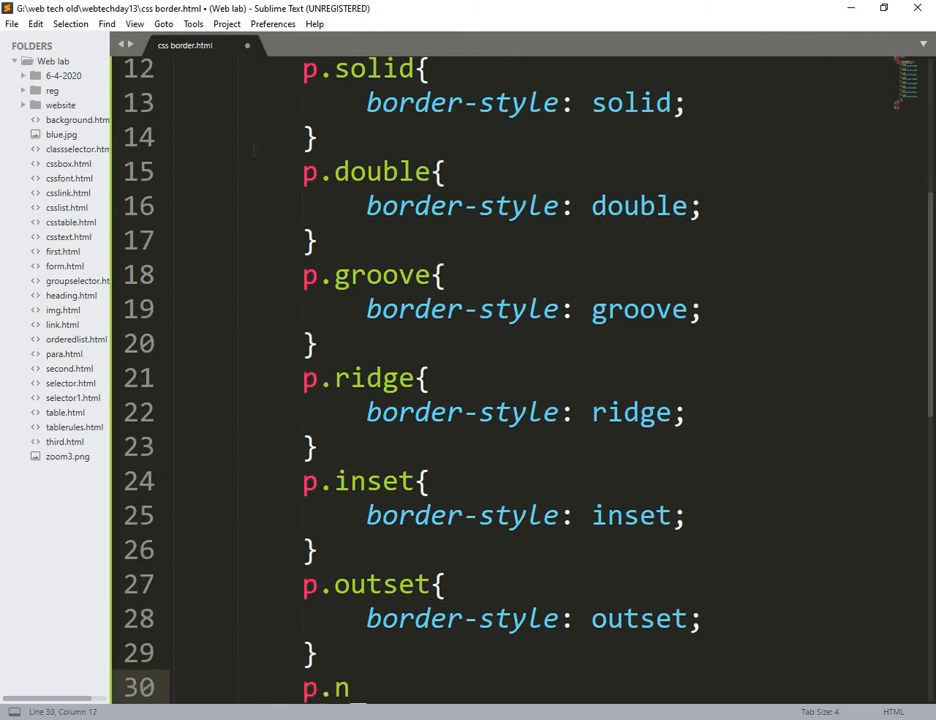
{"action": "type", "text": "one{"}
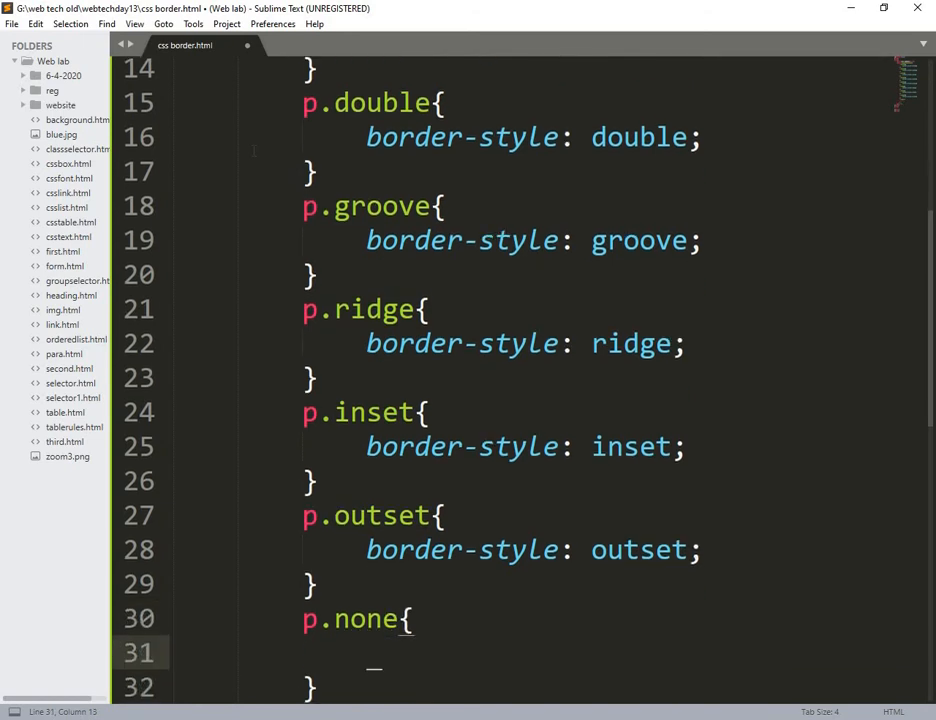
{"action": "type", "text": "border-style:"}
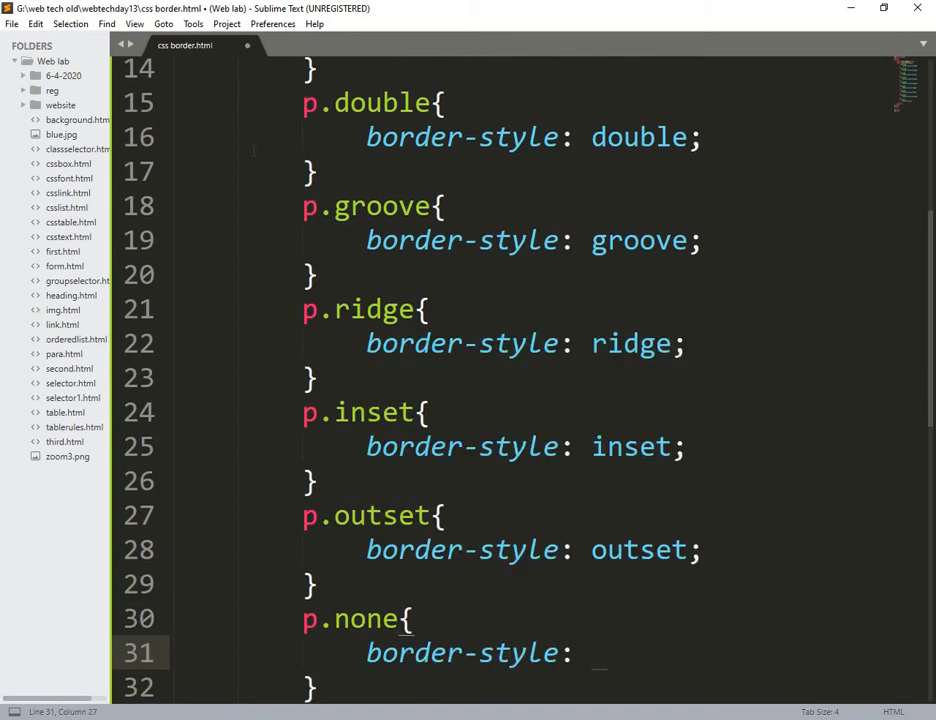
{"action": "type", "text": "none;"}
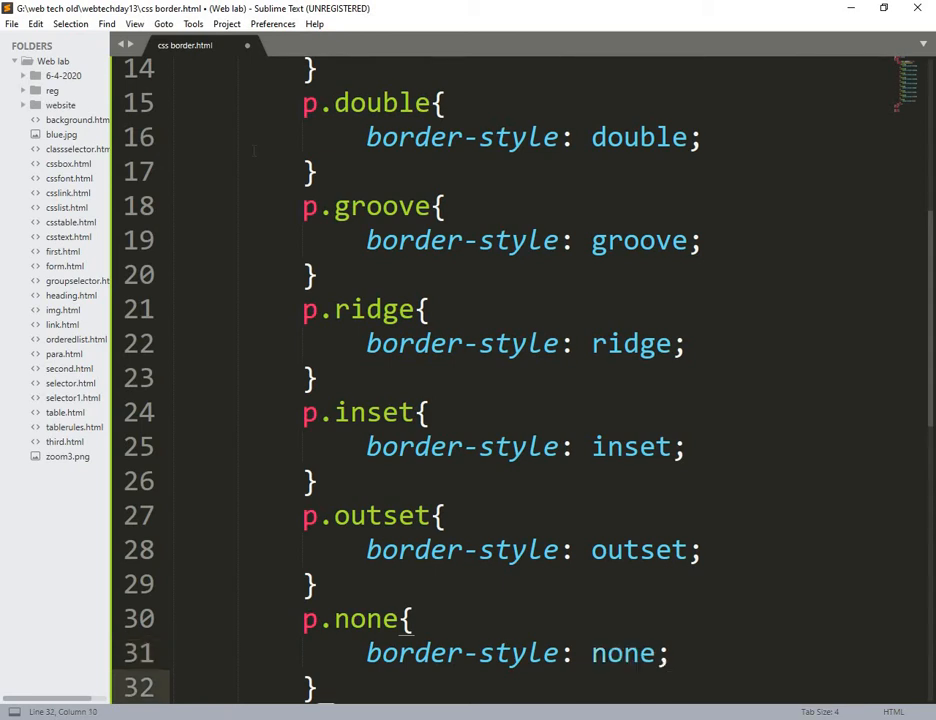
{"action": "scroll", "scroll_direction": "down", "scroll_amount": 3}
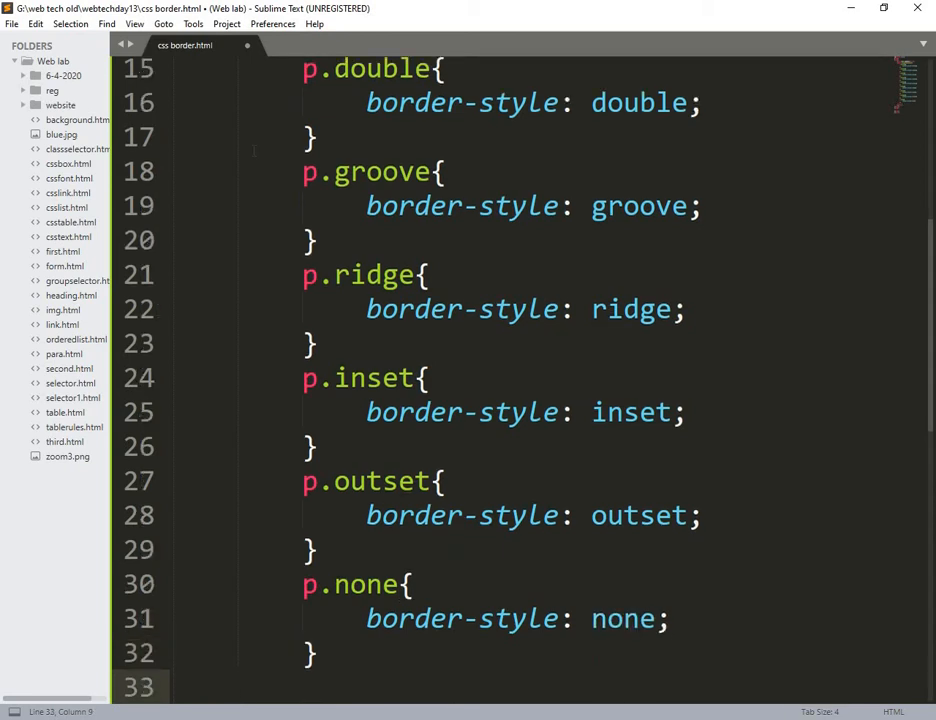
{"action": "type", "text": "p.hi"}
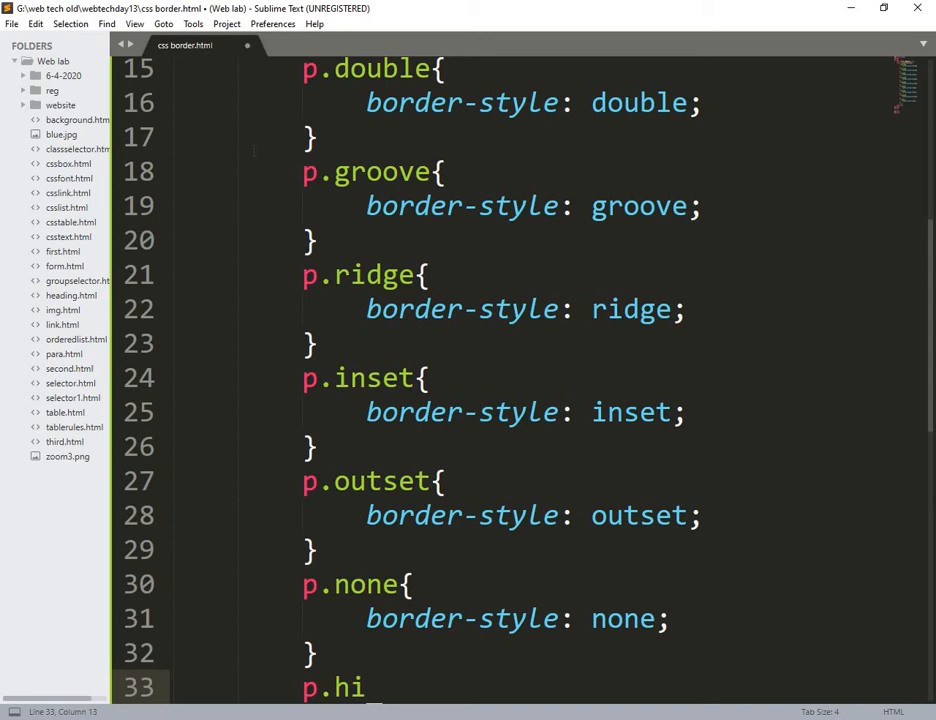
{"action": "type", "text": "dden{}"}
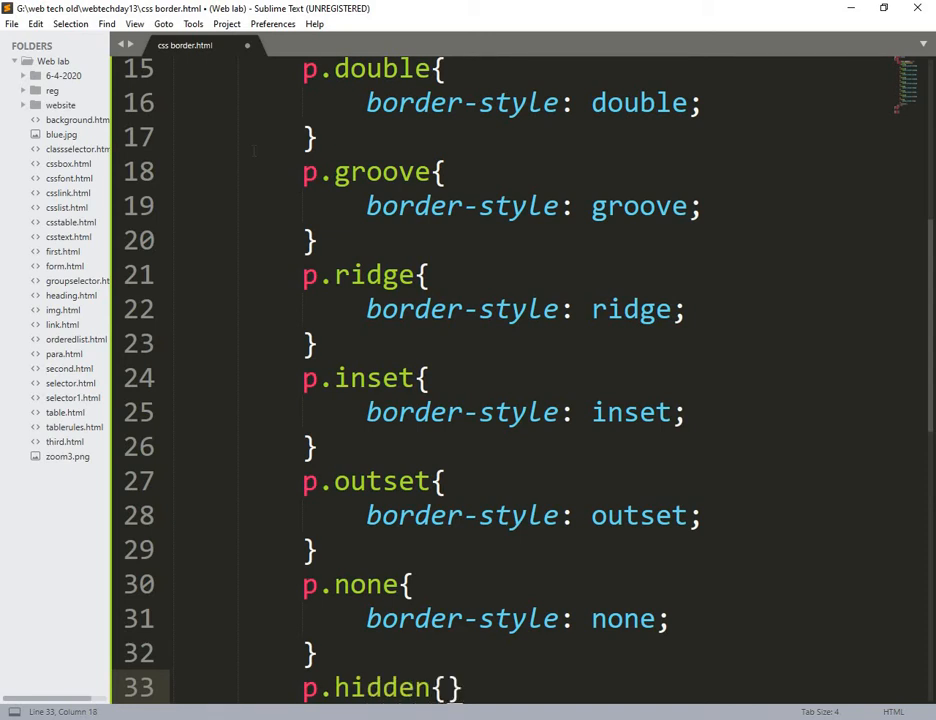
{"action": "type", "text": "border-style: hidden;"}
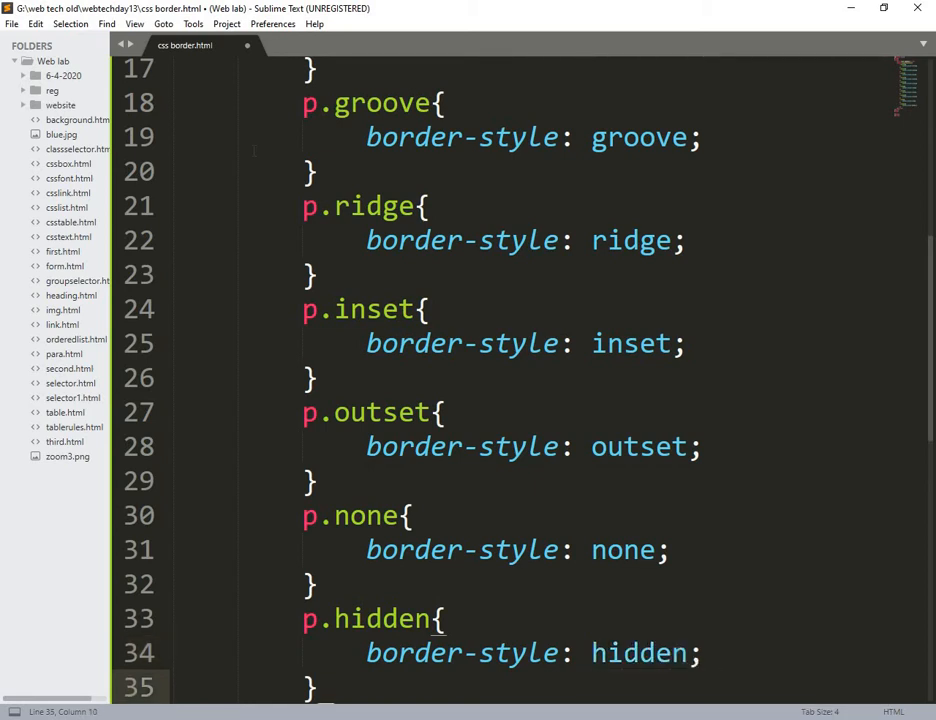
Step: Add a p.mix rule with border-style: dotted dashed solid double
{"action": "type", "text": "p.m"}
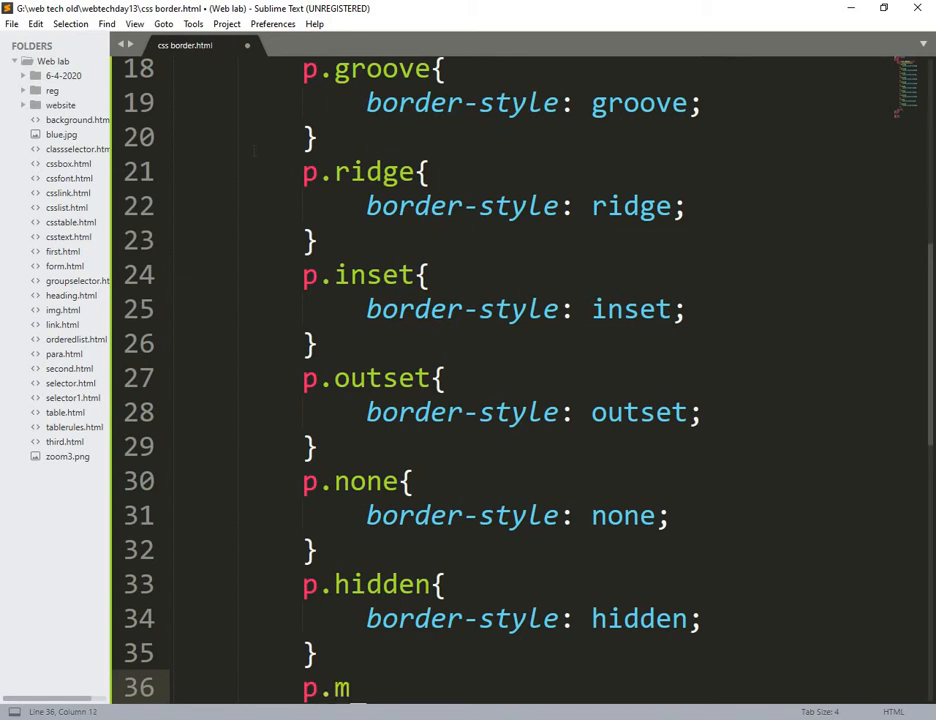
{"action": "type", "text": "ix{"}
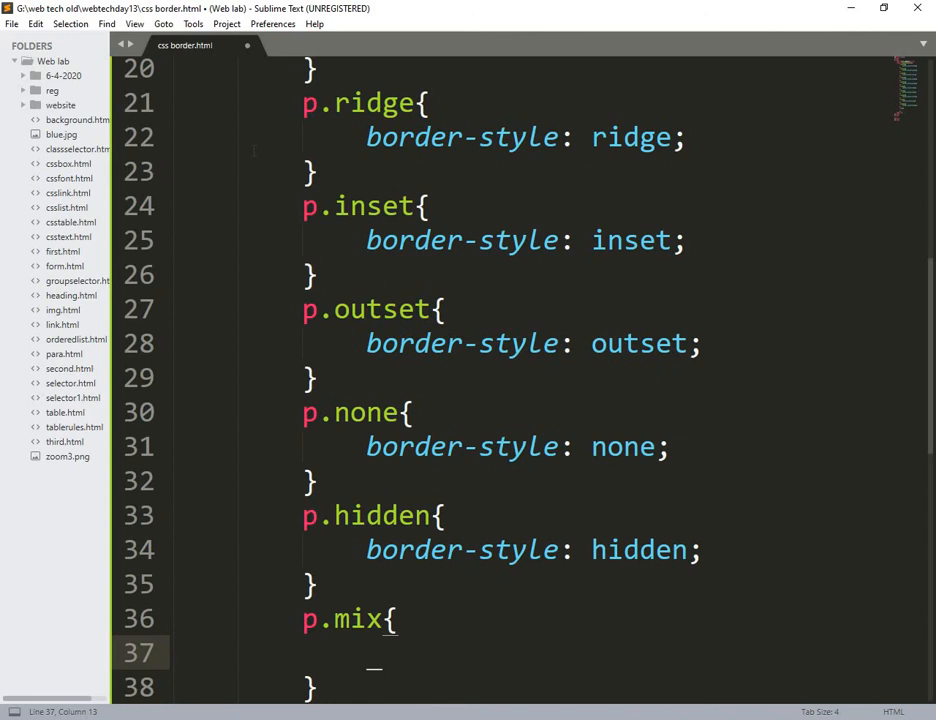
{"action": "type", "text": "border-style:"}
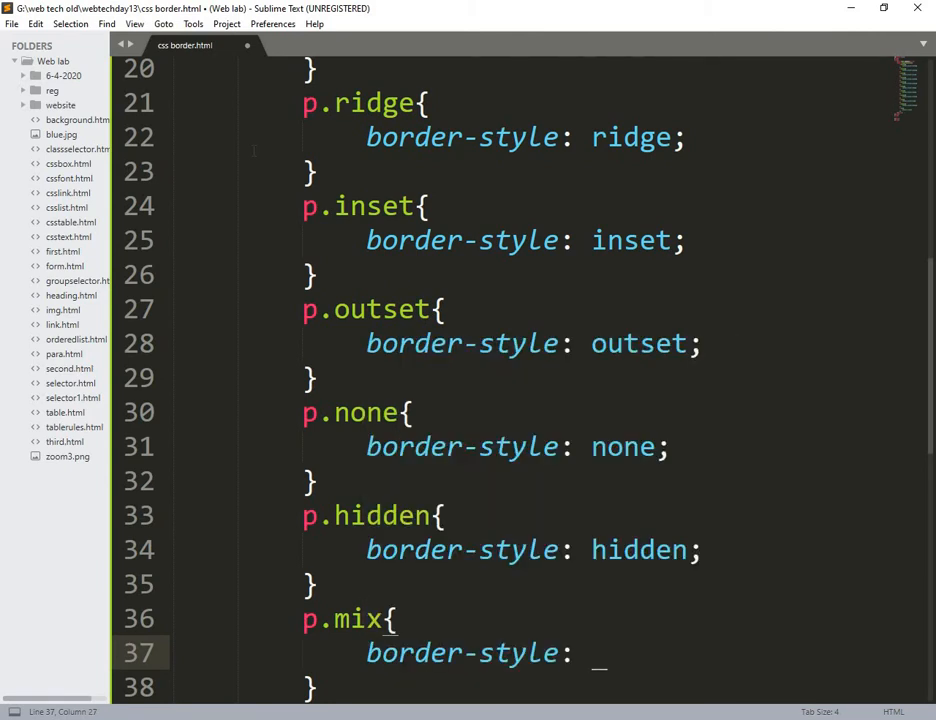
{"action": "type", "text": "double;"}
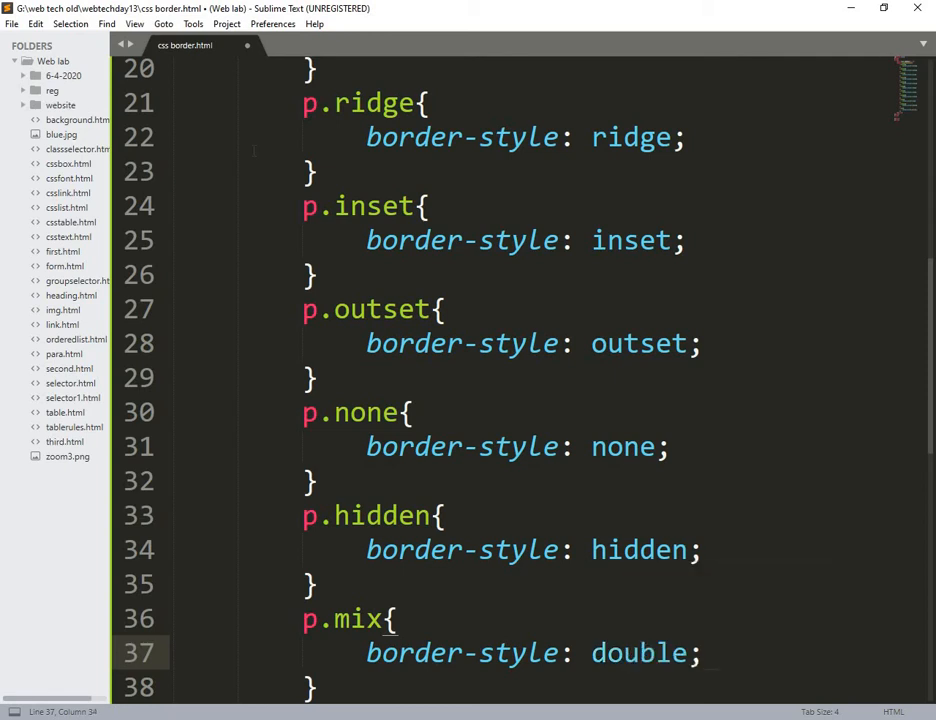
{"action": "key", "text": "BackSpace"}
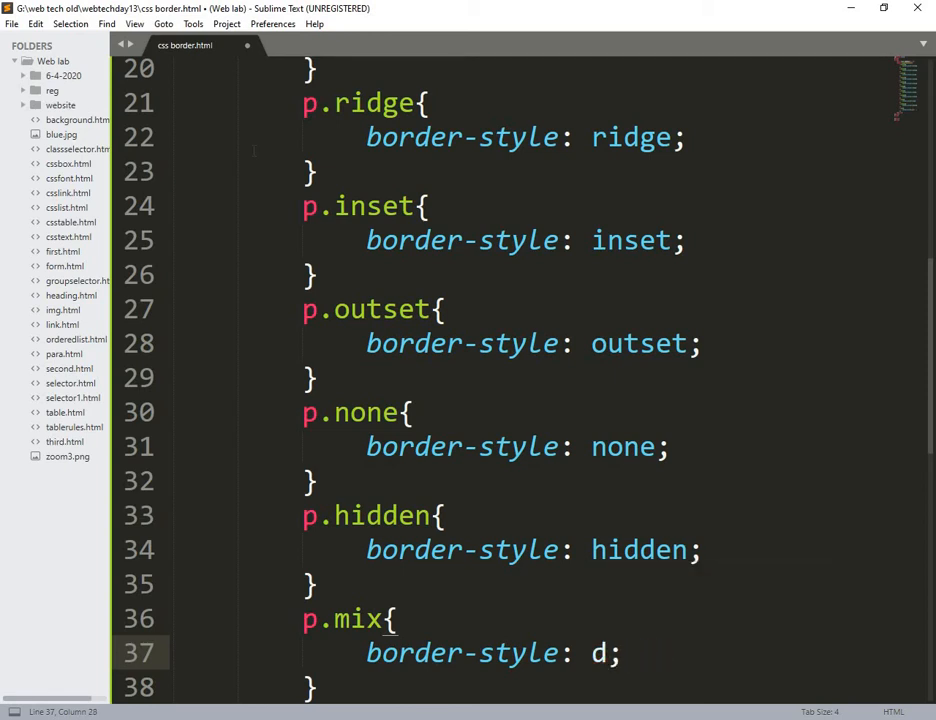
{"action": "type", "text": "otted"}
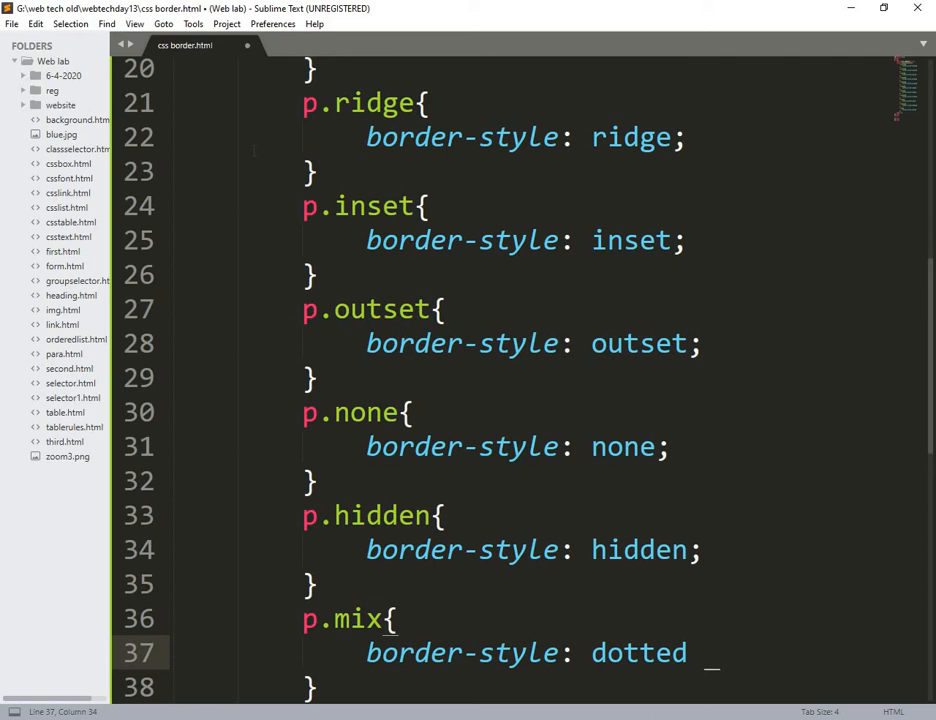
{"action": "type", "text": "dashed solid doubb"}
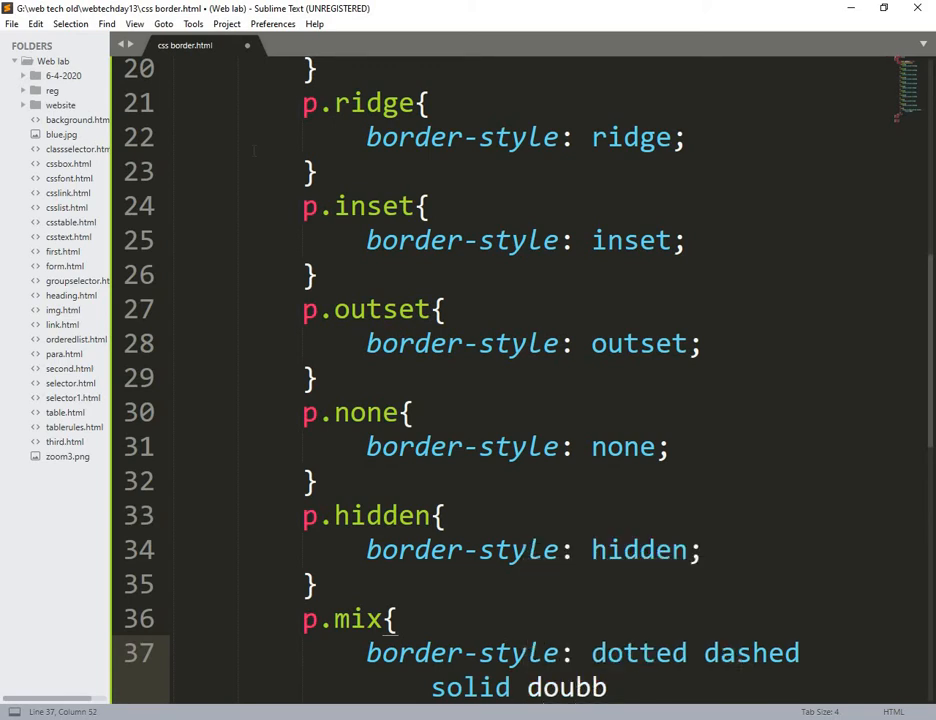
{"action": "key", "text": "Backspace"}
{"action": "type", "text": "le;"}
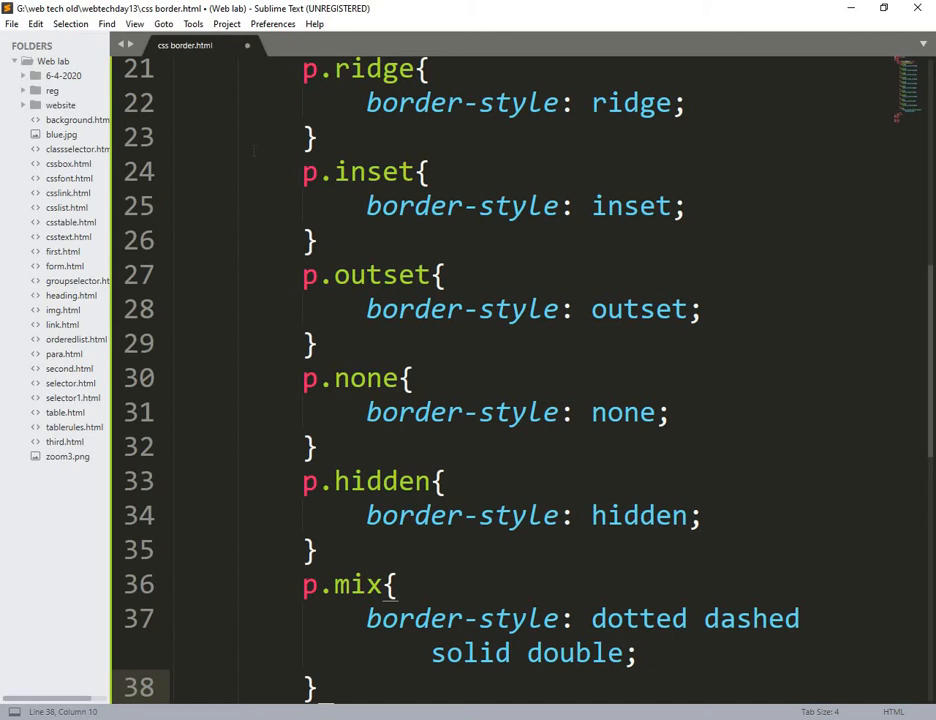
Step: Write <p class="dotted">CSS Border</p> in the body and copy the line
{"action": "scroll", "scroll_direction": "down", "scroll_amount": 3}
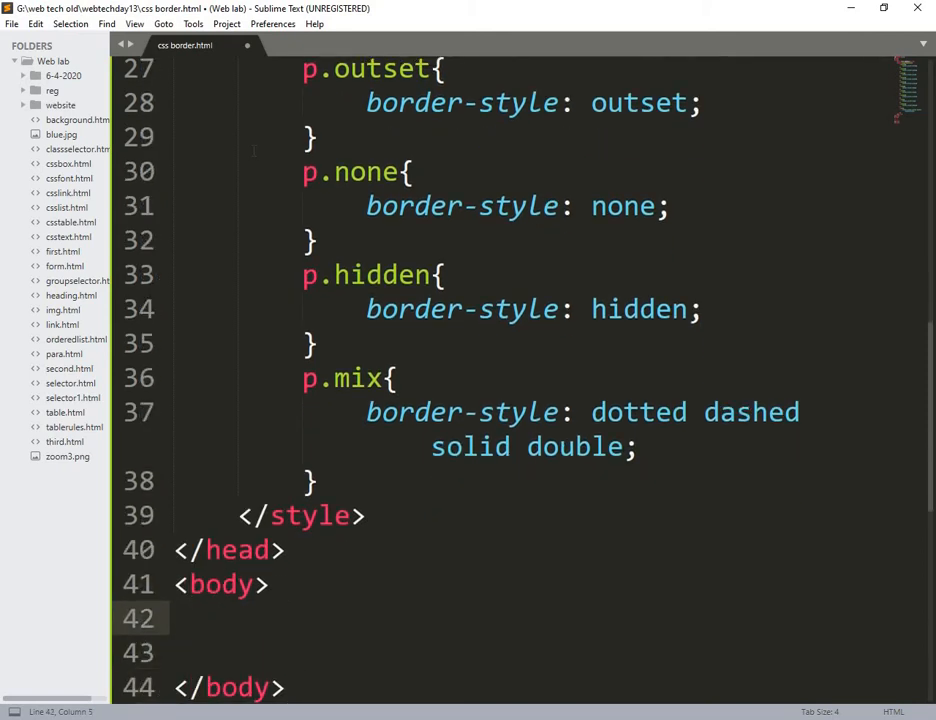
{"action": "type", "text": "<P"}
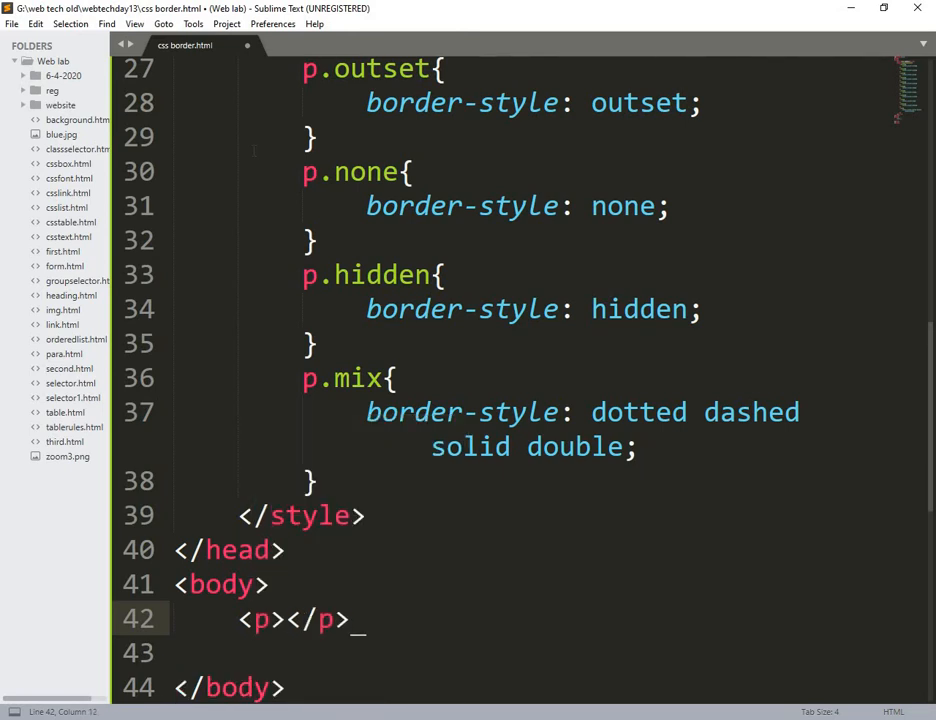
{"action": "type", "text": "clp"}
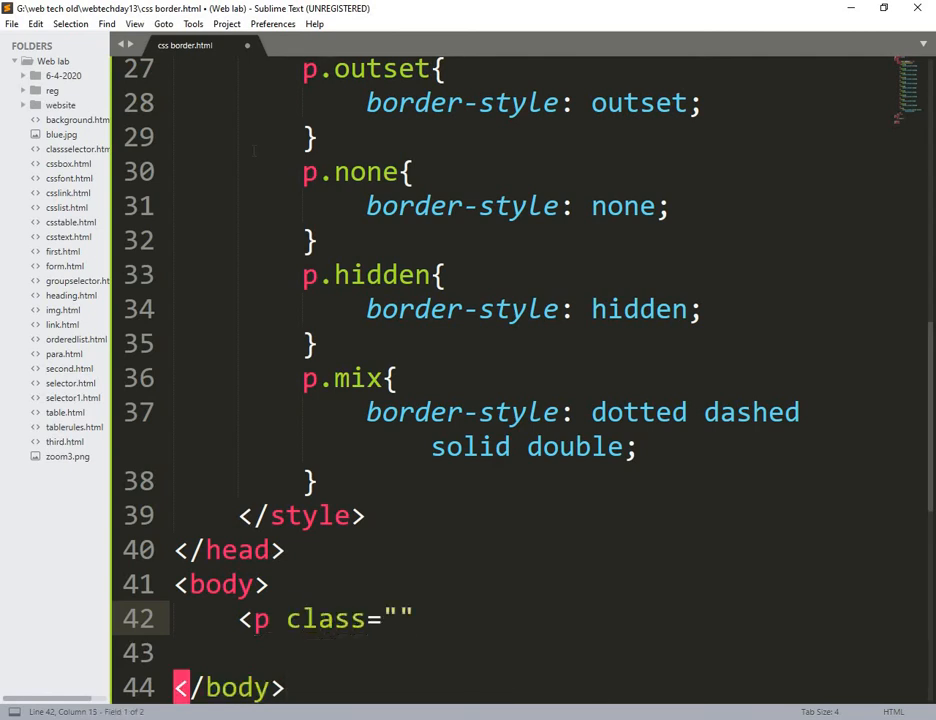
{"action": "type", "text": "dotted"}
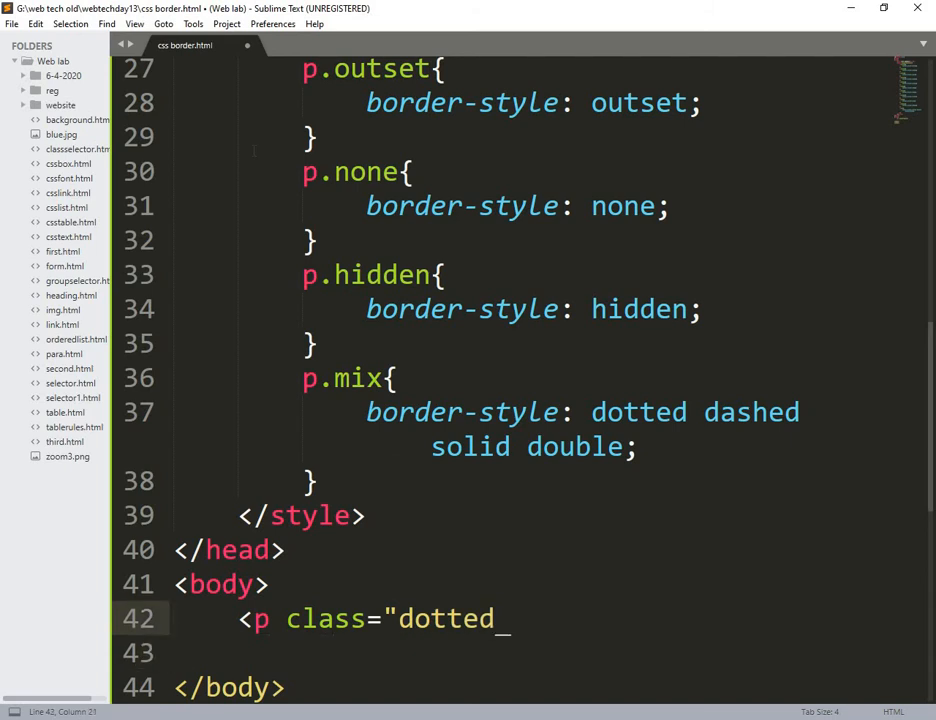
{"action": "type", "text": "\"></p>"}
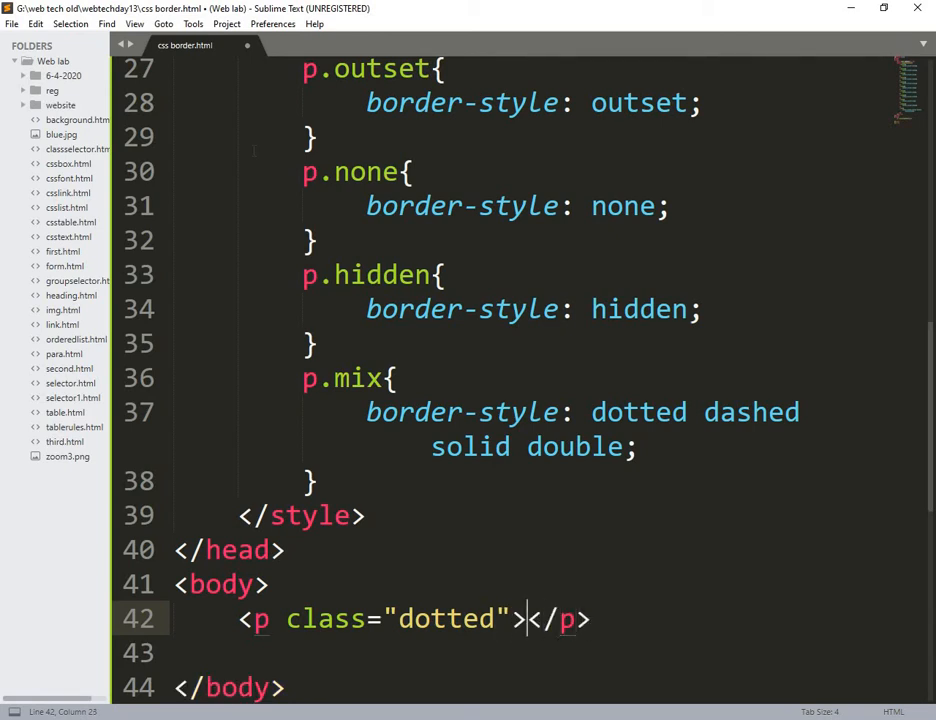
{"action": "type", "text": "CSS Bo"}
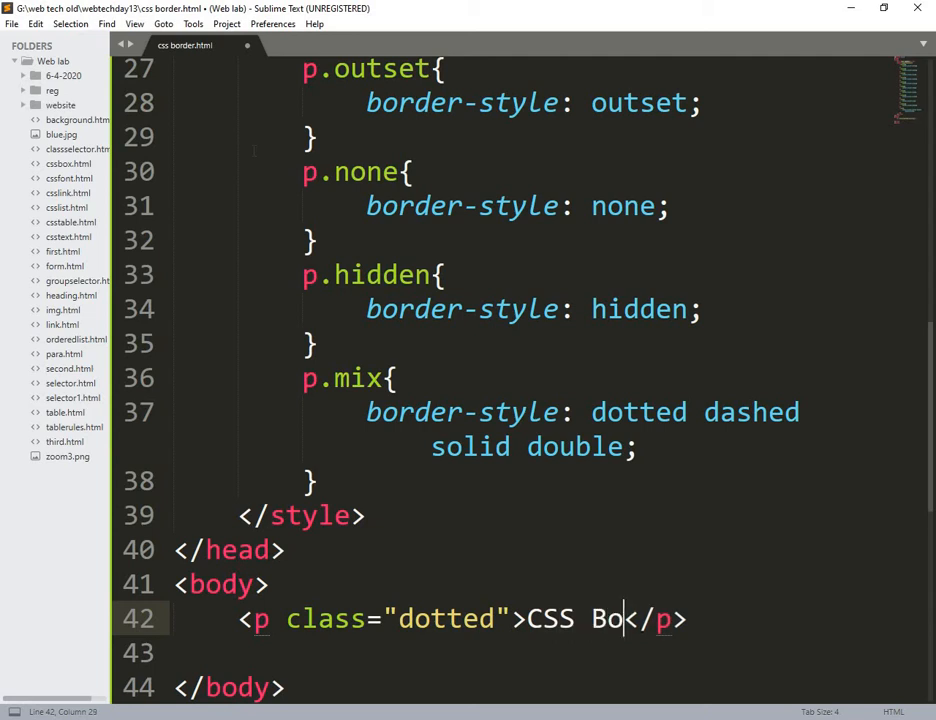
{"action": "type", "text": "rder"}
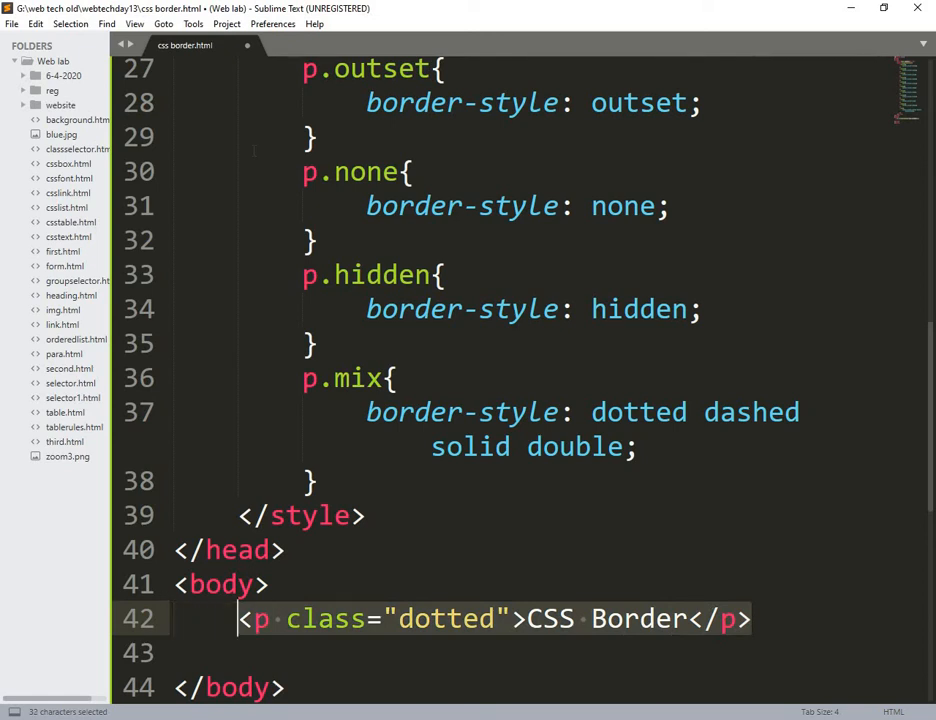
{"action": "key", "text": "ctrl+c"}
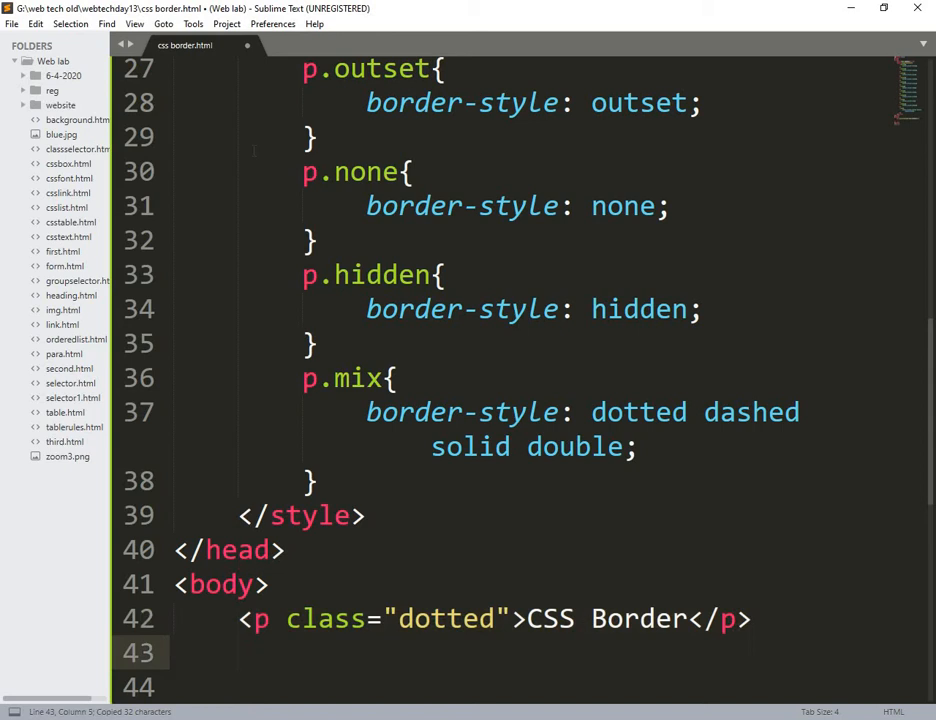
Step: Paste paragraph copies and set classes dashed, solid through inset and outset
{"action": "key", "text": "ctrl+v"}
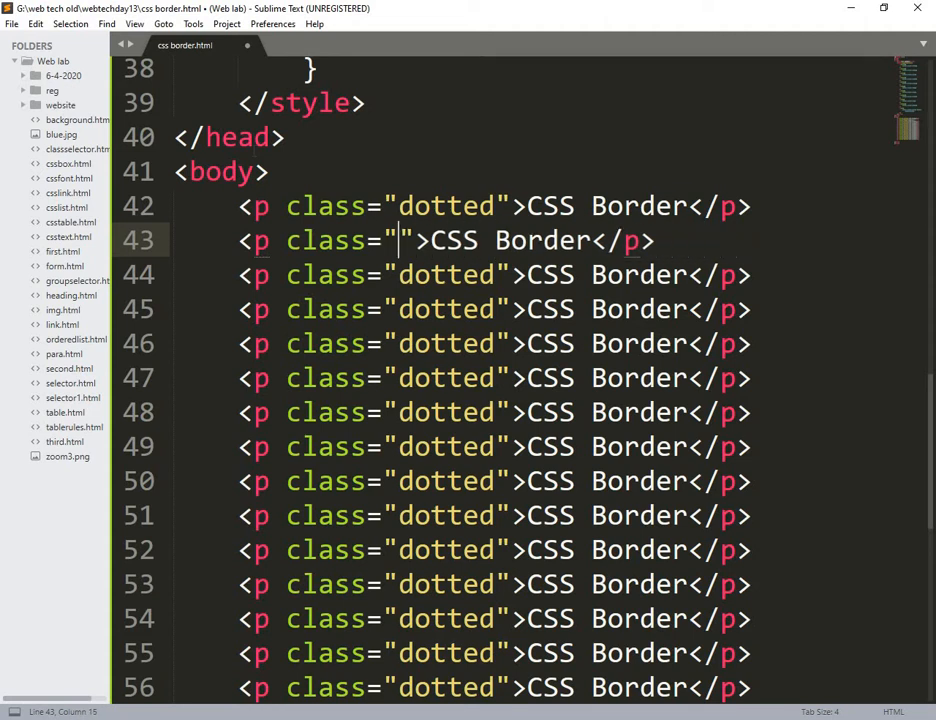
{"action": "type", "text": "dashec"}
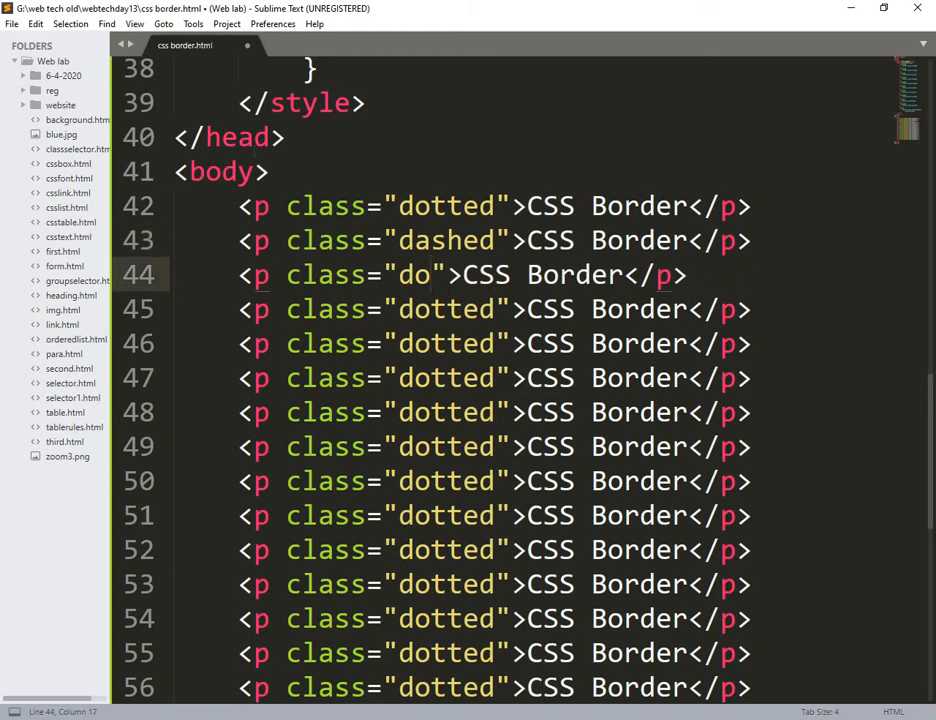
{"action": "type", "text": "lid"}
{"action": "left_click", "coordinate": [494, 378]}
{"action": "type", "text": "ridg"}
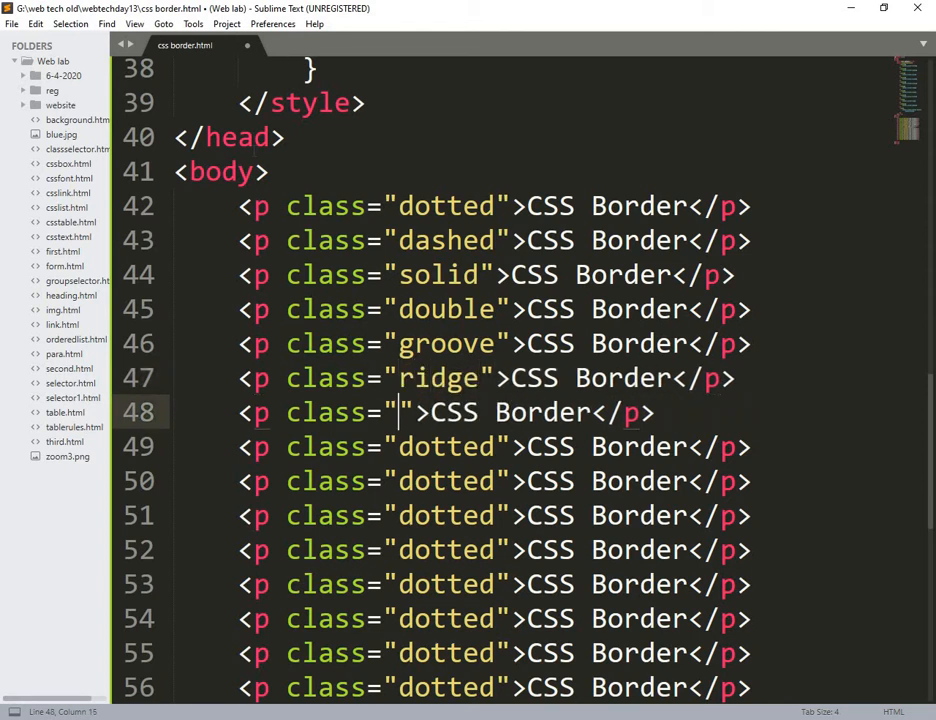
{"action": "type", "text": "inset"}
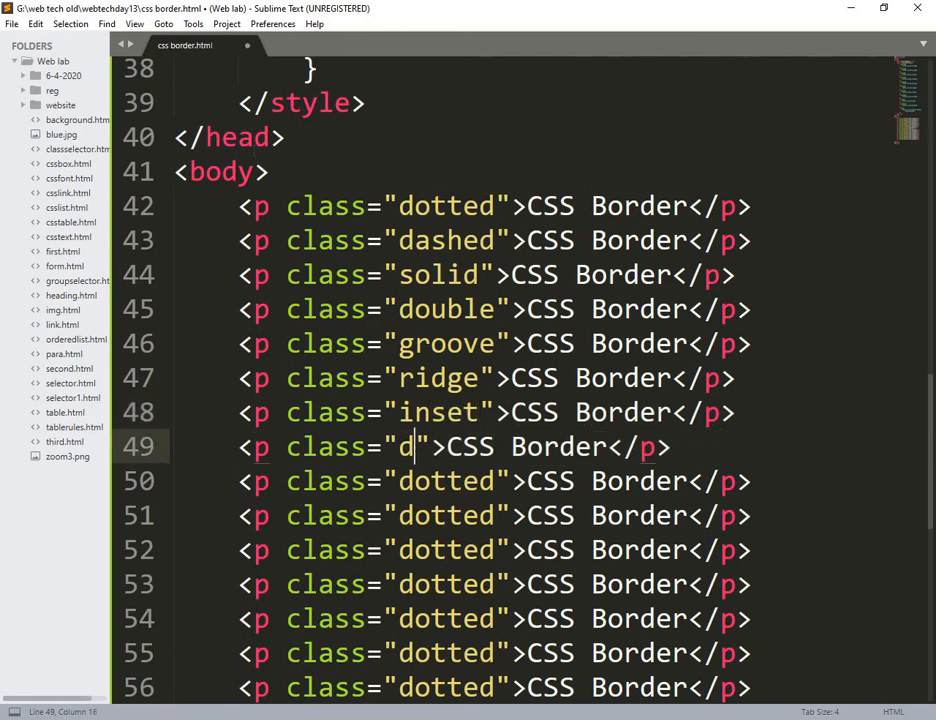
{"action": "type", "text": "utset"}
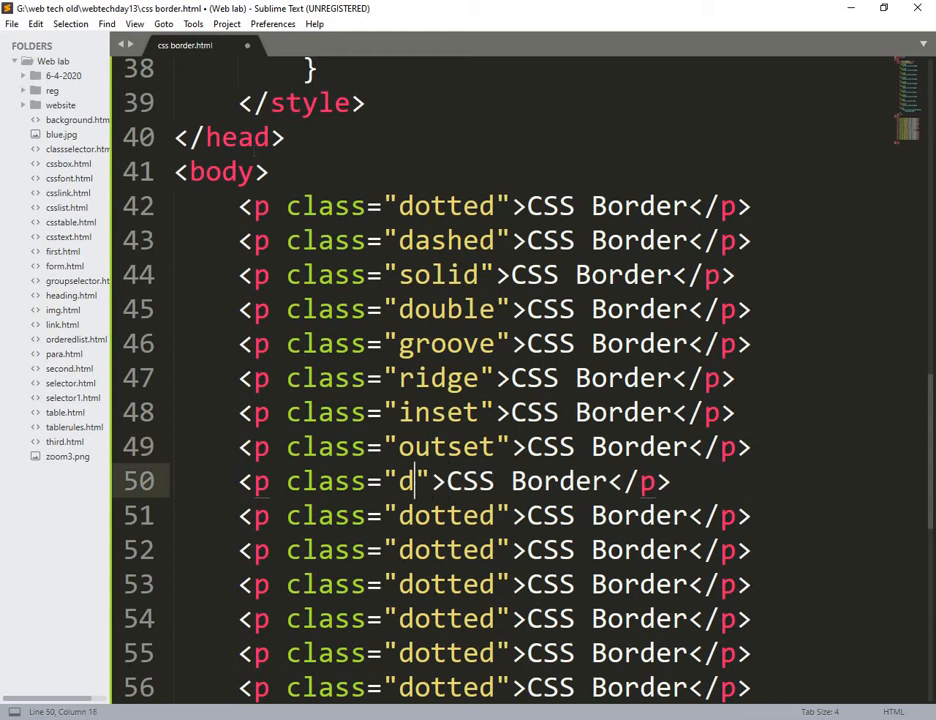
Step: Set the none, hidden and mix classes, remove leftover duplicates and save
{"action": "key", "text": "BackSpace"}
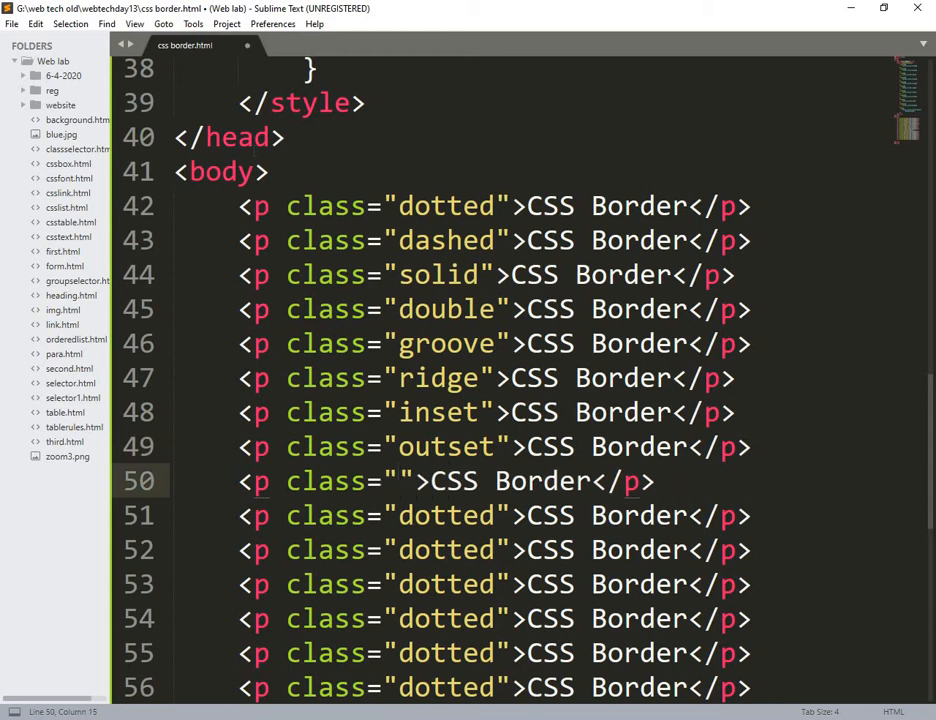
{"action": "type", "text": "none"}
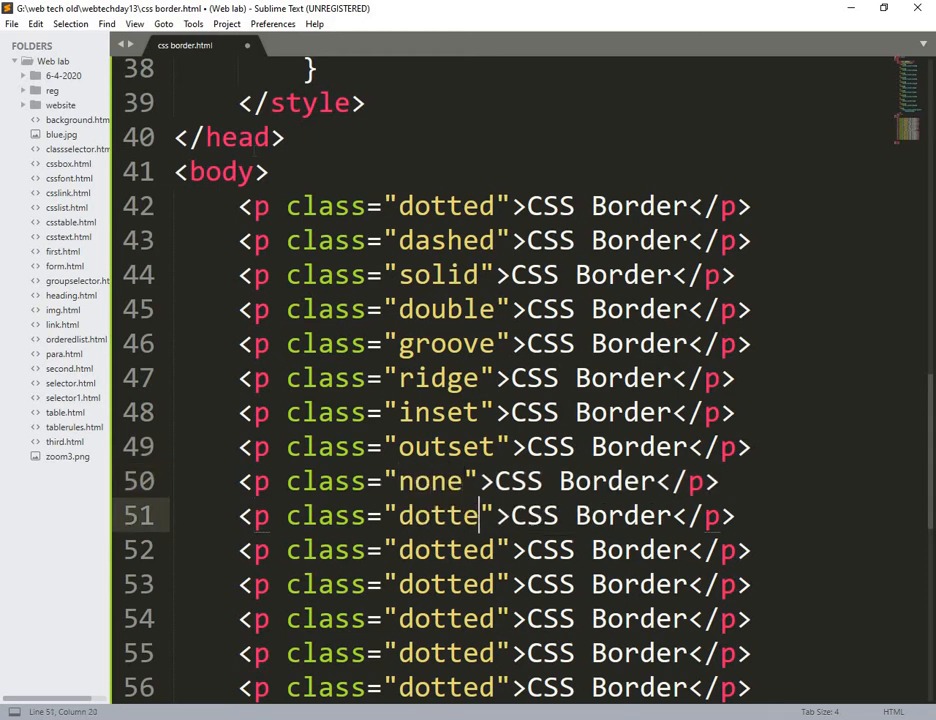
{"action": "key", "text": "backspace"}
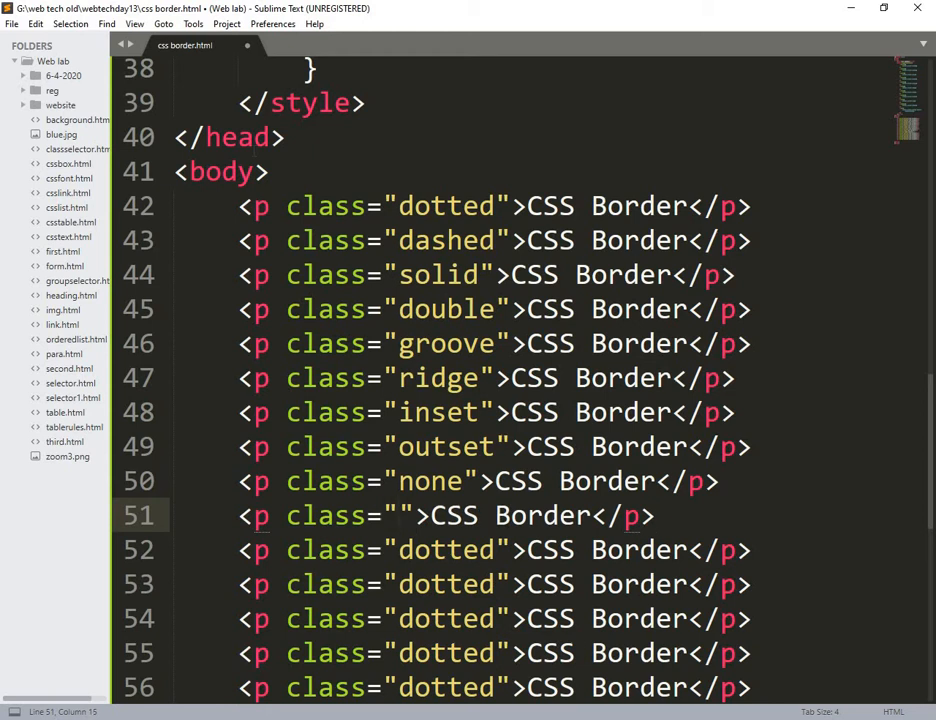
{"action": "type", "text": "hidden"}
{"action": "left_click", "coordinate": [496, 550]}
{"action": "type", "text": "mix"}
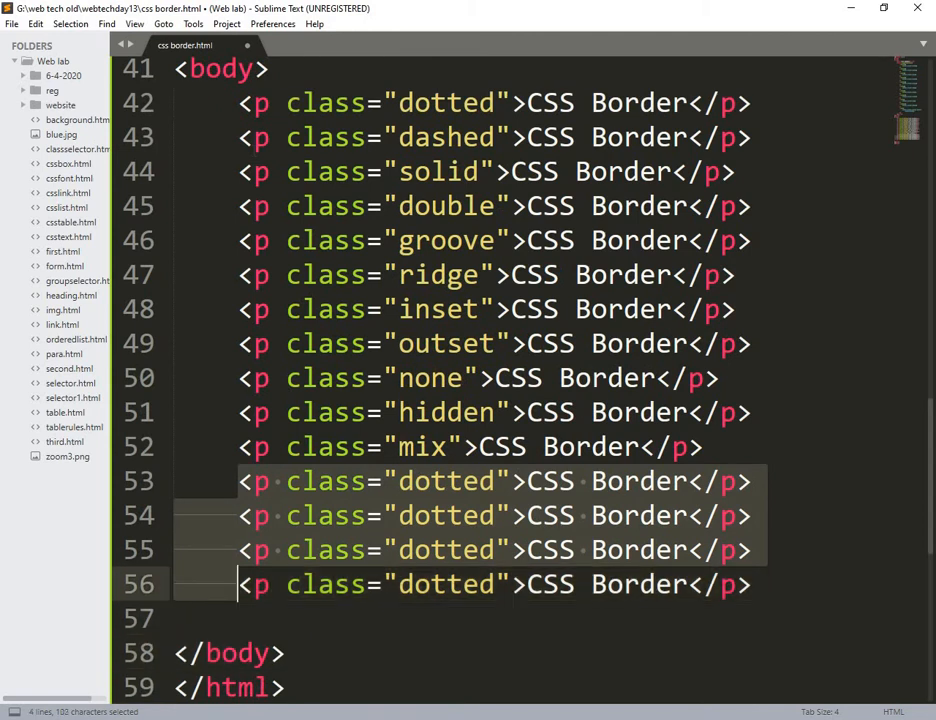
{"action": "key", "text": "Ctrl+X"}
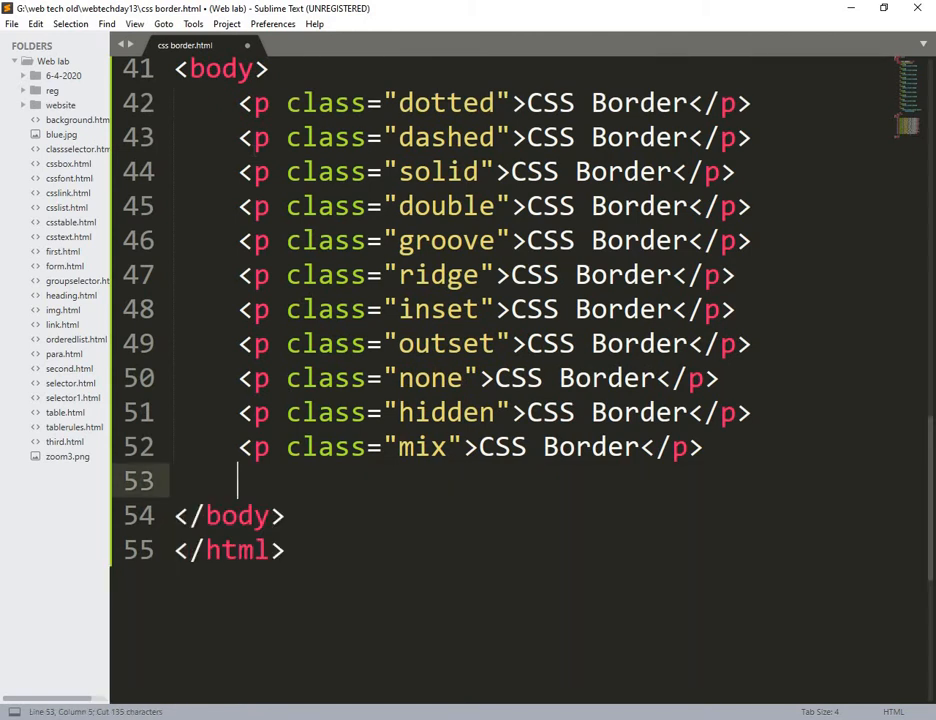
{"action": "key", "text": "ctrl+s"}
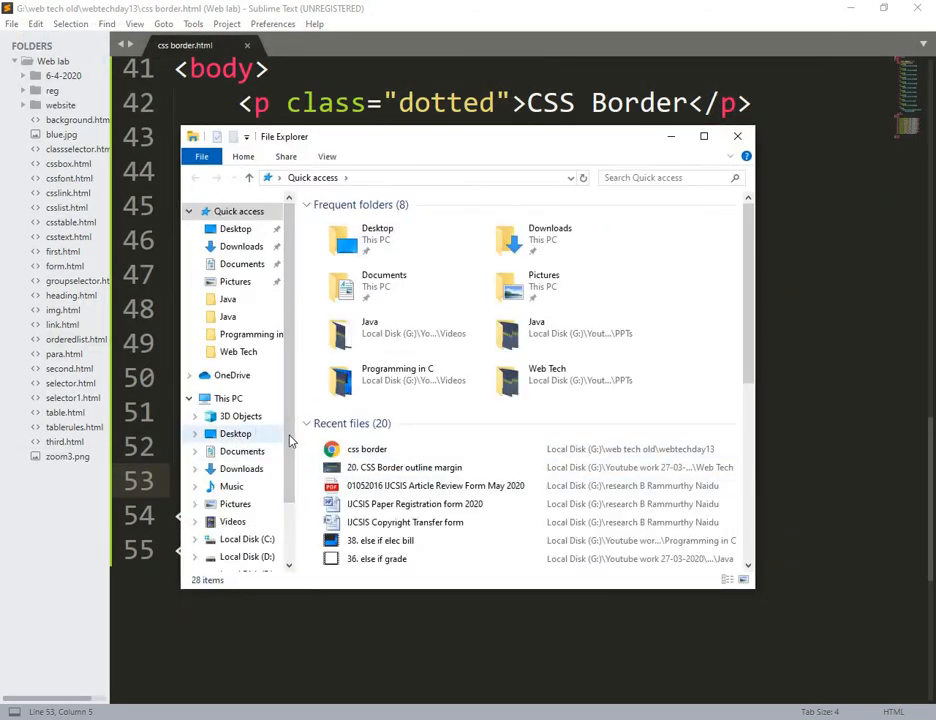
Step: Browse G: > Youtube work 27-03-2020 > Lab > Web lab in File Explorer
{"action": "scroll", "scroll_direction": "down", "scroll_amount": 3}
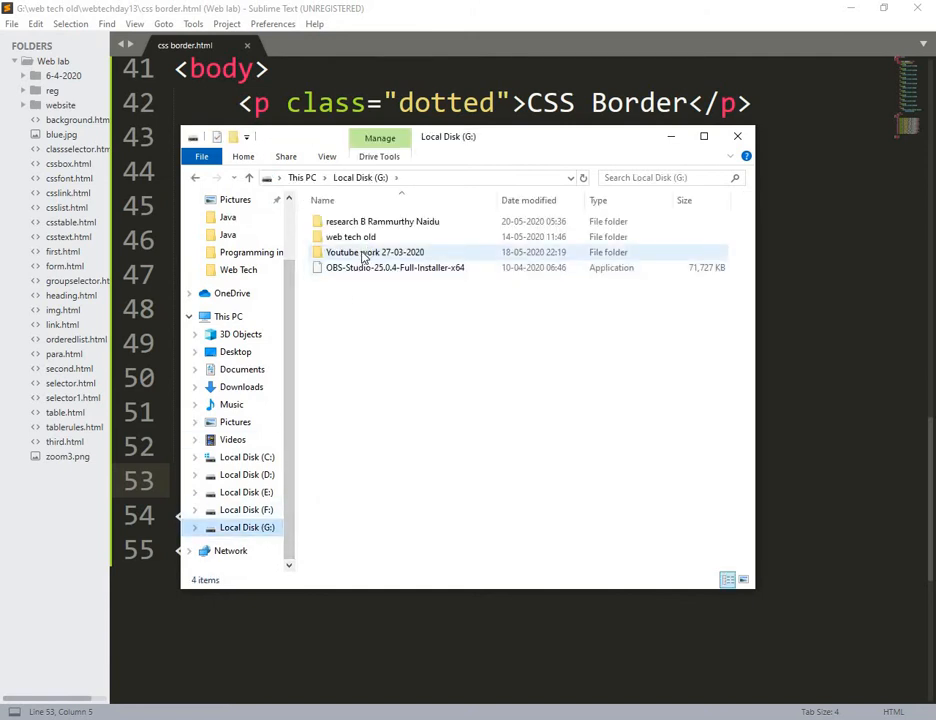
{"action": "double_click", "coordinate": [376, 252]}
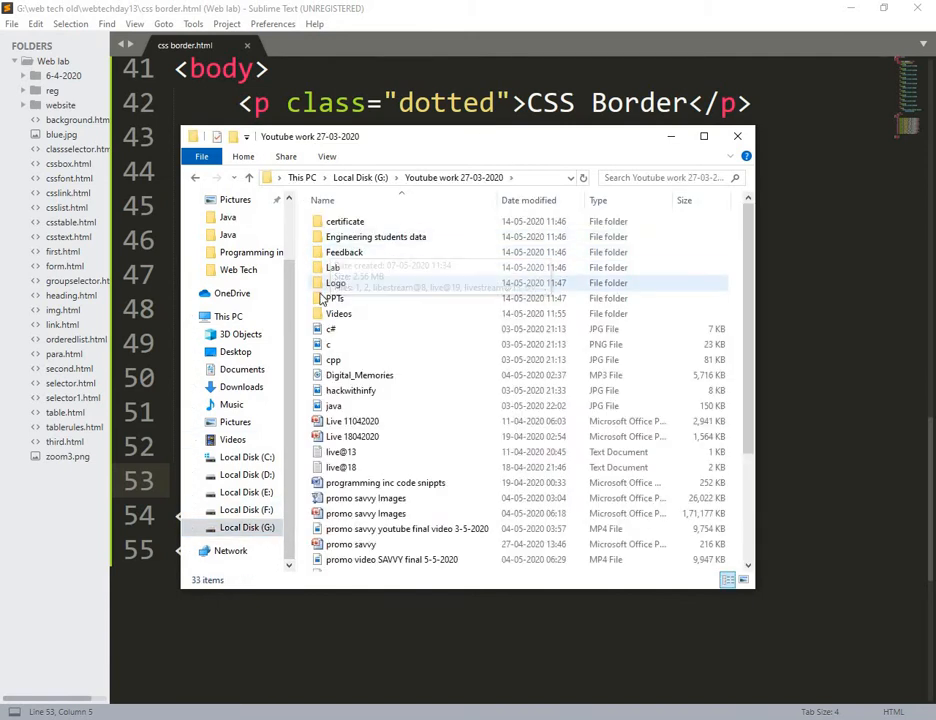
{"action": "double_click", "coordinate": [332, 268]}
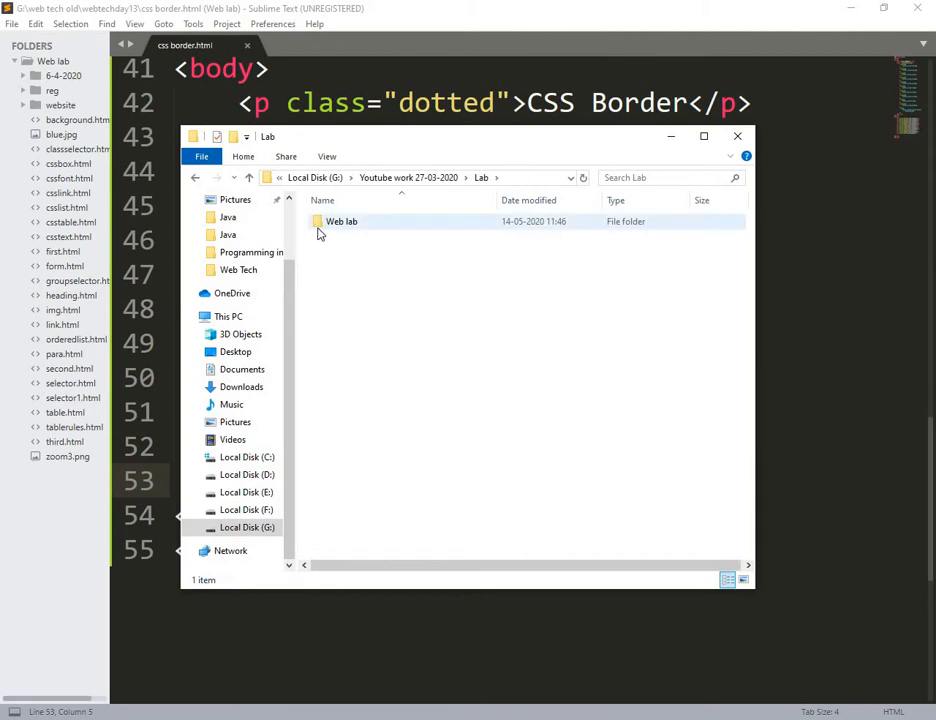
{"action": "double_click", "coordinate": [340, 220]}
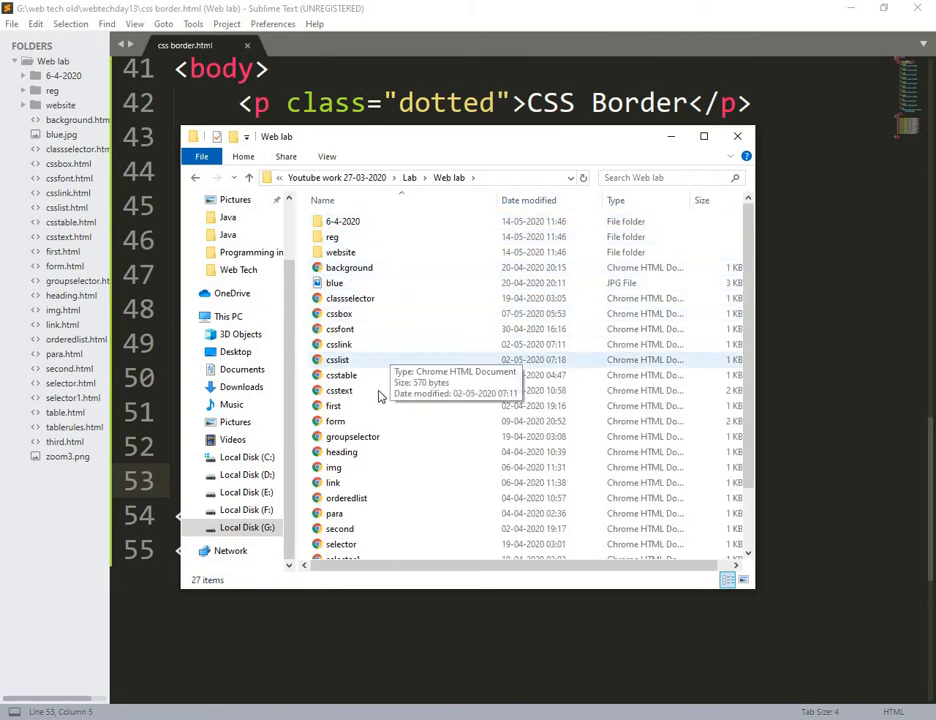
{"action": "mouse_move", "coordinate": [382, 352]}
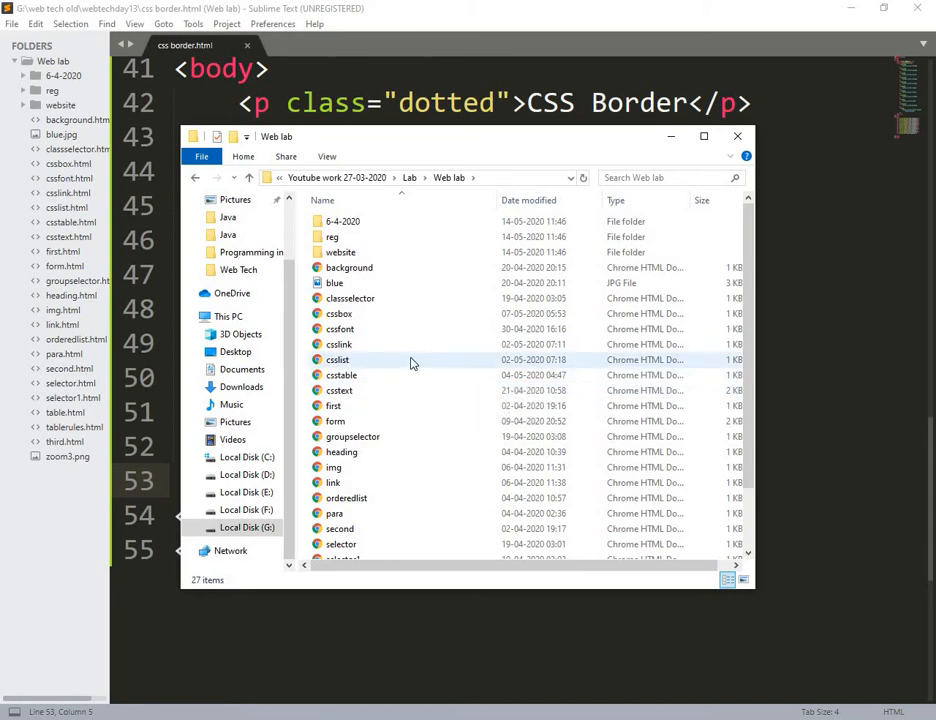
{"action": "scroll", "scroll_direction": "down", "scroll_amount": 3}
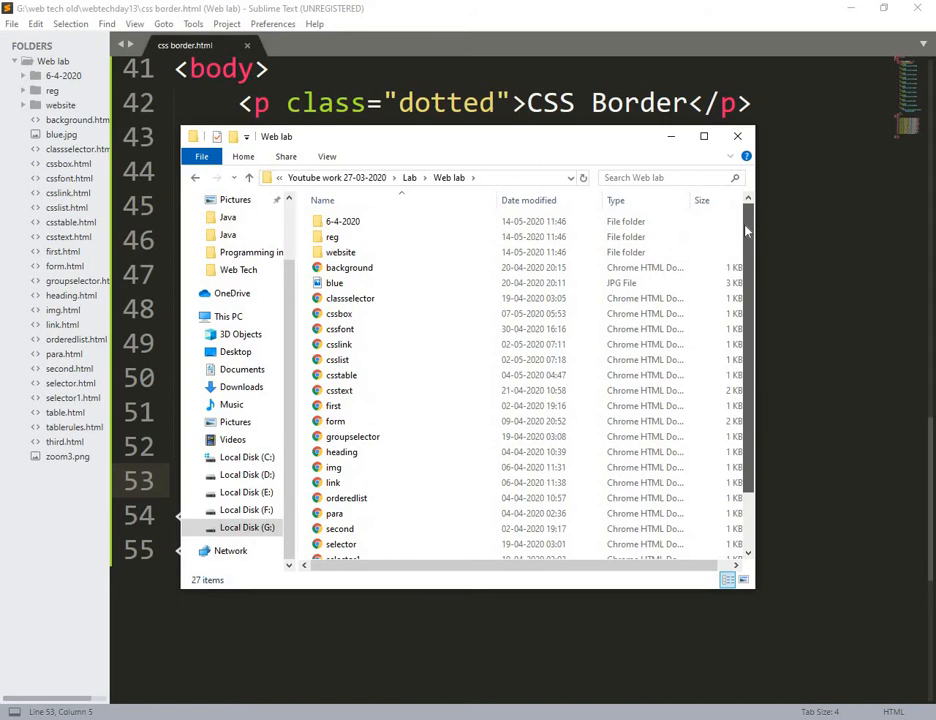
{"action": "mouse_move", "coordinate": [340, 252]}
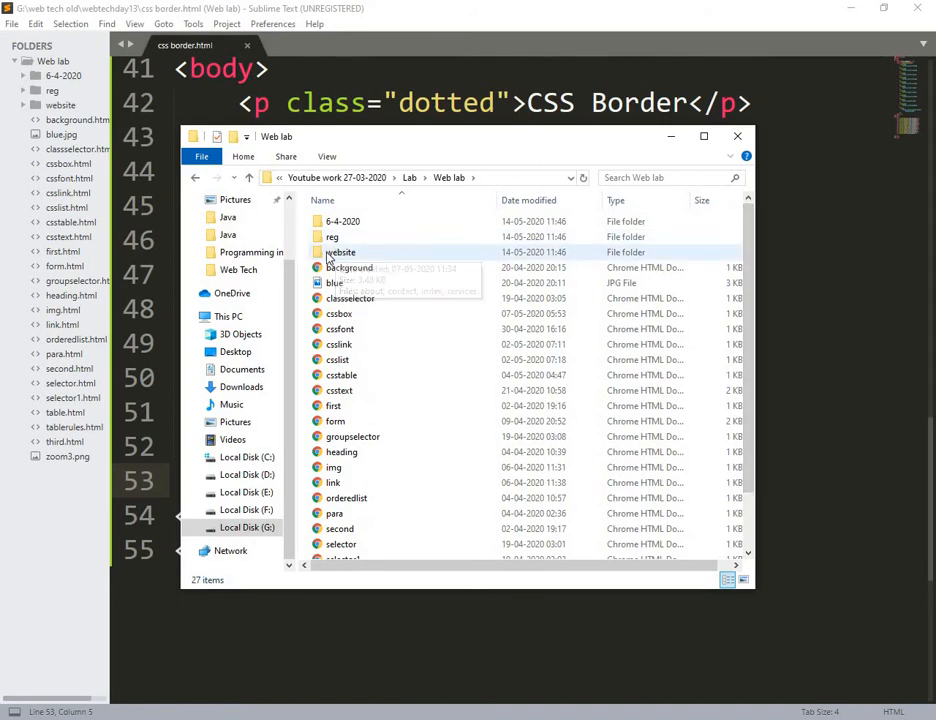
Step: Open css border.html from the folder and switch to the browser showing it
{"action": "double_click", "coordinate": [340, 252]}
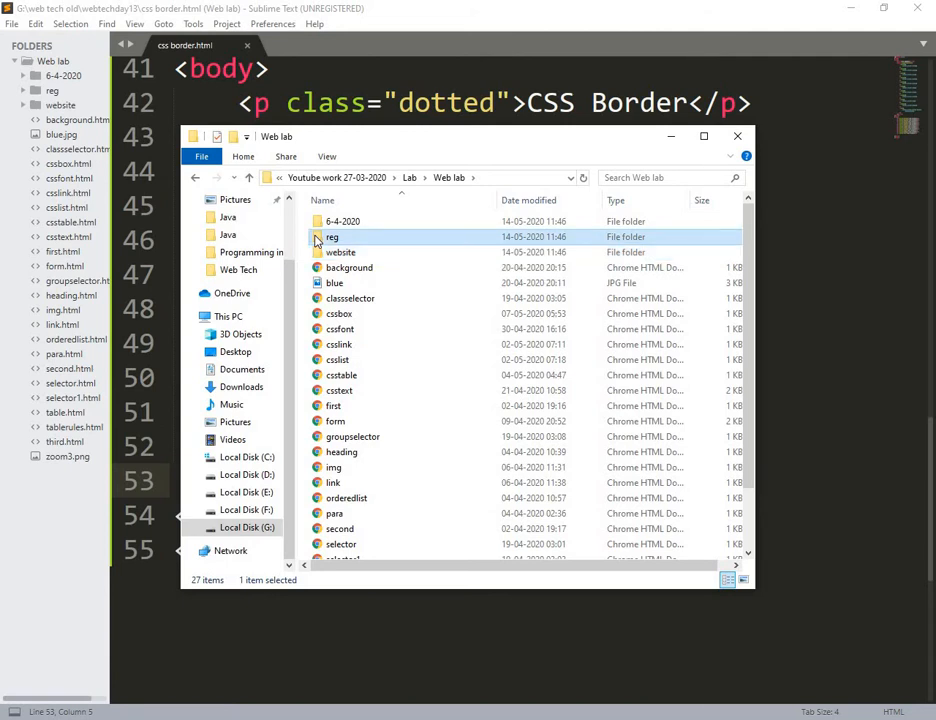
{"action": "double_click", "coordinate": [332, 236]}
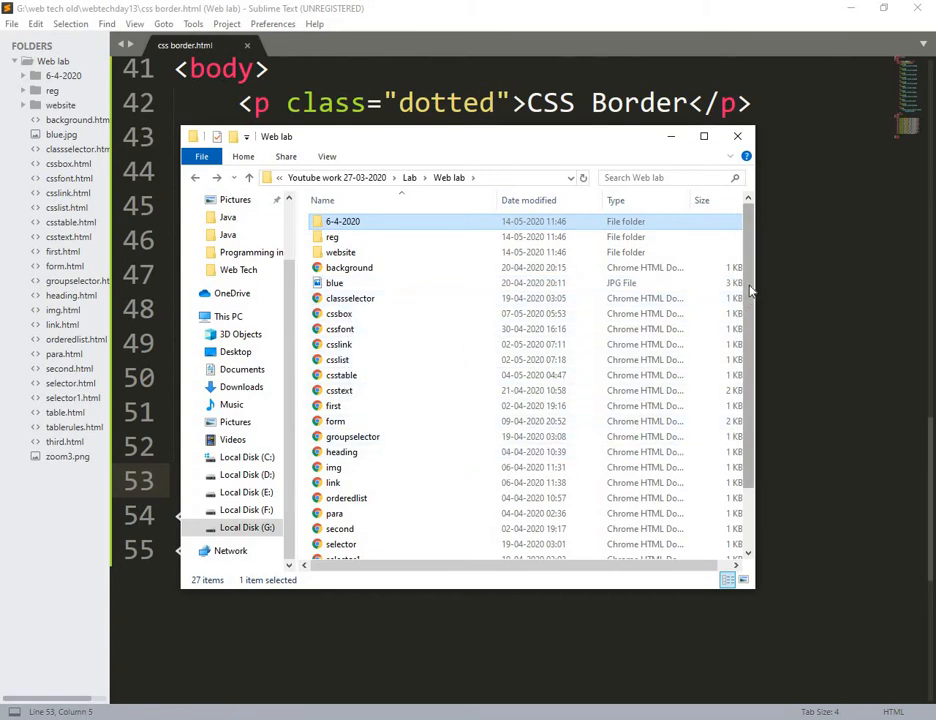
{"action": "scroll", "scroll_direction": "down", "scroll_amount": 3}
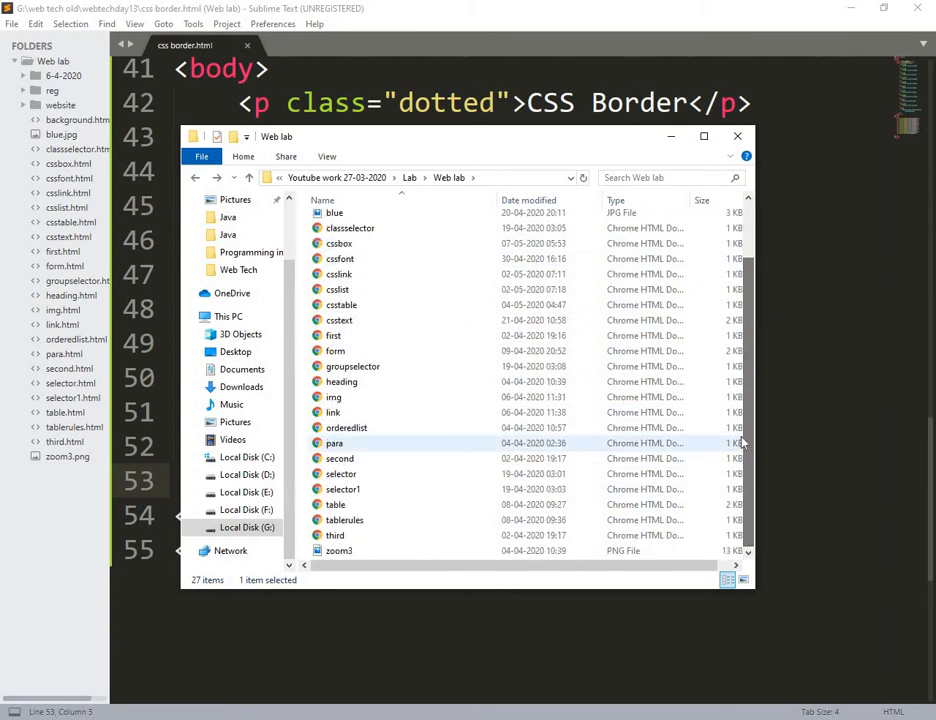
{"action": "left_click", "coordinate": [738, 136]}
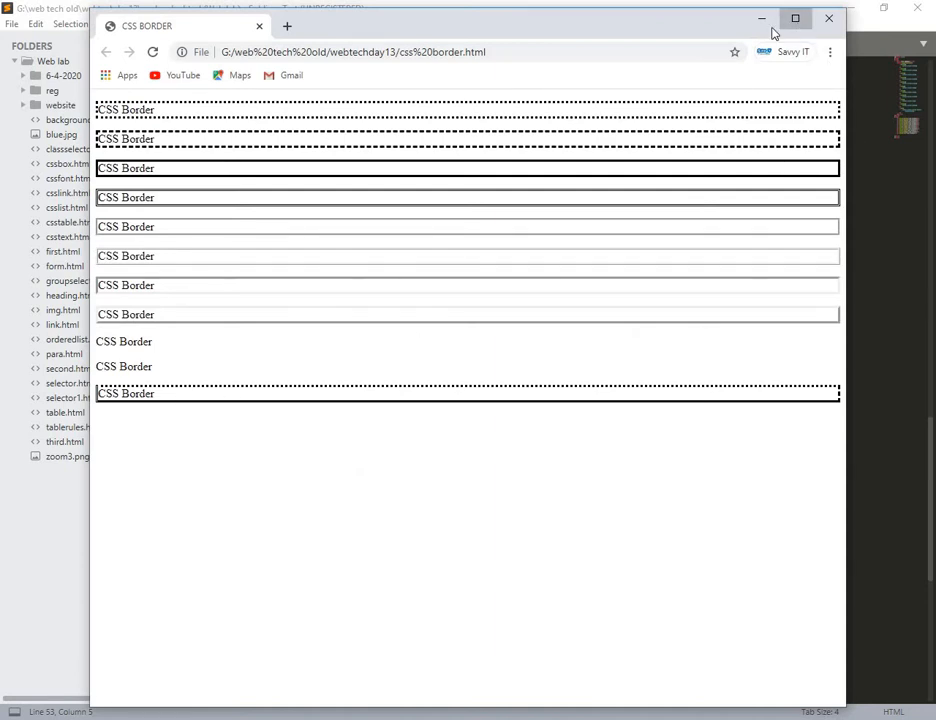
Step: Maximize Chrome to view the rendered borders, then return to Sublime Text
{"action": "left_click", "coordinate": [794, 18]}
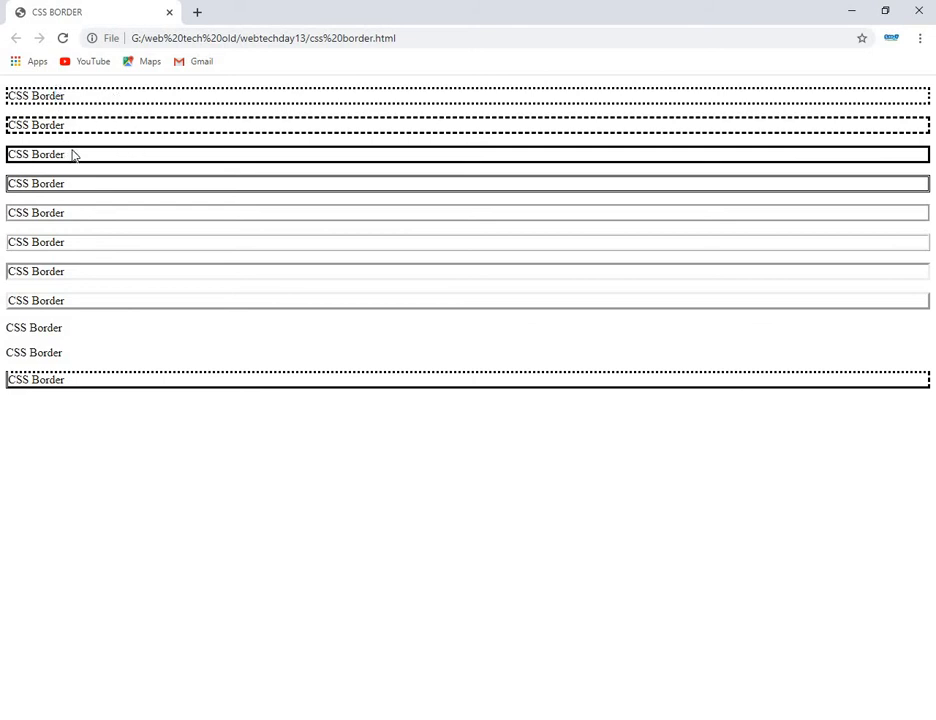
{"action": "mouse_move", "coordinate": [88, 212]}
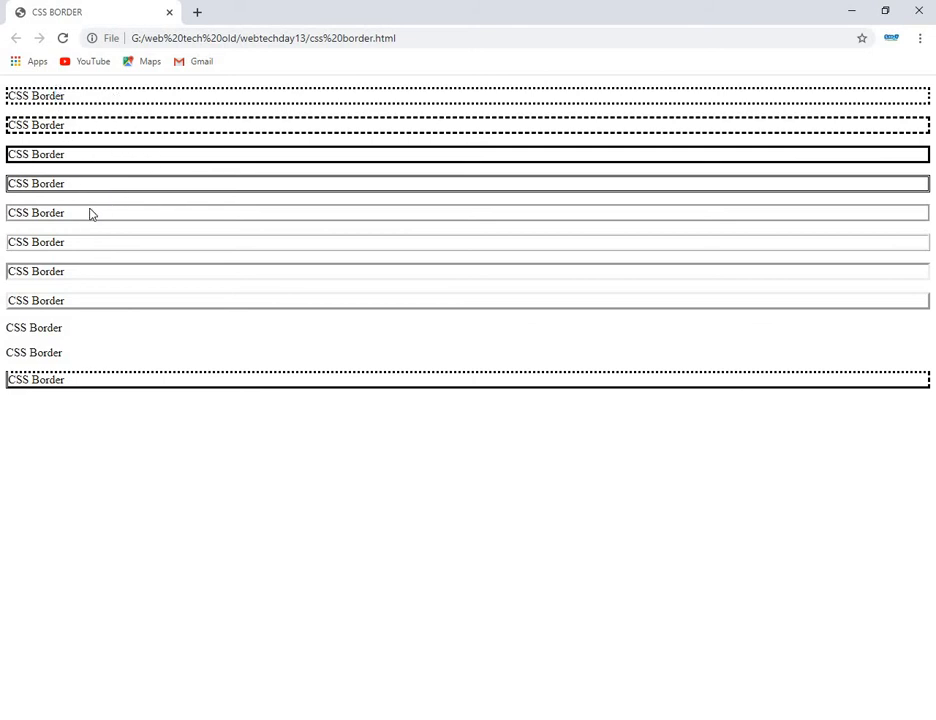
{"action": "mouse_move", "coordinate": [4, 278]}
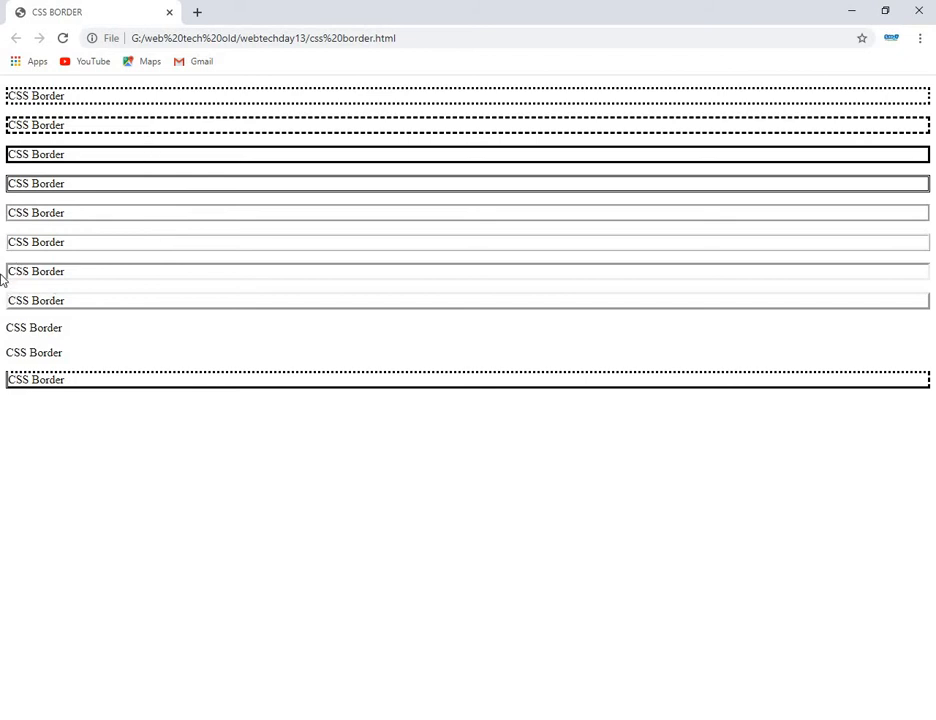
{"action": "mouse_move", "coordinate": [48, 272]}
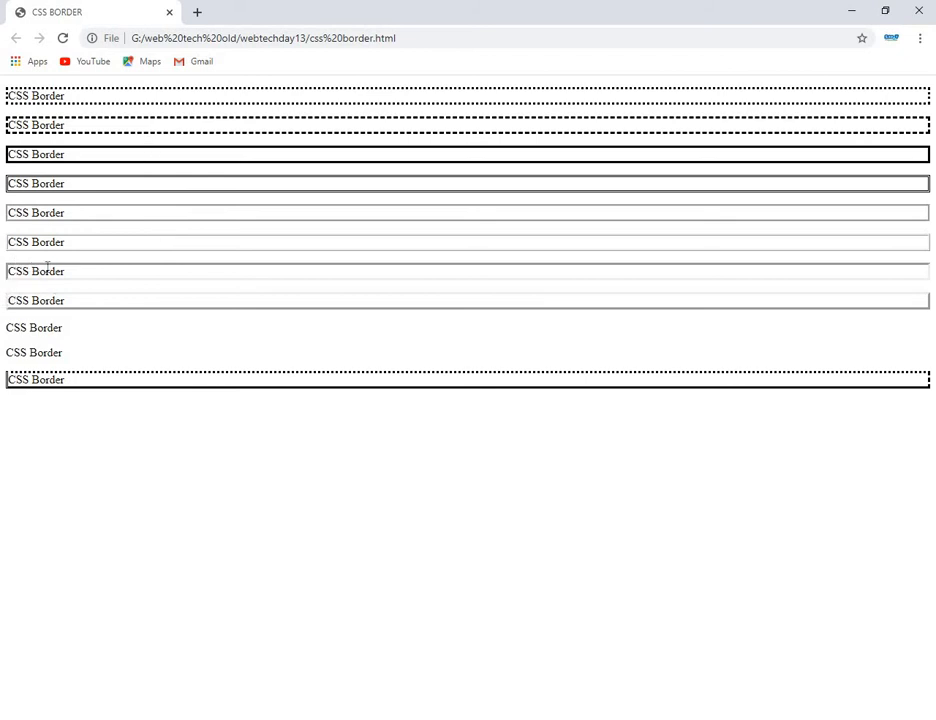
{"action": "mouse_move", "coordinate": [72, 314]}
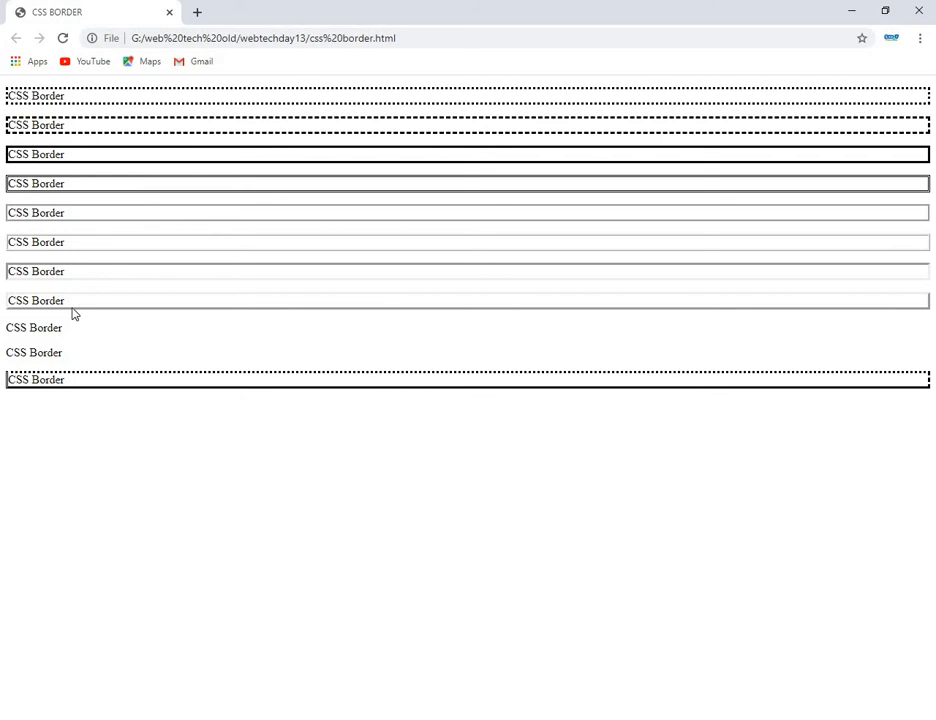
{"action": "mouse_move", "coordinate": [42, 352]}
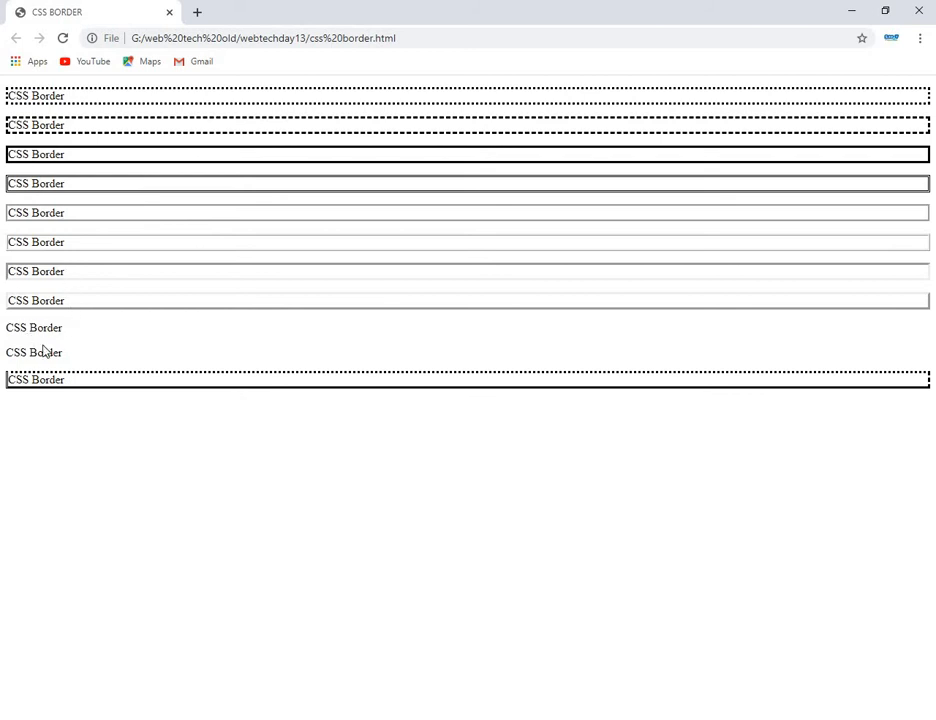
{"action": "mouse_move", "coordinate": [96, 372]}
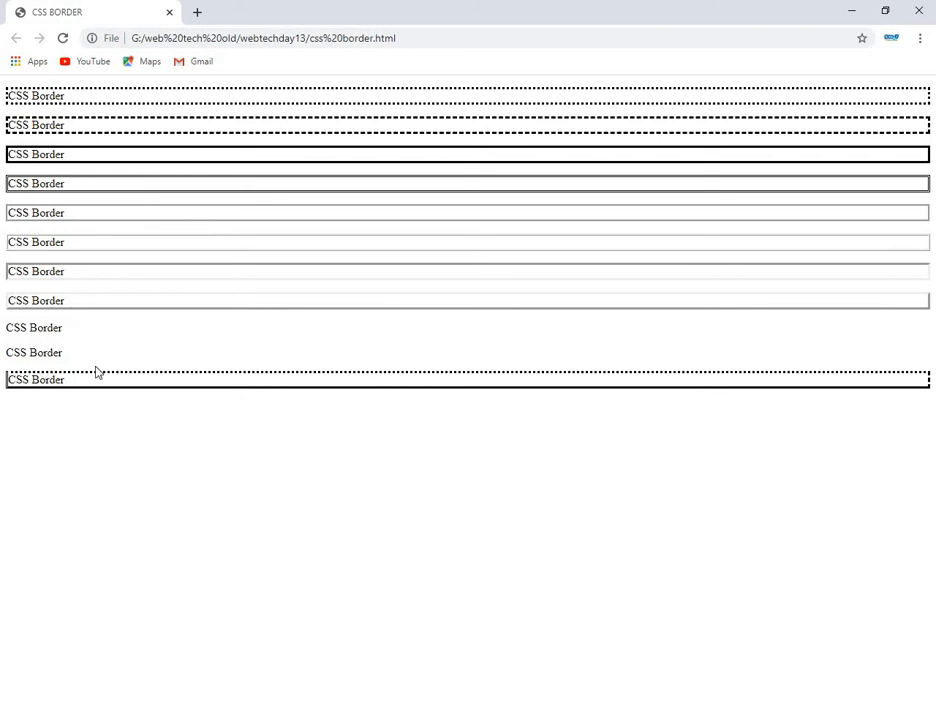
{"action": "double_click", "coordinate": [52, 380]}
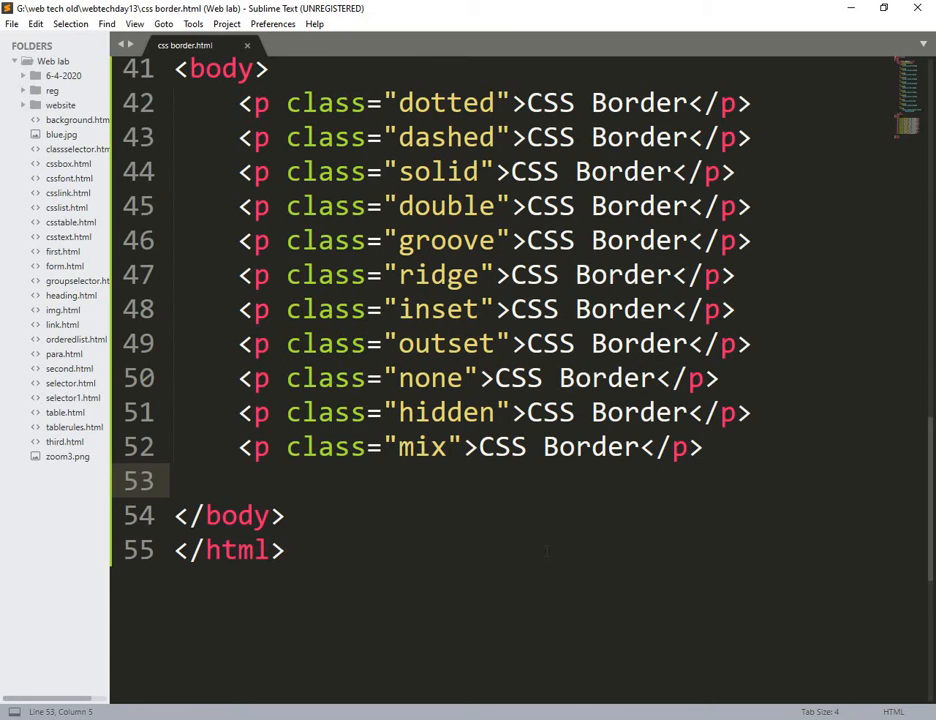
Step: Add a p.one rule with border-style: solid and border-width: 5px, and save
{"action": "left_click", "coordinate": [284, 550]}
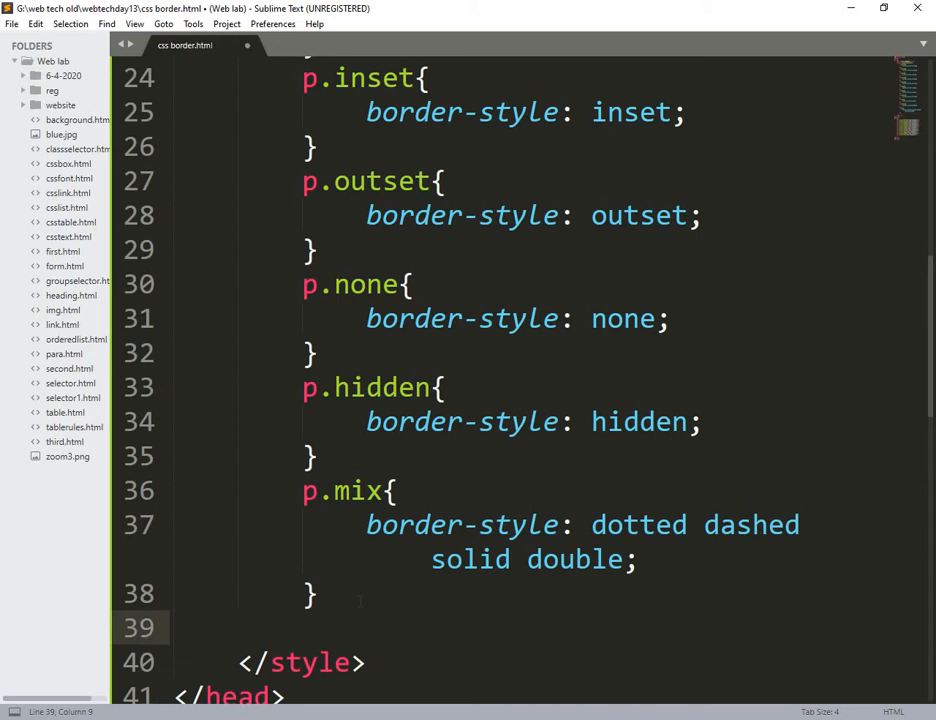
{"action": "type", "text": "p.one"}
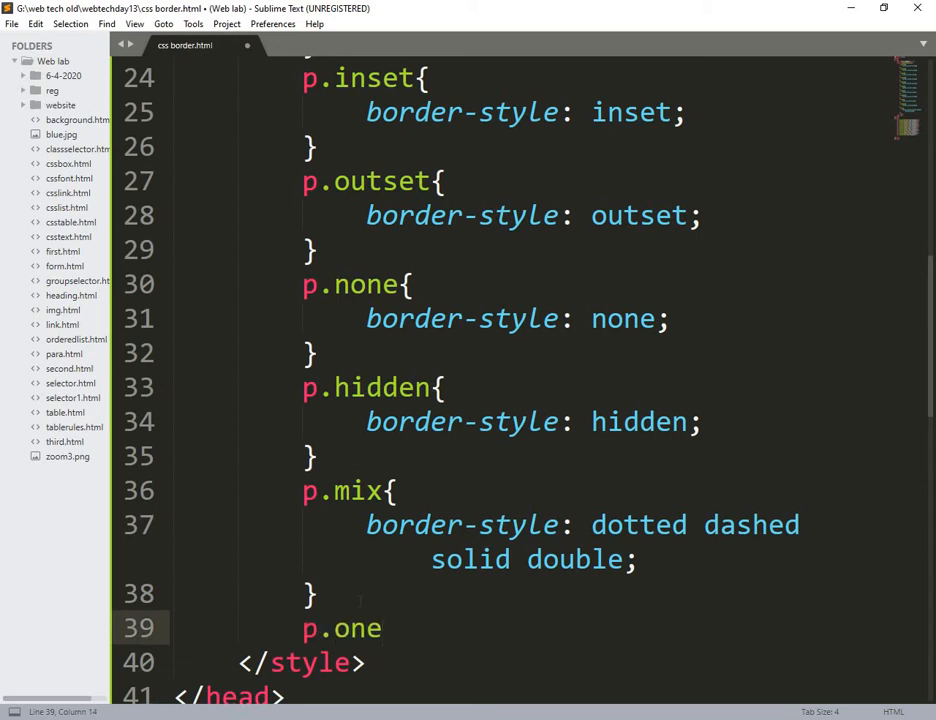
{"action": "type", "text": "{"}
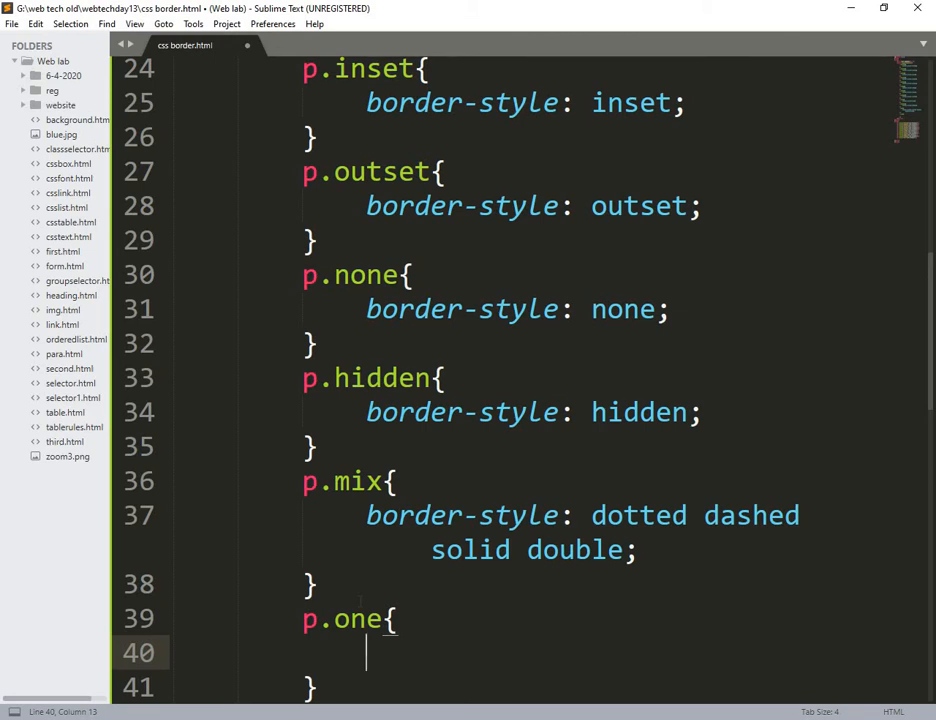
{"action": "type", "text": "border-style:"}
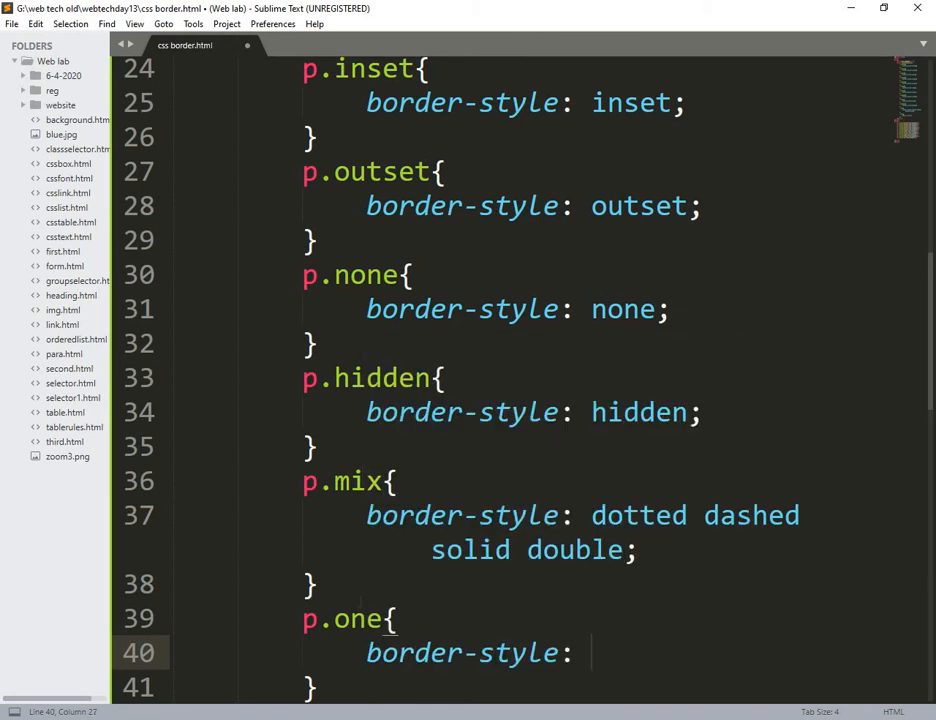
{"action": "type", "text": "solid;"}
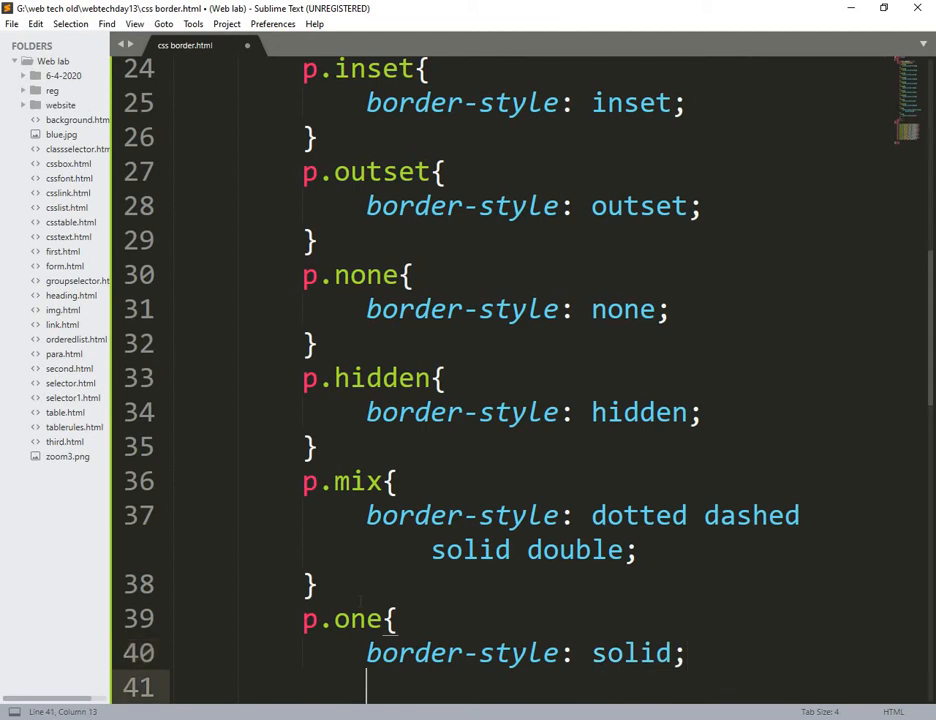
{"action": "type", "text": "border-width:"}
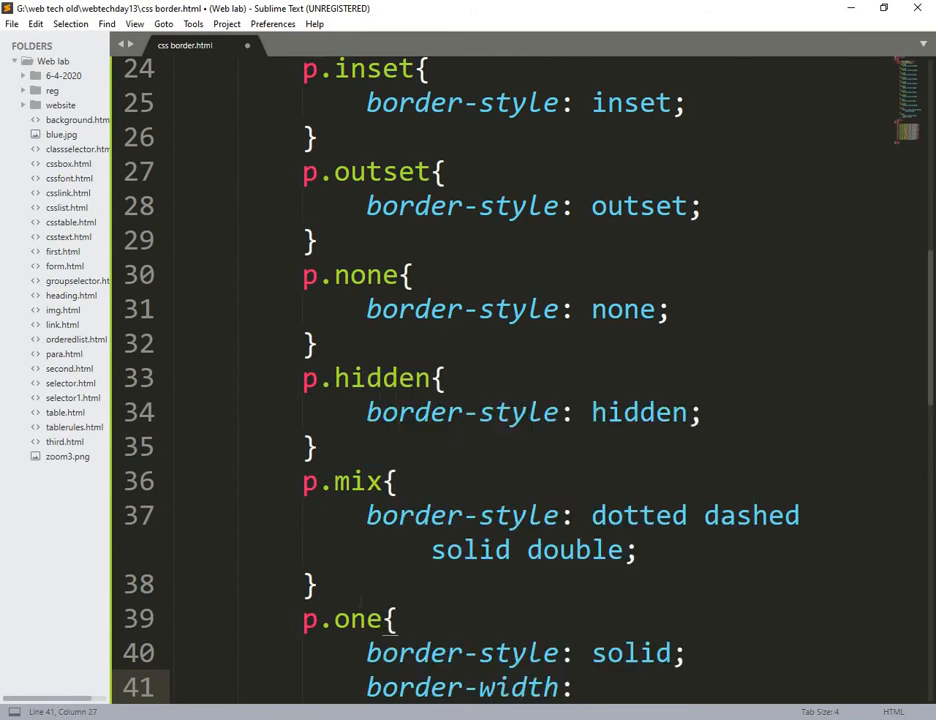
{"action": "type", "text": "5"}
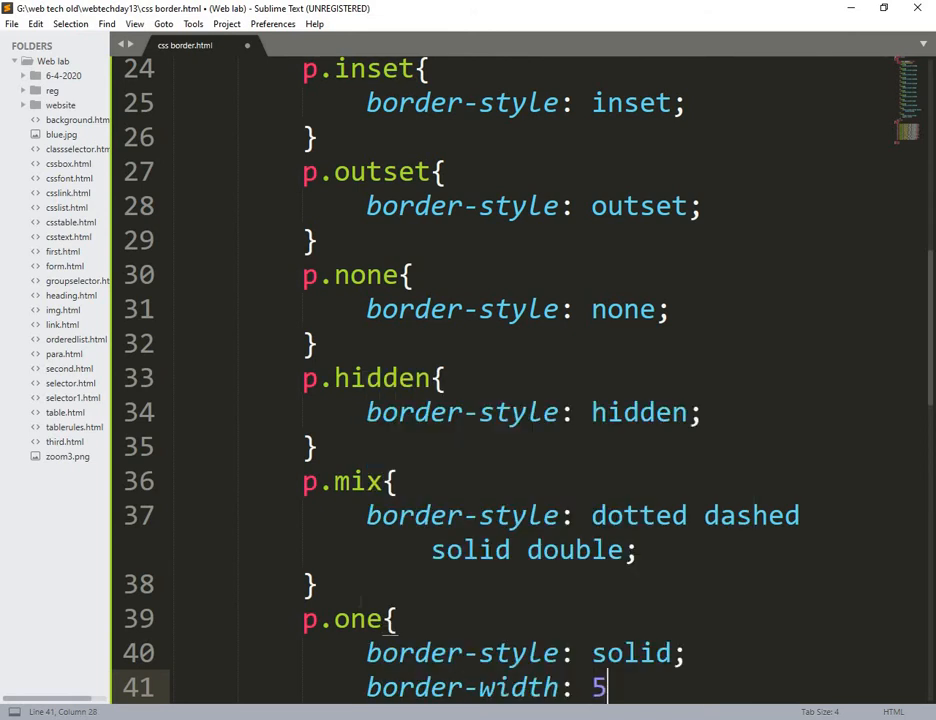
{"action": "type", "text": "px;"}
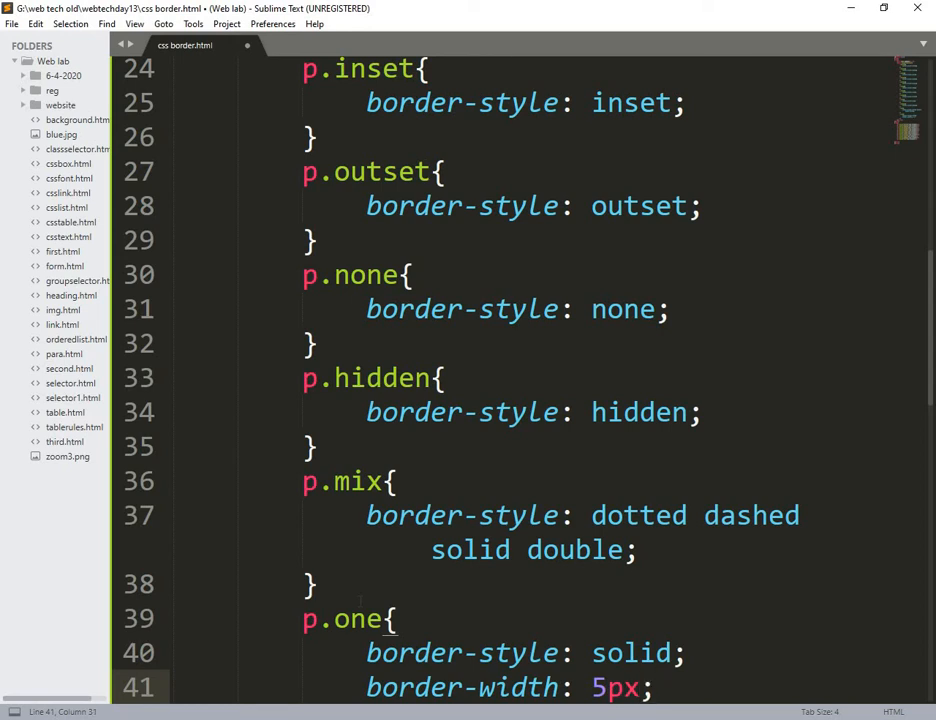
{"action": "mouse_move", "coordinate": [930, 300]}
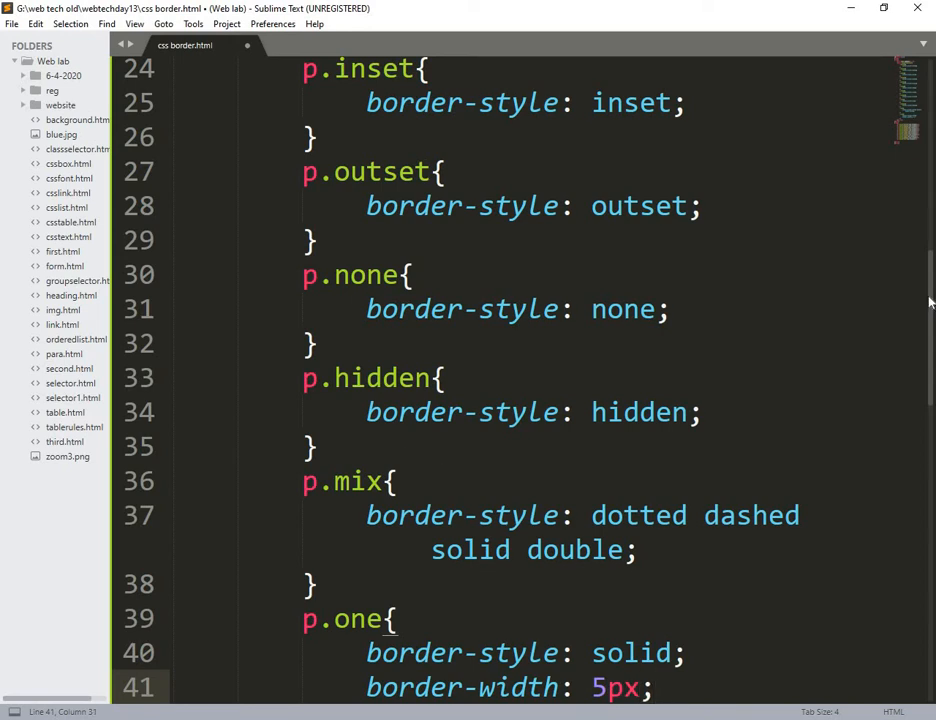
{"action": "scroll", "scroll_direction": "down", "scroll_amount": 3}
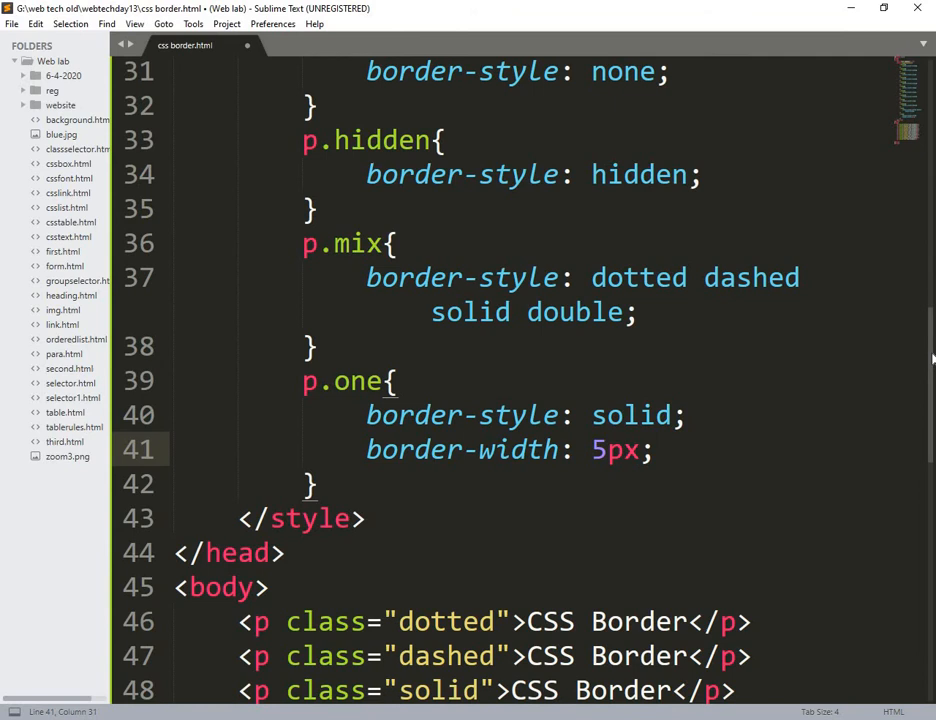
{"action": "key", "text": "ctrl+s"}
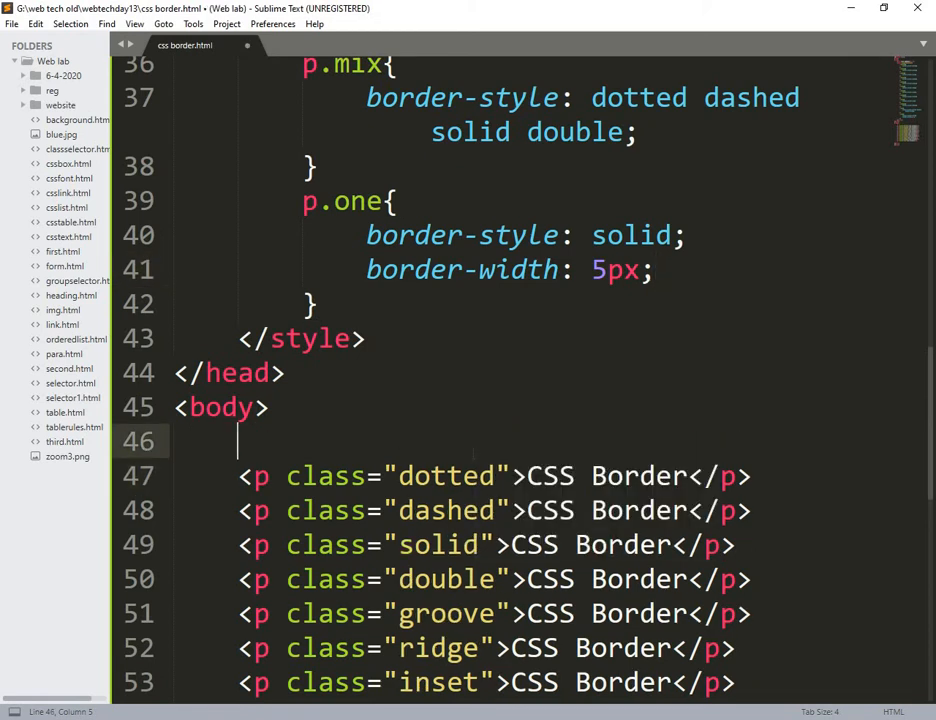
Step: Add <p class="one">HTML CSS BORDER</p> atop the body and change the width to 10pt
{"action": "type", "text": "<p></p>"}
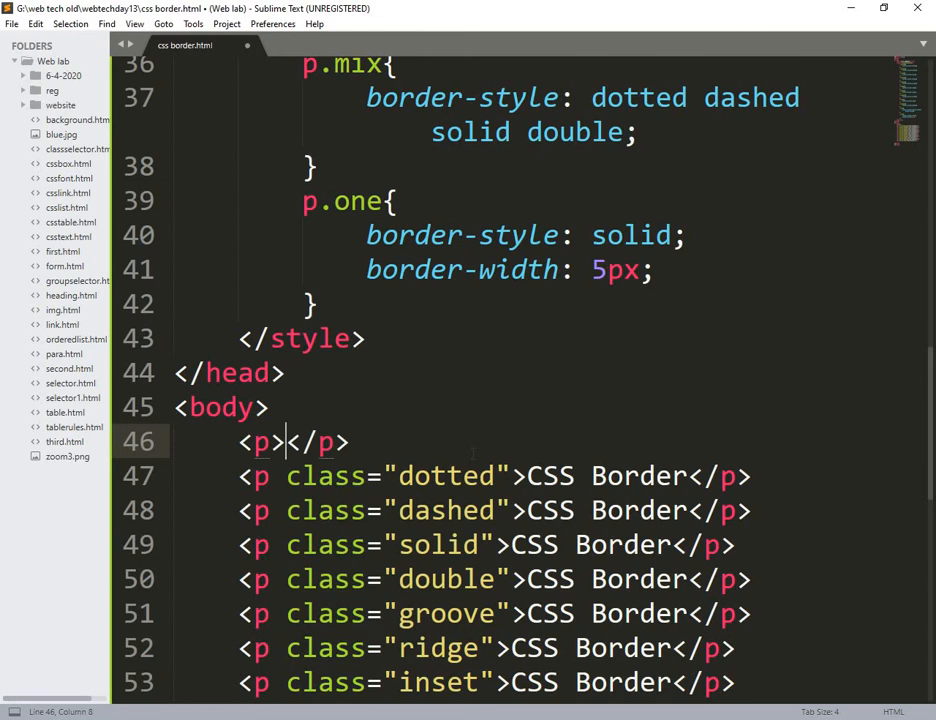
{"action": "type", "text": "HTML CSS"}
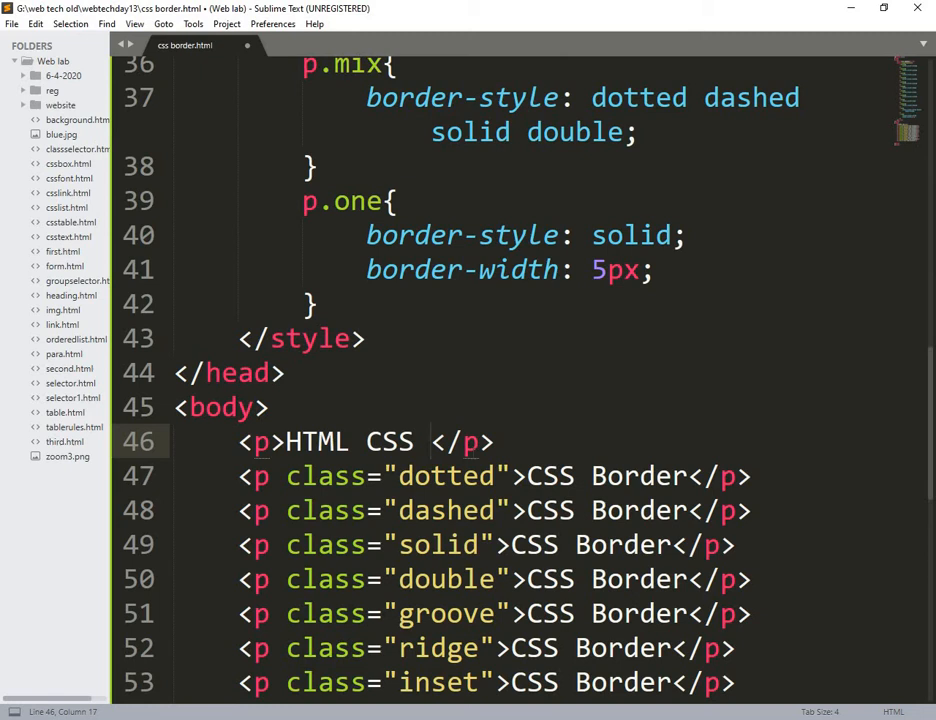
{"action": "type", "text": "BORDER"}
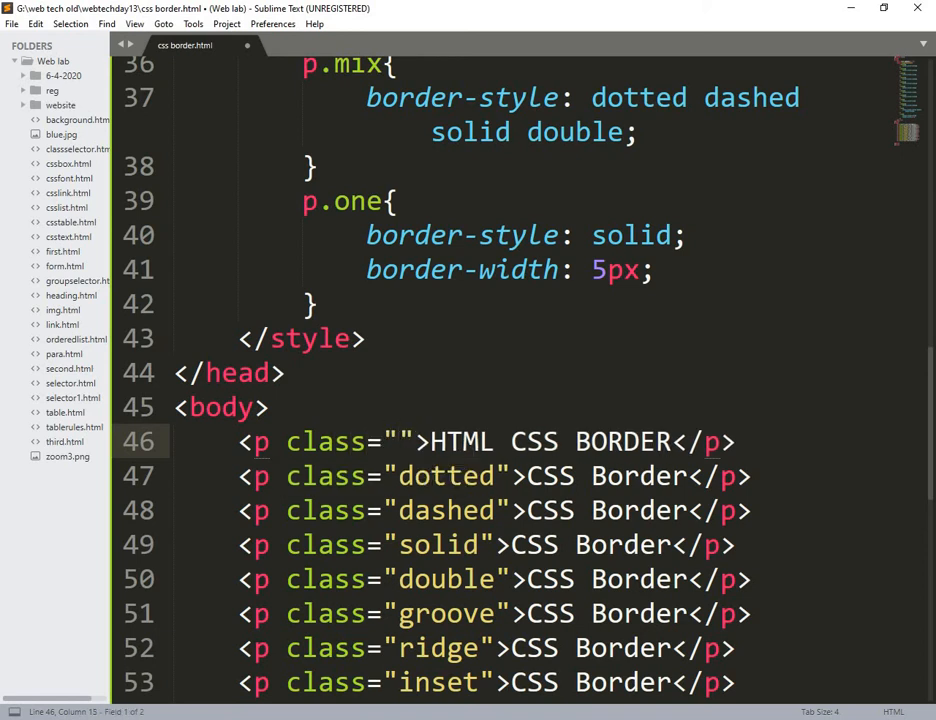
{"action": "type", "text": "one"}
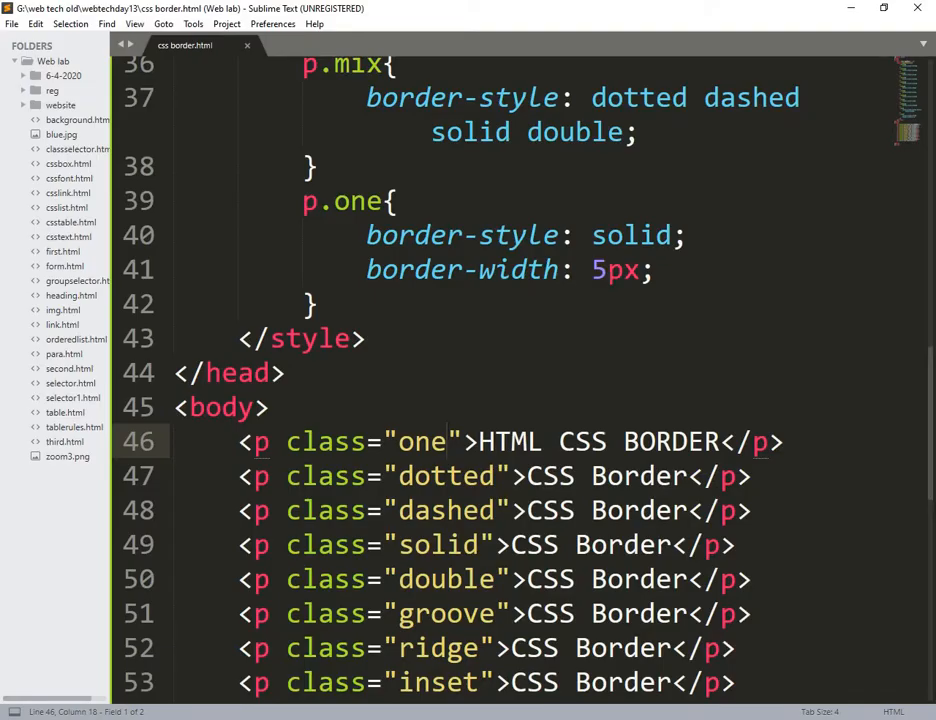
{"action": "type", "text": "10"}
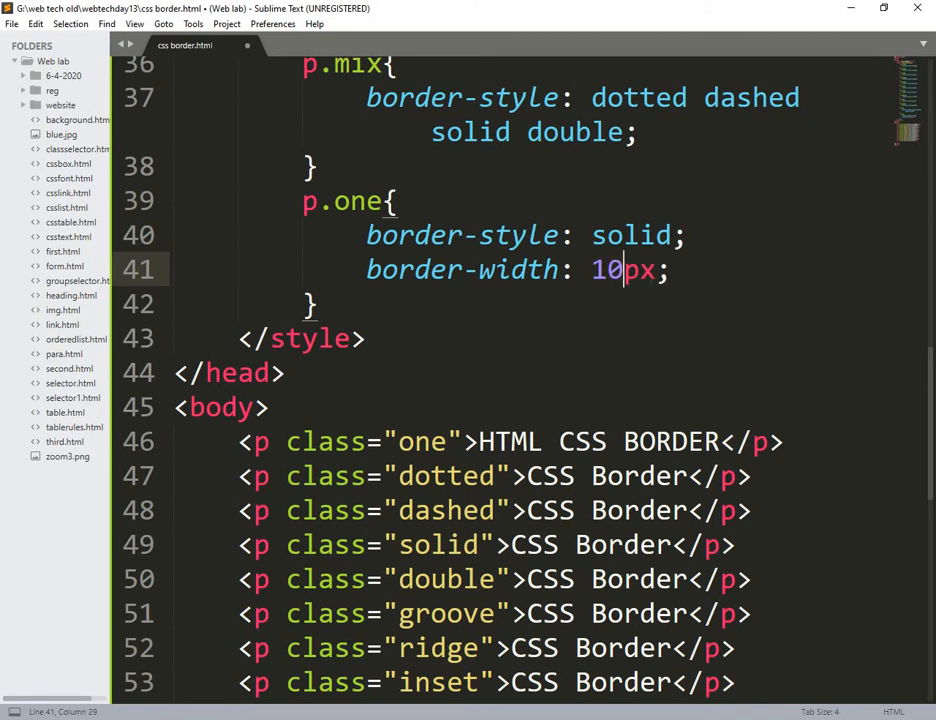
{"action": "key", "text": "Backspace"}
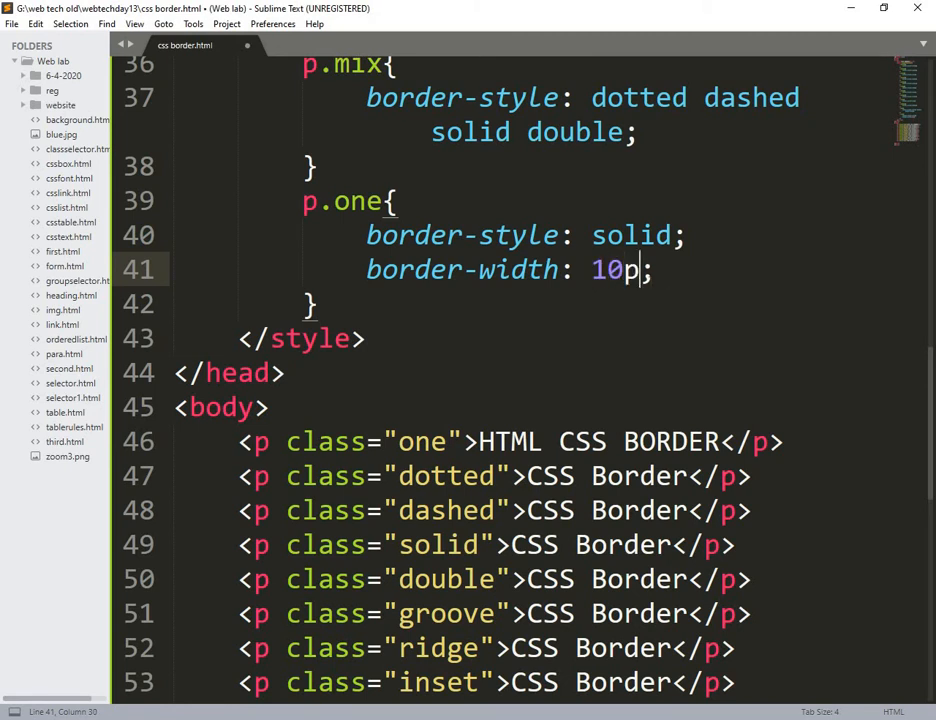
{"action": "type", "text": "t"}
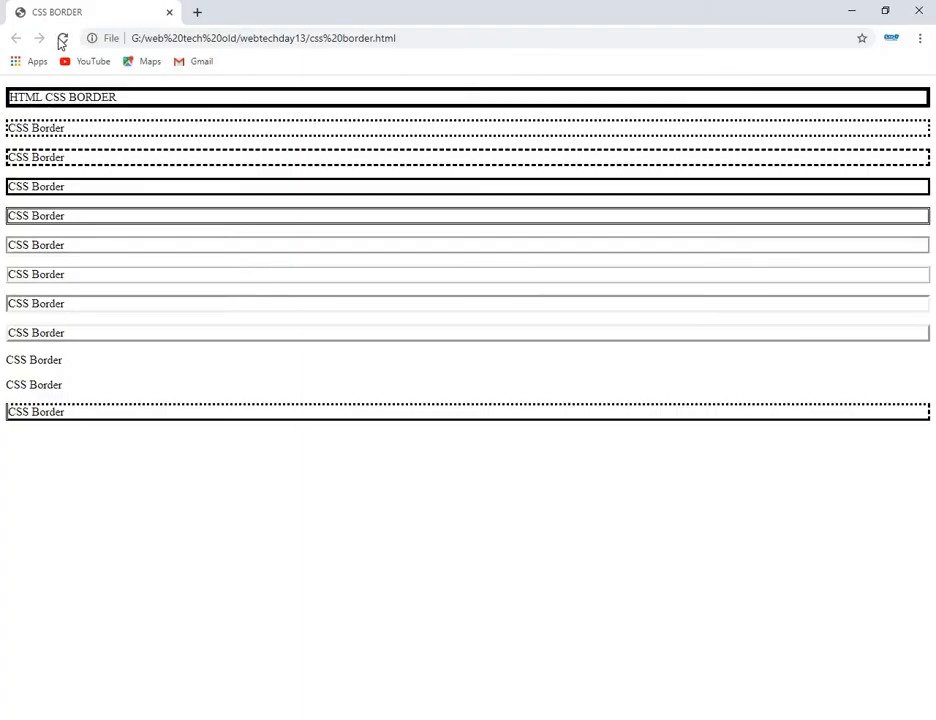
Step: Set p.one's border-width to 30cm and reload the page in Chrome to preview it
{"action": "left_click", "coordinate": [56, 44]}
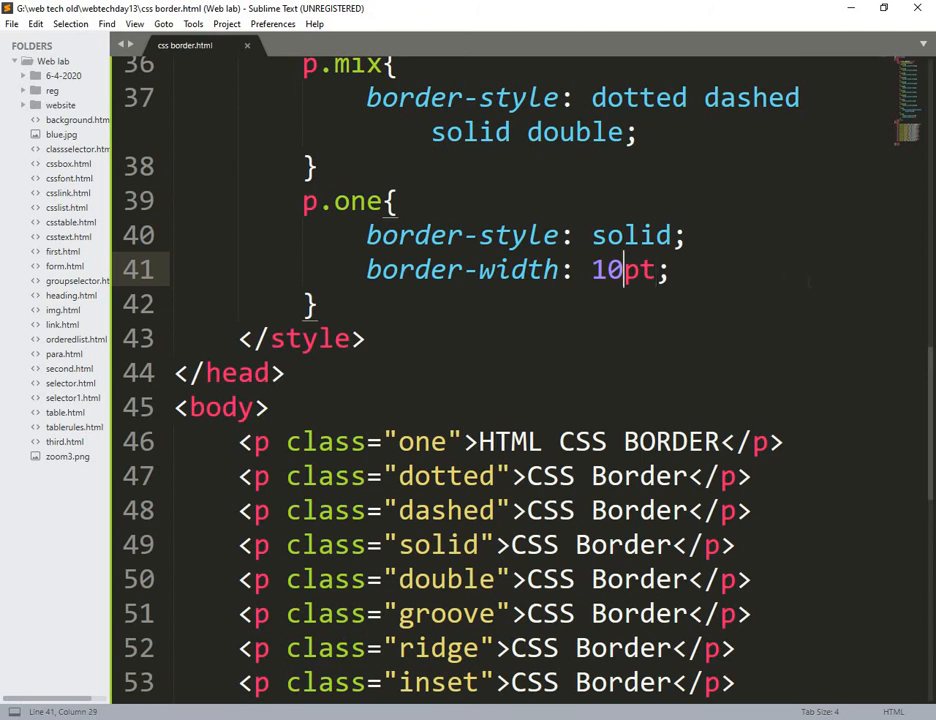
{"action": "key", "text": "Backspace"}
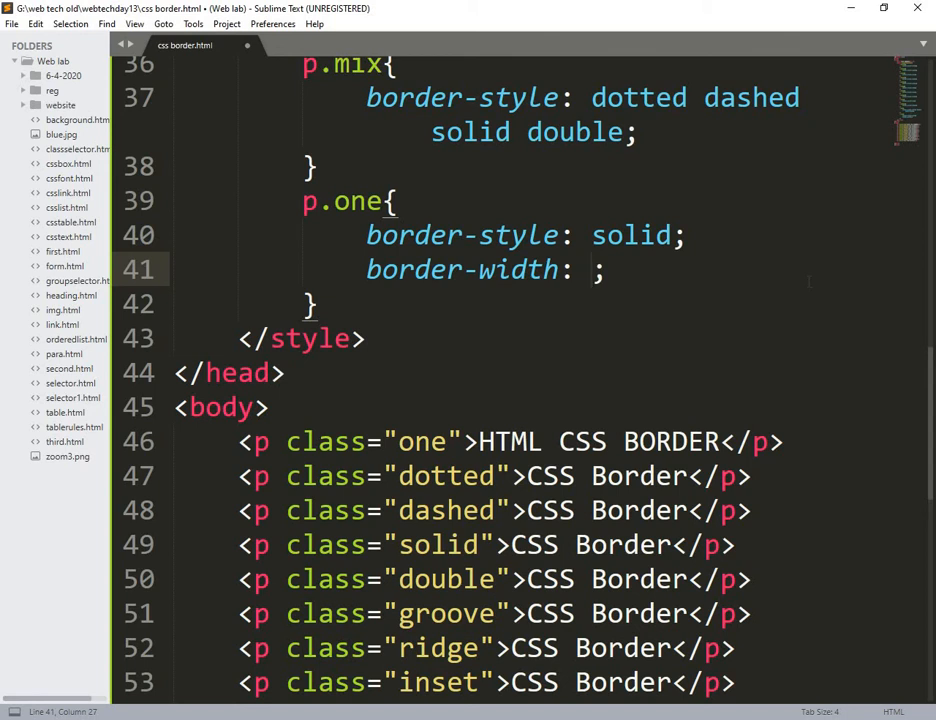
{"action": "type", "text": "30cm"}
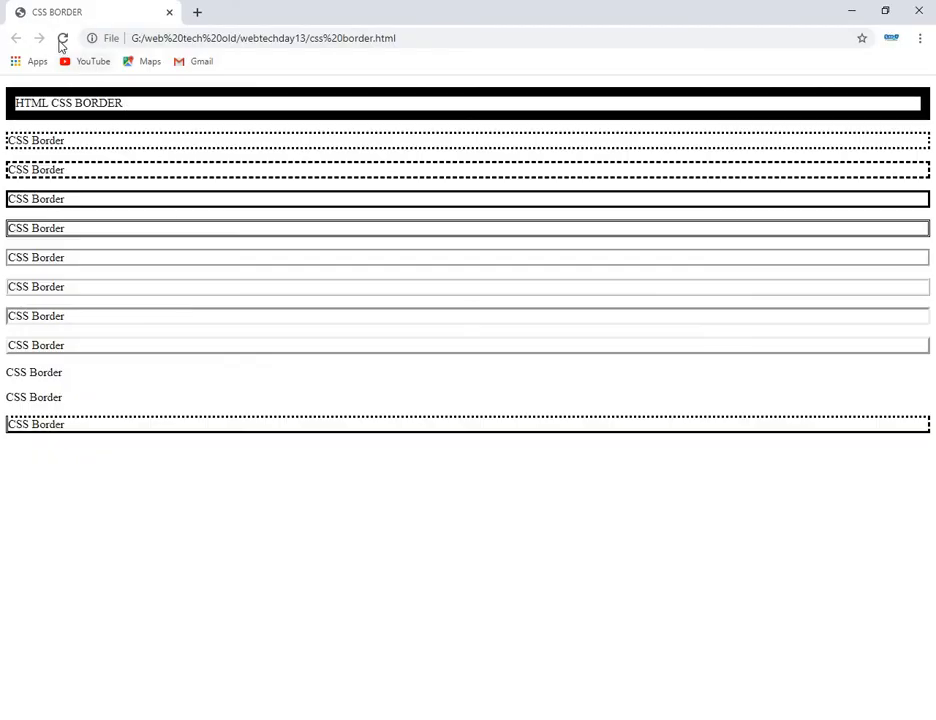
{"action": "left_click", "coordinate": [62, 40]}
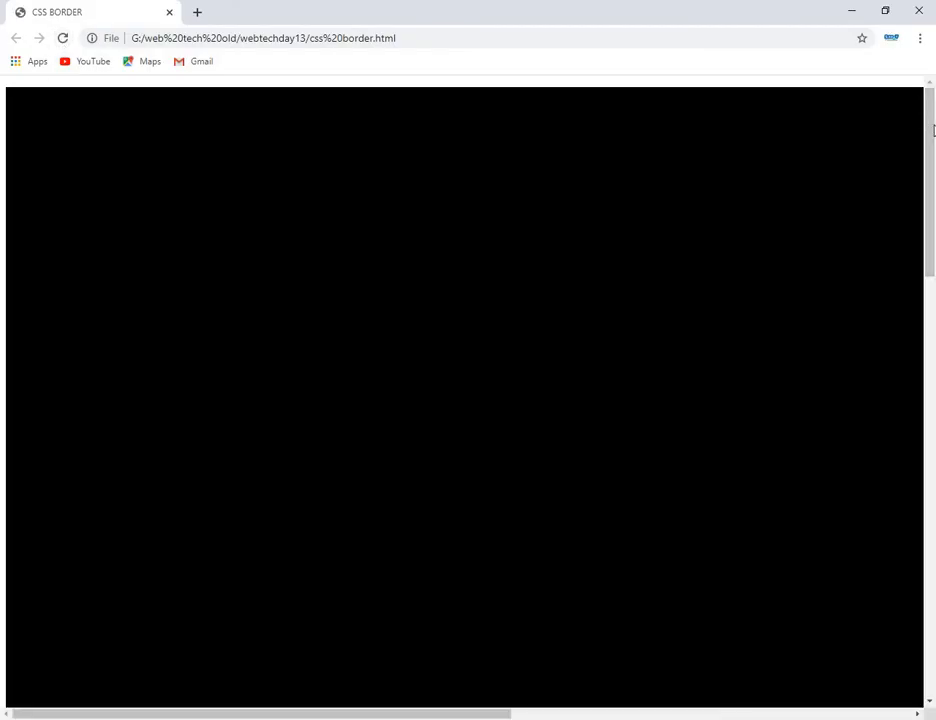
{"action": "scroll", "scroll_direction": "down", "scroll_amount": 3}
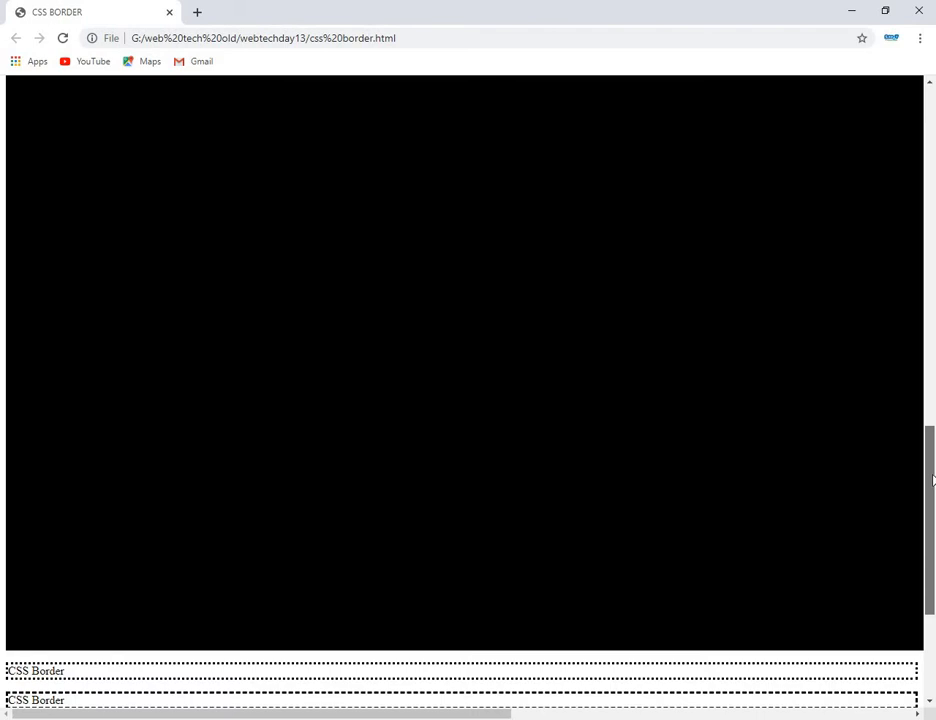
{"action": "scroll", "scroll_direction": "down", "scroll_amount": 3}
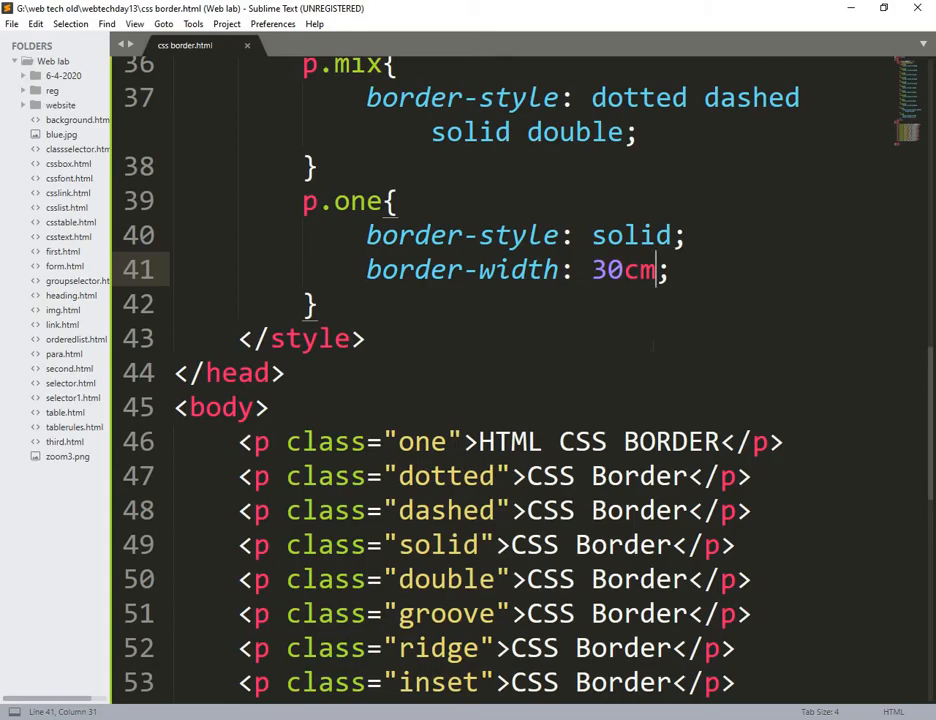
Step: Try border-width values in cm and em, then thin, medium and finally thick
{"action": "key", "text": "backspace"}
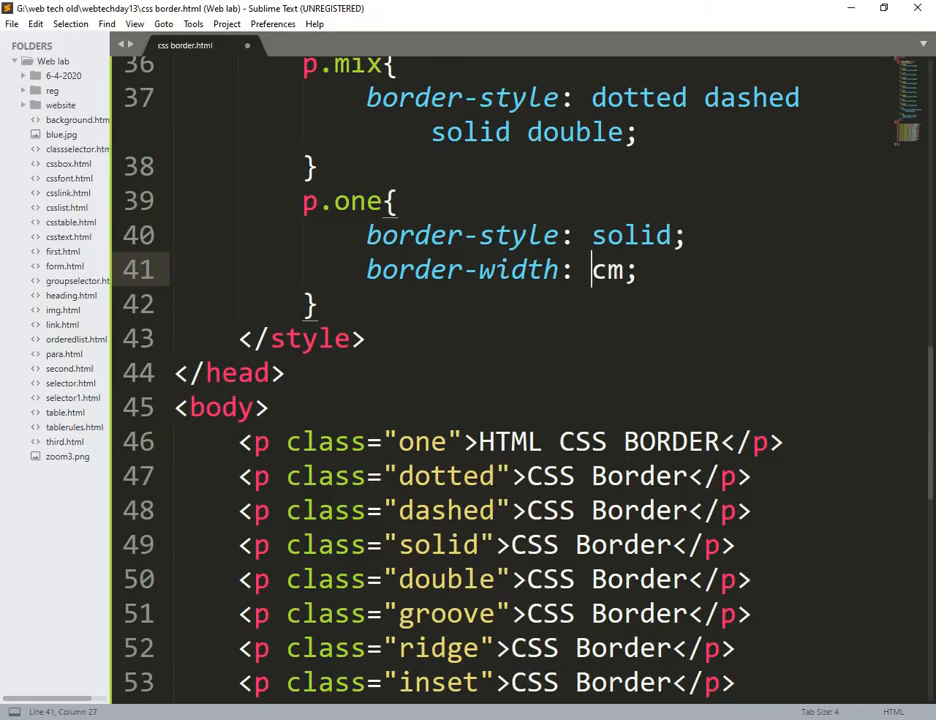
{"action": "type", "text": "1"}
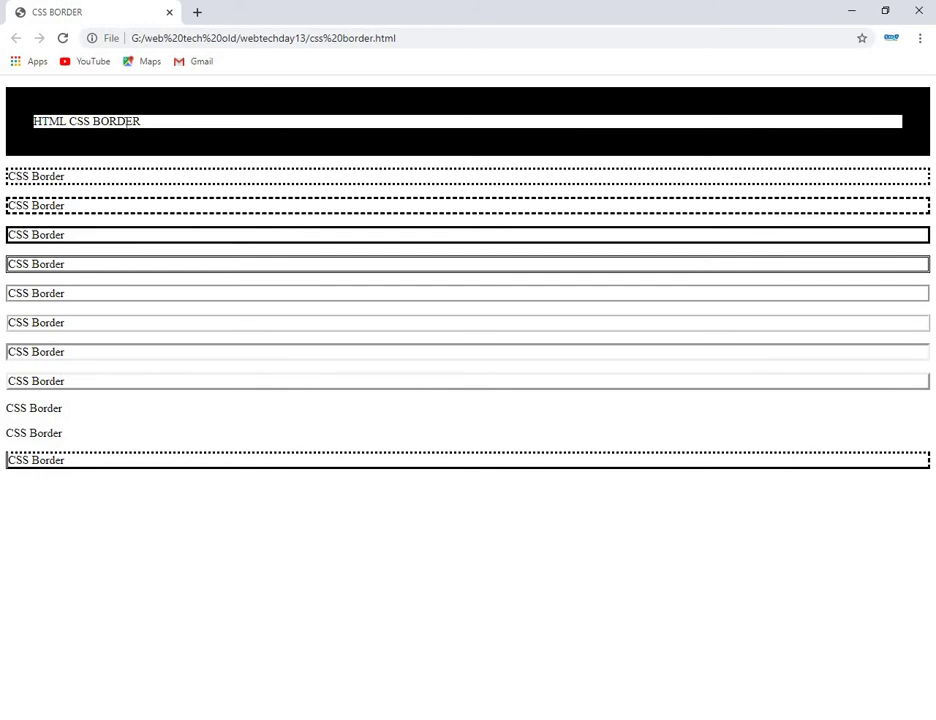
{"action": "mouse_move", "coordinate": [238, 216]}
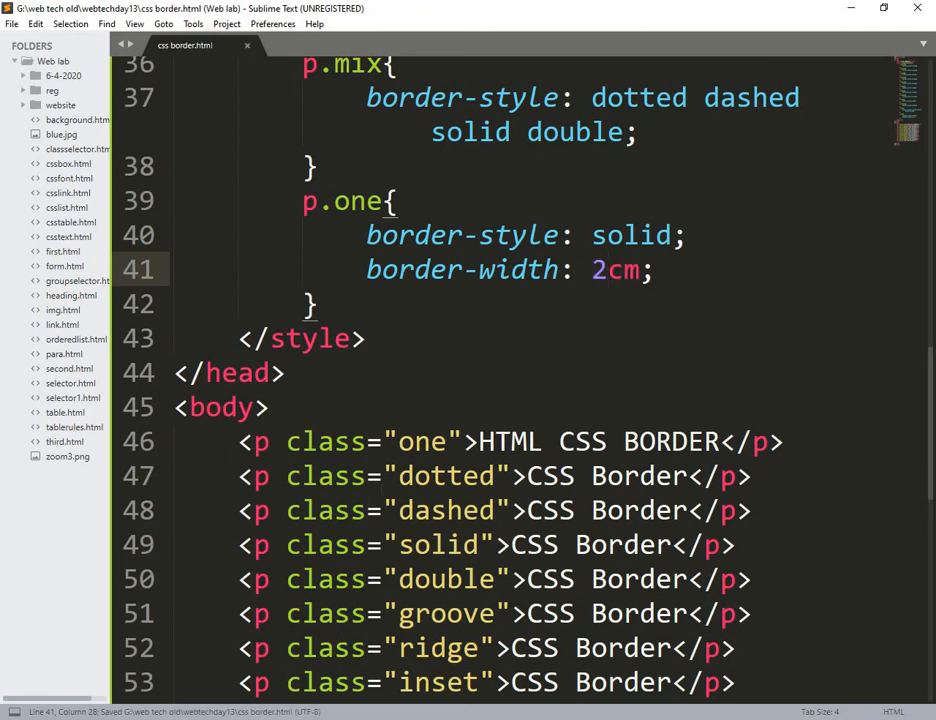
{"action": "type", "text": "em"}
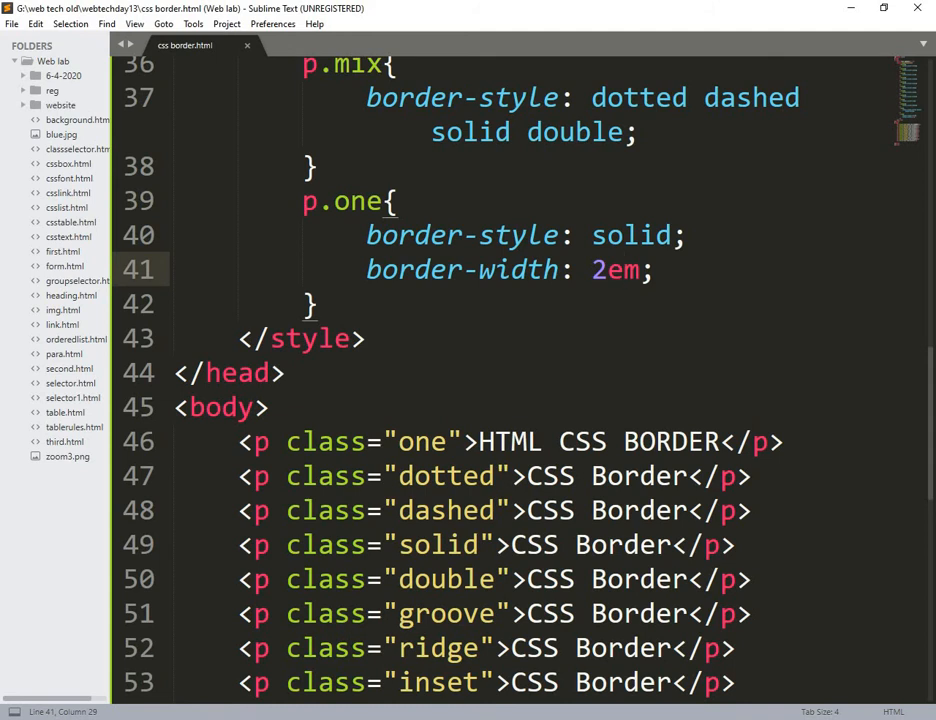
{"action": "type", "text": "thin"}
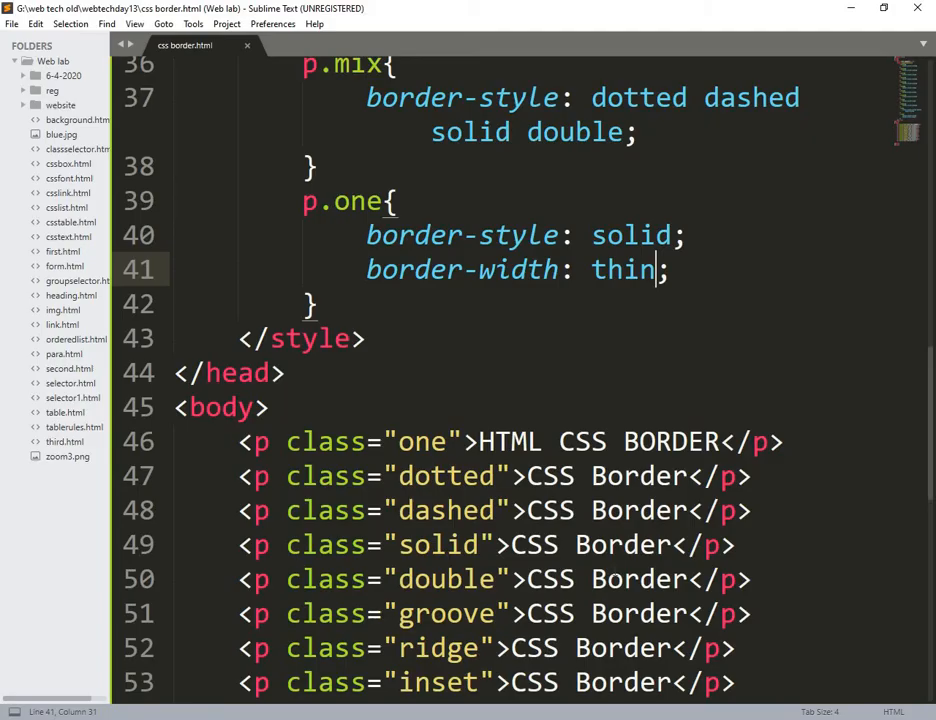
{"action": "key", "text": "backspace"}
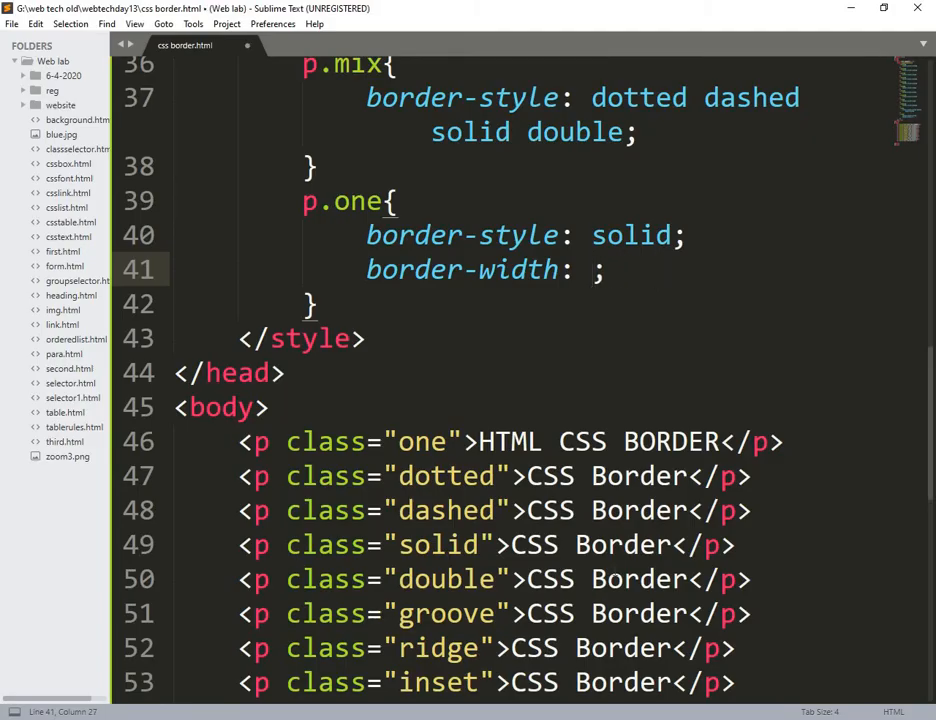
{"action": "type", "text": "medim"}
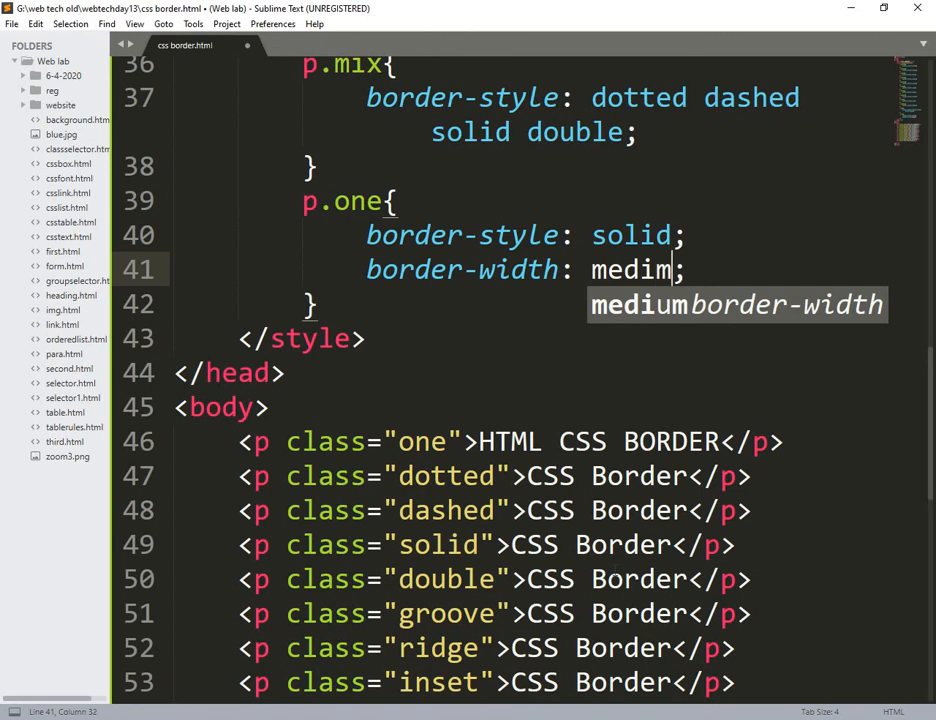
{"action": "type", "text": "um"}
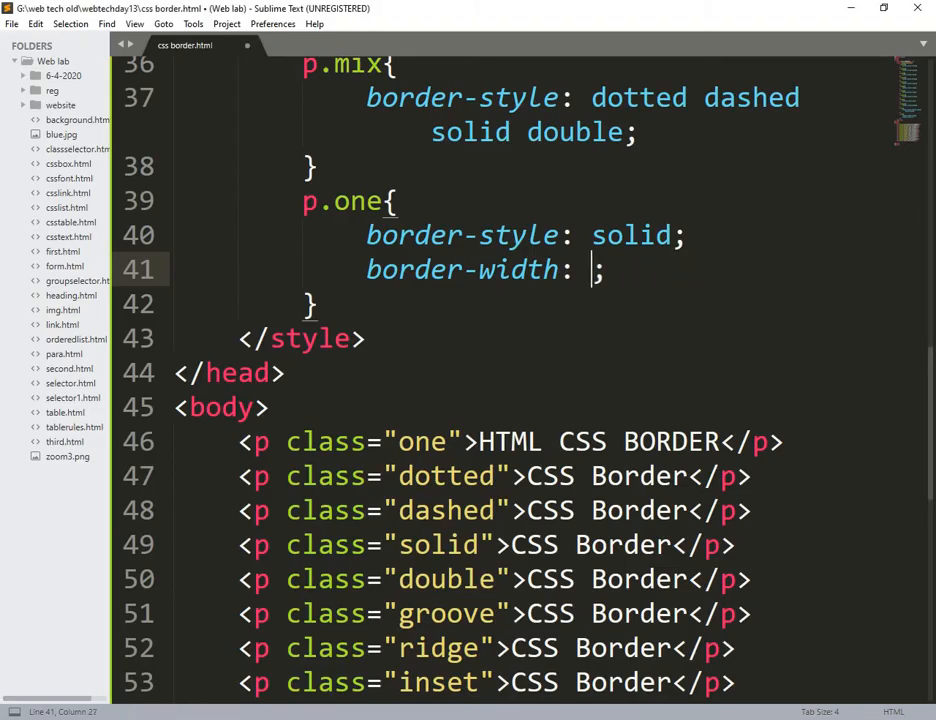
{"action": "type", "text": "thick"}
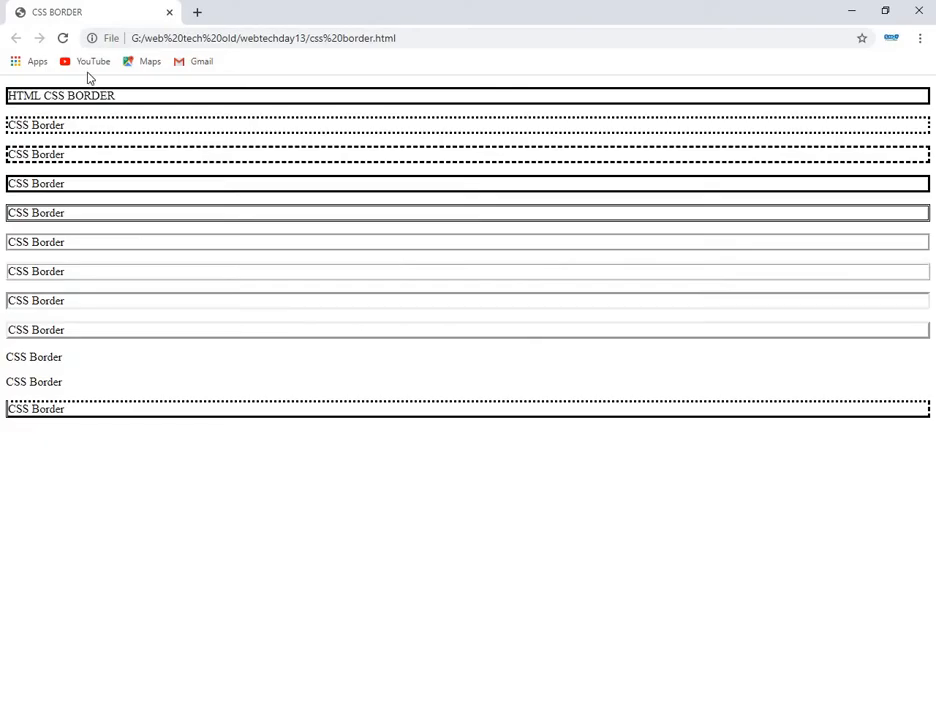
Step: Reload to see the thick border, then add border-color: red green blue yellow to p.one
{"action": "left_click", "coordinate": [64, 40]}
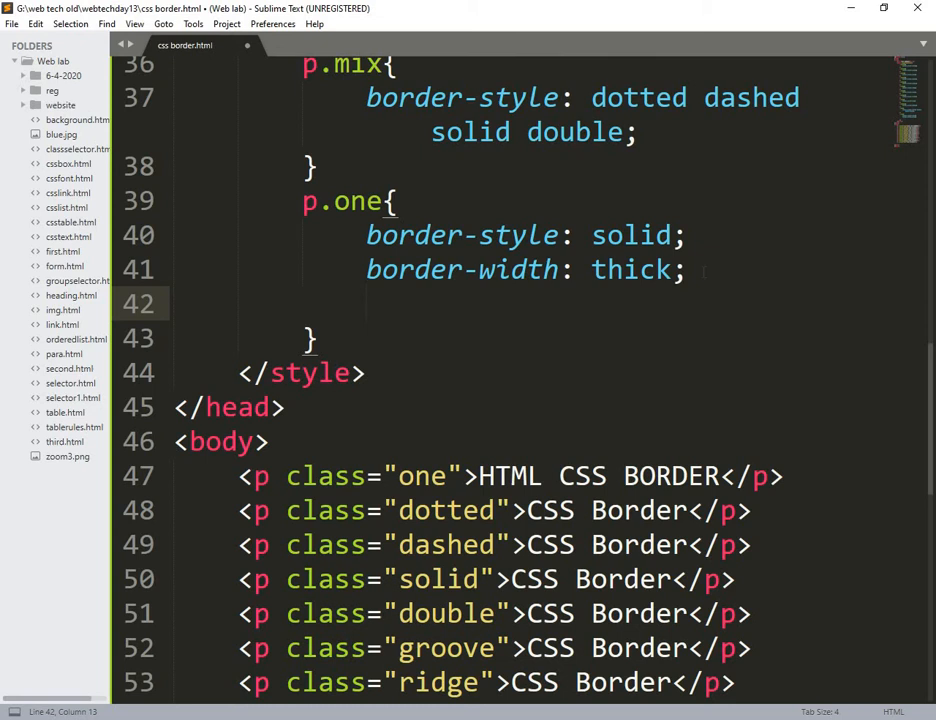
{"action": "type", "text": "bor"}
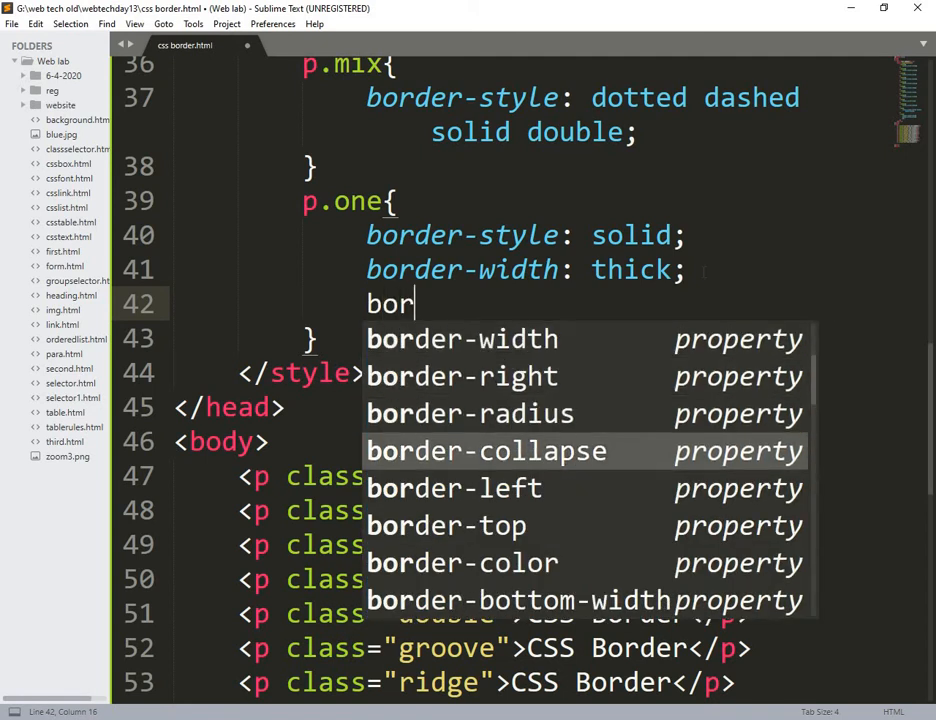
{"action": "type", "text": "der-color:"}
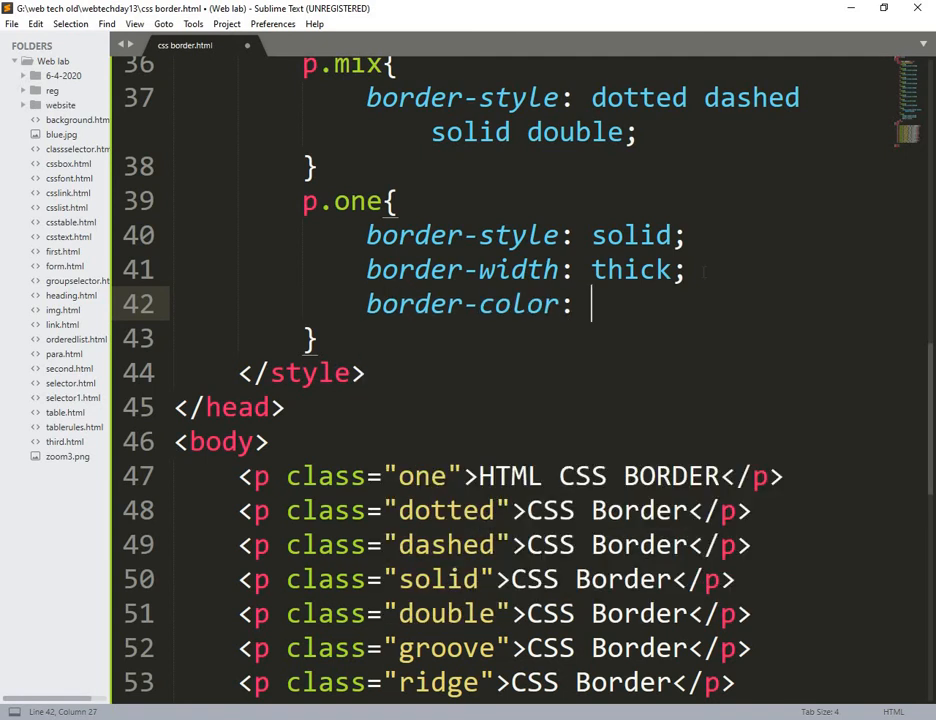
{"action": "type", "text": "red;"}
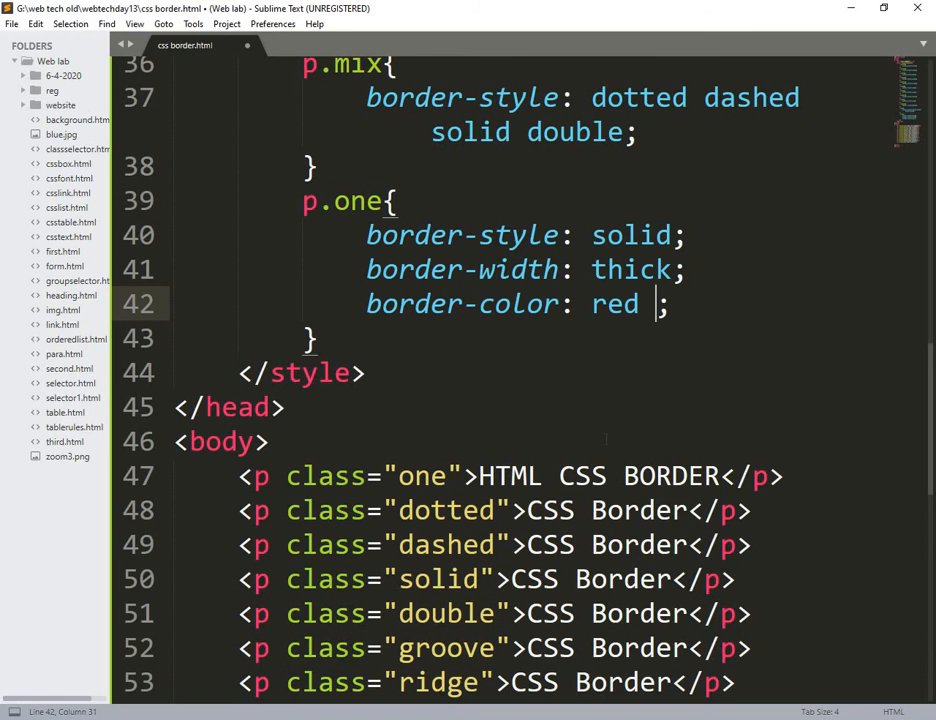
{"action": "type", "text": "green"}
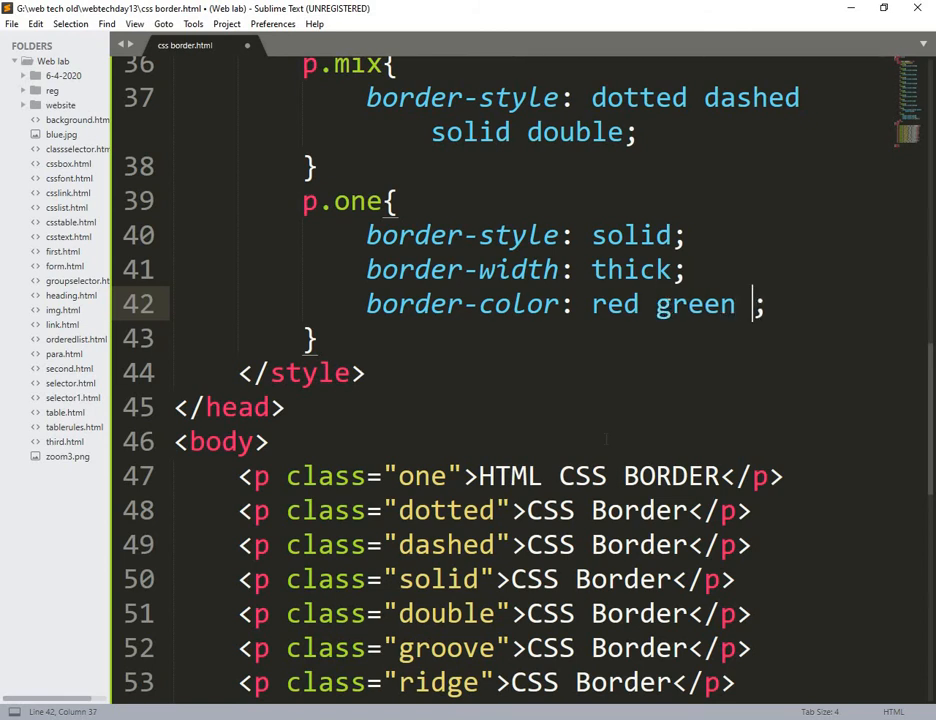
{"action": "type", "text": "blu"}
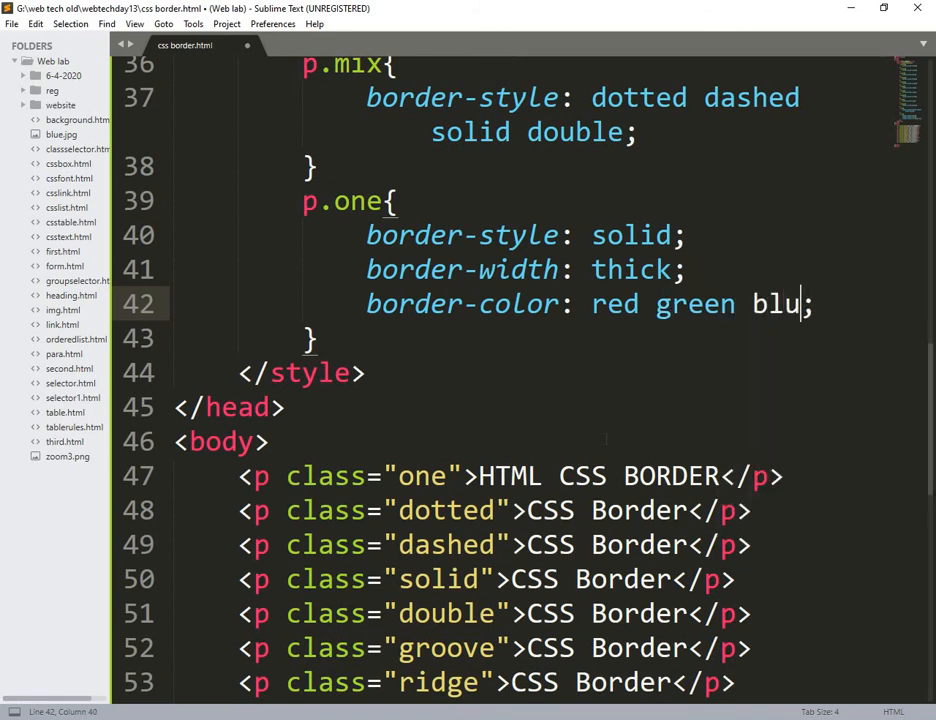
{"action": "type", "text": "e"}
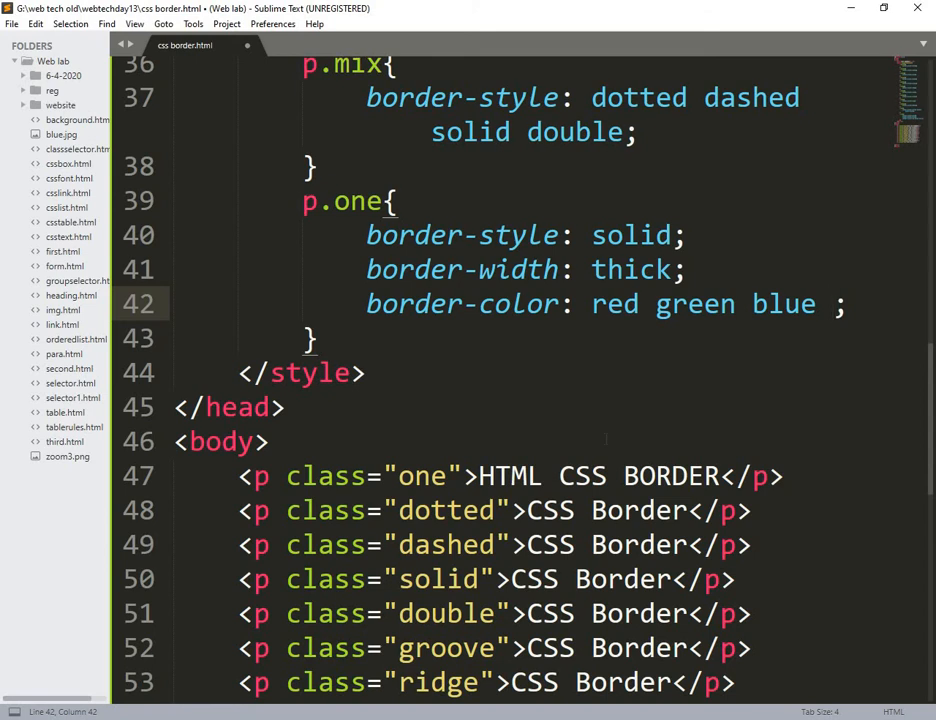
{"action": "type", "text": "yellow"}
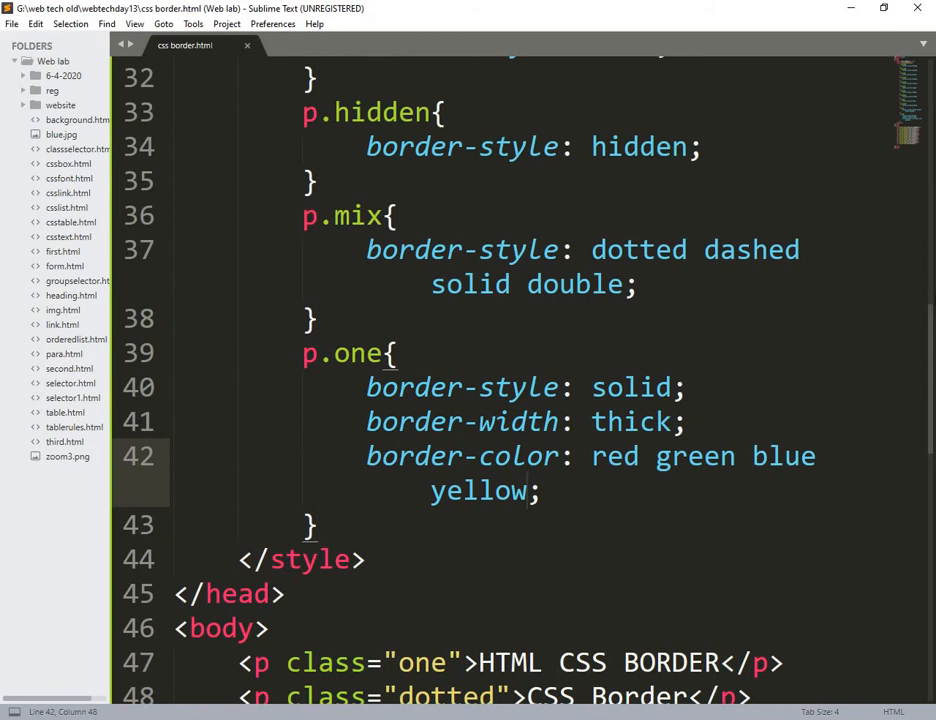
{"action": "scroll", "scroll_direction": "up", "scroll_amount": 3}
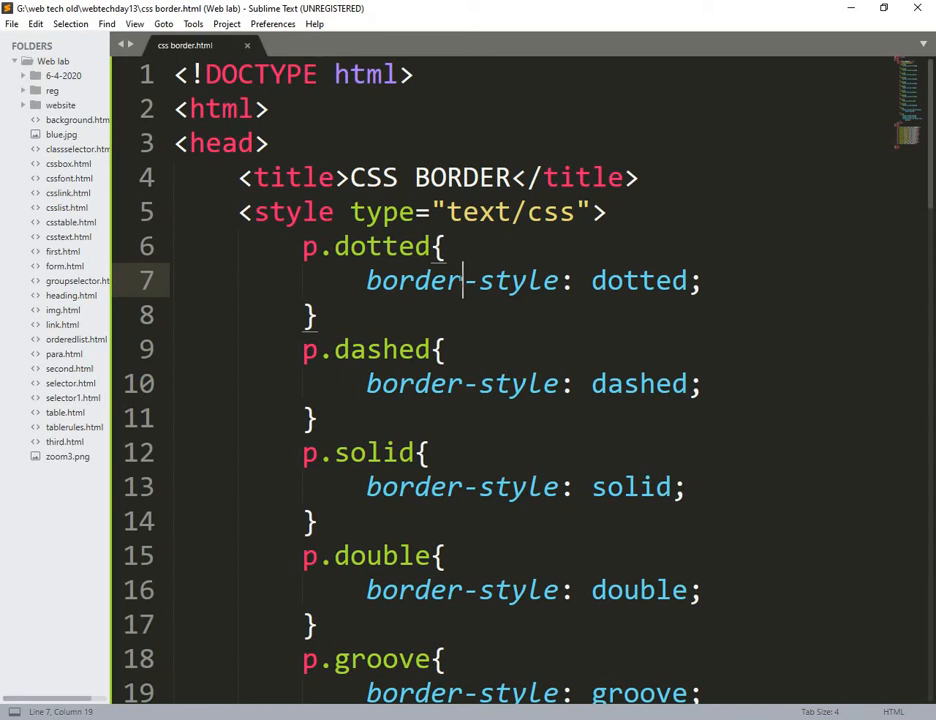
{"action": "mouse_move", "coordinate": [64, 74]}
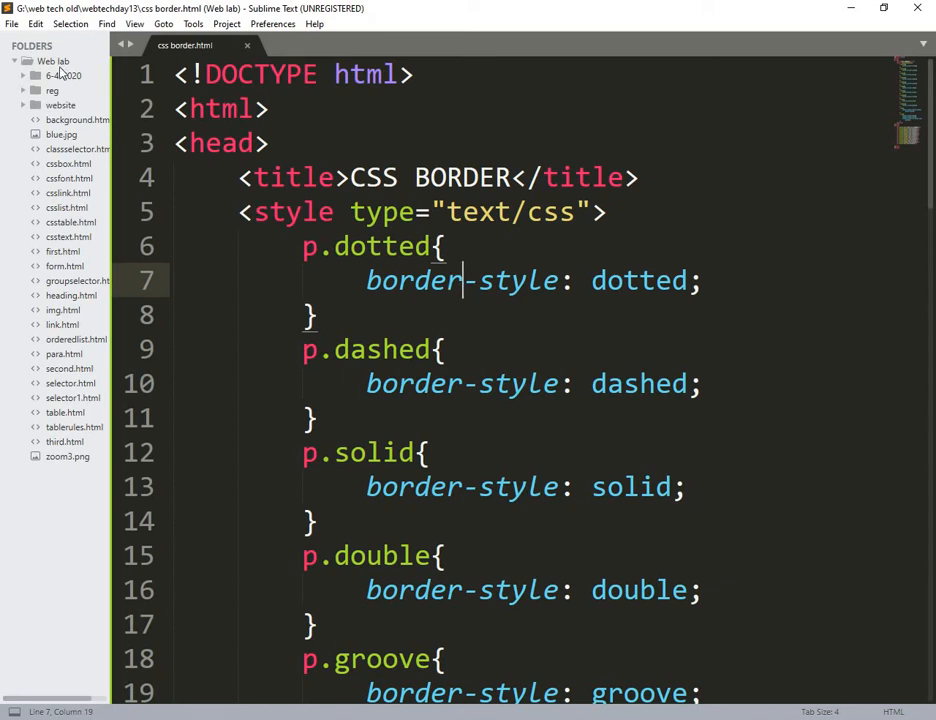
Step: Create a new empty file and save it as cssoutline.html
{"action": "left_click", "coordinate": [12, 24]}
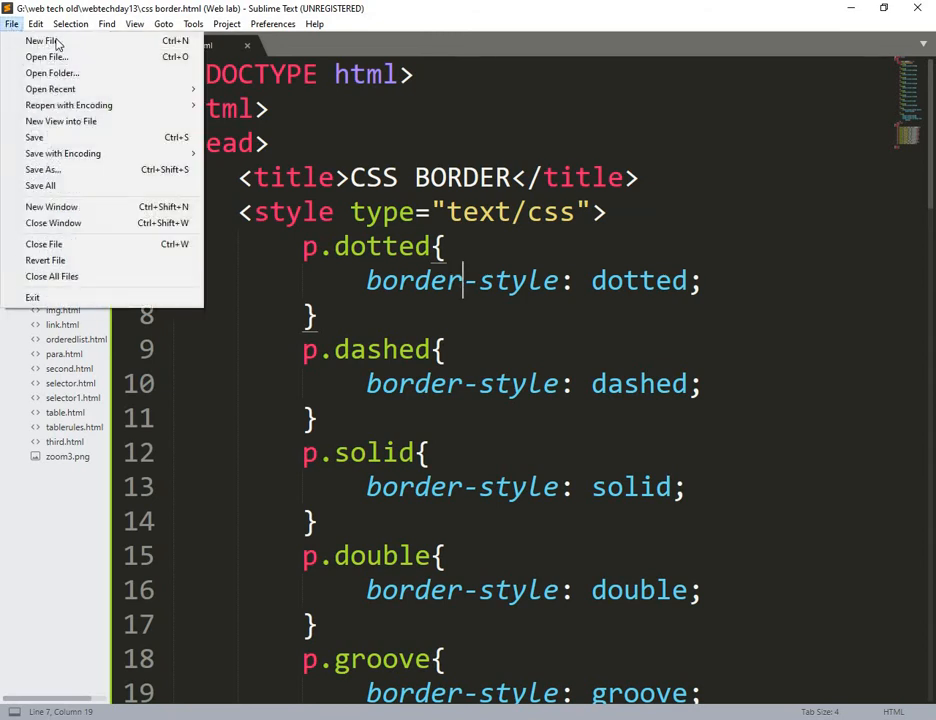
{"action": "left_click", "coordinate": [36, 24]}
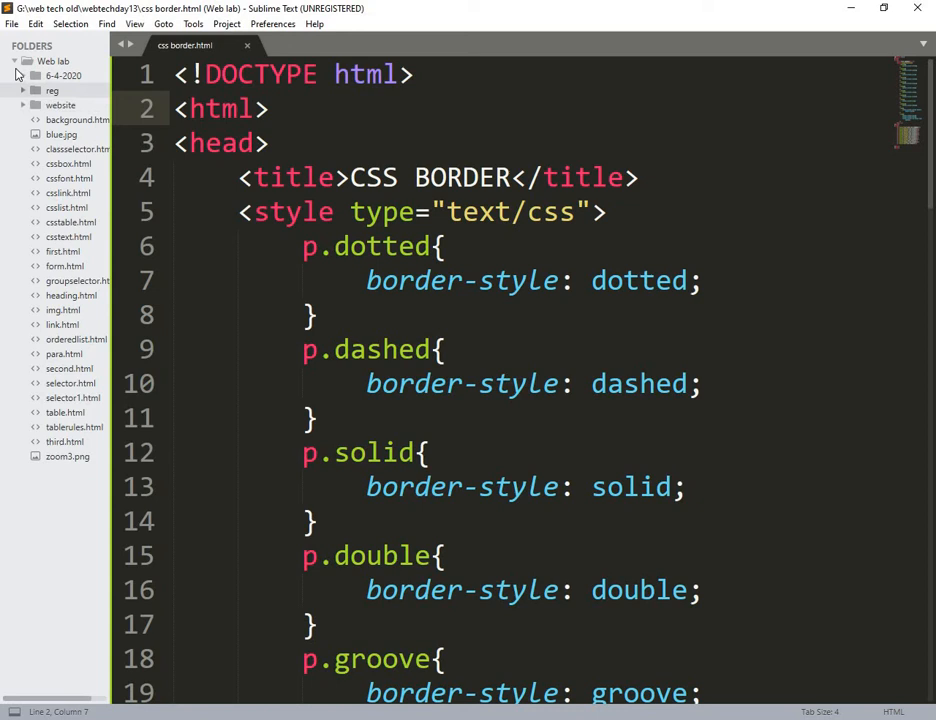
{"action": "left_click", "coordinate": [22, 68]}
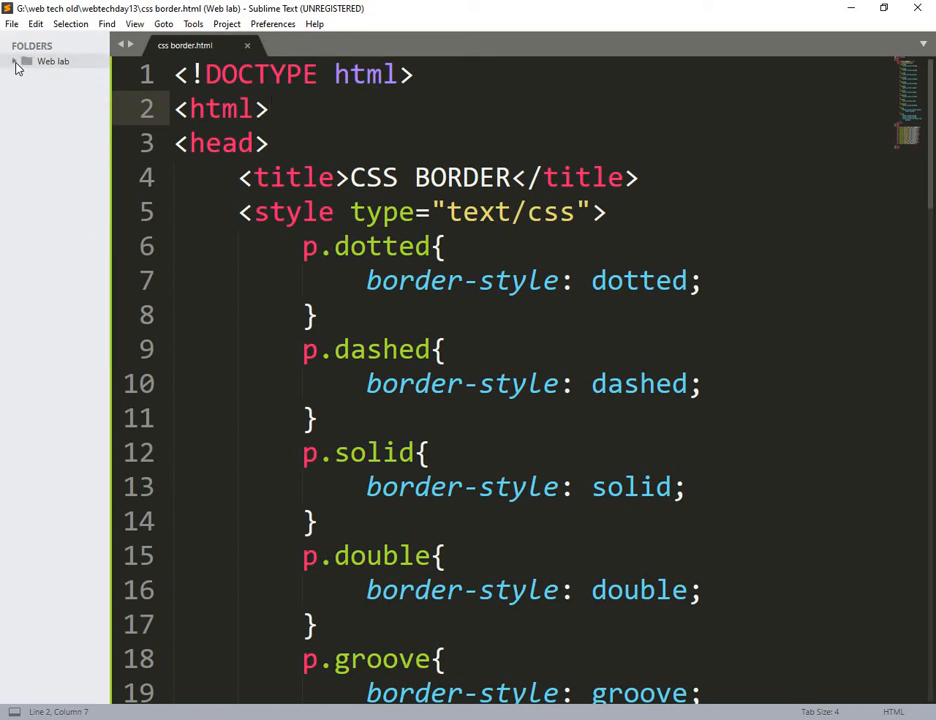
{"action": "left_click", "coordinate": [14, 62]}
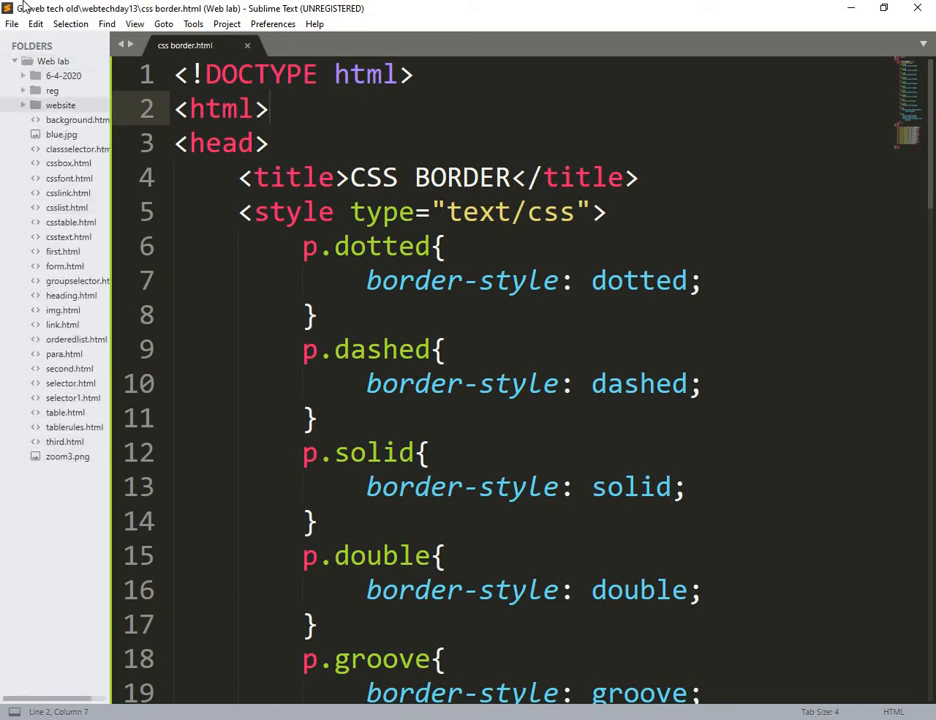
{"action": "left_click", "coordinate": [12, 24]}
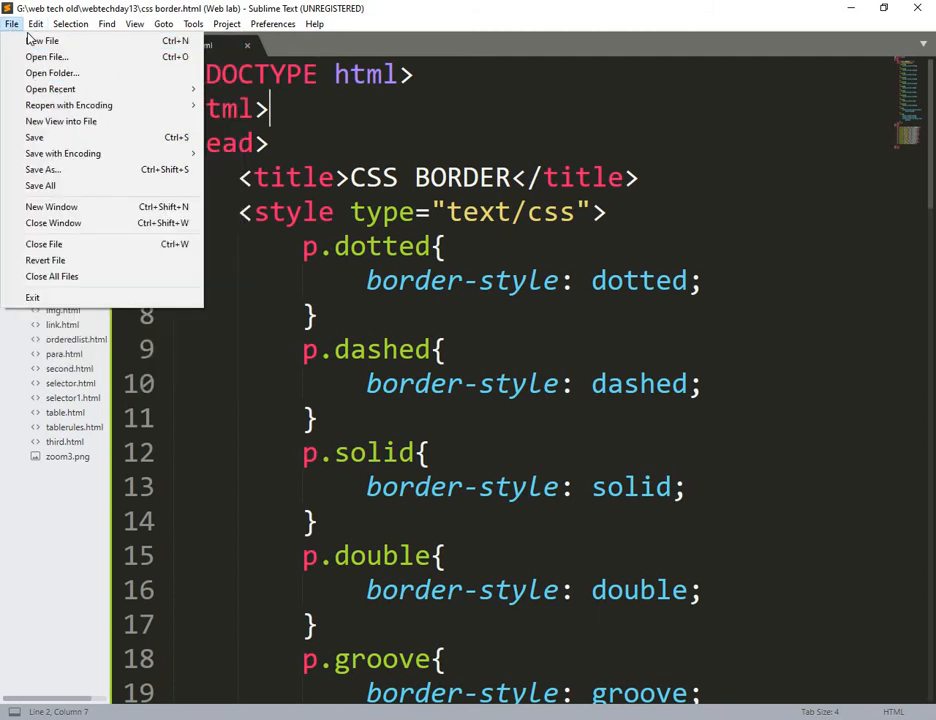
{"action": "left_click", "coordinate": [44, 40]}
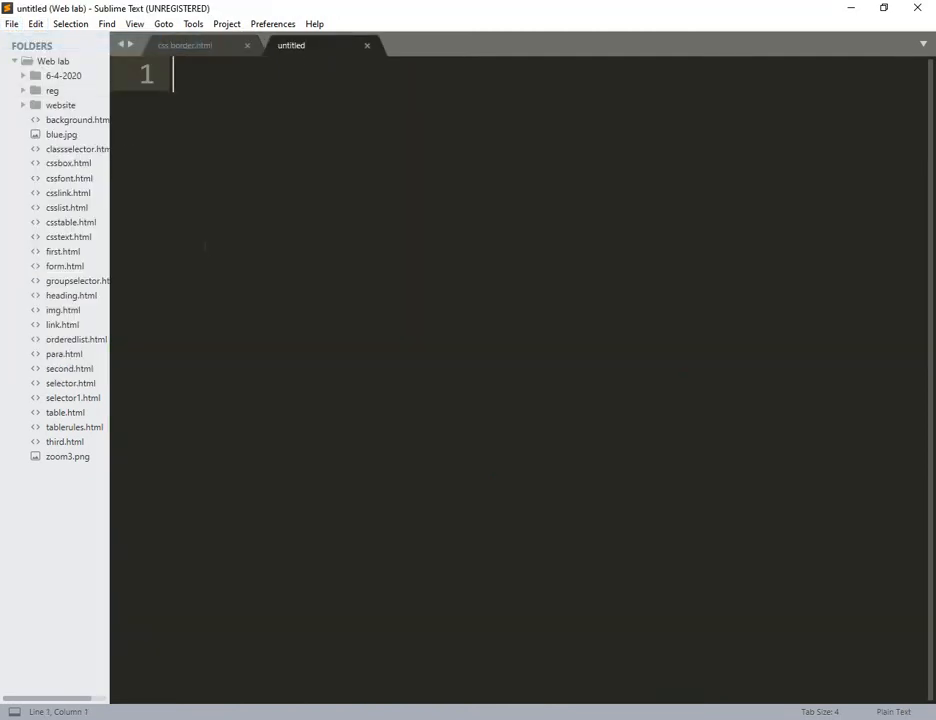
{"action": "key", "text": "ctrl+s"}
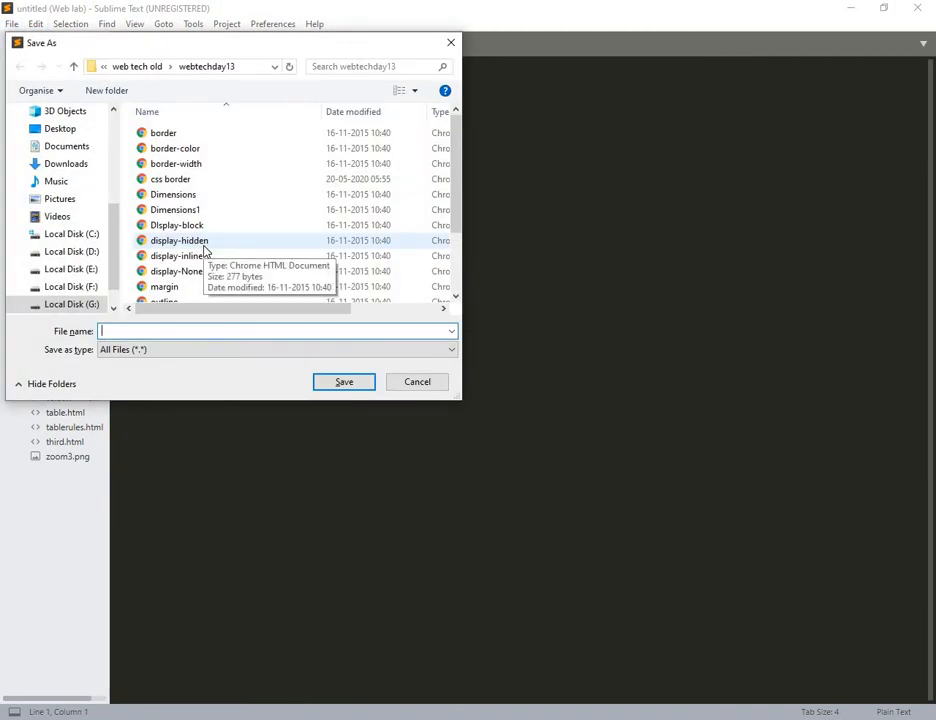
{"action": "type", "text": "cssoutline."}
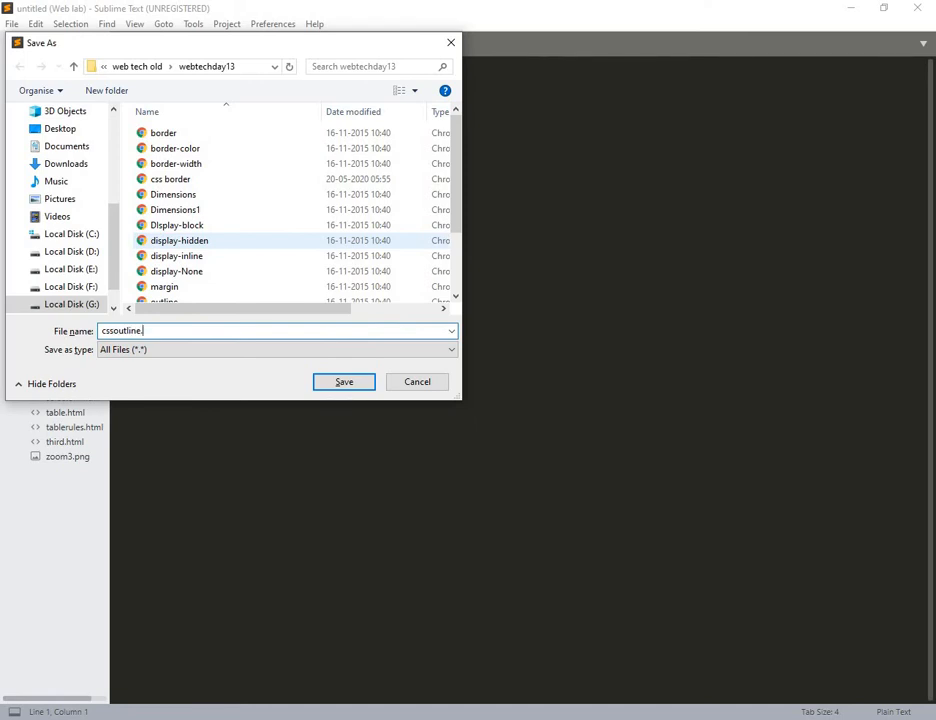
{"action": "left_click", "coordinate": [344, 380]}
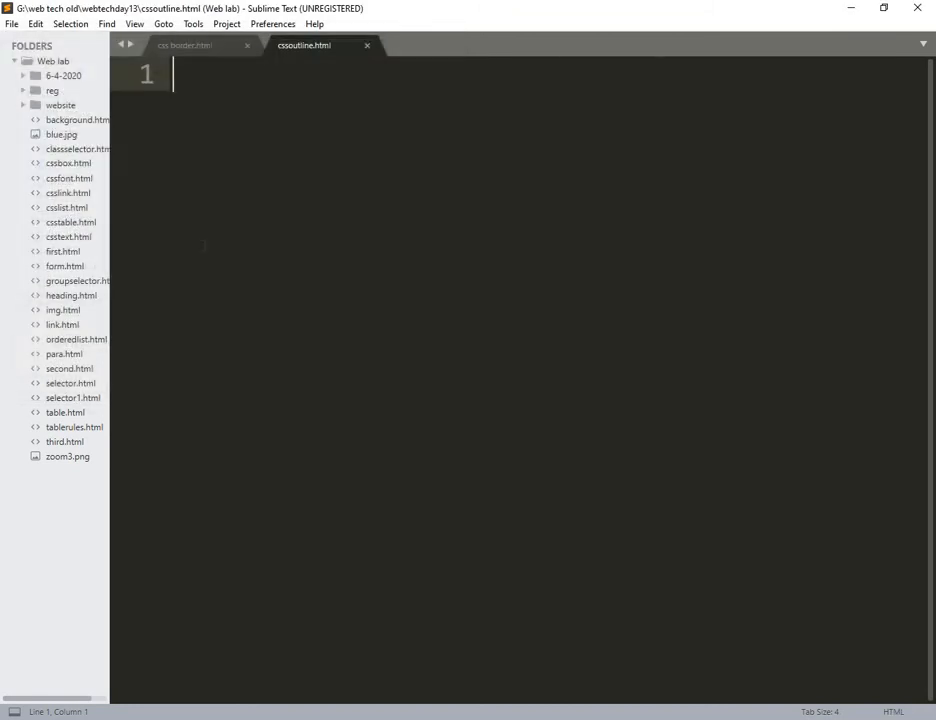
Step: Insert the html skeleton titled CSS OUTLINE with an empty style block
{"action": "type", "text": "<ht"}
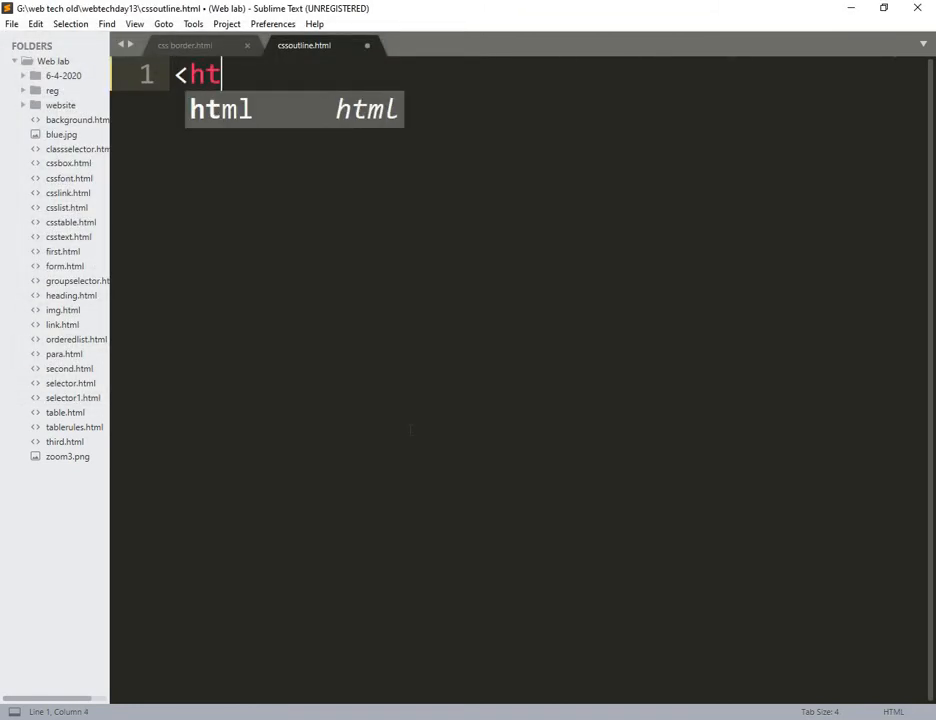
{"action": "key", "text": "Tab"}
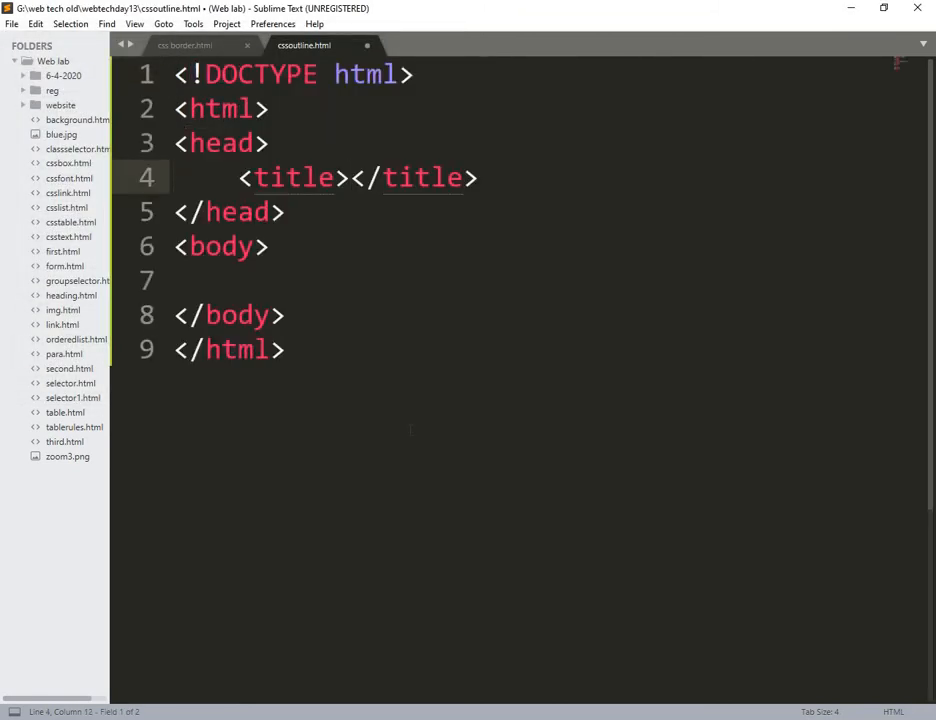
{"action": "type", "text": "CSS OUT"}
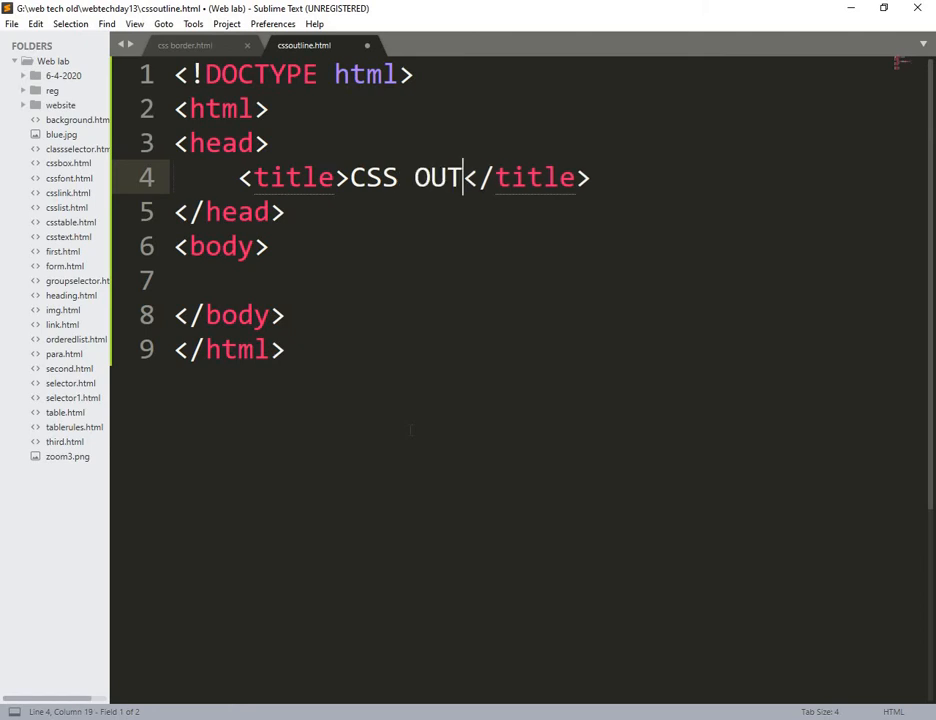
{"action": "type", "text": "LINE"}
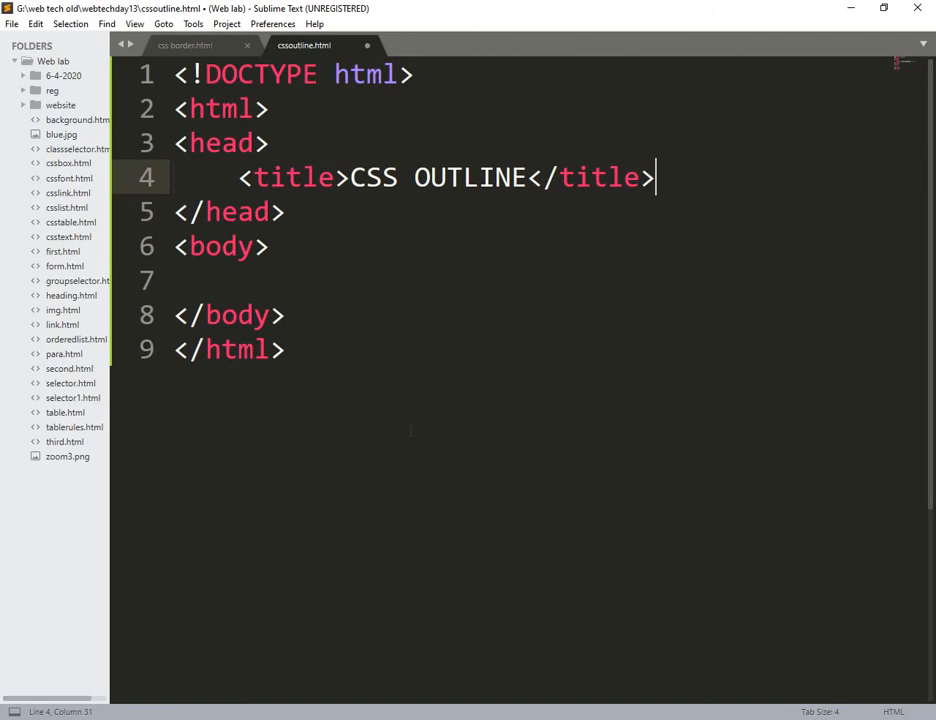
{"action": "key", "text": "enter"}
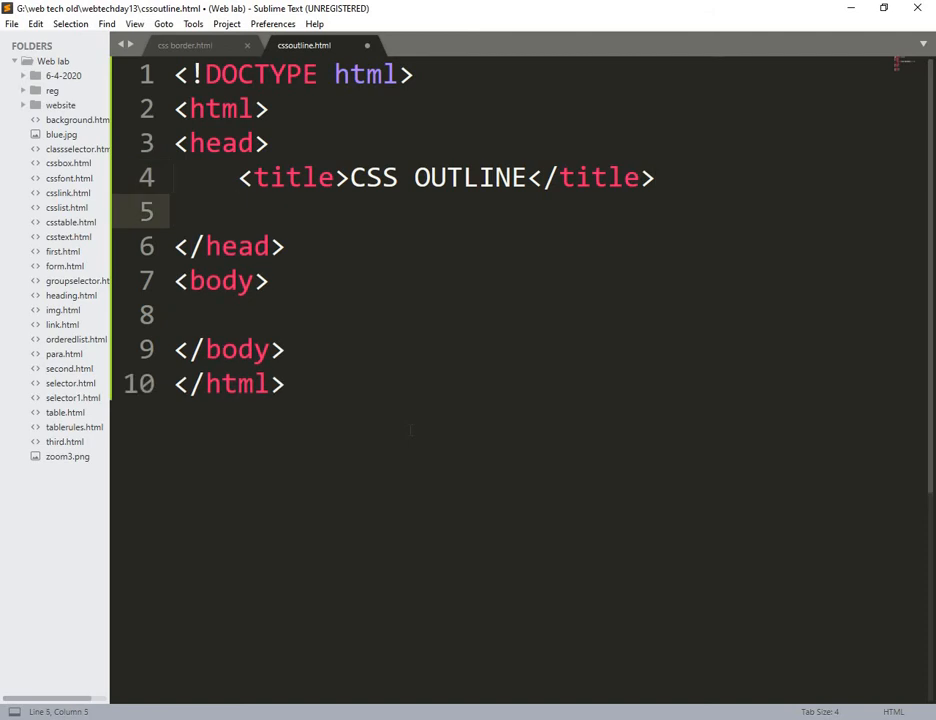
{"action": "type", "text": "<style type=\"text/css\"></style>"}
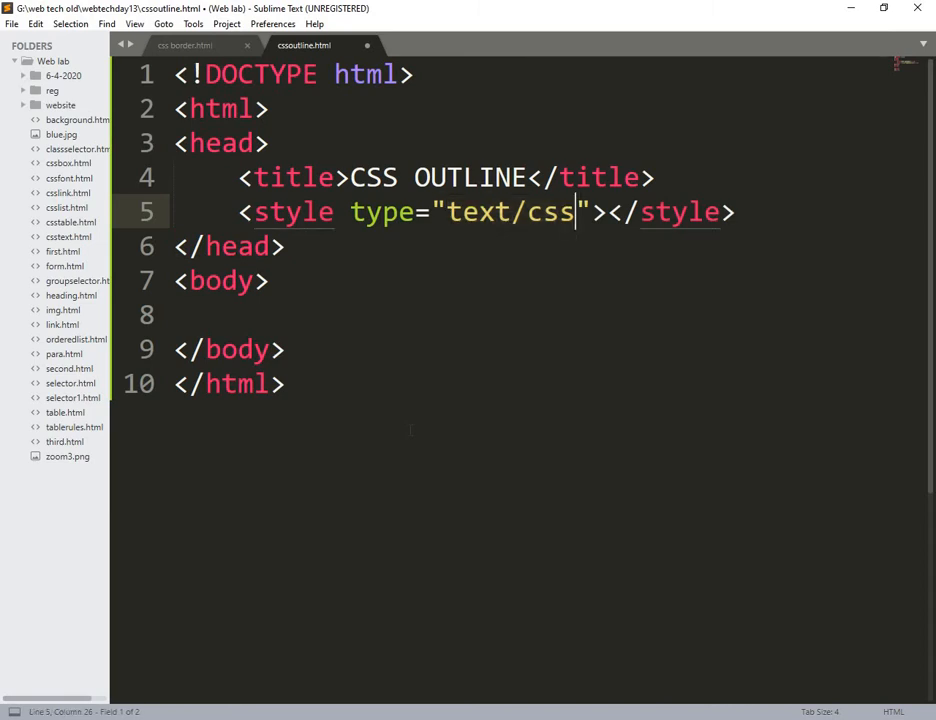
{"action": "key", "text": "enter"}
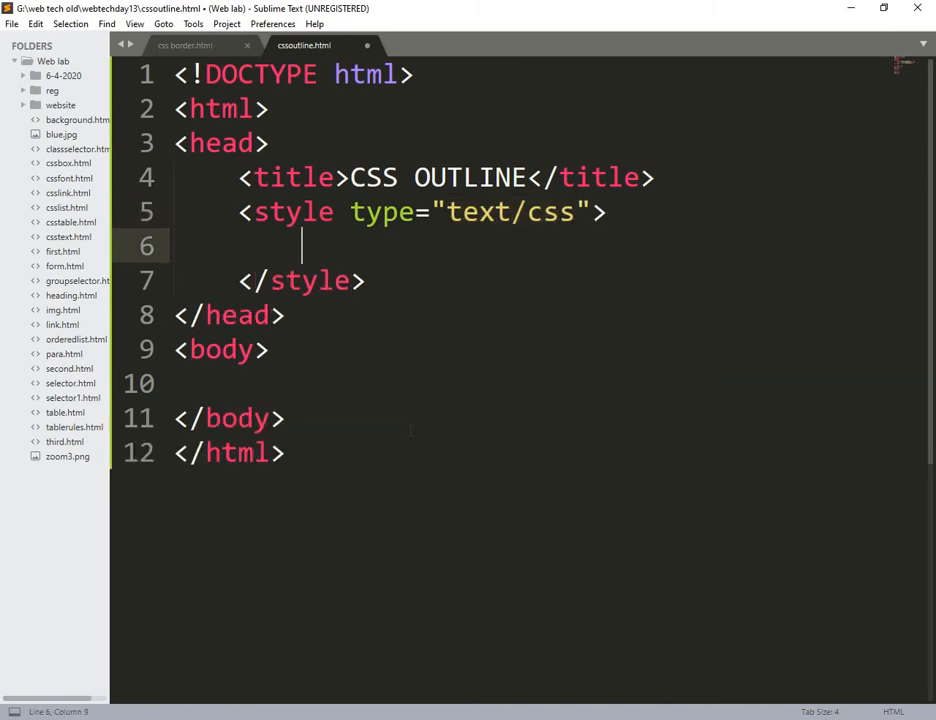
Step: Write a div.dotted rule with outline-style: dotted
{"action": "type", "text": "p."}
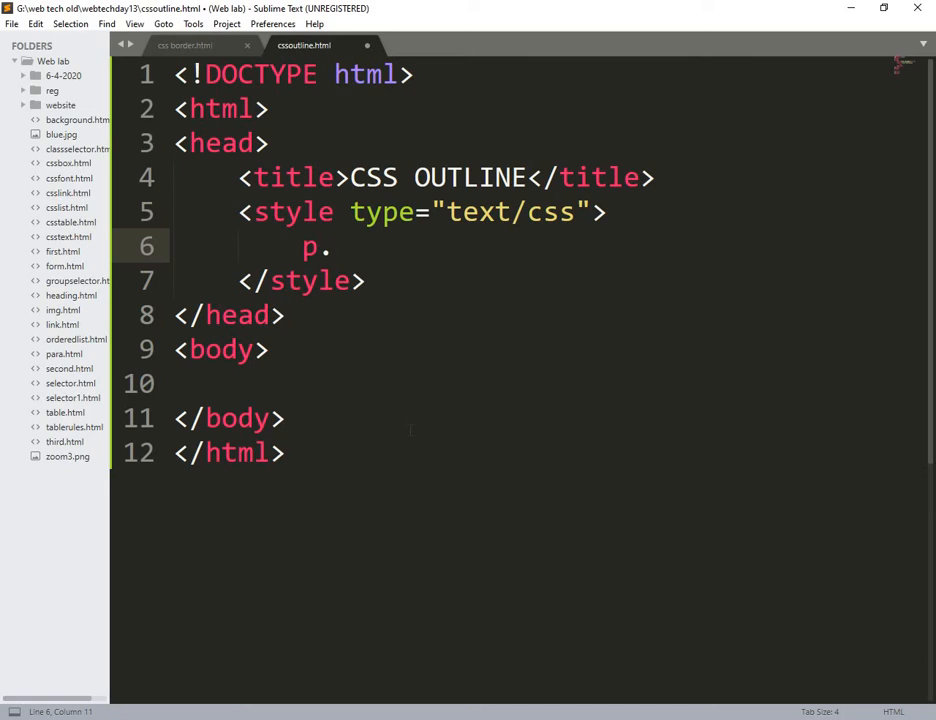
{"action": "key", "text": "backspace"}
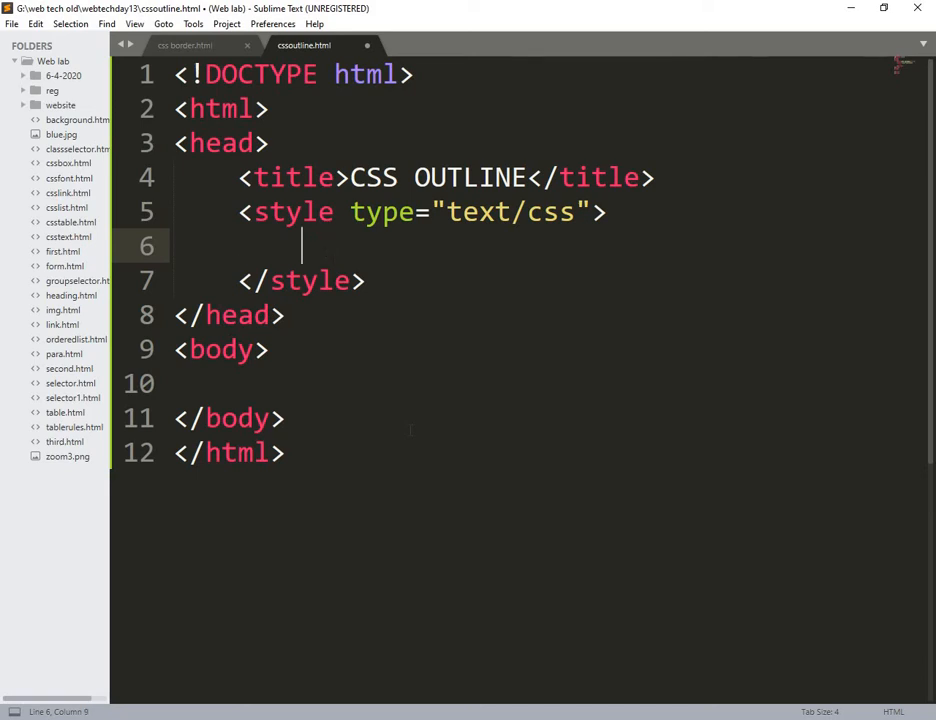
{"action": "type", "text": "div."}
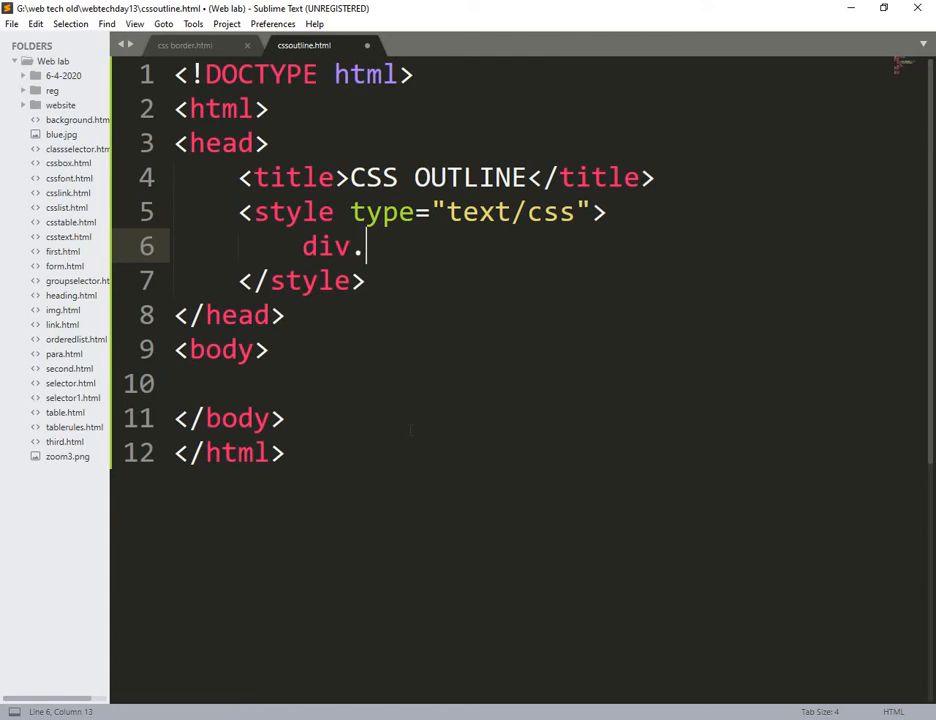
{"action": "type", "text": "d"}
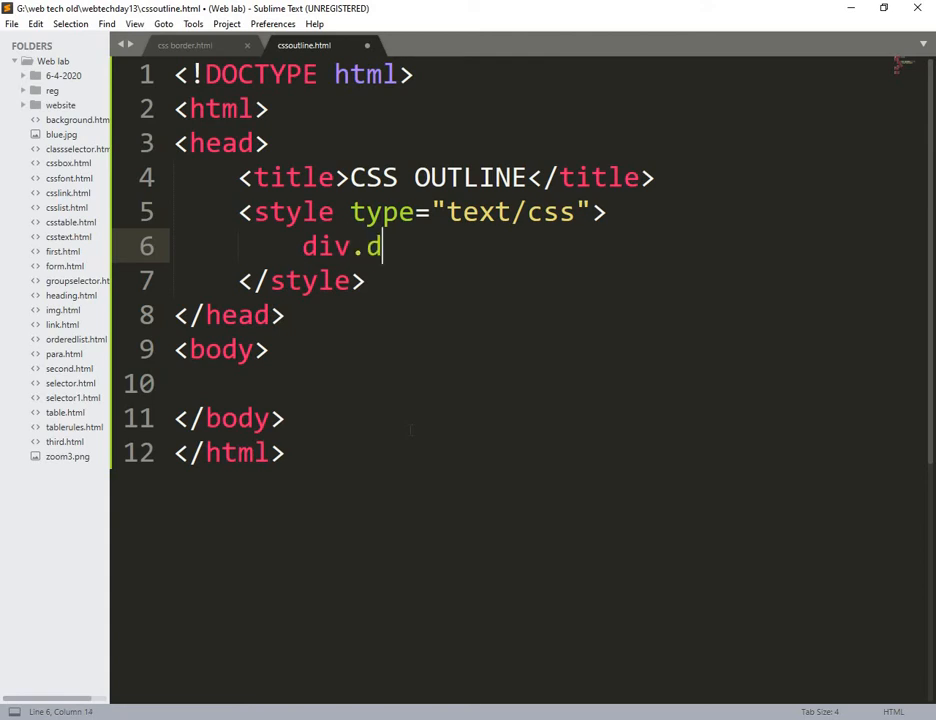
{"action": "type", "text": "o"}
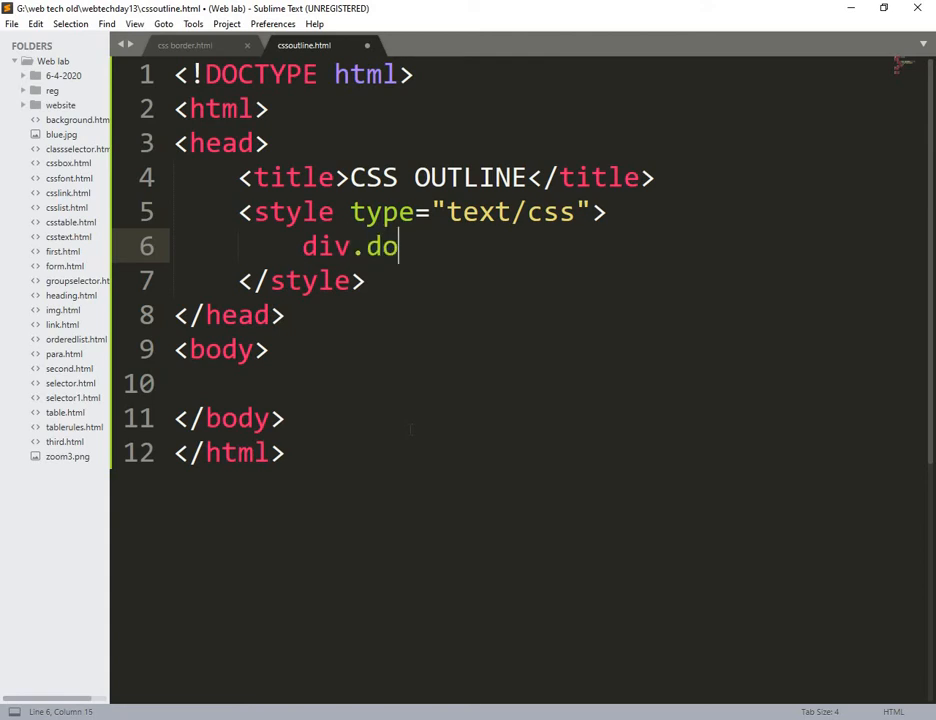
{"action": "type", "text": "tted{"}
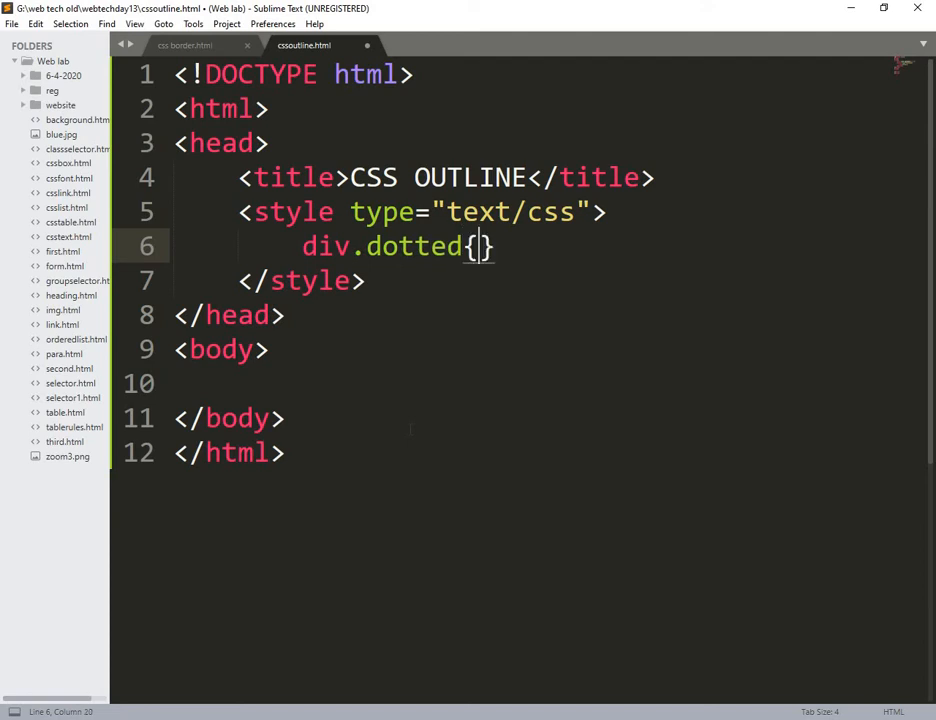
{"action": "key", "text": "Enter"}
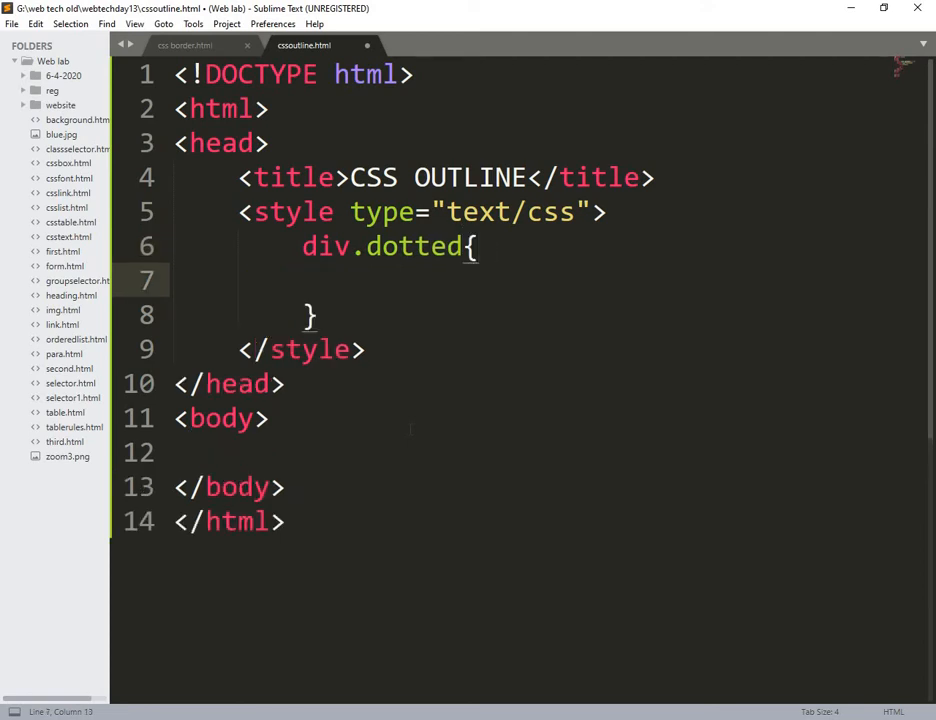
{"action": "type", "text": "outline-style: dotted;"}
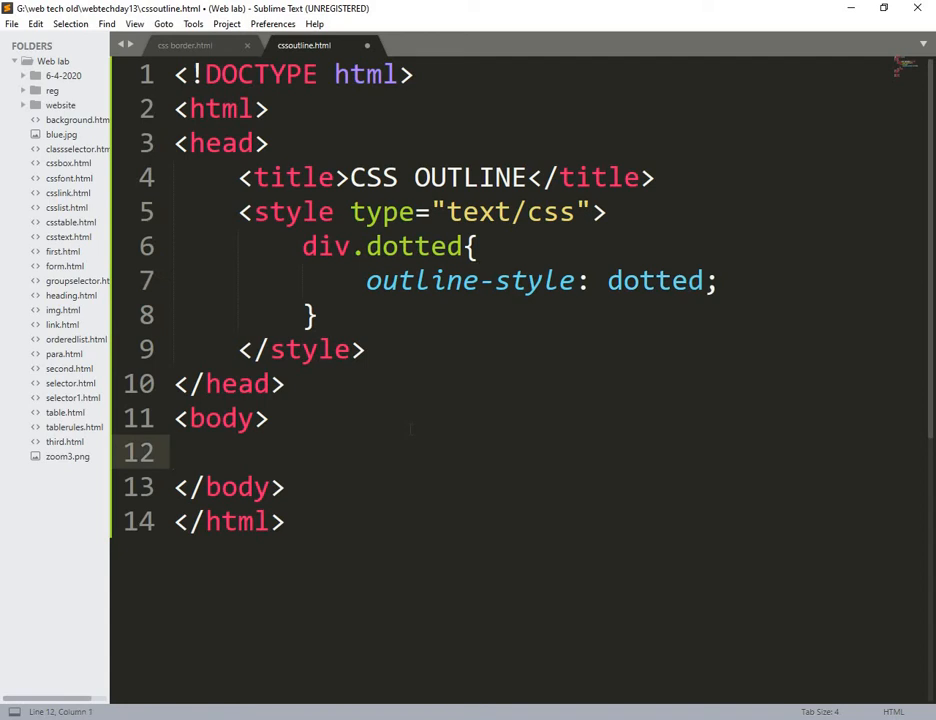
Step: Add a div with class dotted reading 'Divs in CSS Outline' in the body
{"action": "type", "text": "<div ></div>"}
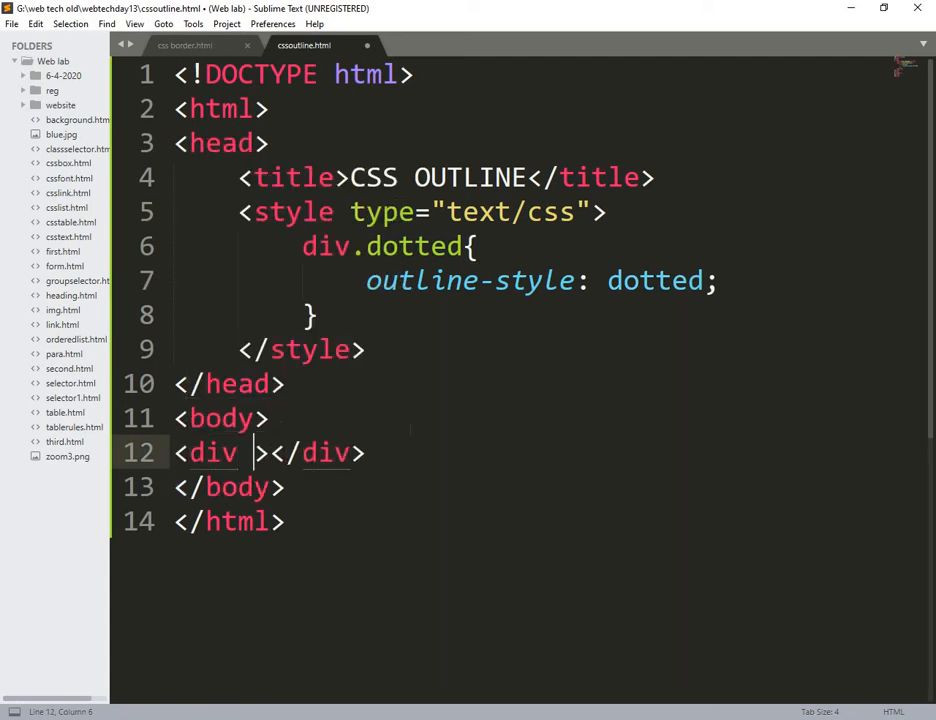
{"action": "type", "text": "class=\"\""}
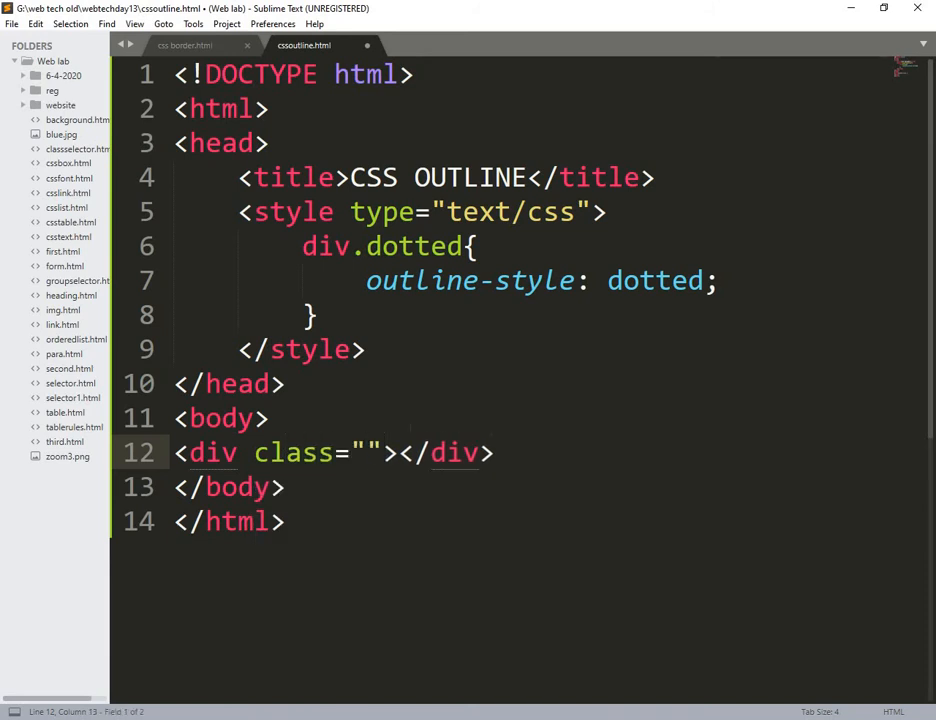
{"action": "type", "text": "dotted\\"}
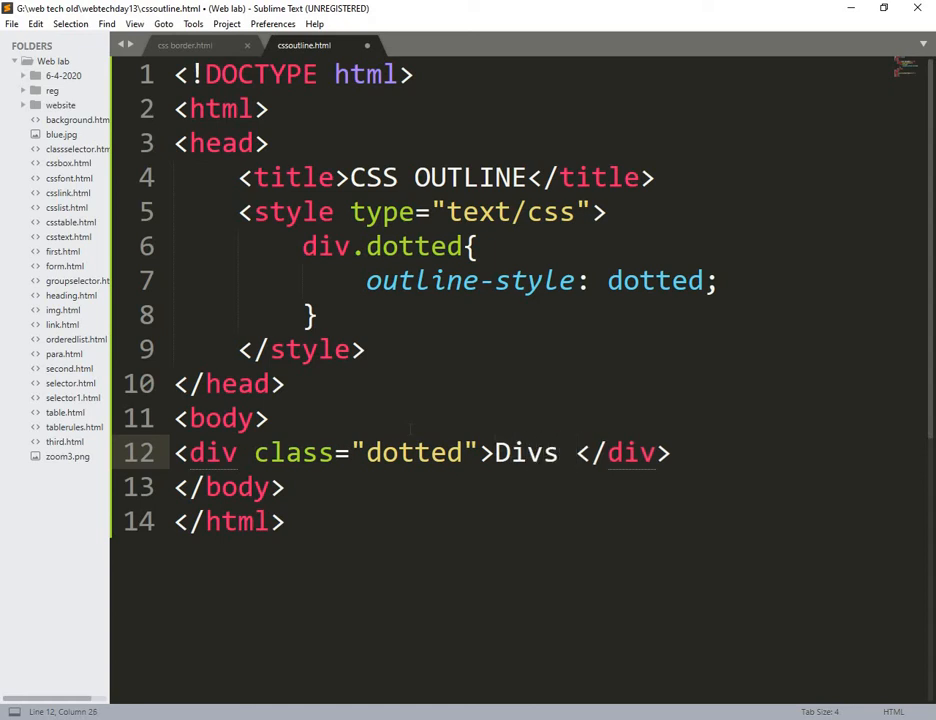
{"action": "type", "text": "in CD"}
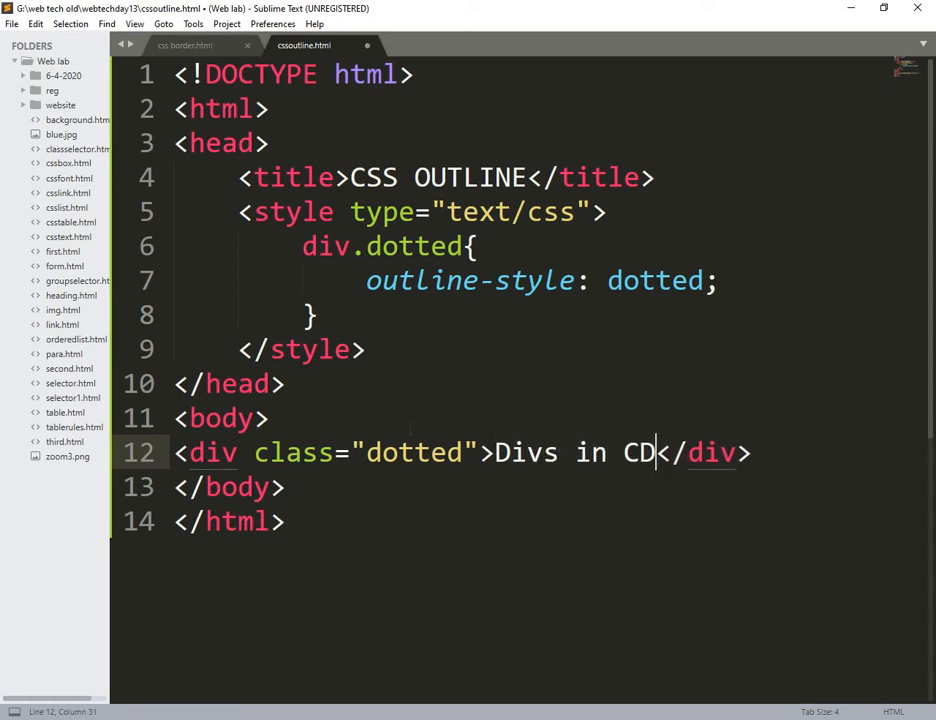
{"action": "type", "text": "SS"}
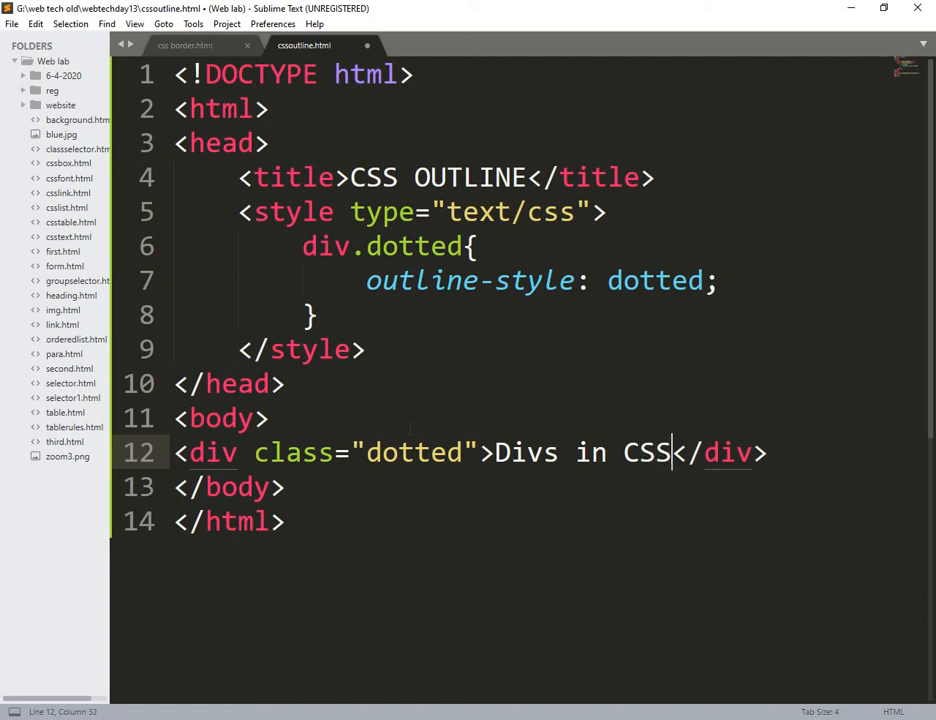
{"action": "type", "text": "Outl"}
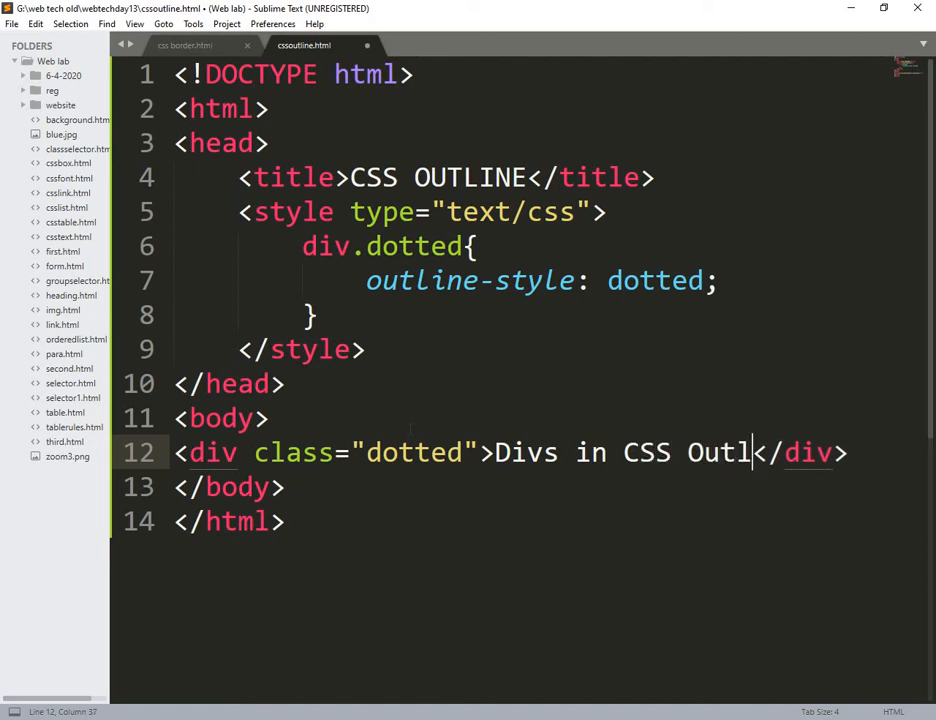
{"action": "type", "text": "ine"}
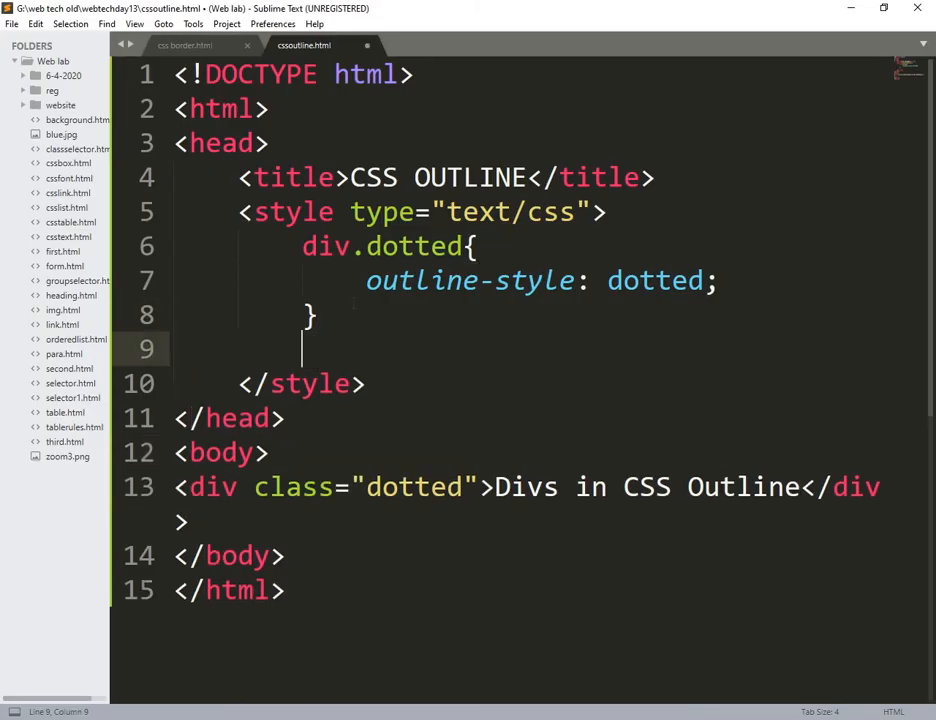
Step: Write div.dashed and div.solid rules with outline-style dashed and solid
{"action": "type", "text": "div."}
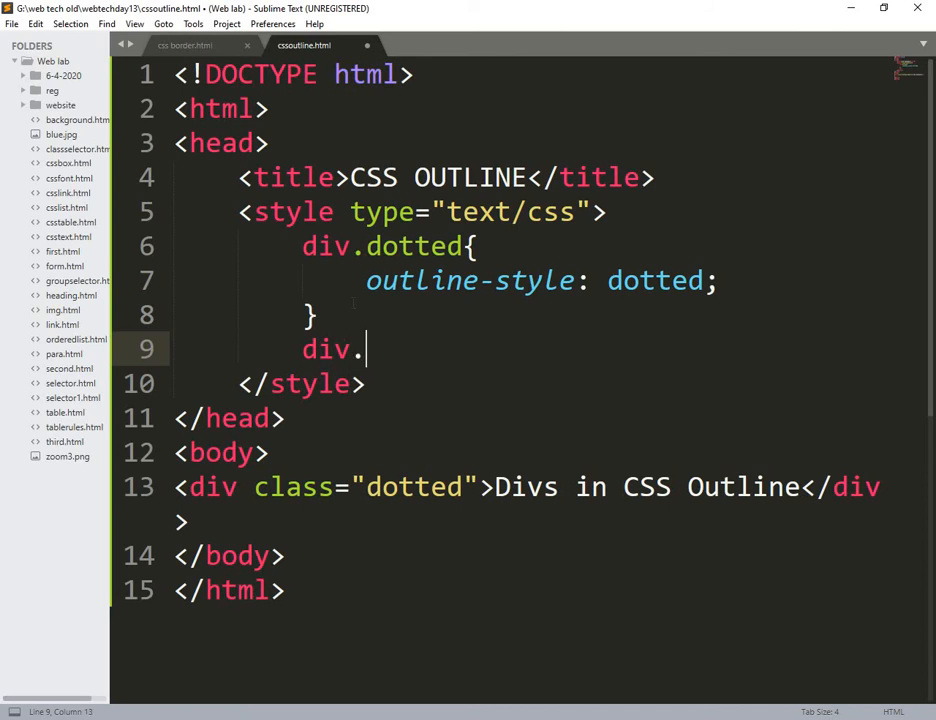
{"action": "type", "text": "da"}
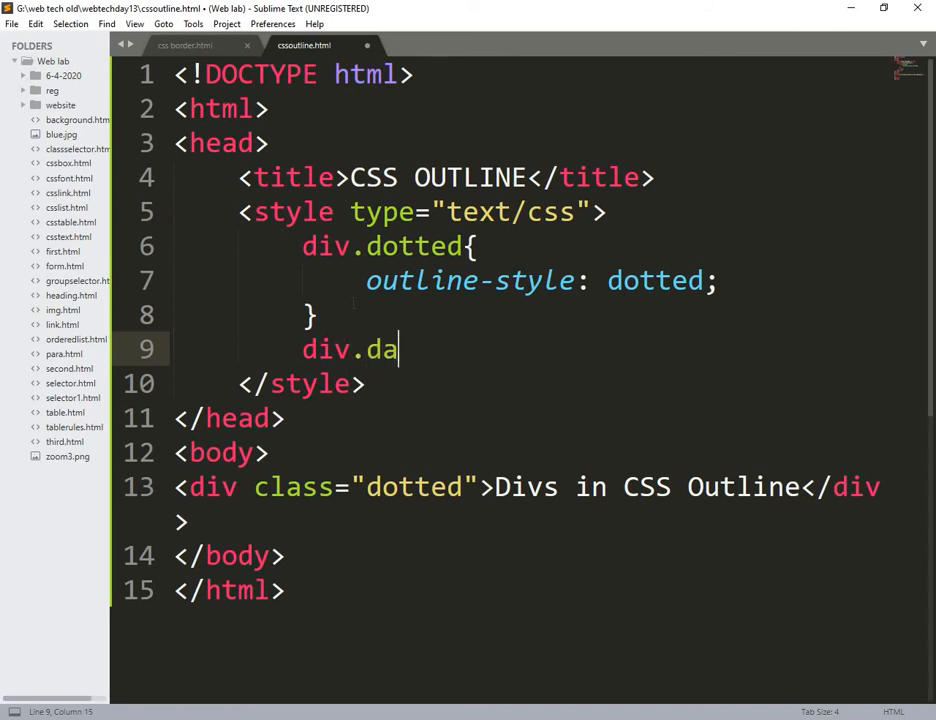
{"action": "type", "text": "shed"}
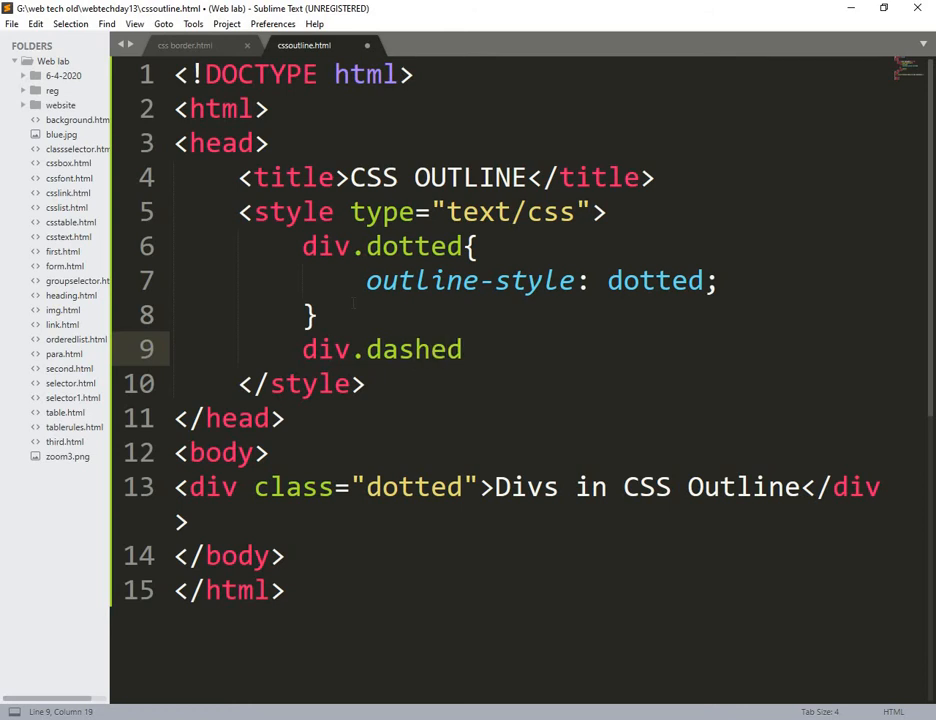
{"action": "type", "text": "{"}
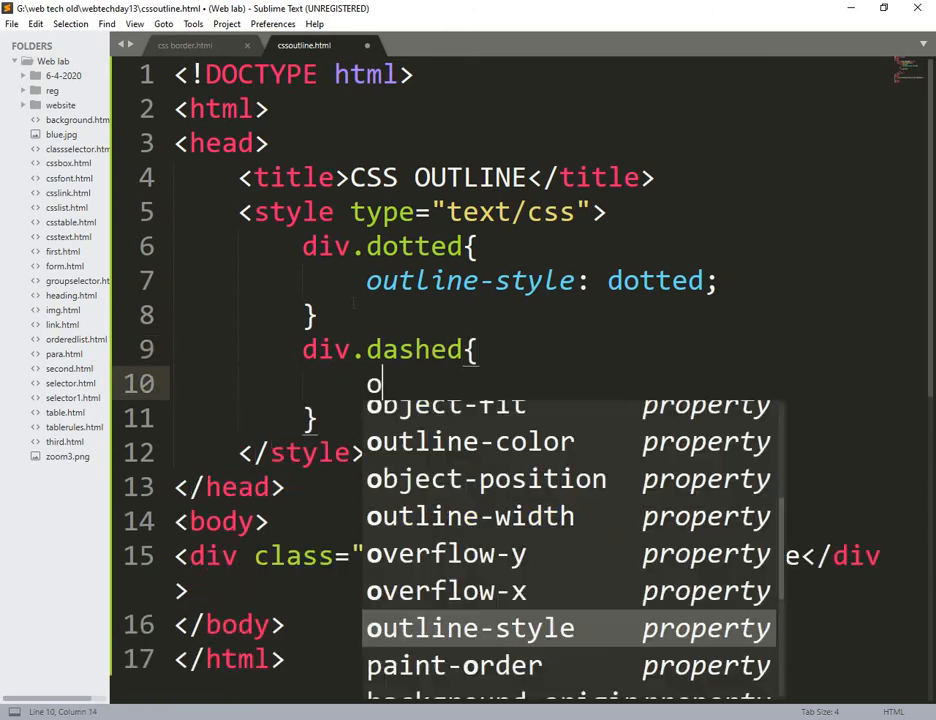
{"action": "key", "text": "Tab"}
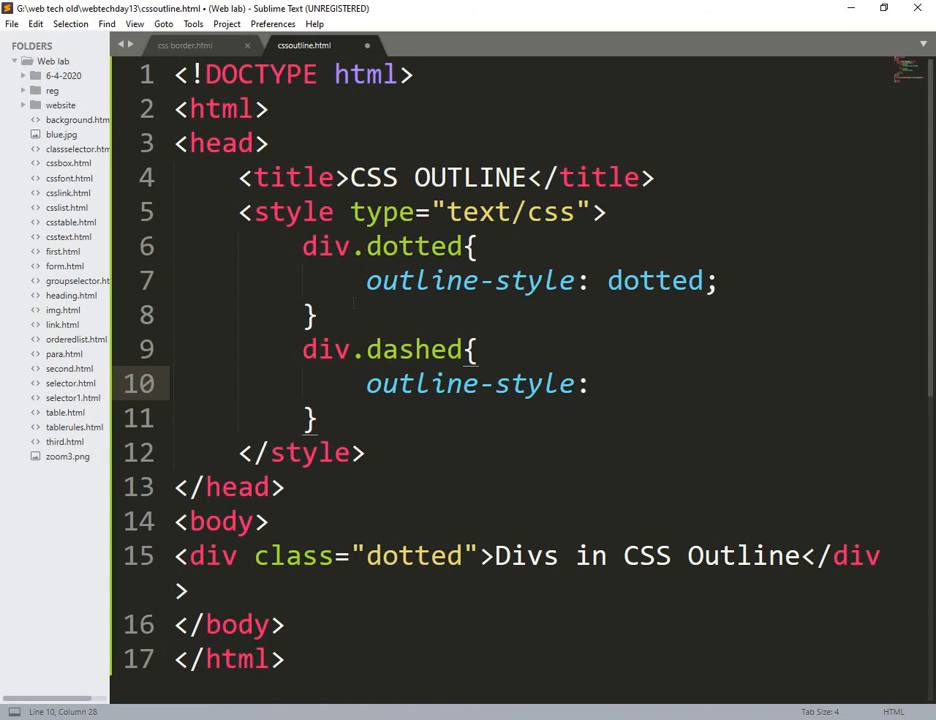
{"action": "type", "text": "dashed;"}
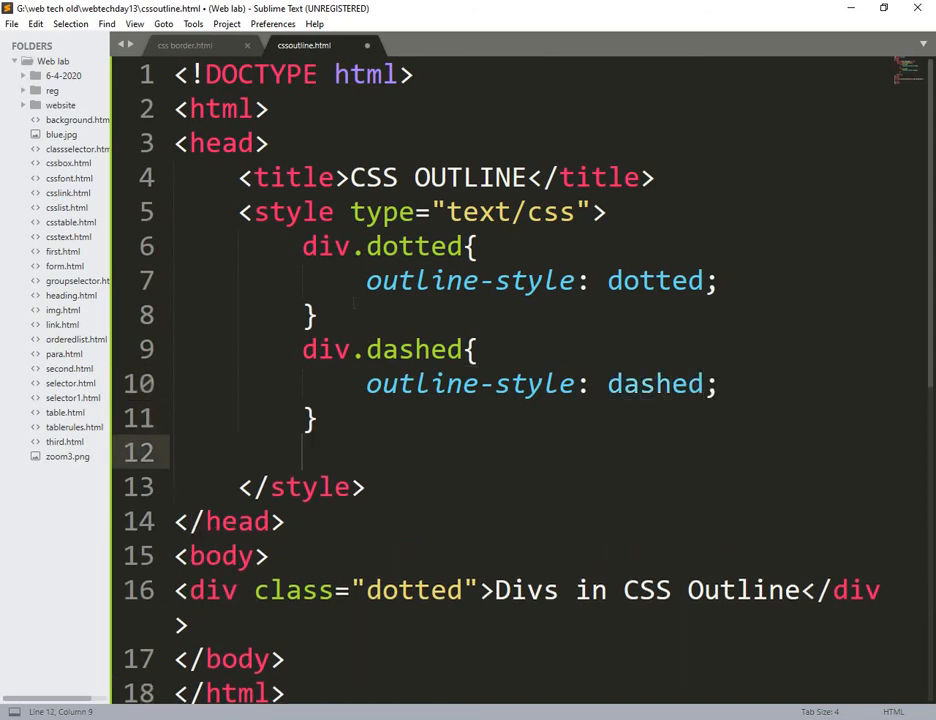
{"action": "type", "text": "div."}
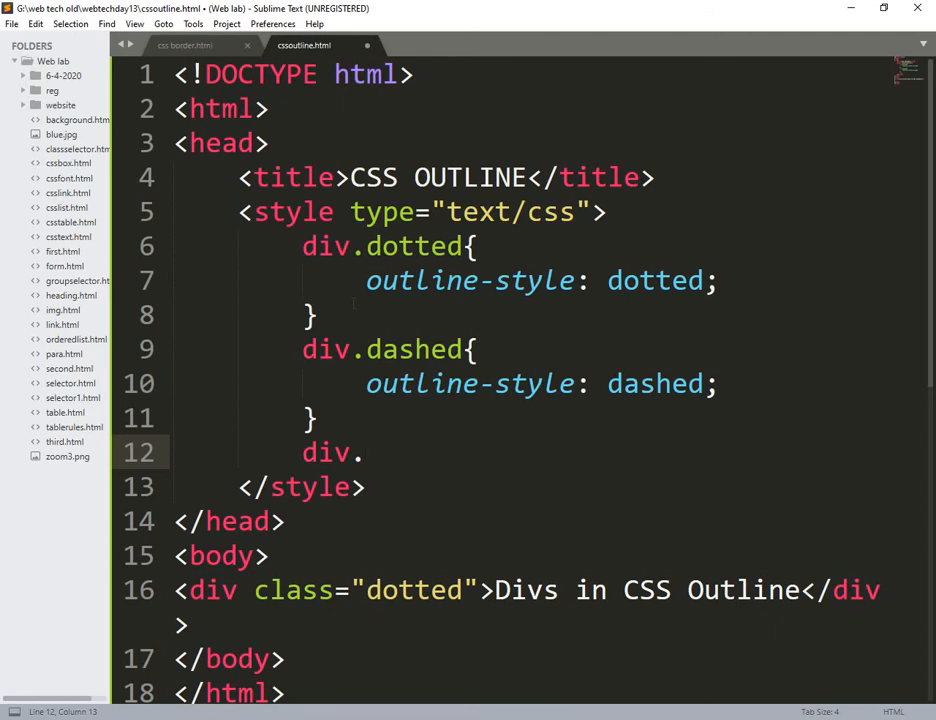
{"action": "type", "text": "solid"}
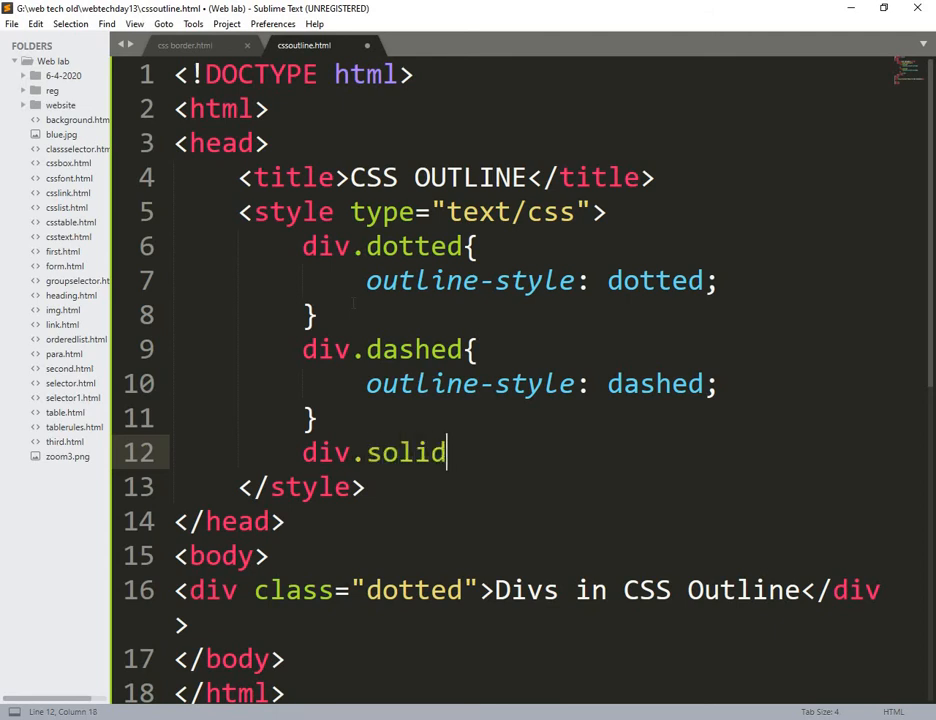
{"action": "type", "text": "{"}
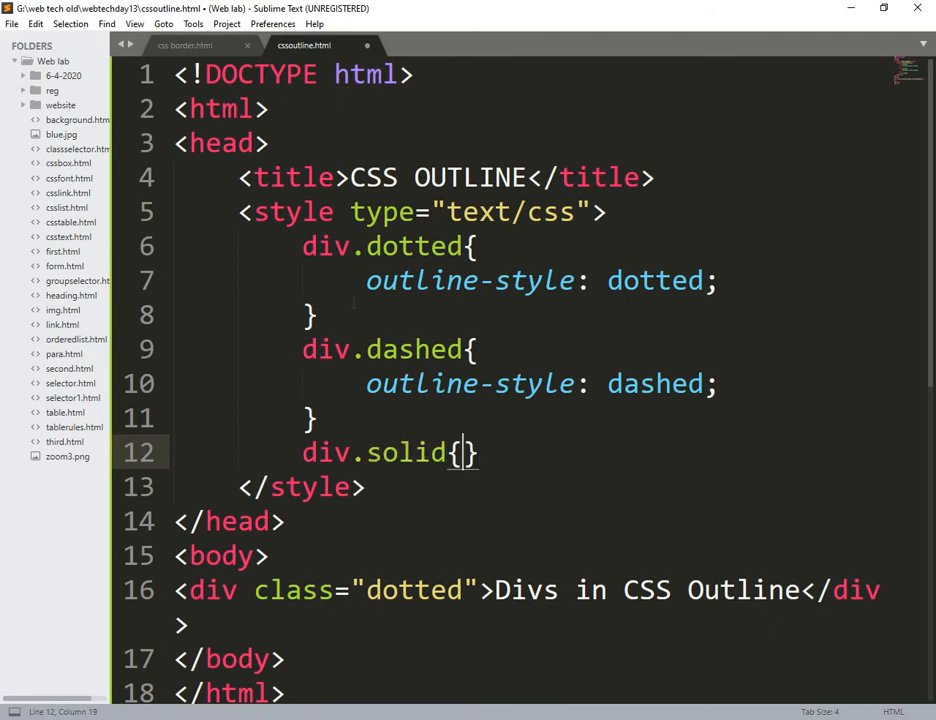
{"action": "type", "text": "out"}
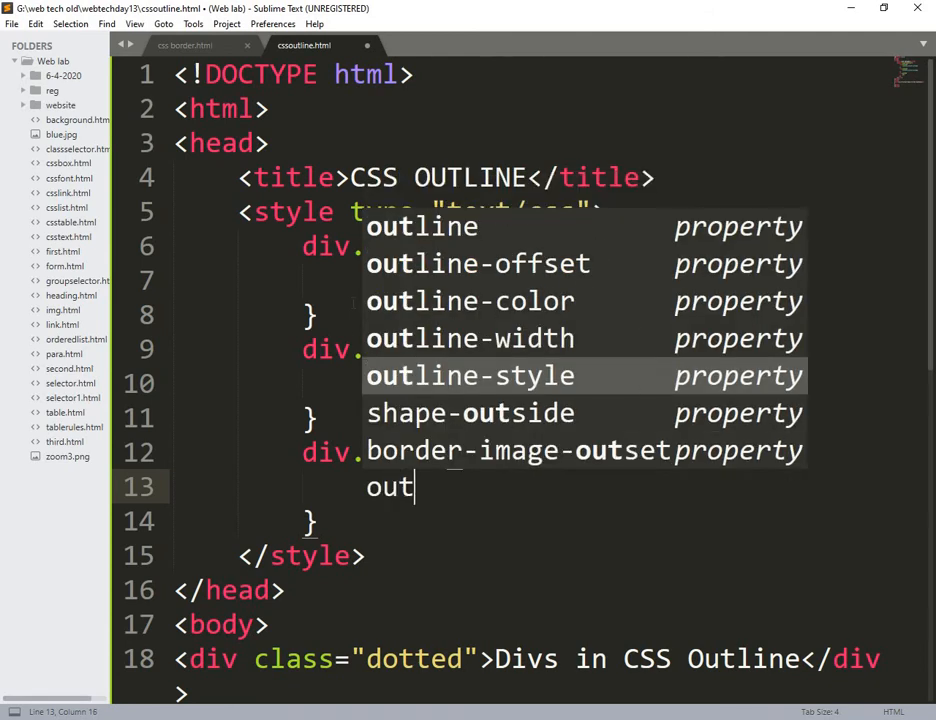
{"action": "type", "text": "outline-style: s"}
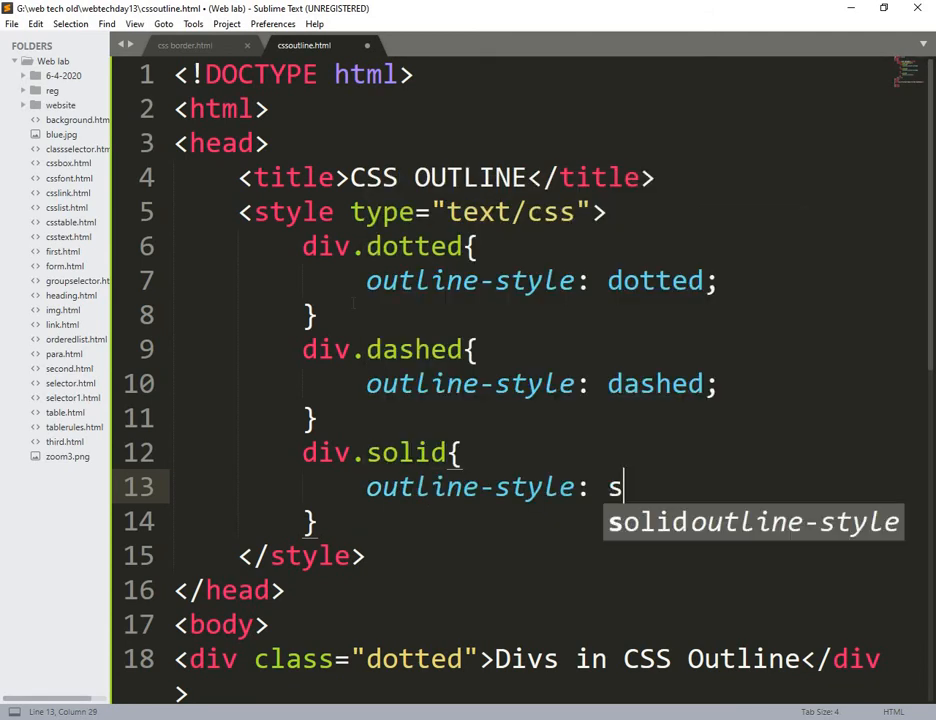
{"action": "type", "text": "o"}
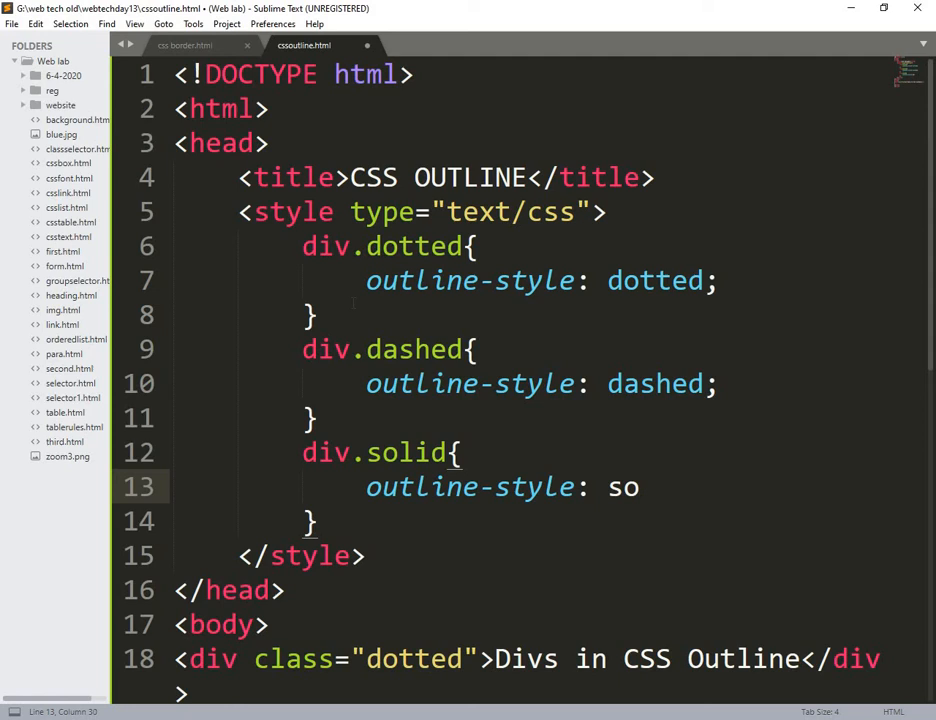
{"action": "type", "text": "lid;"}
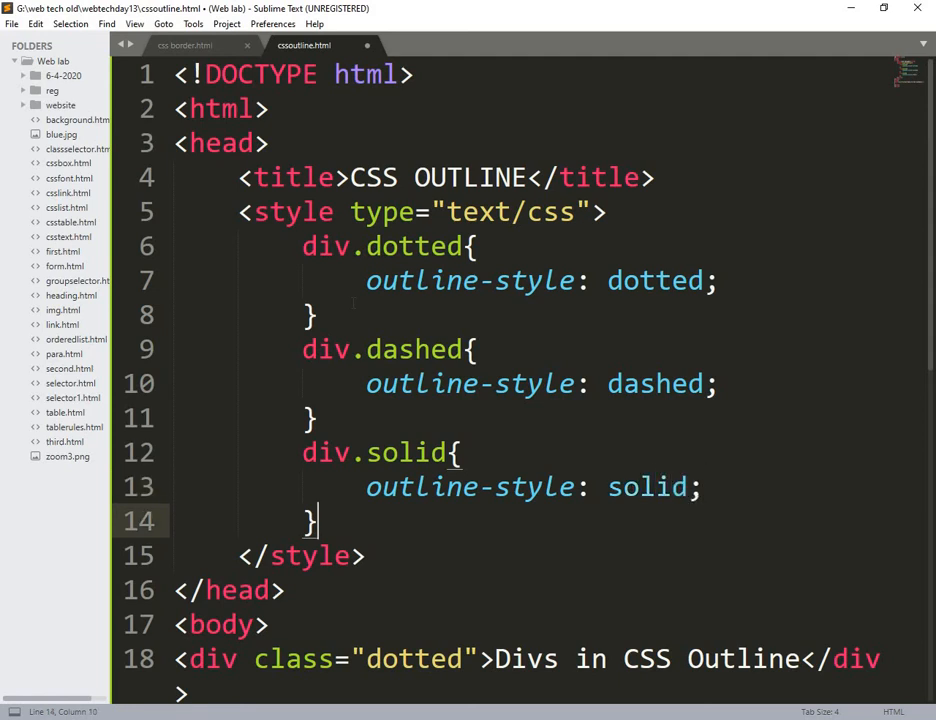
Step: Write div.double and div.groove rules with outline-style double and groove
{"action": "type", "text": "div."}
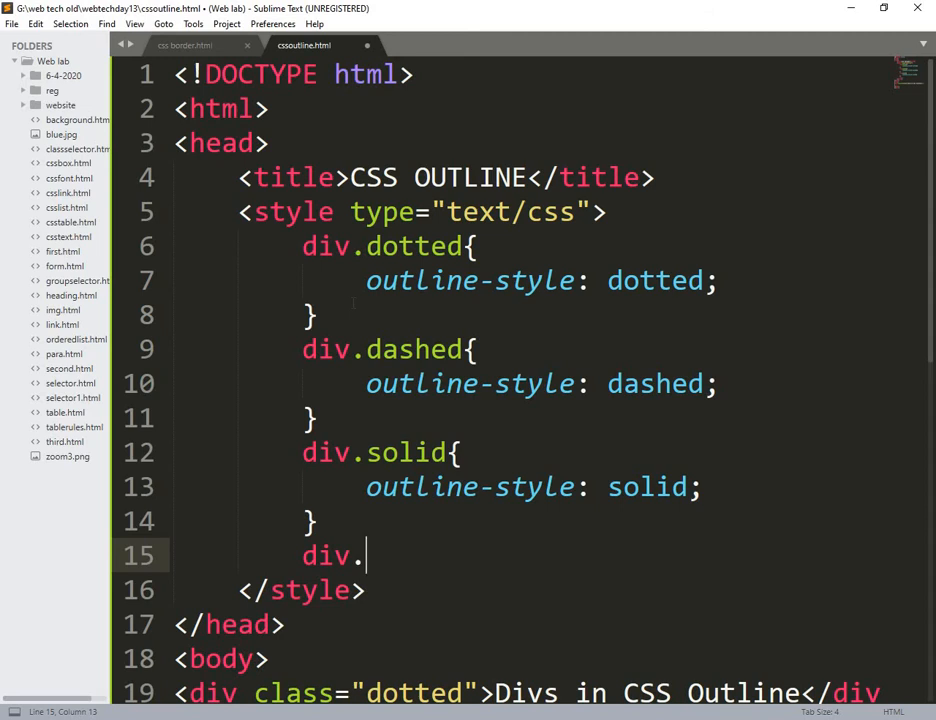
{"action": "type", "text": "dou"}
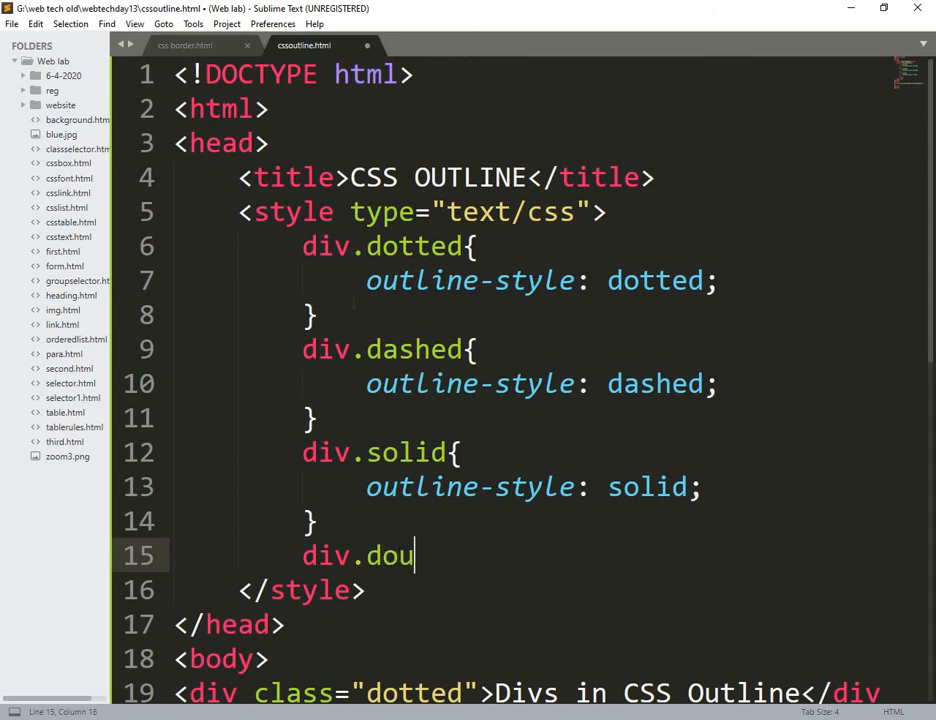
{"action": "type", "text": "ble{"}
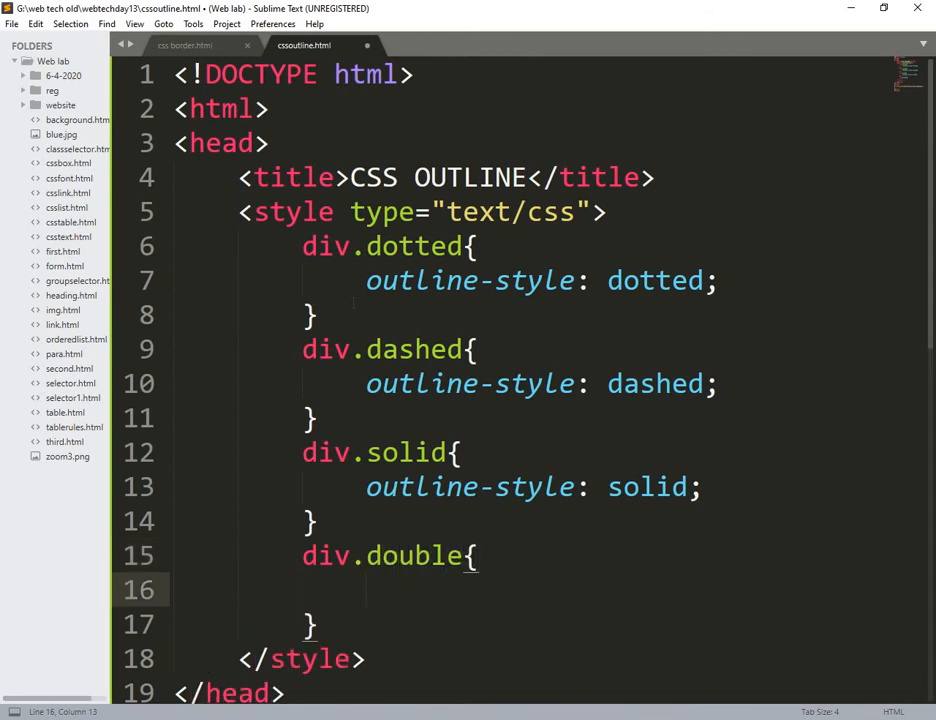
{"action": "type", "text": "outline-style:"}
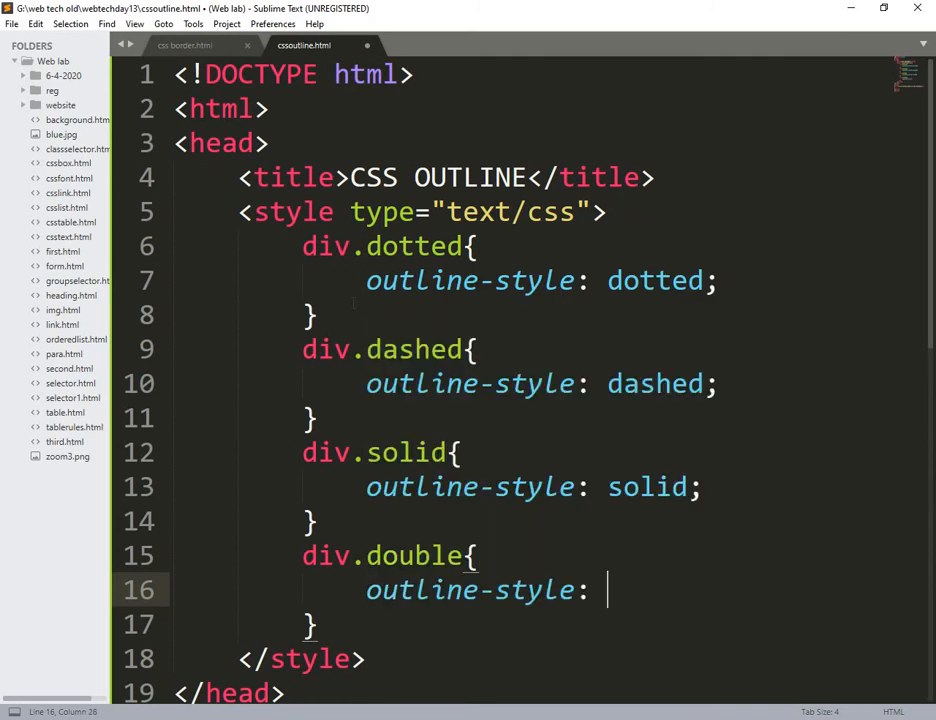
{"action": "type", "text": "d"}
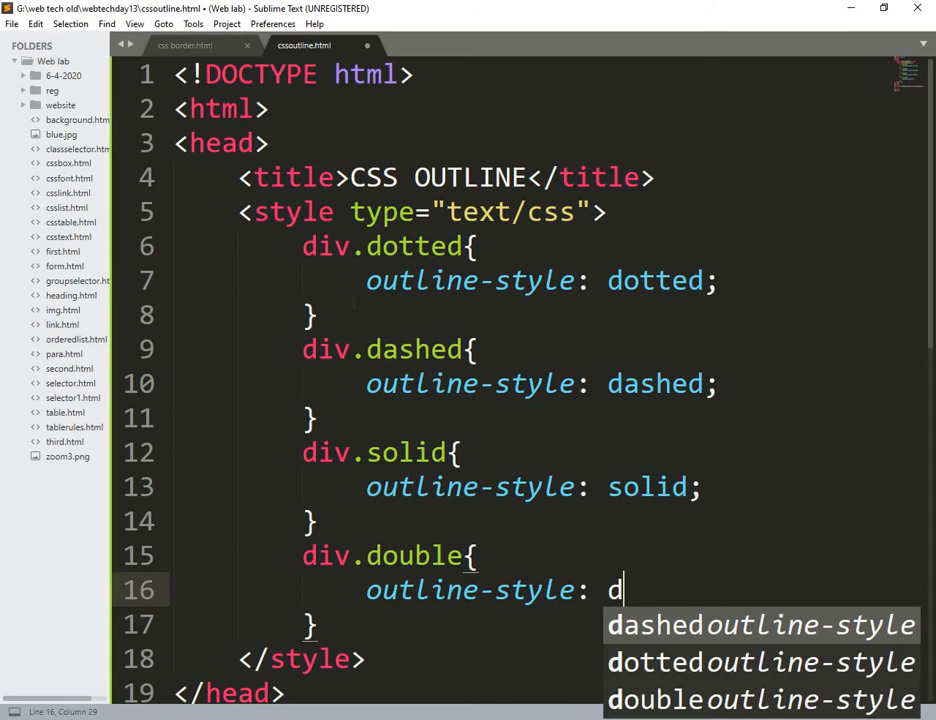
{"action": "type", "text": "o"}
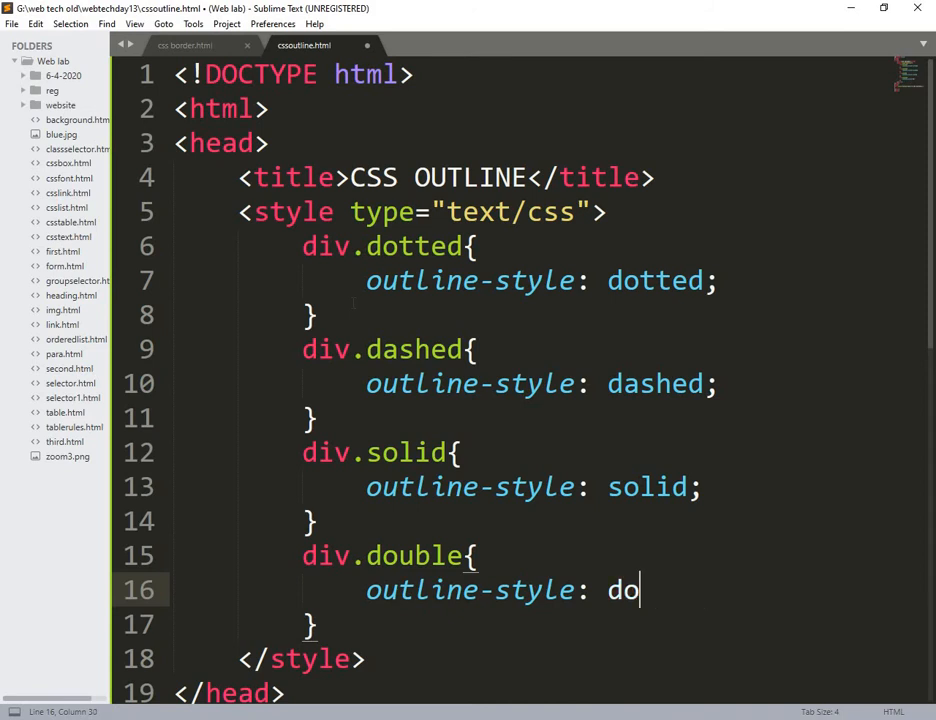
{"action": "type", "text": "uble;"}
{"action": "type", "text": "d"}
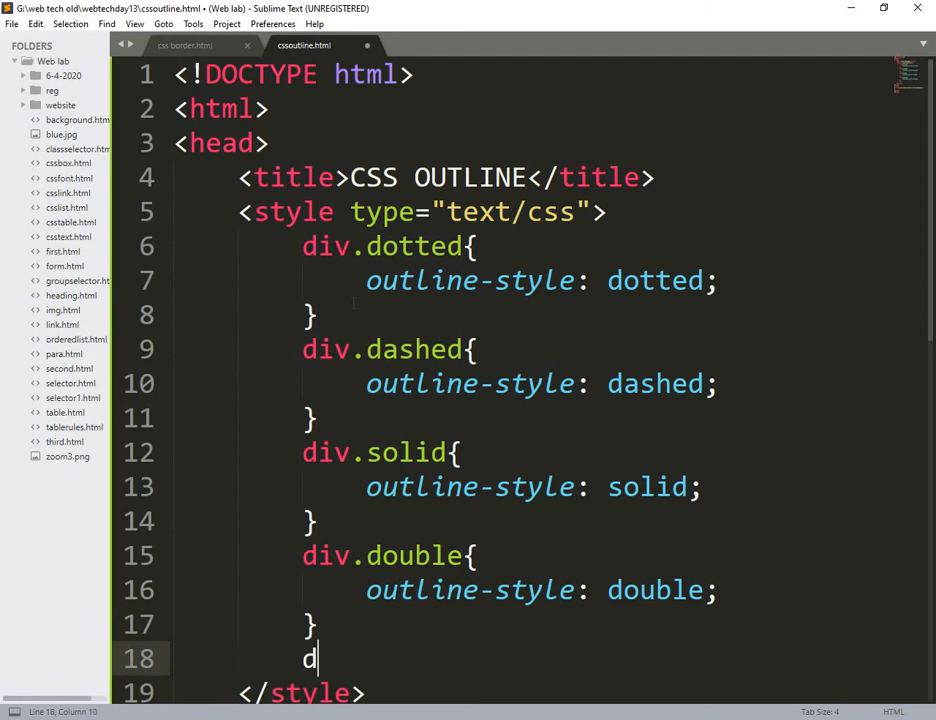
{"action": "type", "text": "iv."}
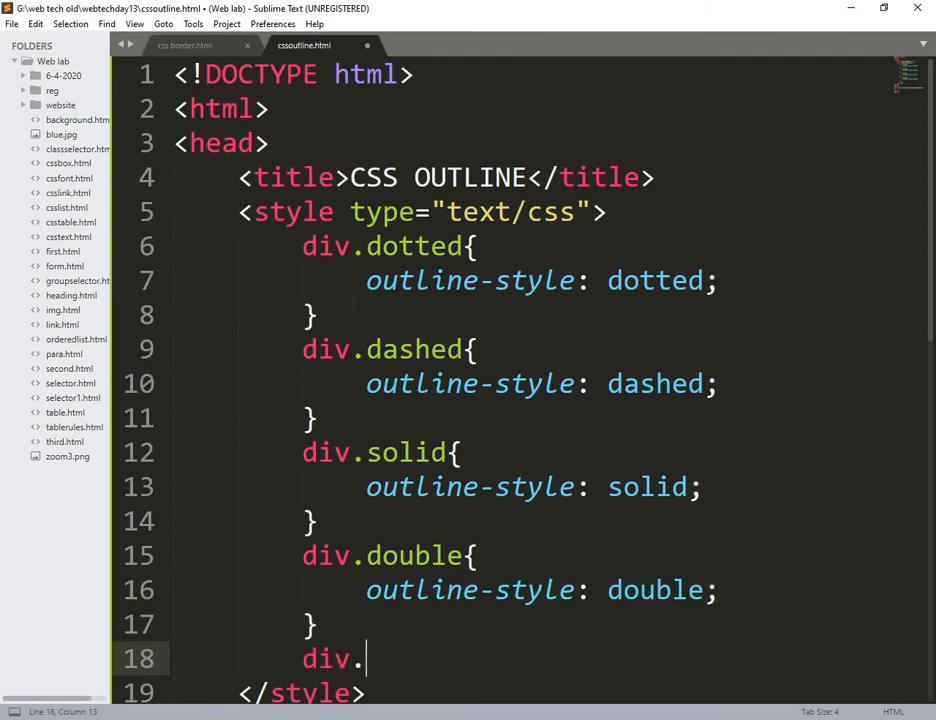
{"action": "type", "text": "gro"}
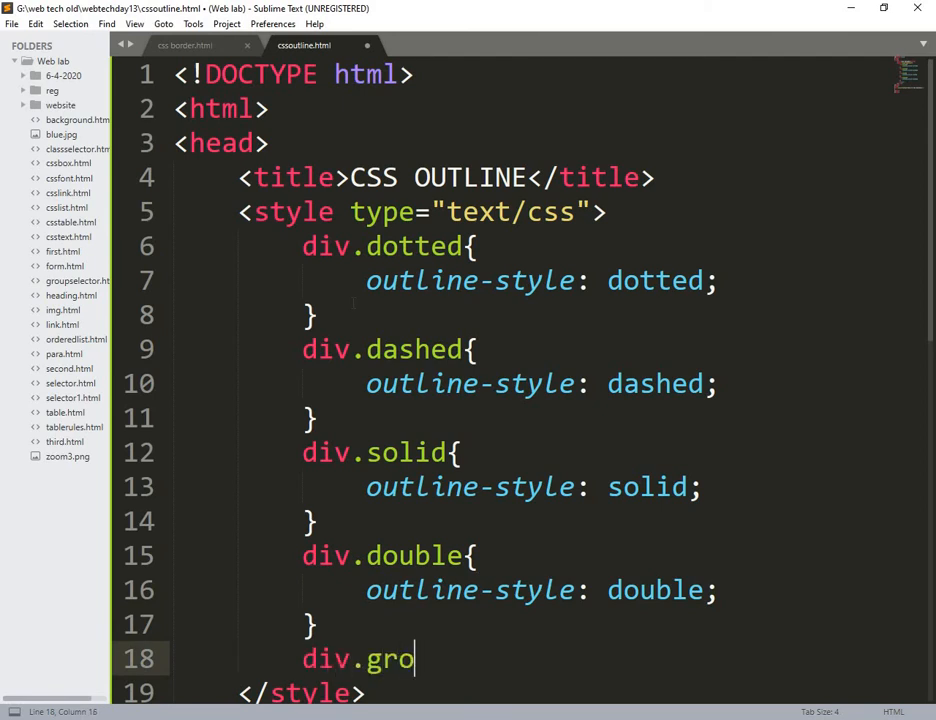
{"action": "type", "text": "ove{"}
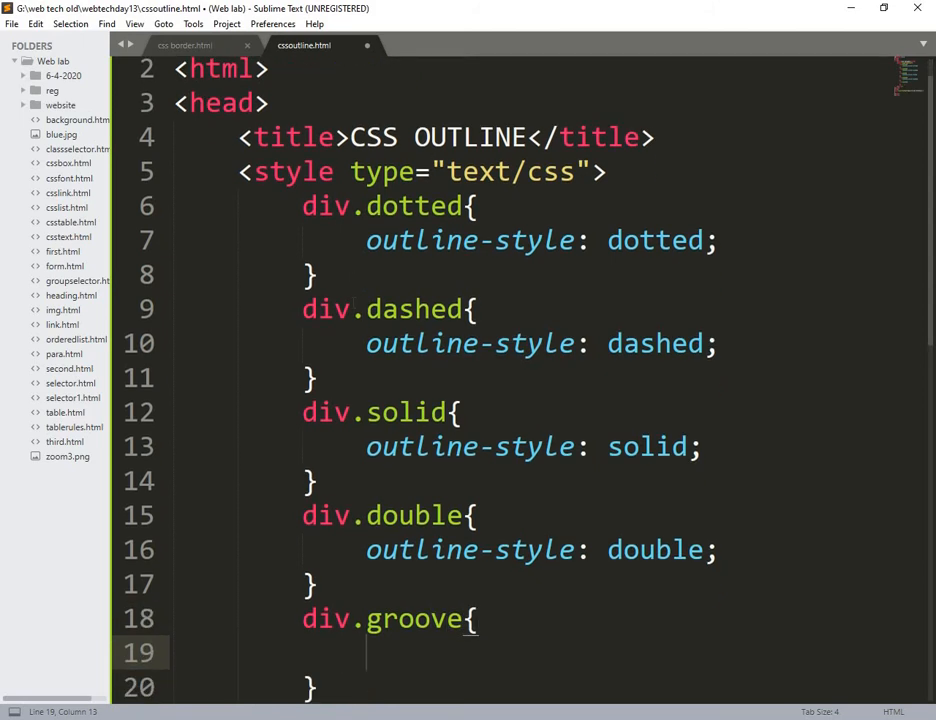
{"action": "type", "text": "outline-style:"}
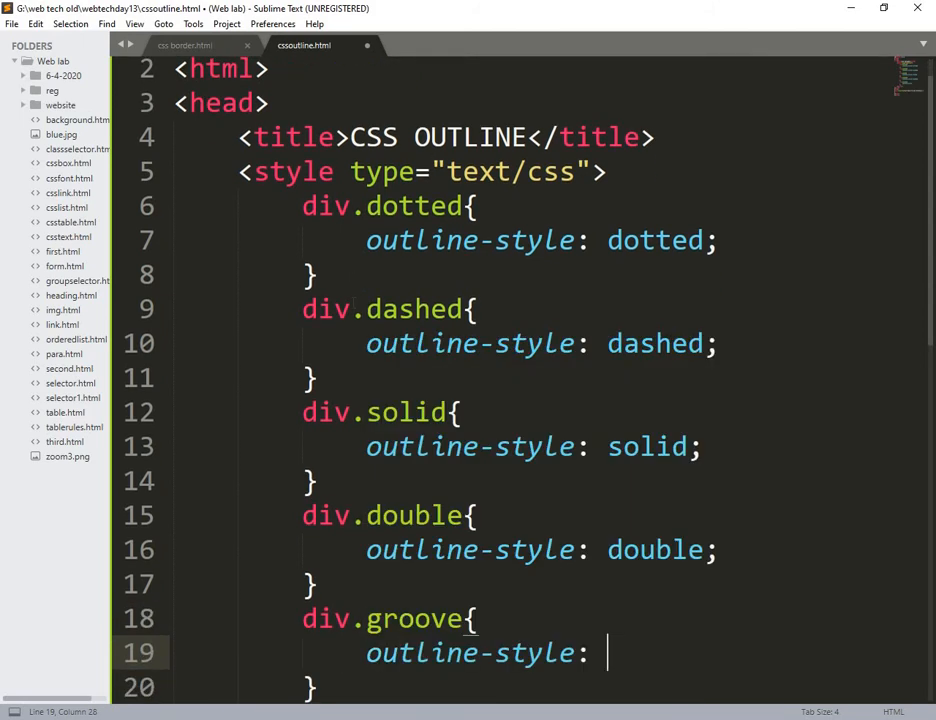
{"action": "type", "text": "groove;"}
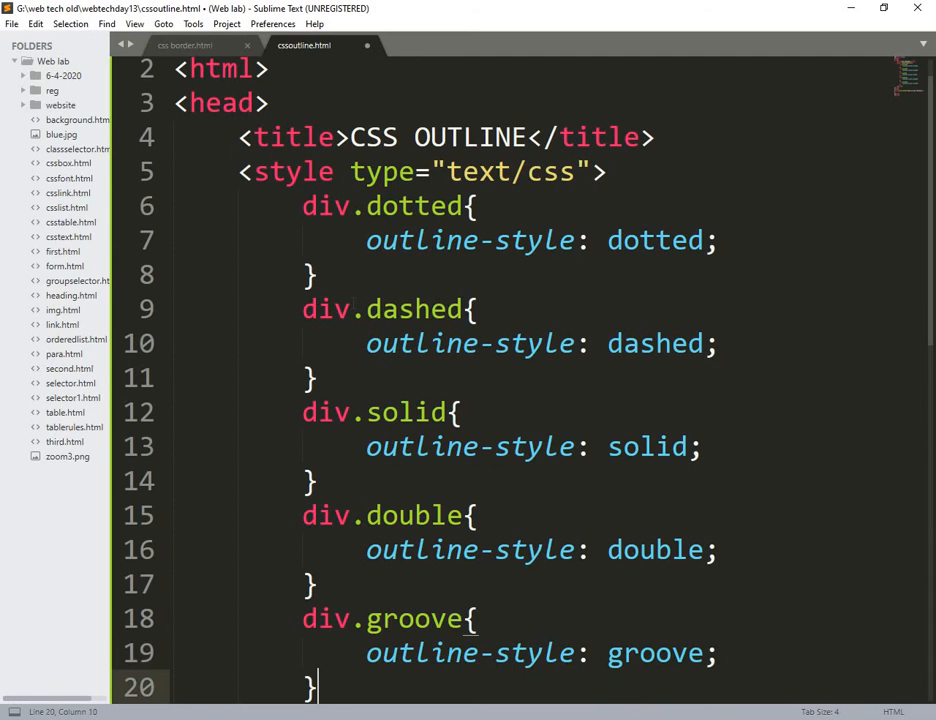
Step: Write div.ridge, div.inset and div.outset rules with matching outline-style values
{"action": "type", "text": "div"}
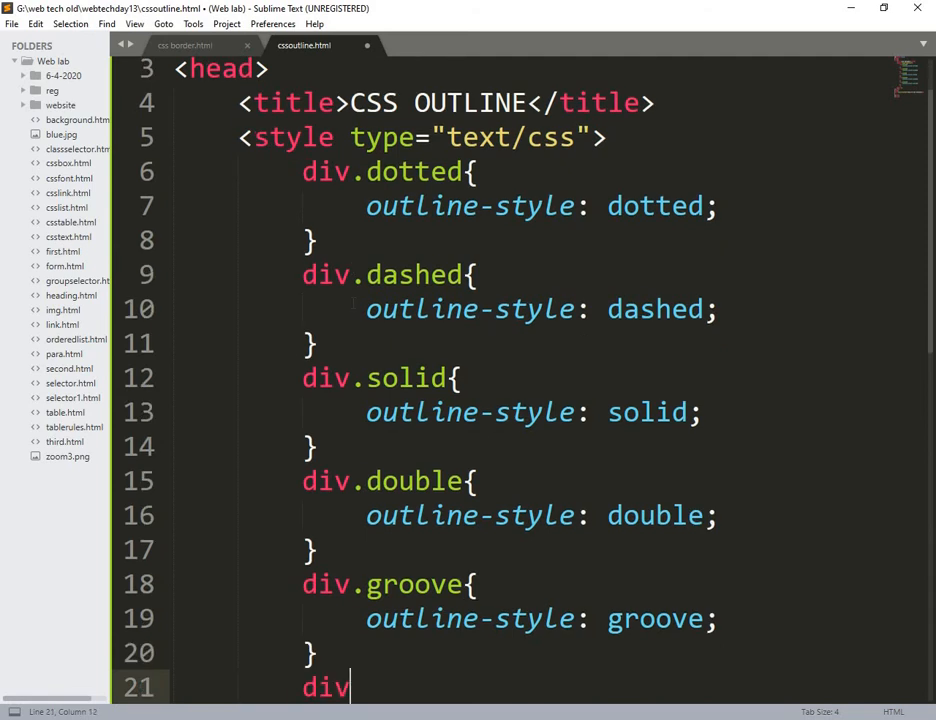
{"action": "type", "text": "."}
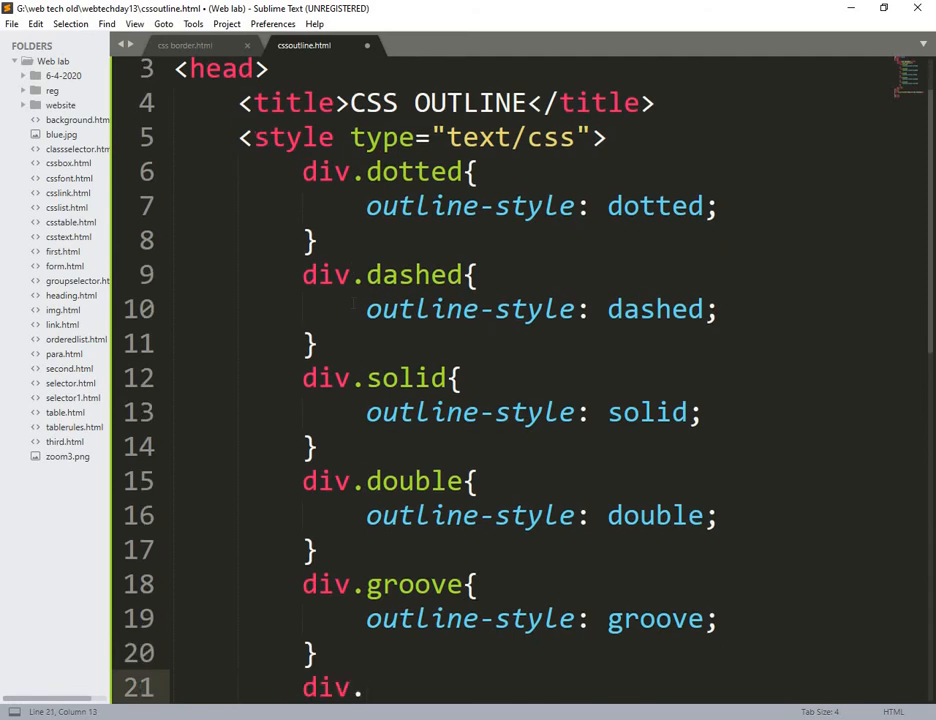
{"action": "type", "text": "ridg"}
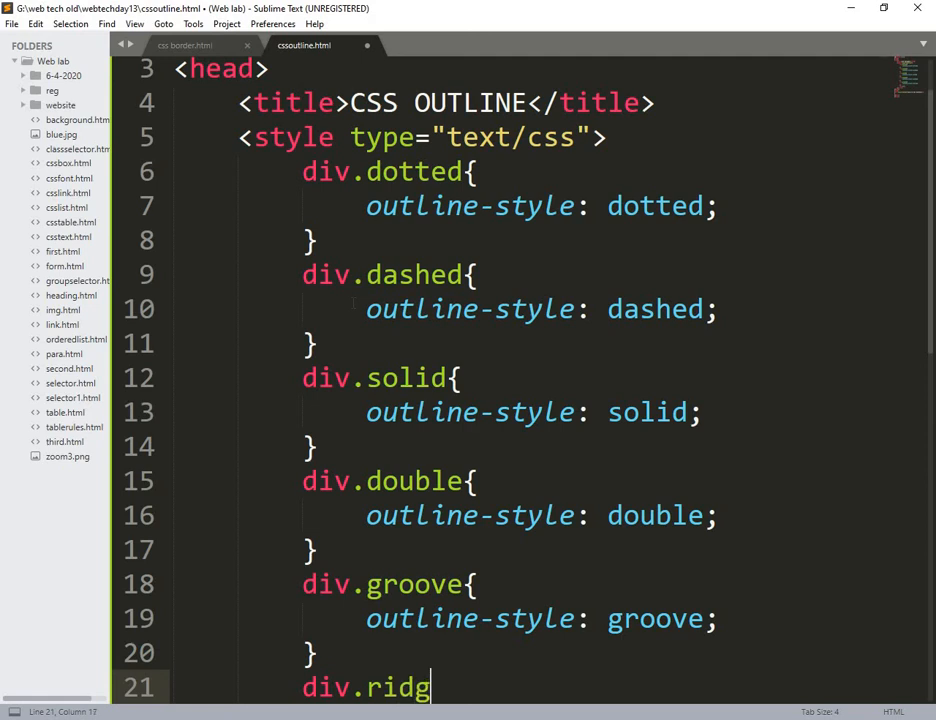
{"action": "type", "text": "r"}
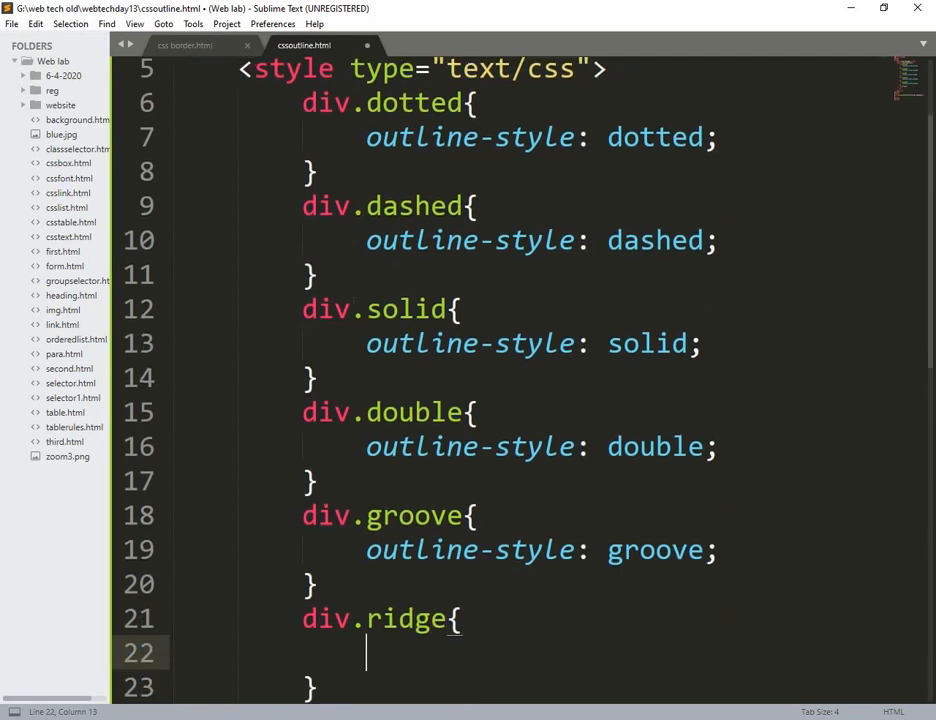
{"action": "type", "text": "outline-style:"}
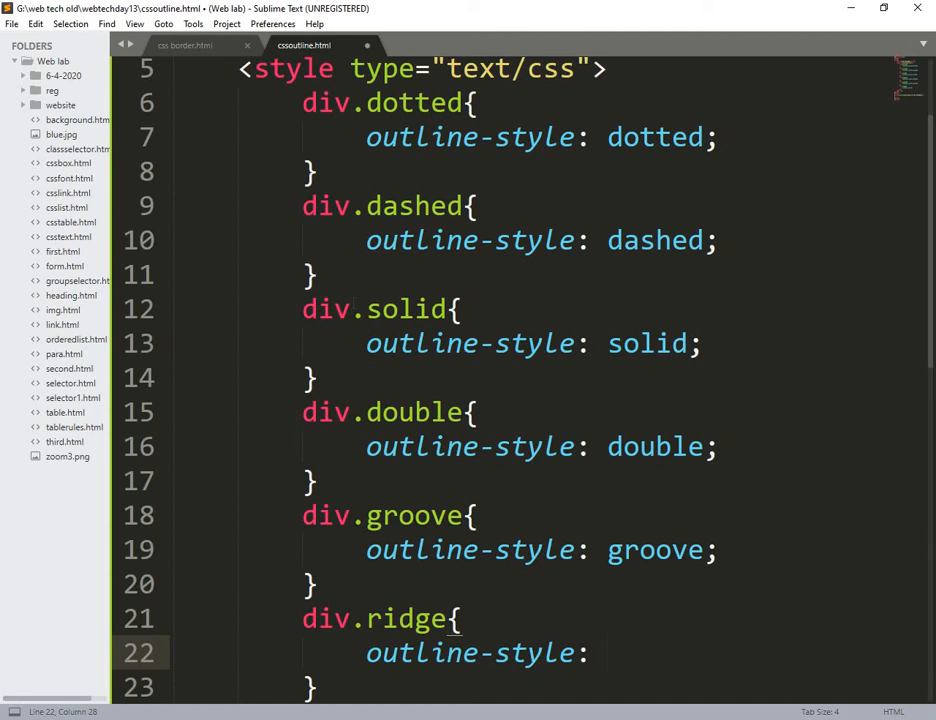
{"action": "type", "text": "ridge;"}
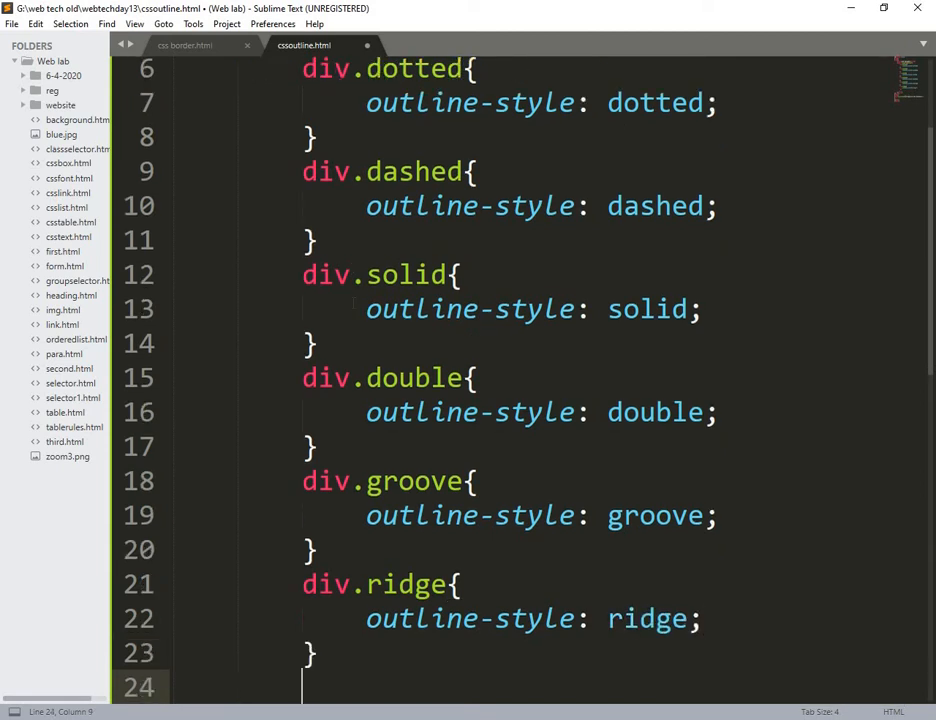
{"action": "type", "text": "div"}
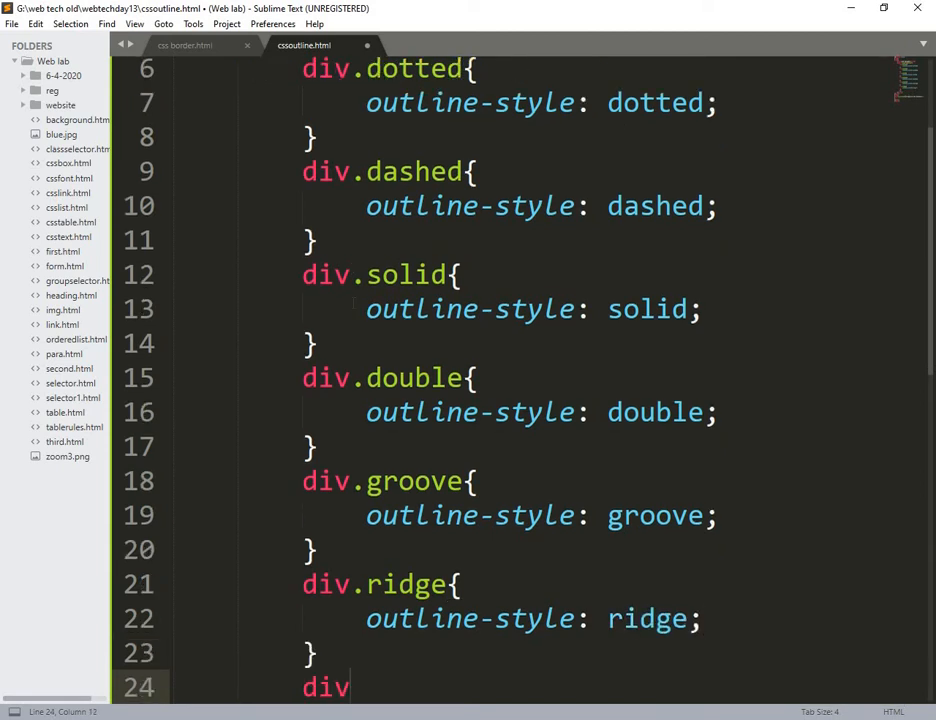
{"action": "type", "text": "."}
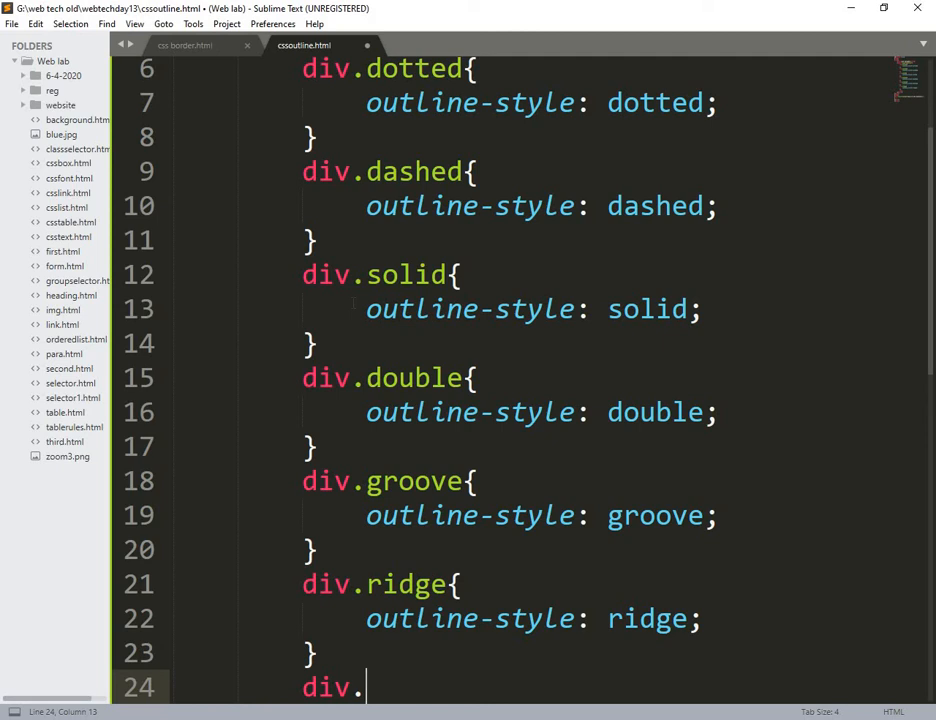
{"action": "type", "text": "i"}
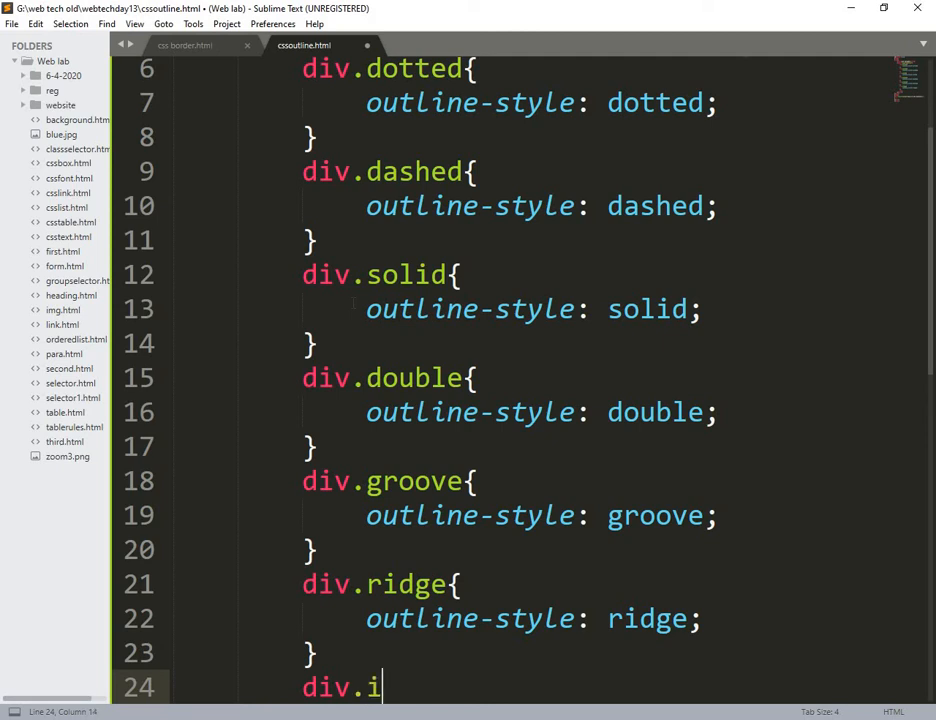
{"action": "type", "text": "nset{"}
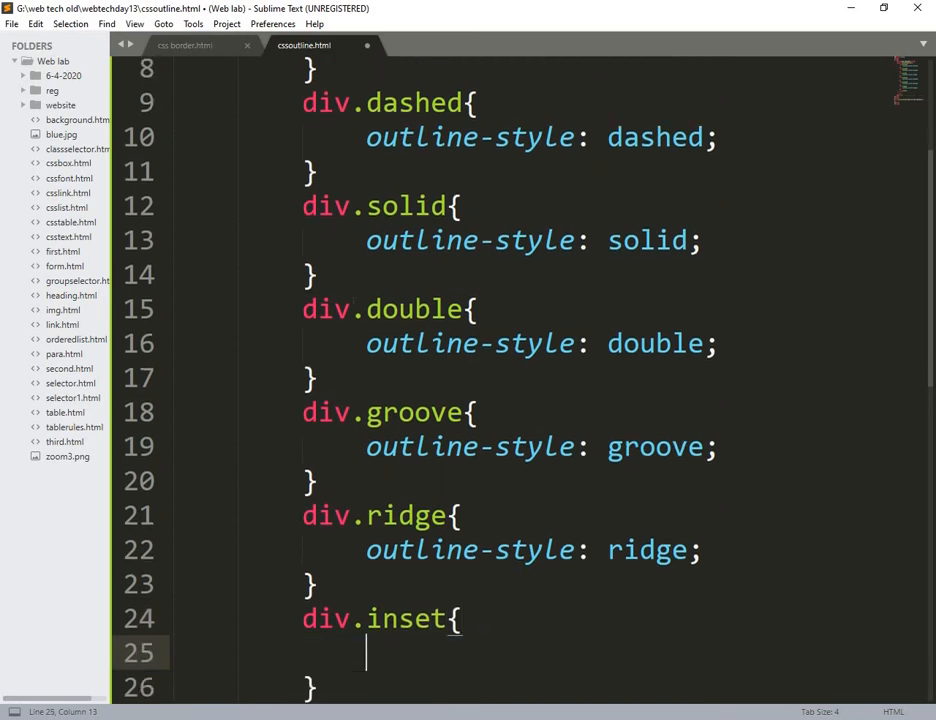
{"action": "type", "text": "outline-style:"}
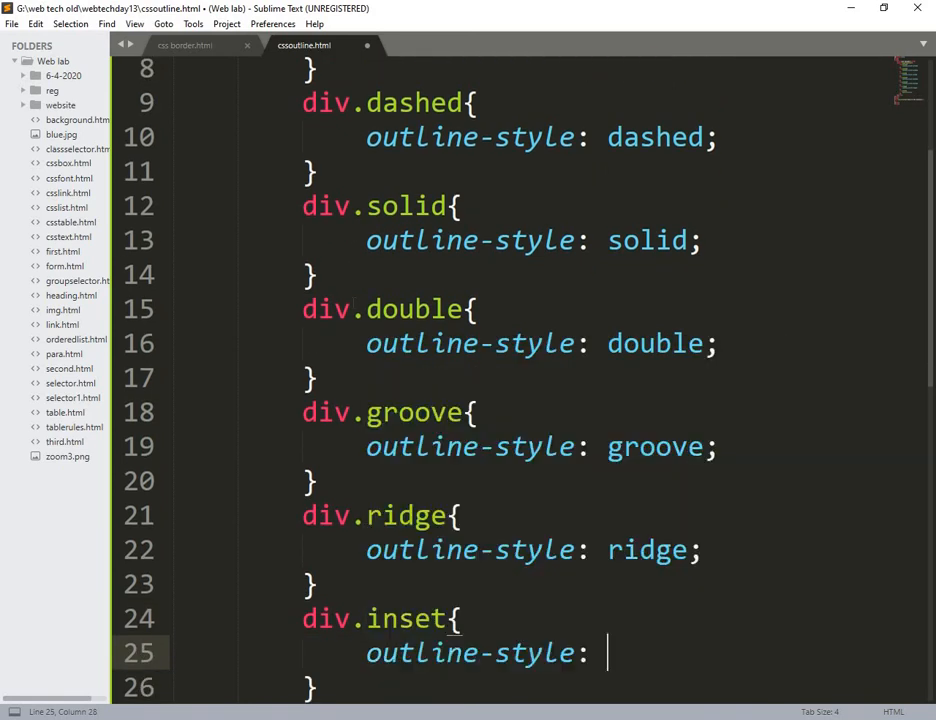
{"action": "type", "text": "inset;"}
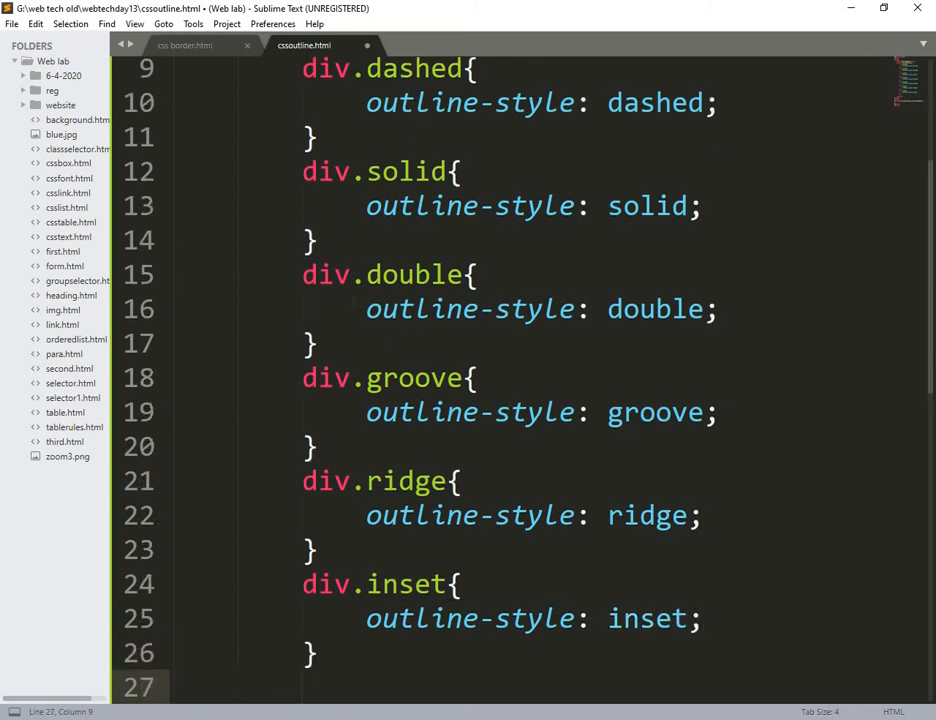
{"action": "type", "text": "div"}
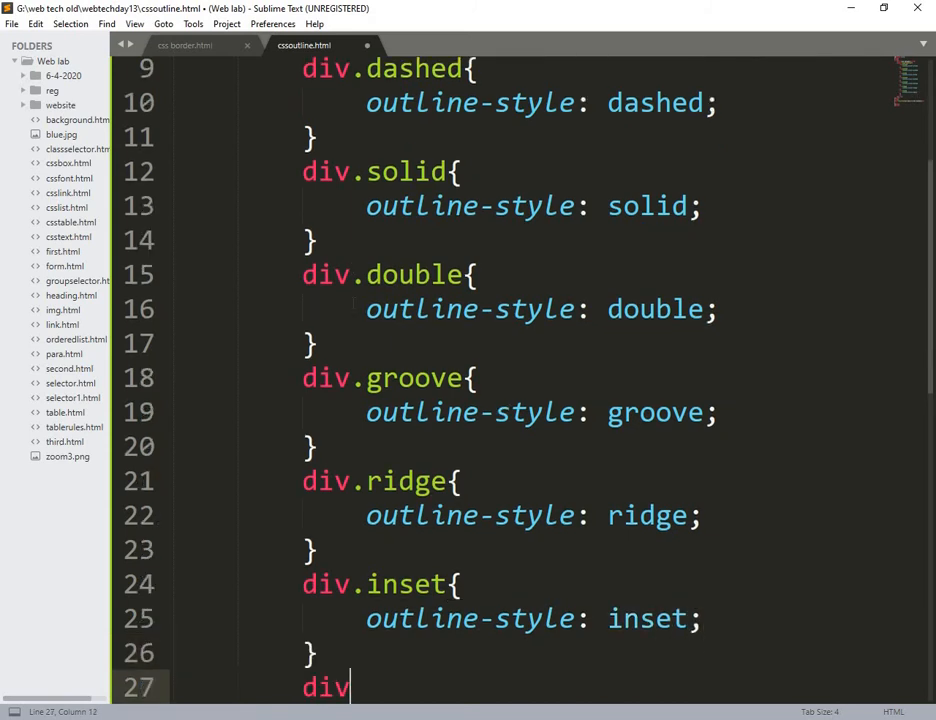
{"action": "type", "text": ".outset"}
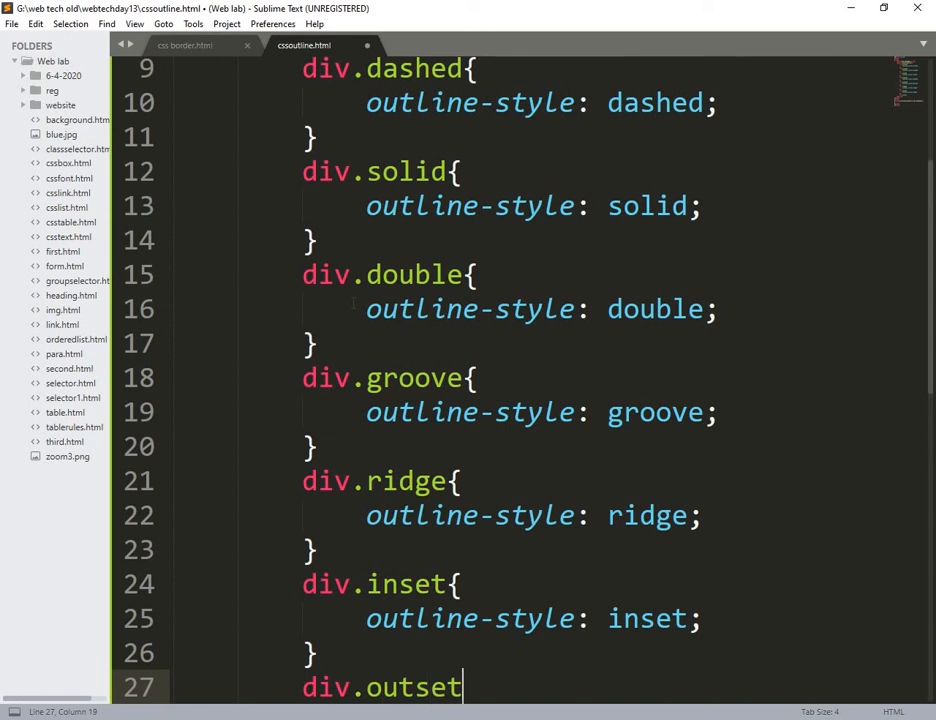
{"action": "type", "text": "{"}
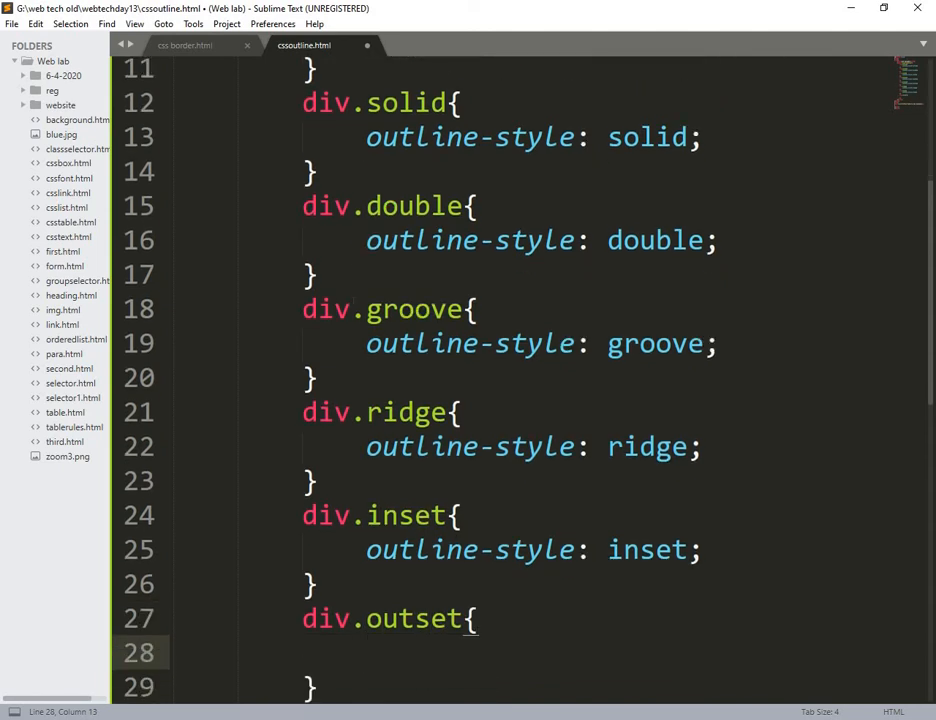
{"action": "type", "text": "outline-style:"}
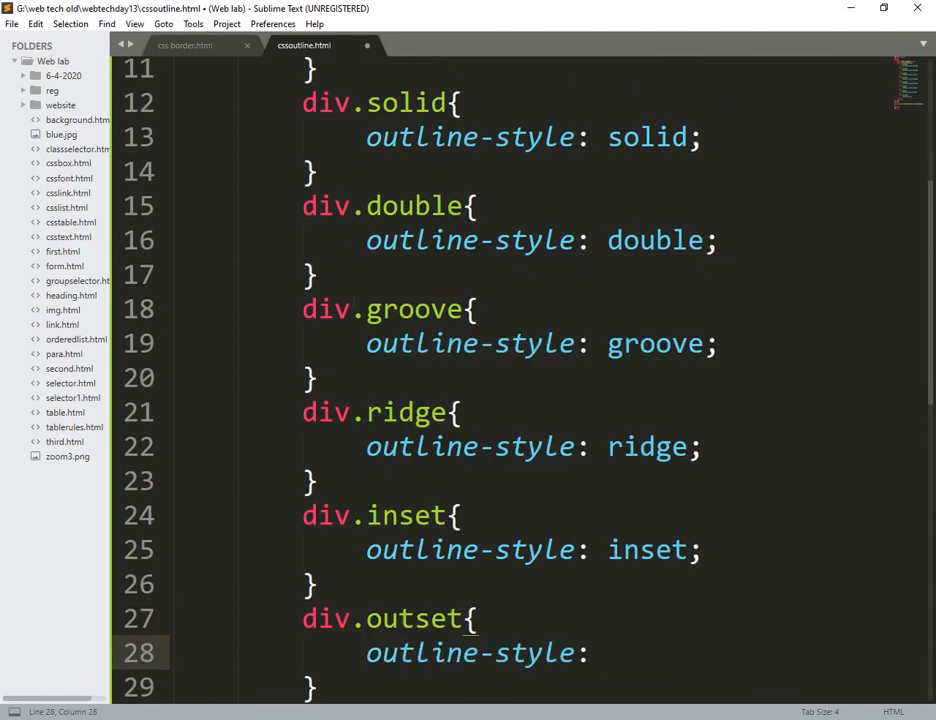
{"action": "type", "text": "outset;"}
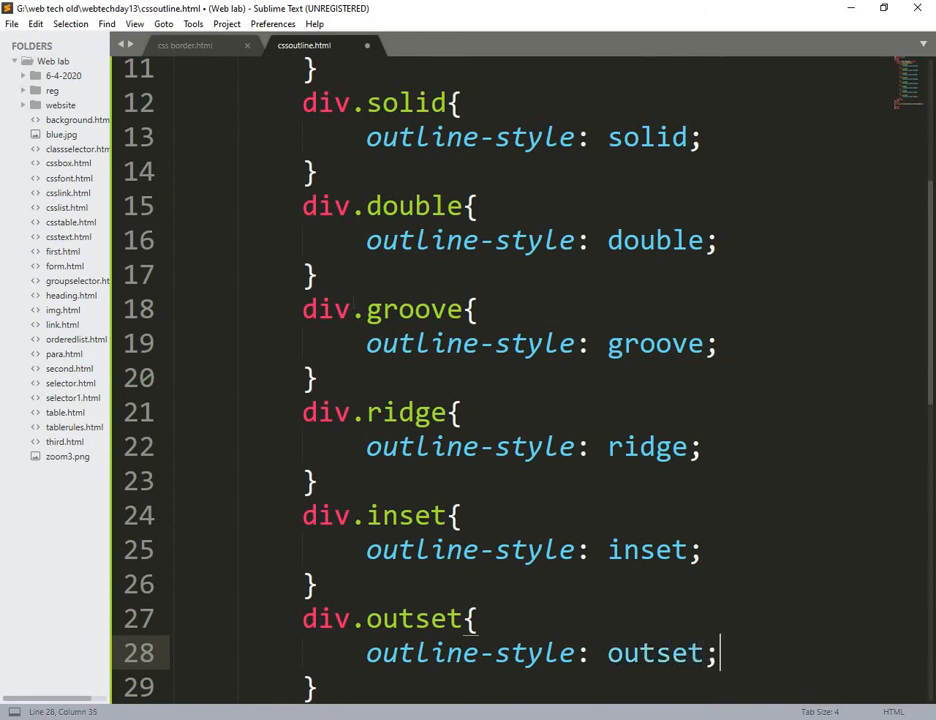
Step: Write div.none and a div.mix rule with outline-style: solid none groove dashed
{"action": "type", "text": "div"}
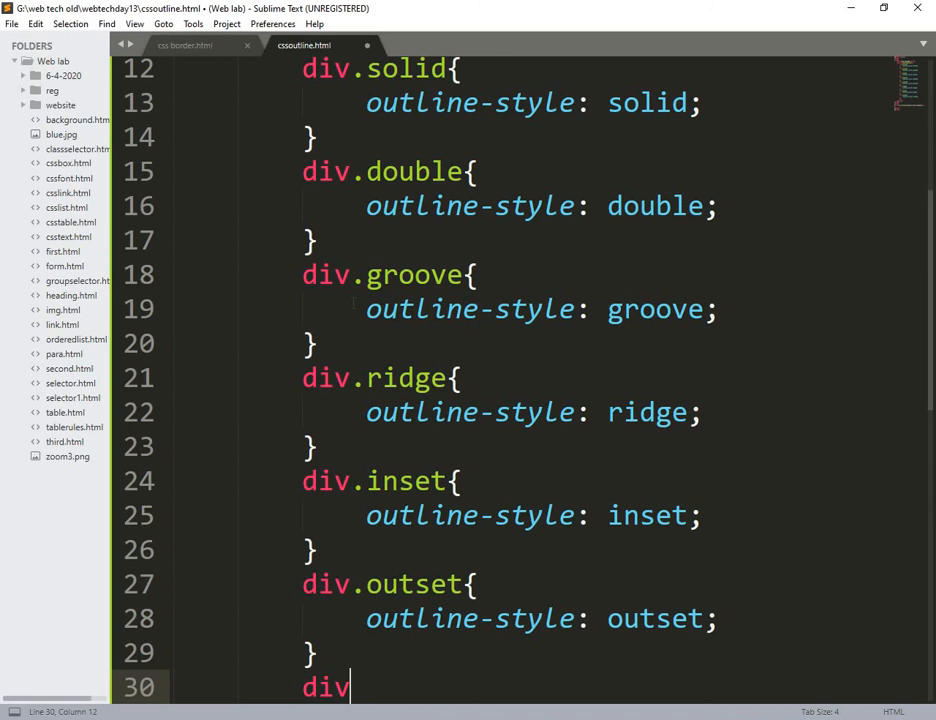
{"action": "type", "text": "."}
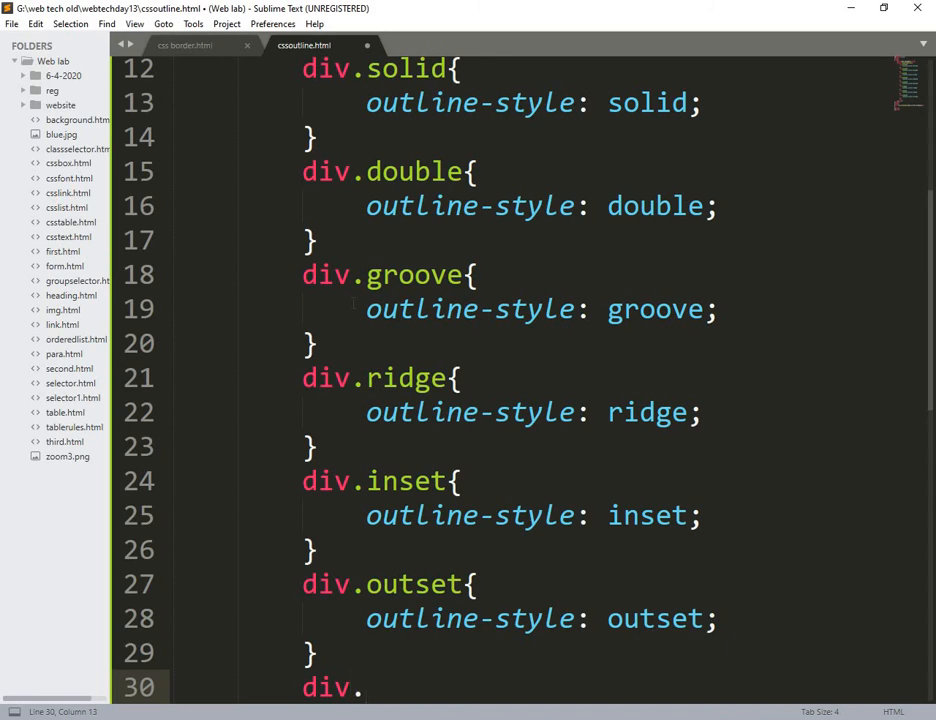
{"action": "type", "text": "none{"}
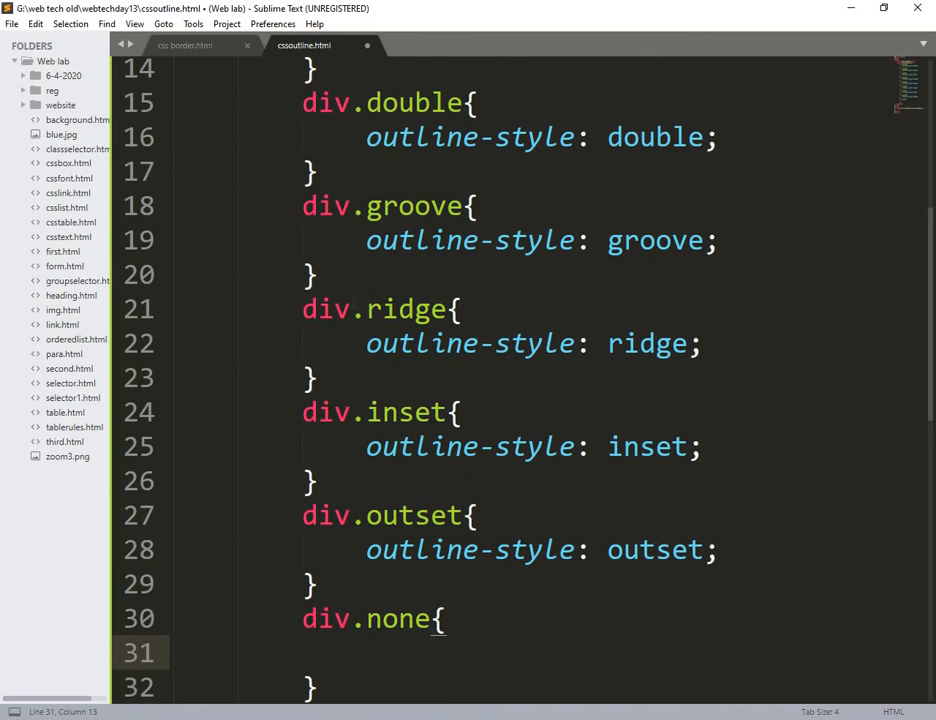
{"action": "type", "text": "outline-style:"}
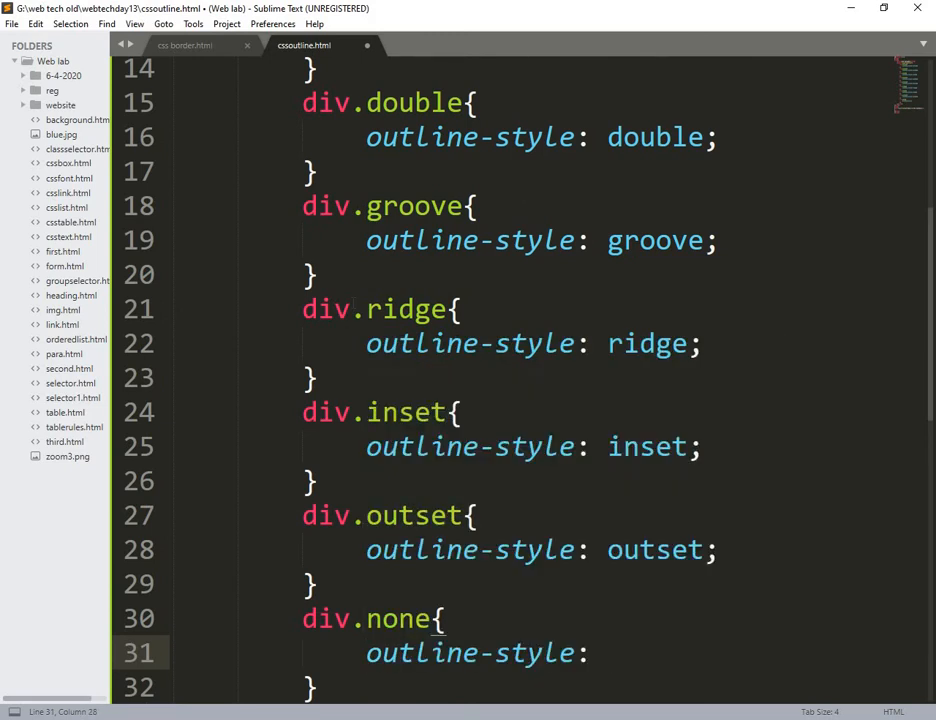
{"action": "type", "text": "none;"}
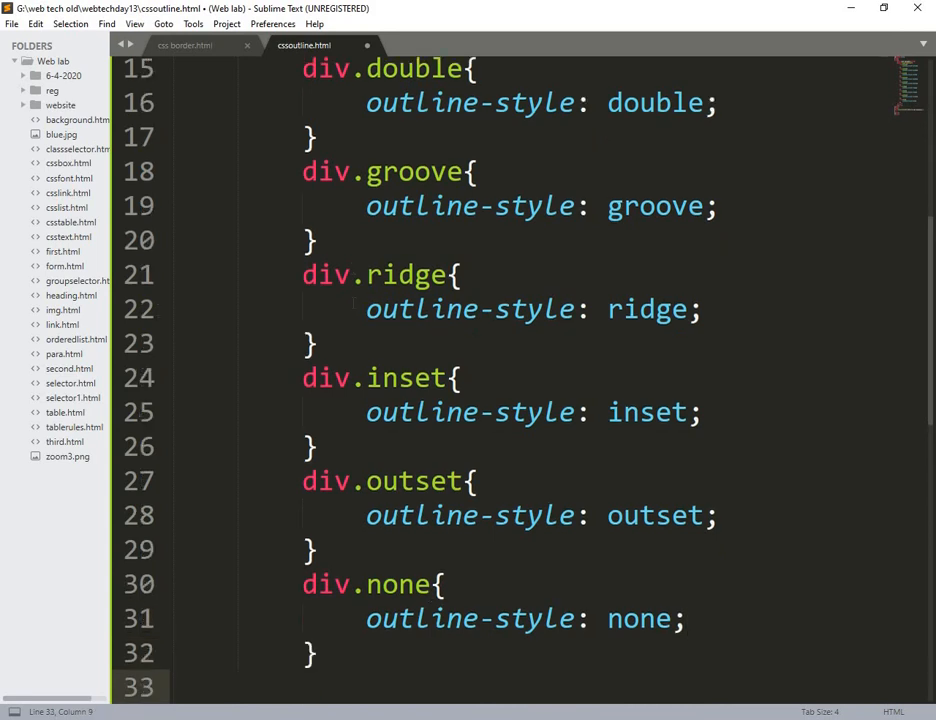
{"action": "type", "text": "div"}
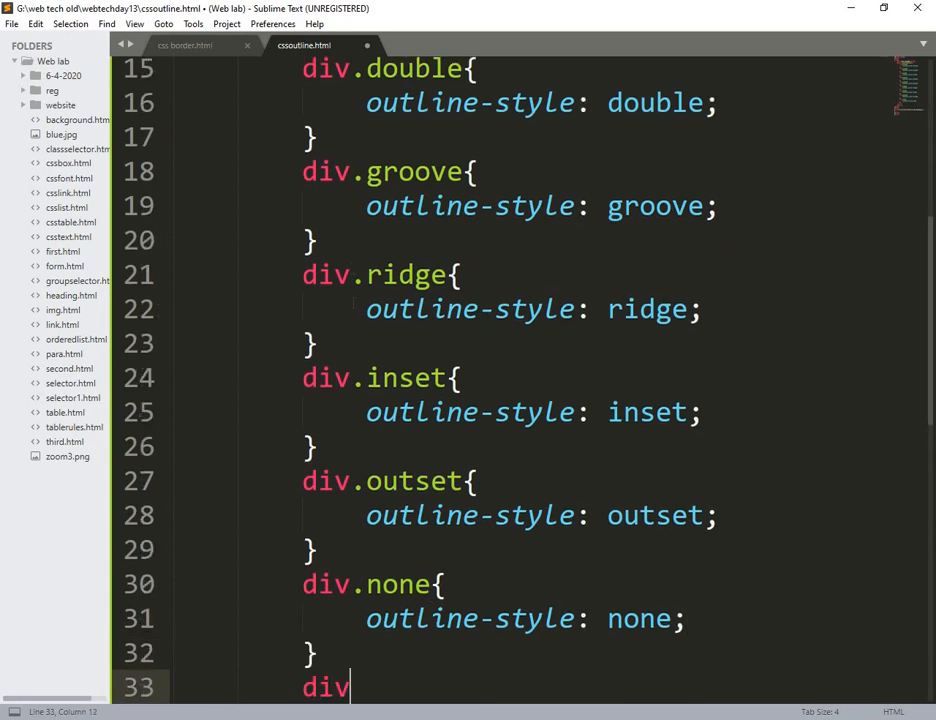
{"action": "type", "text": "."}
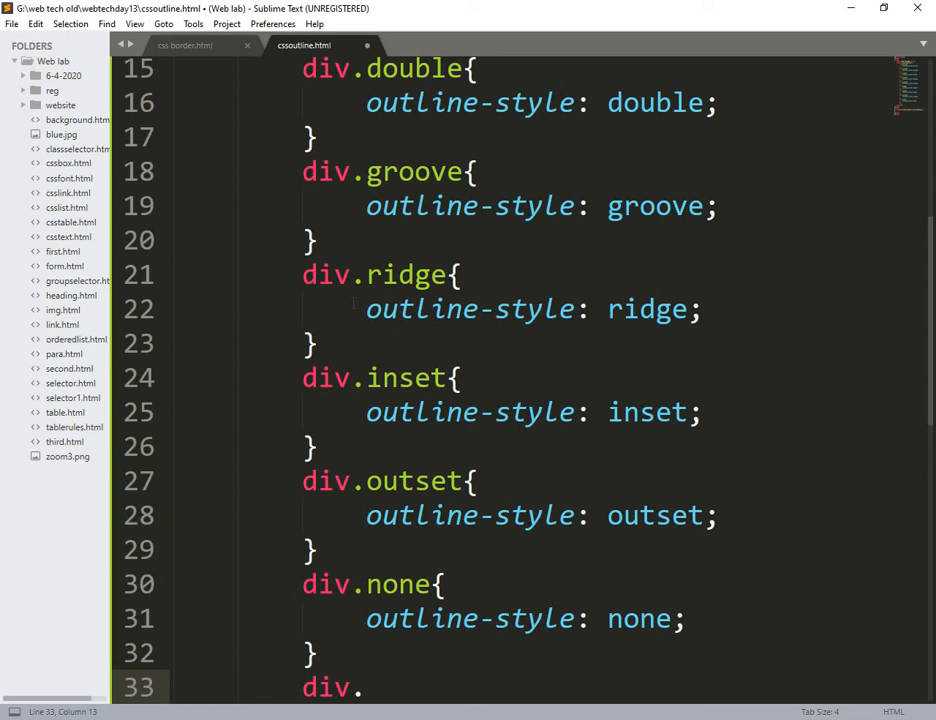
{"action": "type", "text": "mix"}
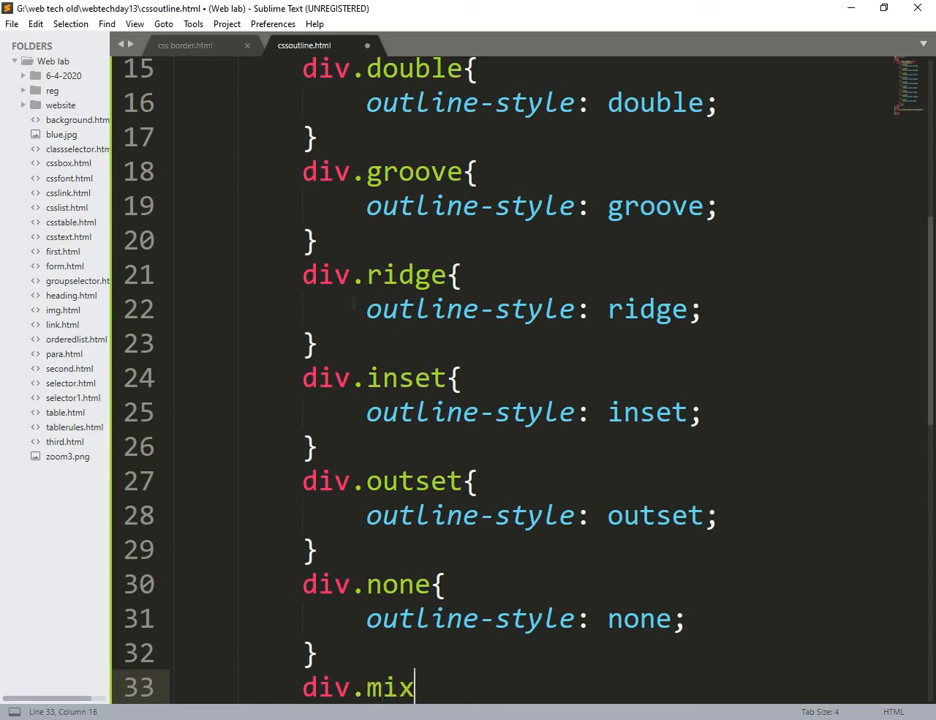
{"action": "type", "text": "{"}
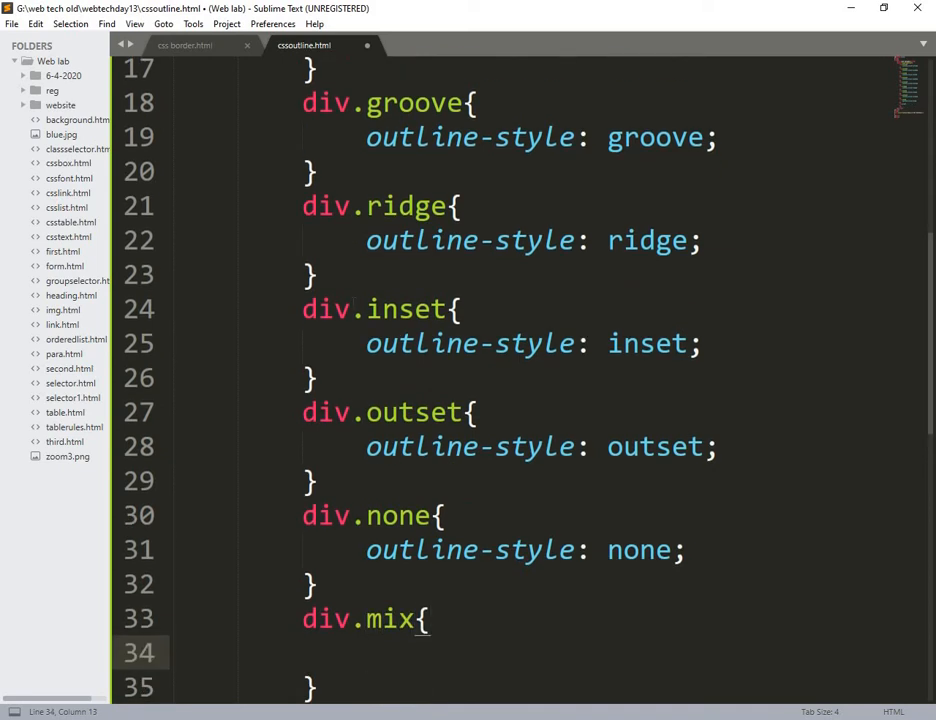
{"action": "type", "text": "outline-style:"}
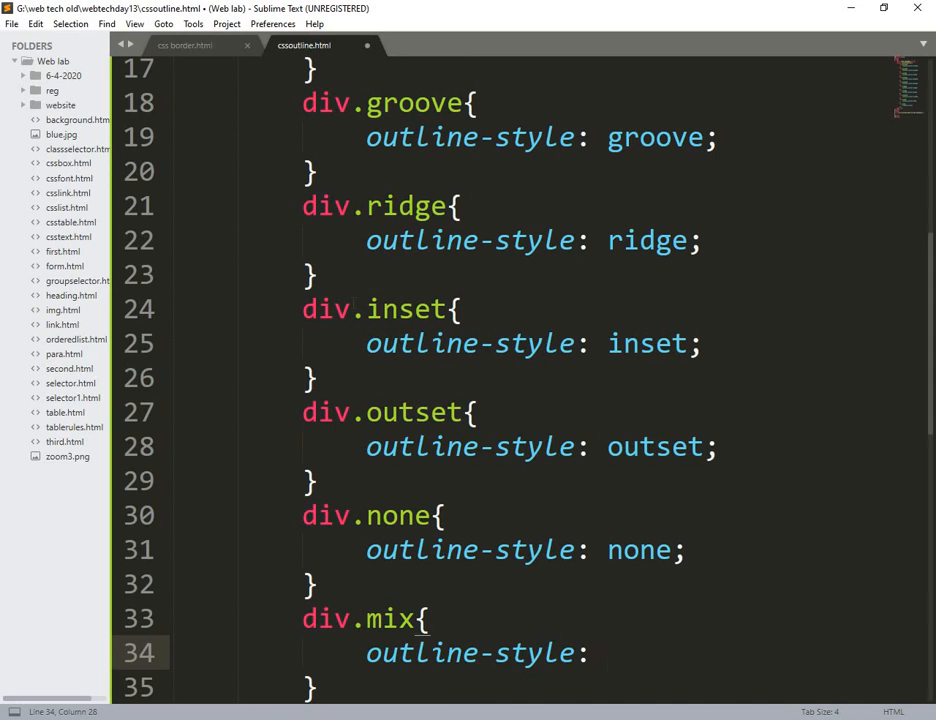
{"action": "type", "text": "solid"}
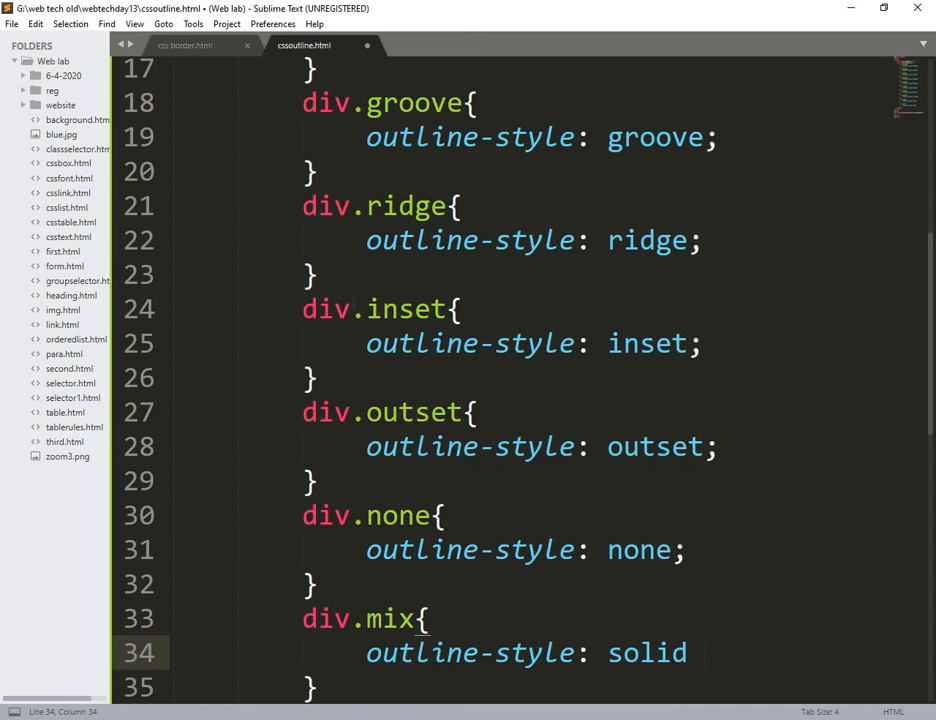
{"action": "type", "text": "none"}
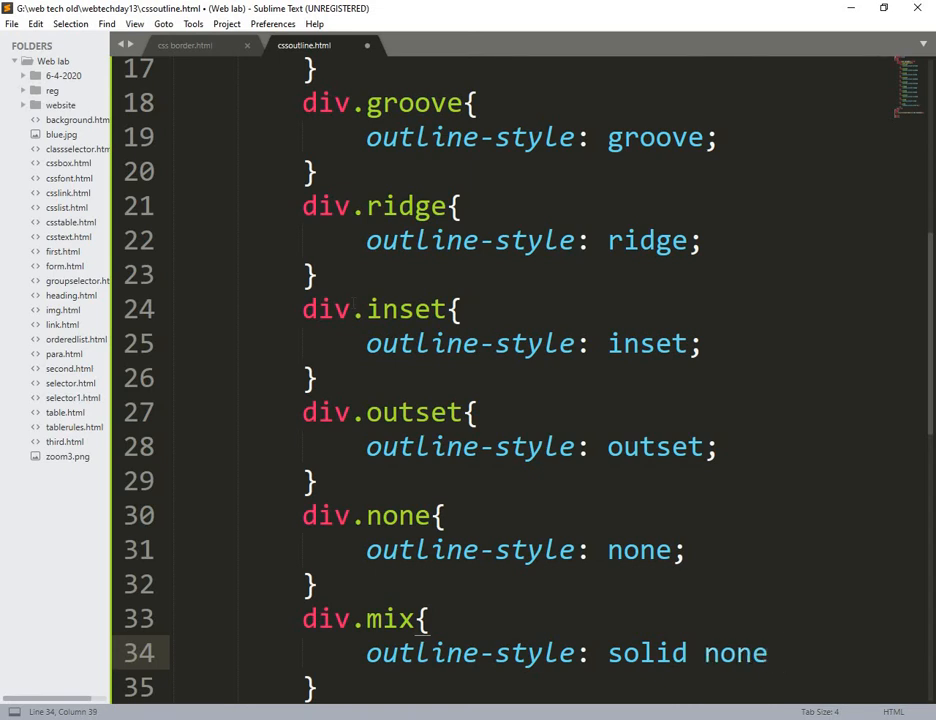
{"action": "type", "text": "groove"}
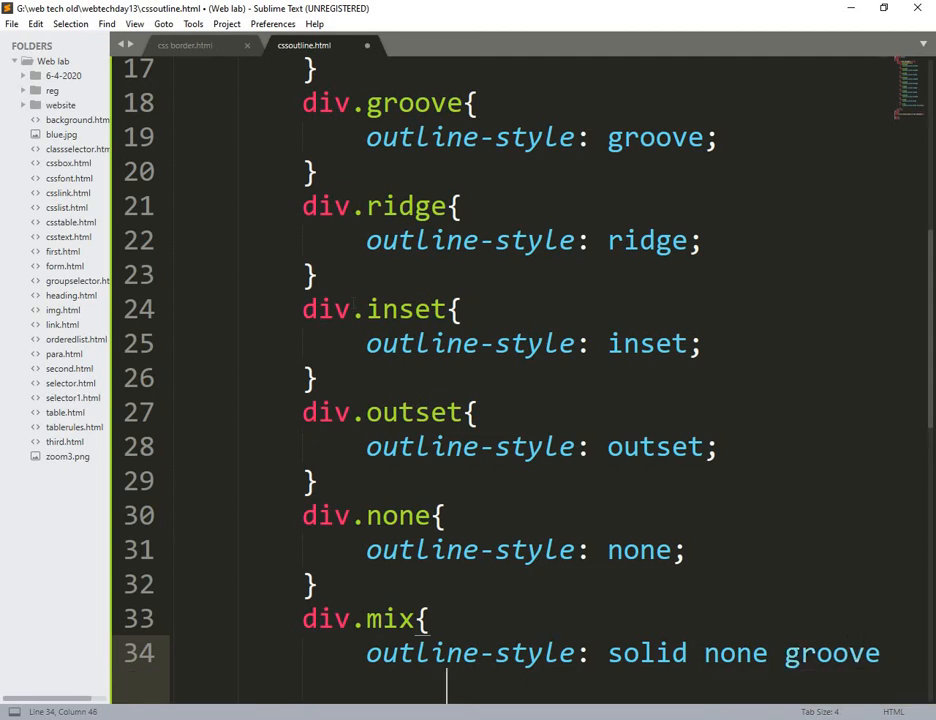
{"action": "type", "text": "dashed;"}
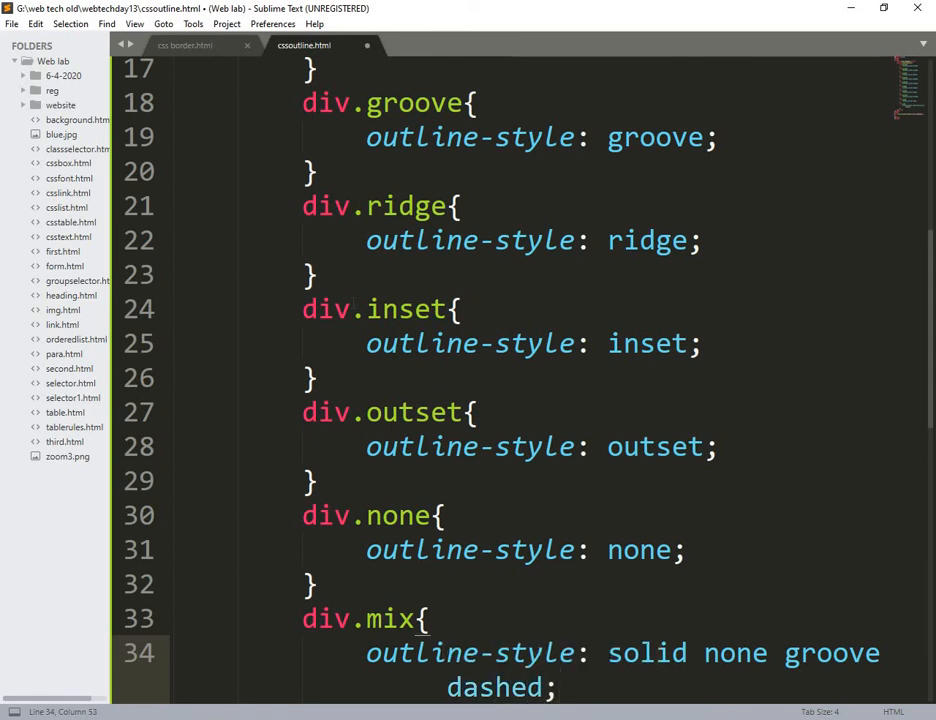
Step: Rename the copied divs' classes to dashed, solid, double, groove and ridge
{"action": "scroll", "scroll_direction": "down", "scroll_amount": 3}
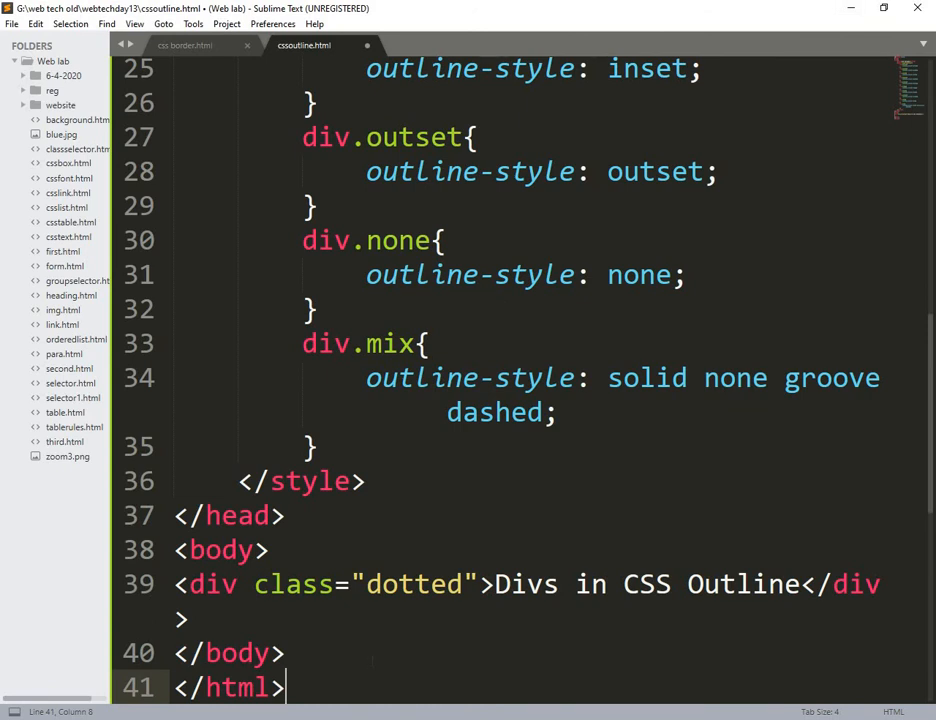
{"action": "left_click", "coordinate": [604, 584]}
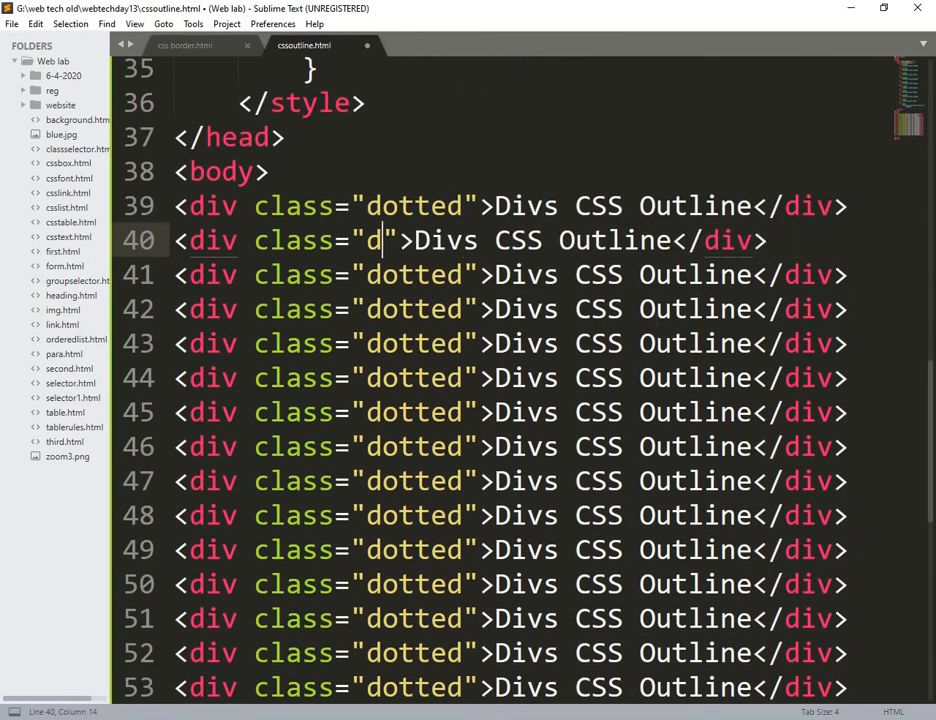
{"action": "type", "text": "ashe"}
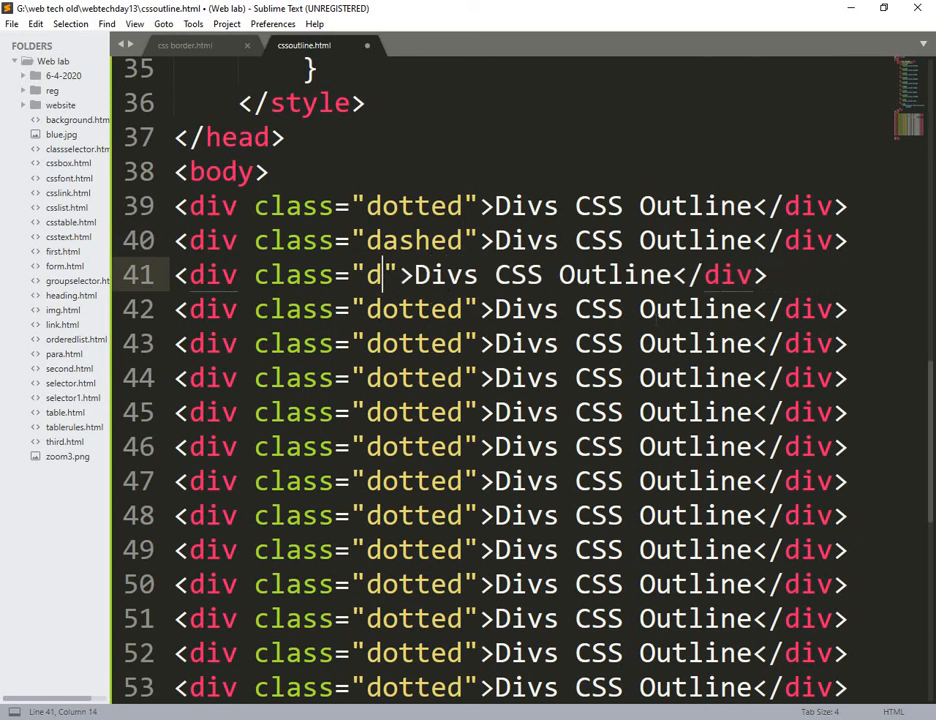
{"action": "key", "text": "backspace"}
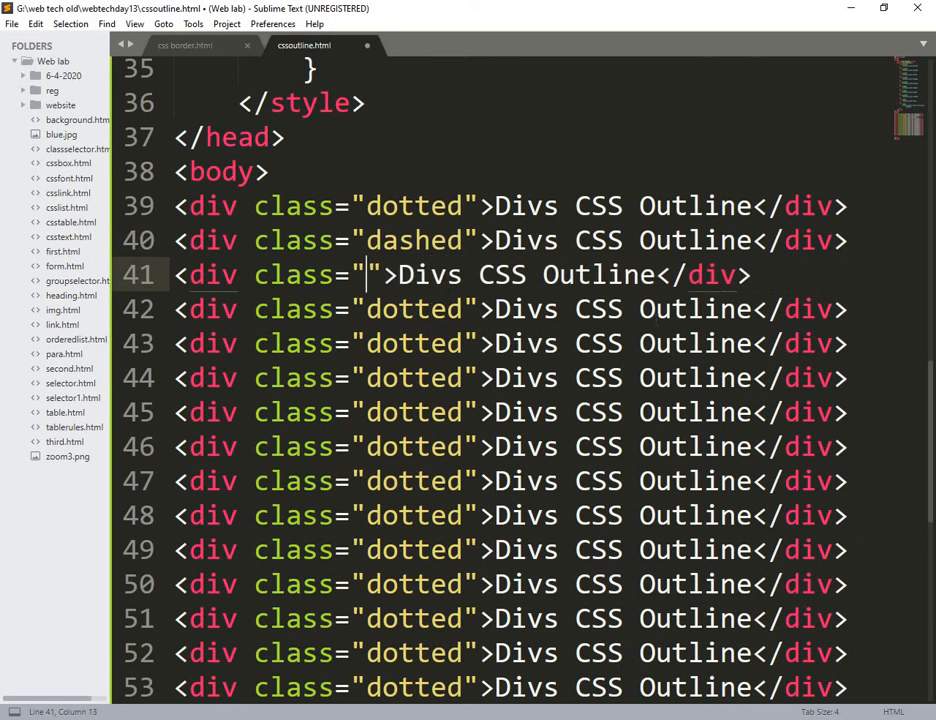
{"action": "type", "text": "solid"}
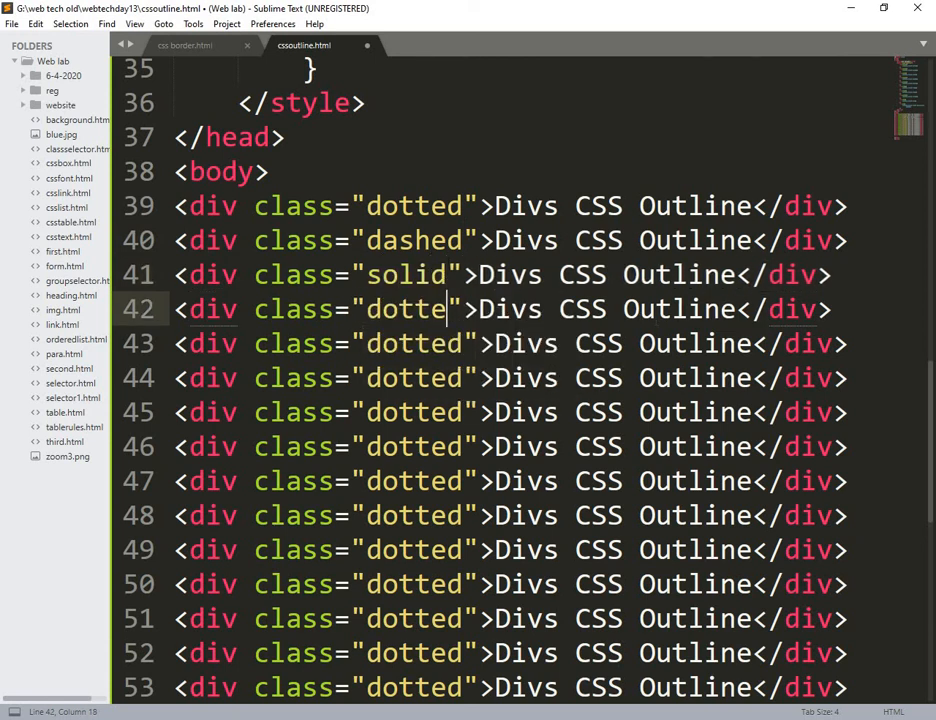
{"action": "type", "text": "double"}
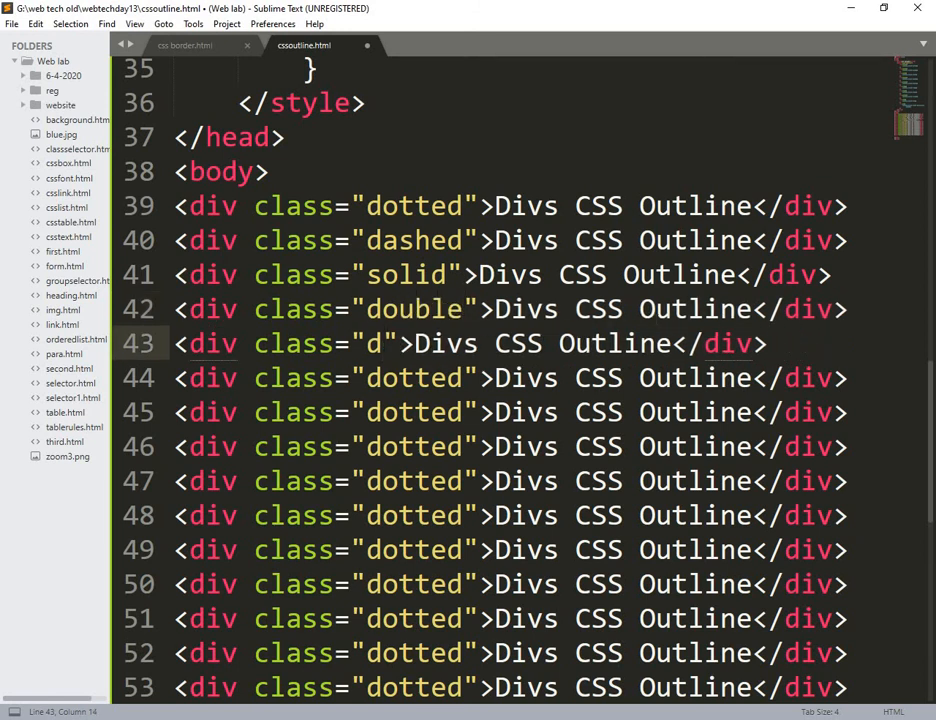
{"action": "type", "text": "groove"}
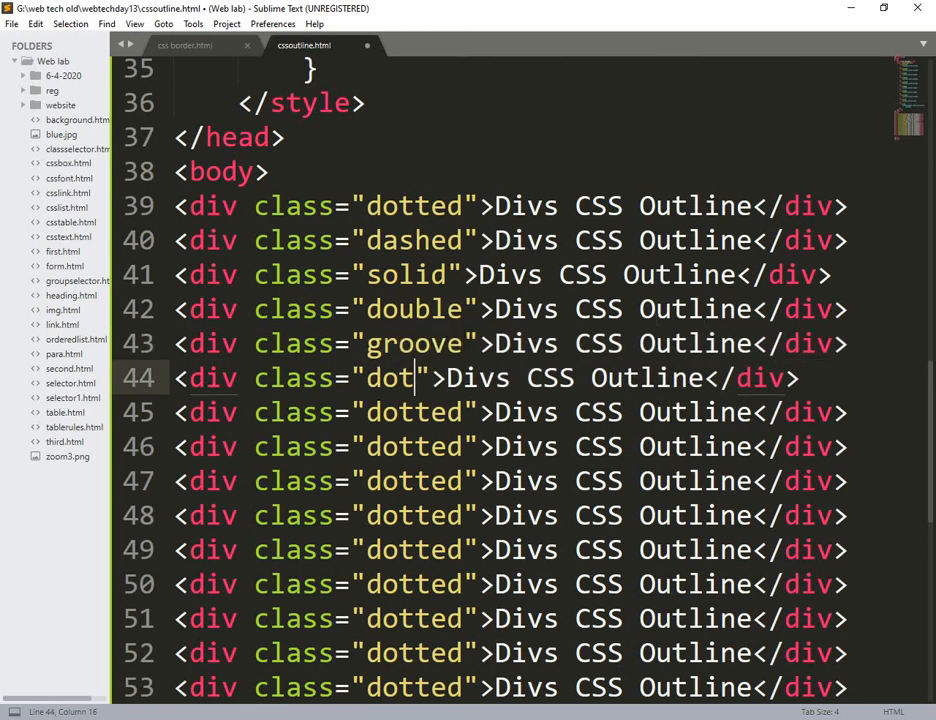
{"action": "key", "text": "BackSpace"}
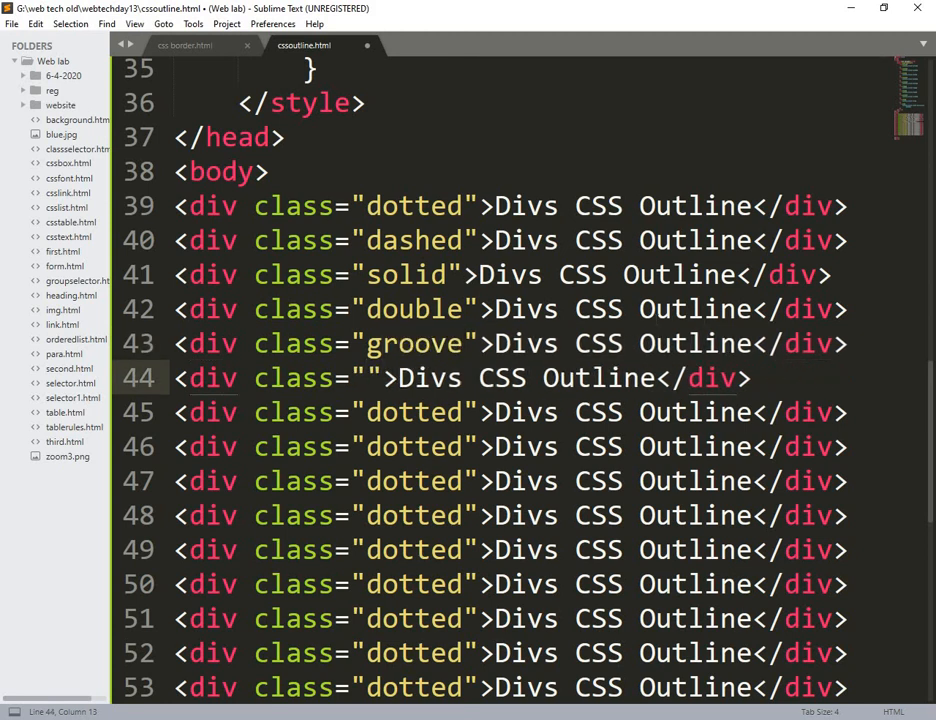
{"action": "type", "text": "ridge"}
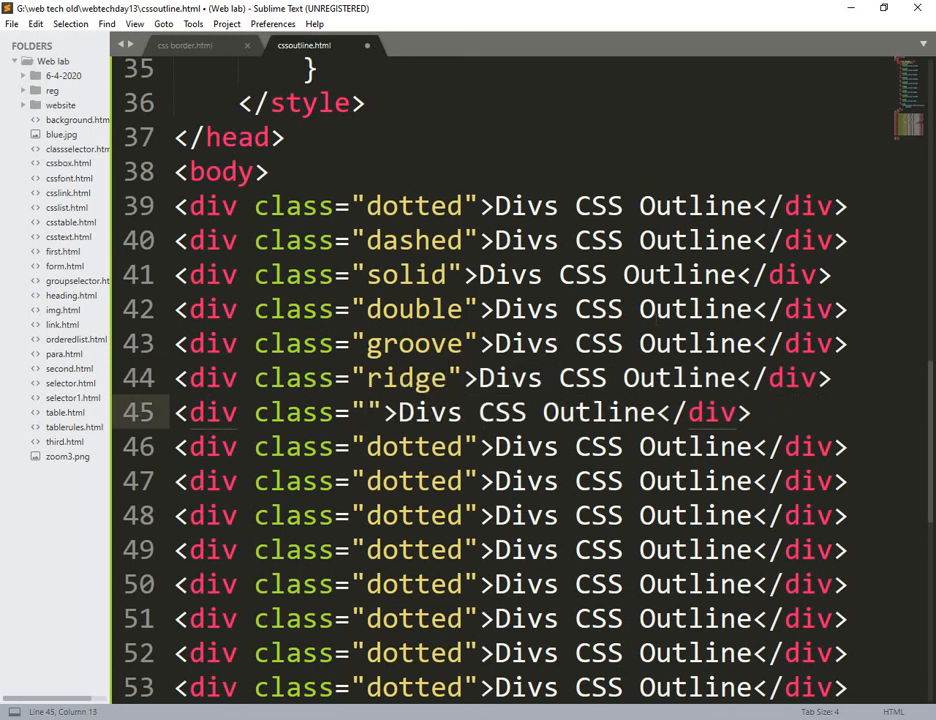
Step: Rename further copies to inset, outset, none and hidden, then select the leftover dotted divs
{"action": "type", "text": "inset"}
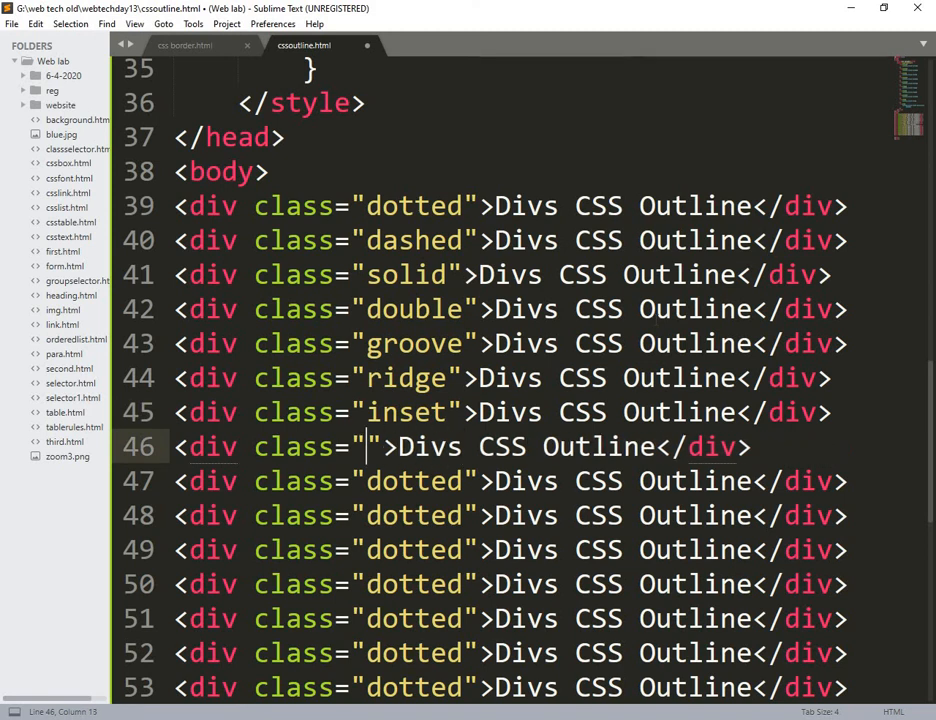
{"action": "type", "text": "outset"}
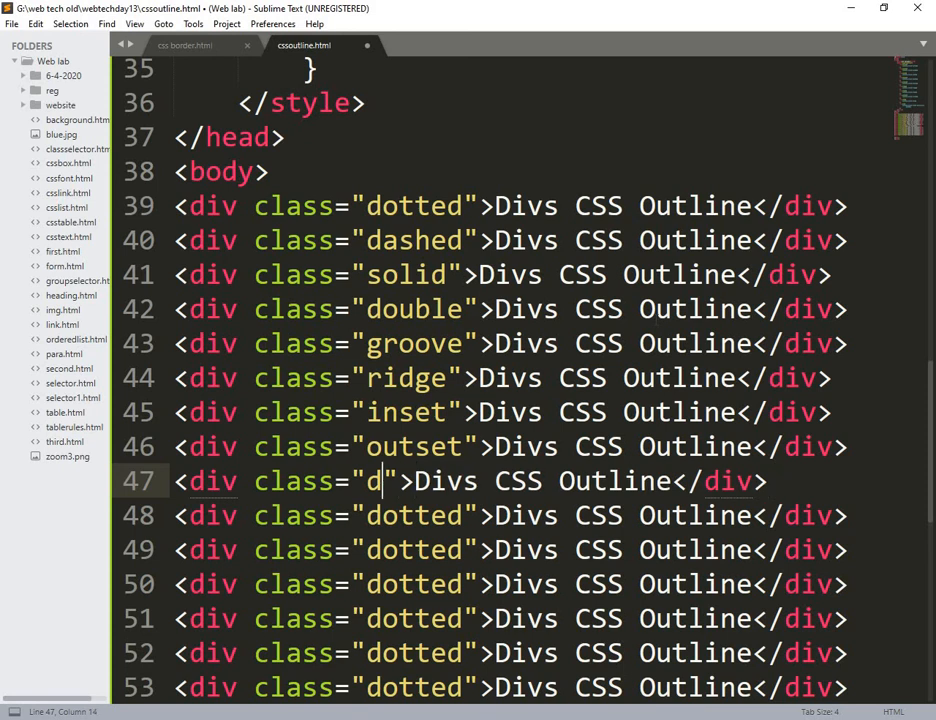
{"action": "type", "text": "o"}
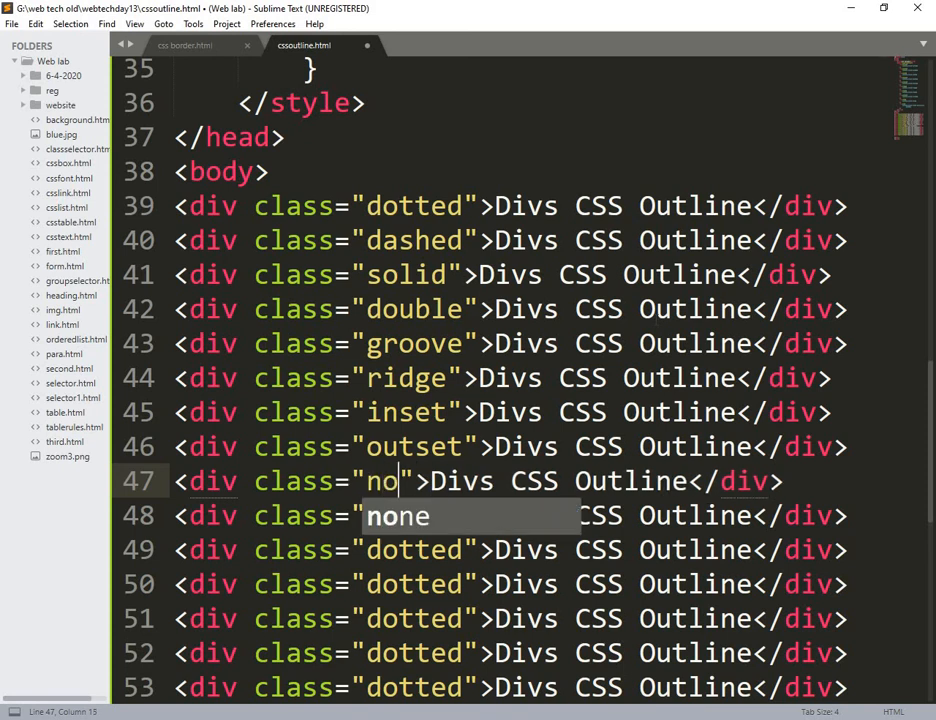
{"action": "key", "text": "Tab"}
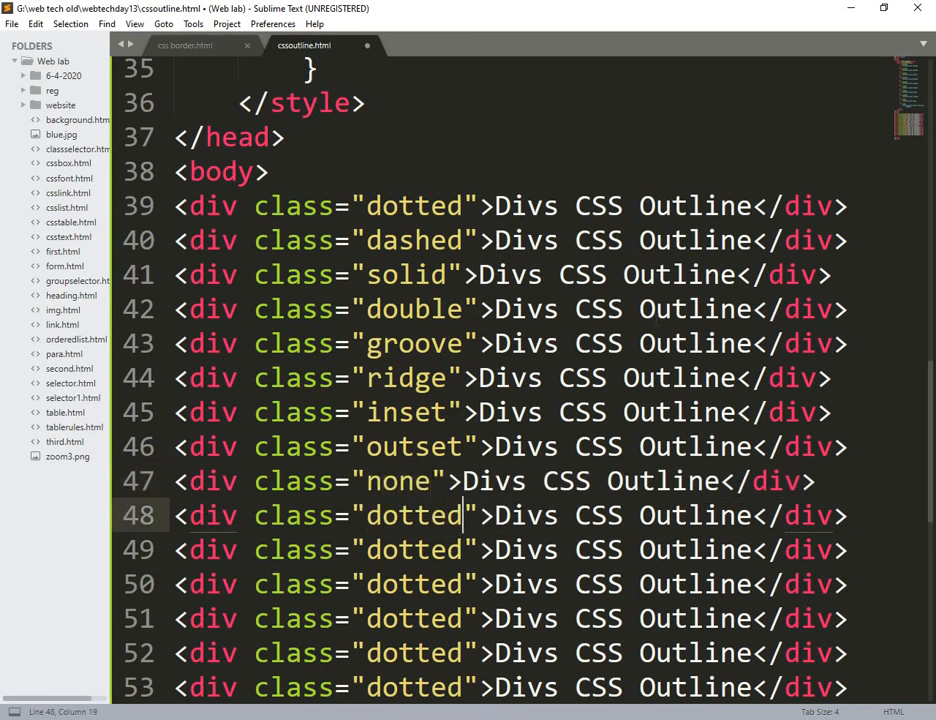
{"action": "type", "text": "hi"}
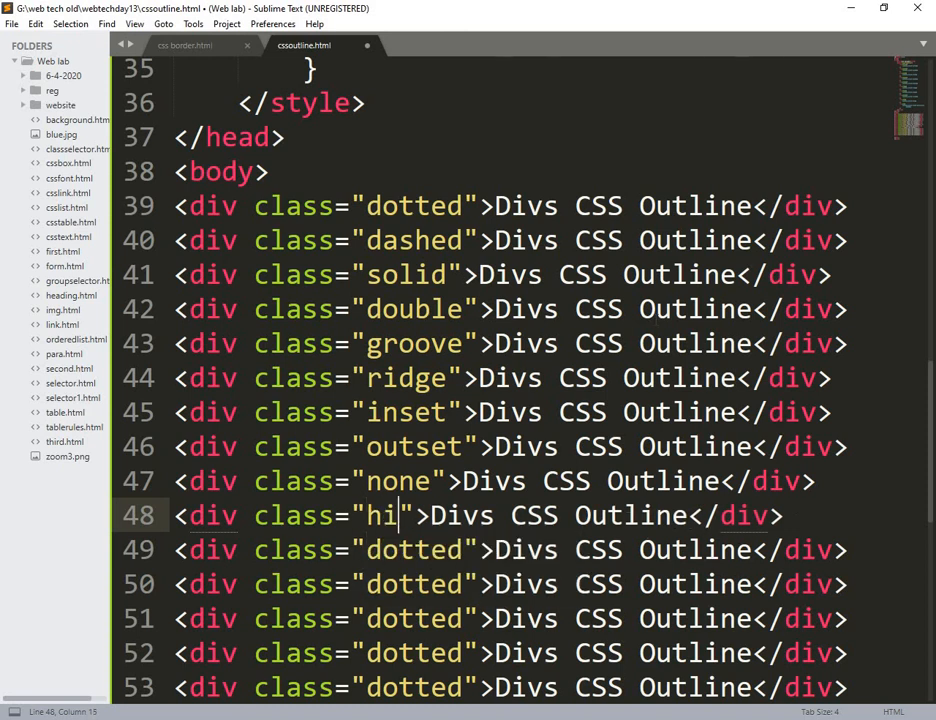
{"action": "type", "text": "dden"}
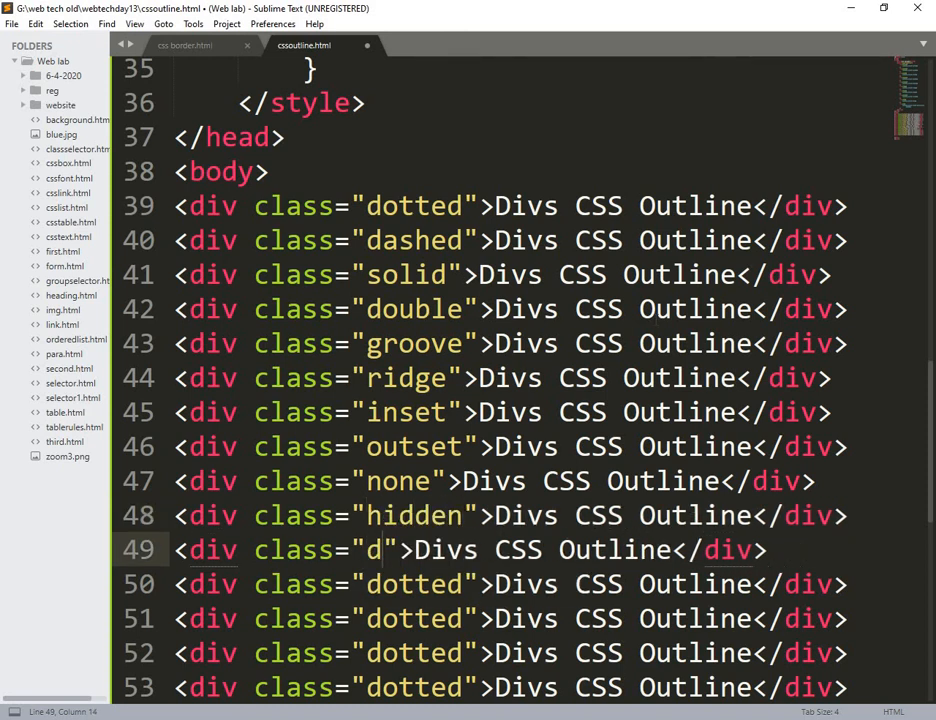
{"action": "key", "text": "backspace"}
{"action": "type", "text": "mix"}
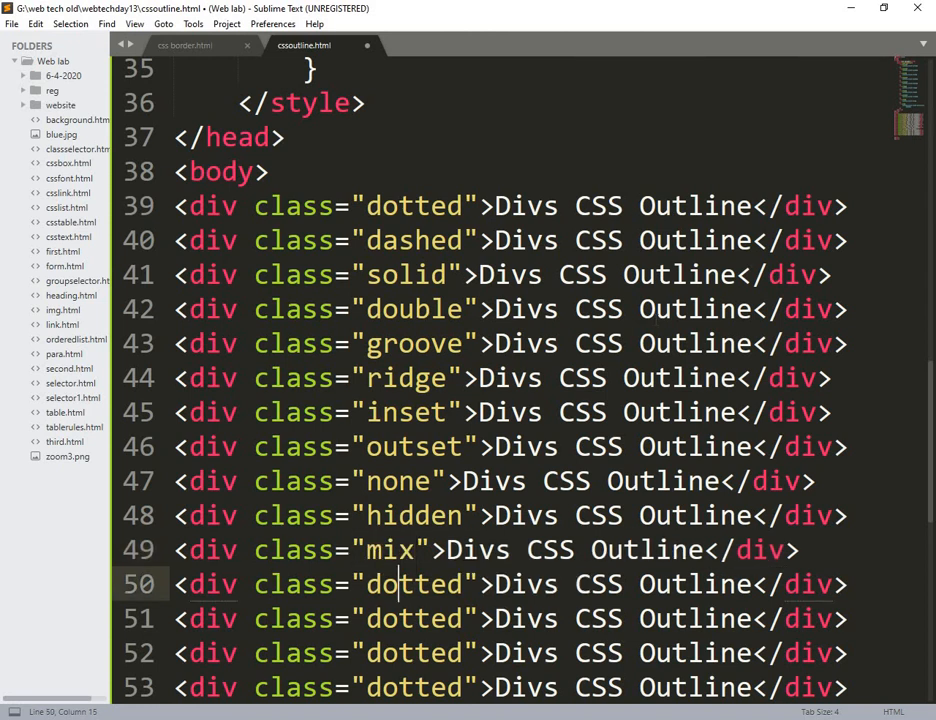
{"action": "left_click", "coordinate": [178, 584]}
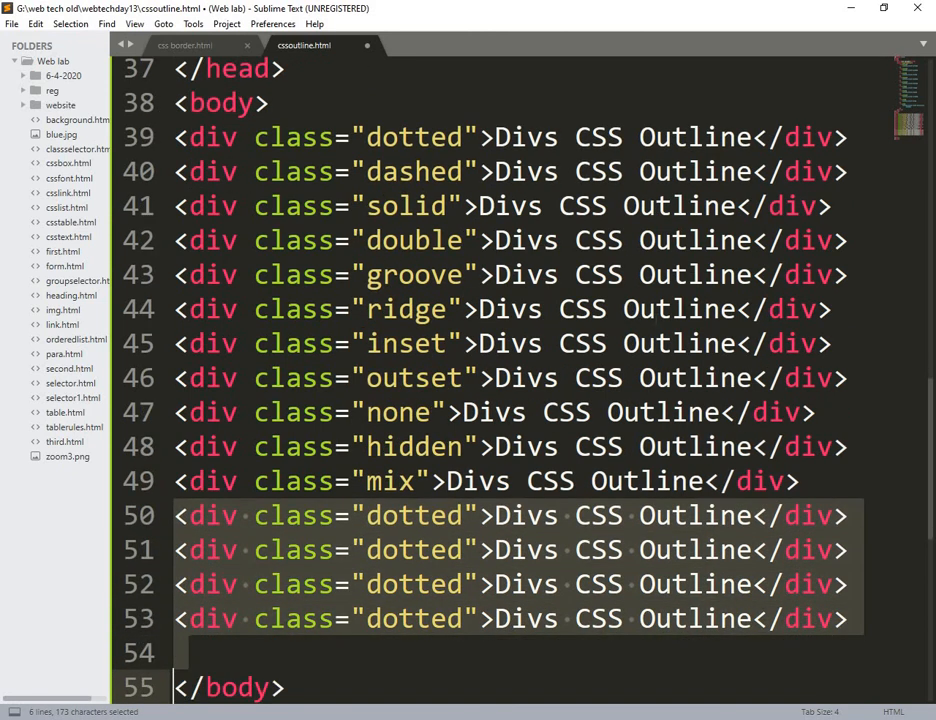
Step: Remove the leftover dotted divs and start a div.one rule with outline-style solid
{"action": "key", "text": "Delete"}
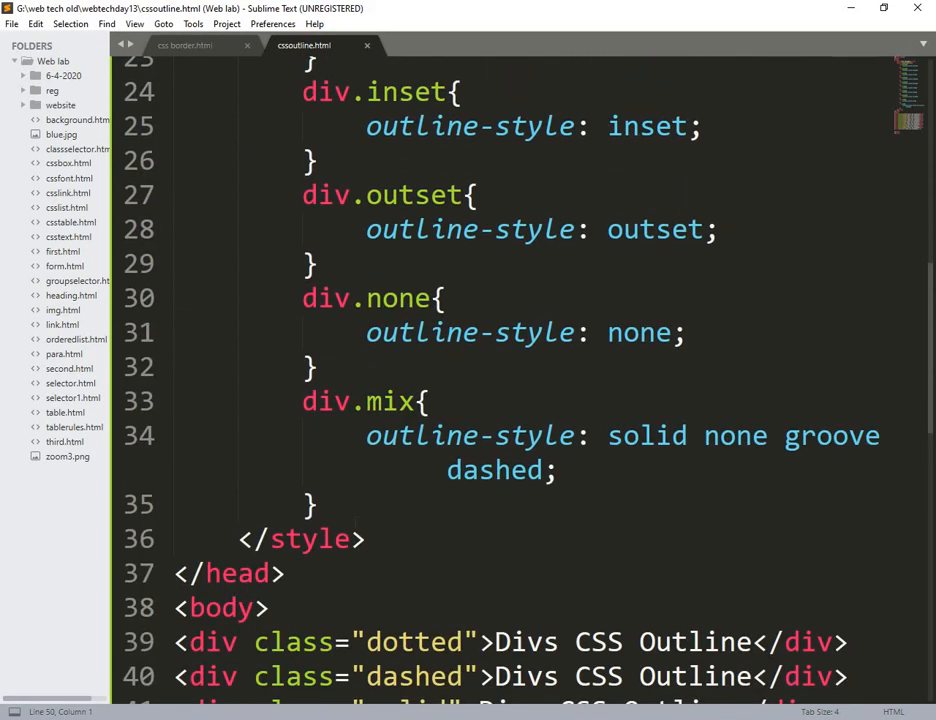
{"action": "type", "text": "d"}
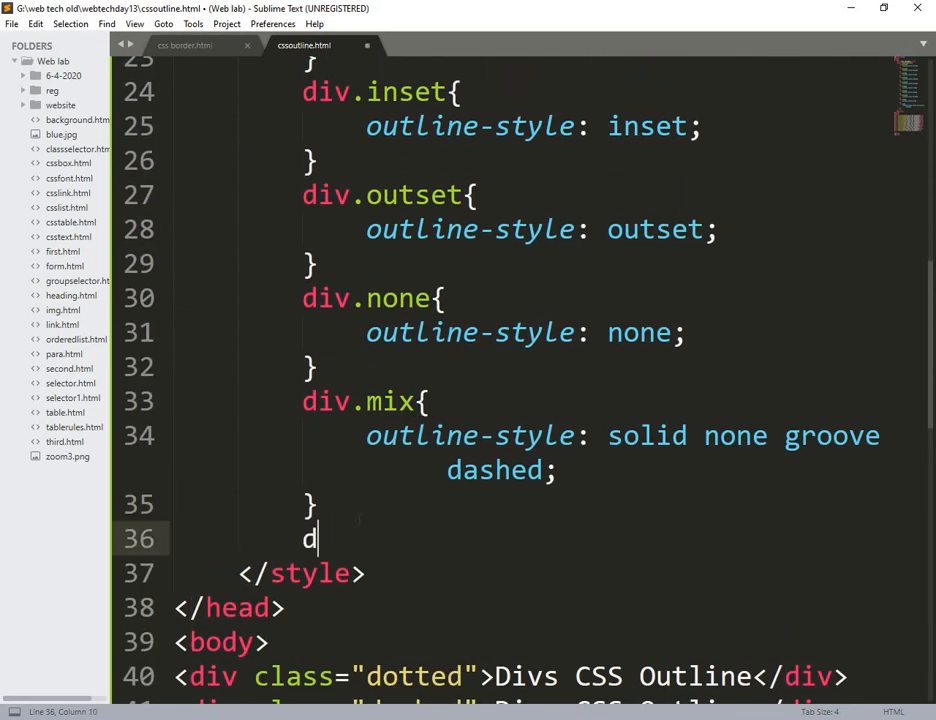
{"action": "type", "text": "iv.o"}
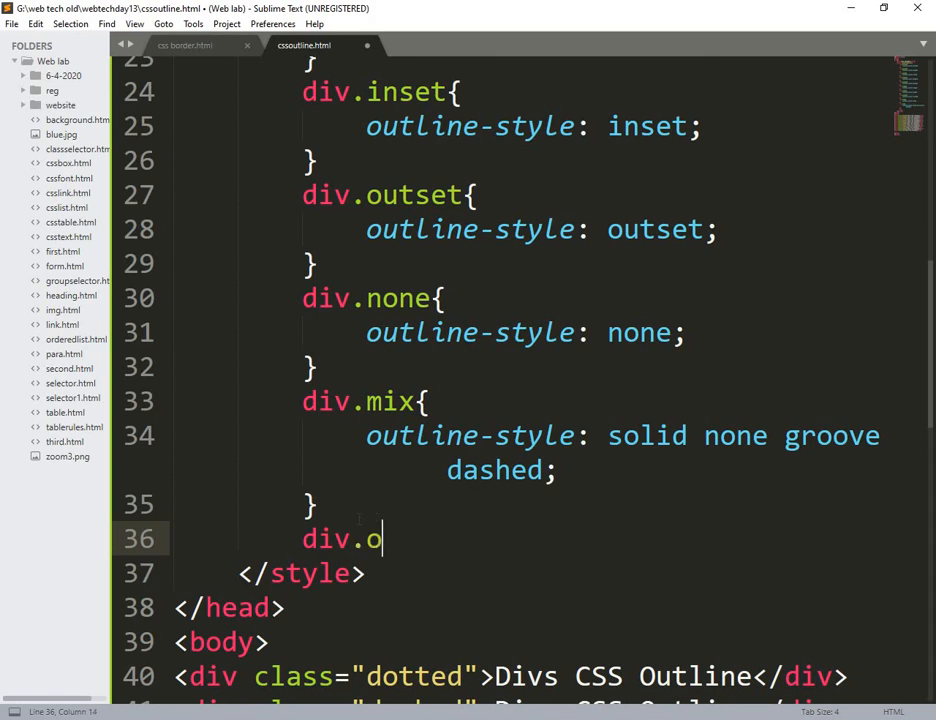
{"action": "type", "text": "ne"}
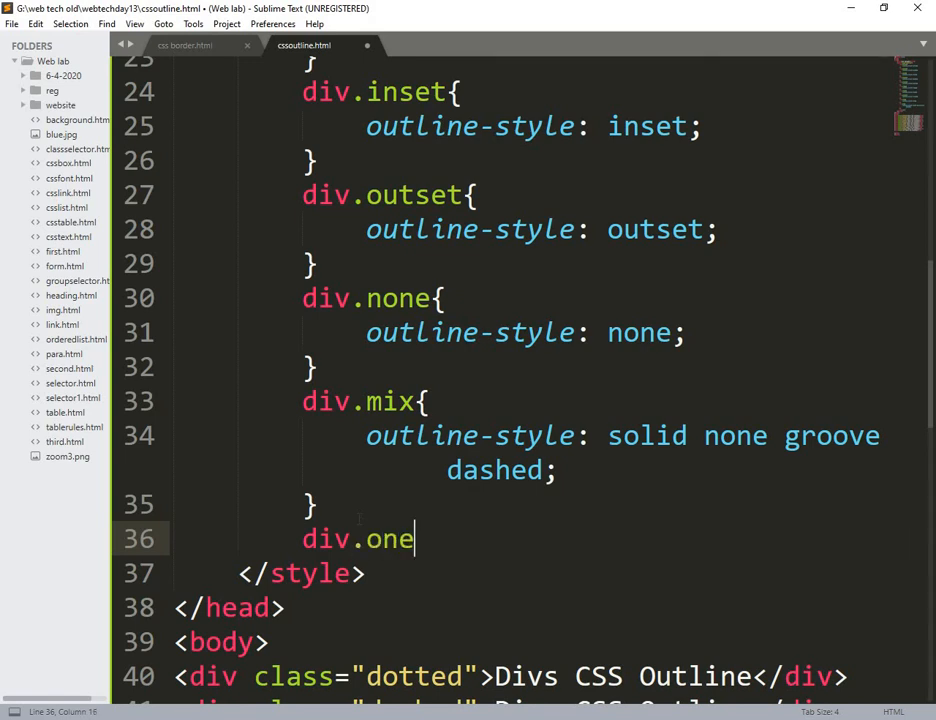
{"action": "type", "text": "{"}
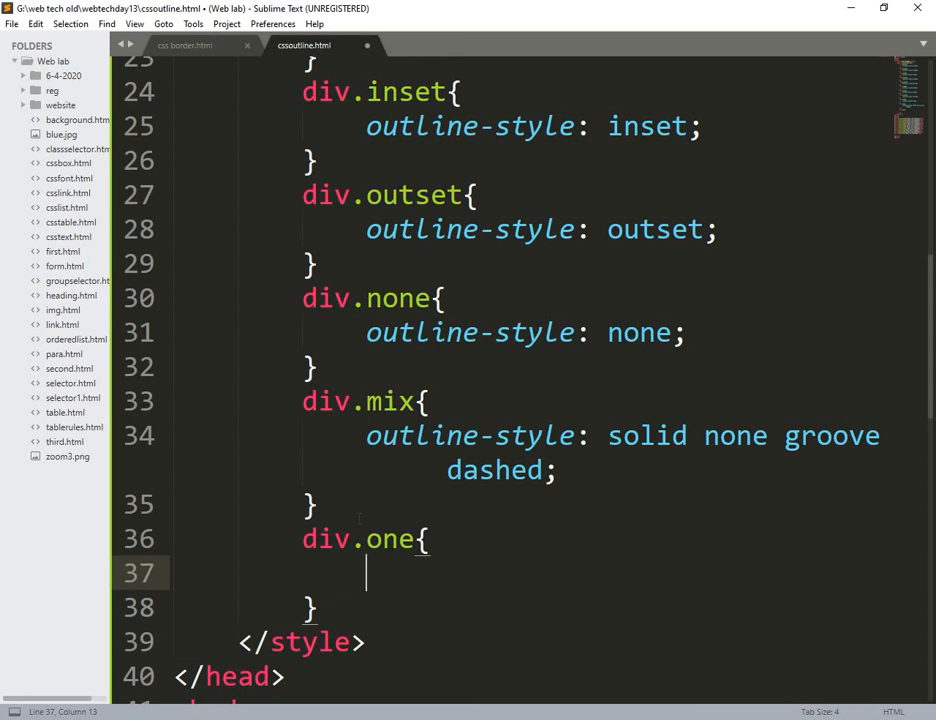
{"action": "type", "text": "outline-style:"}
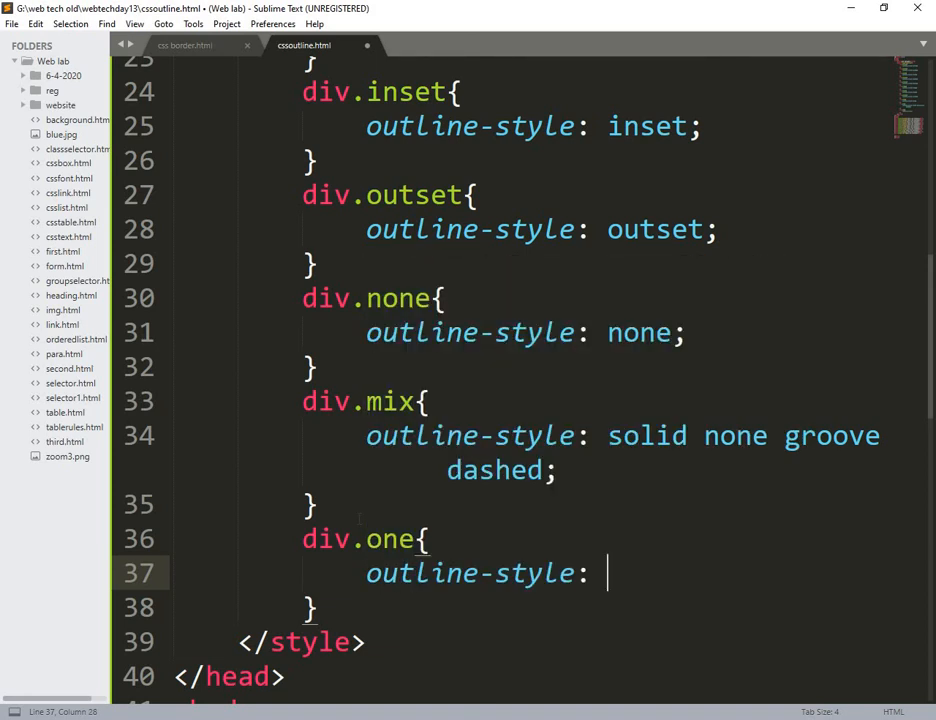
{"action": "type", "text": "d"}
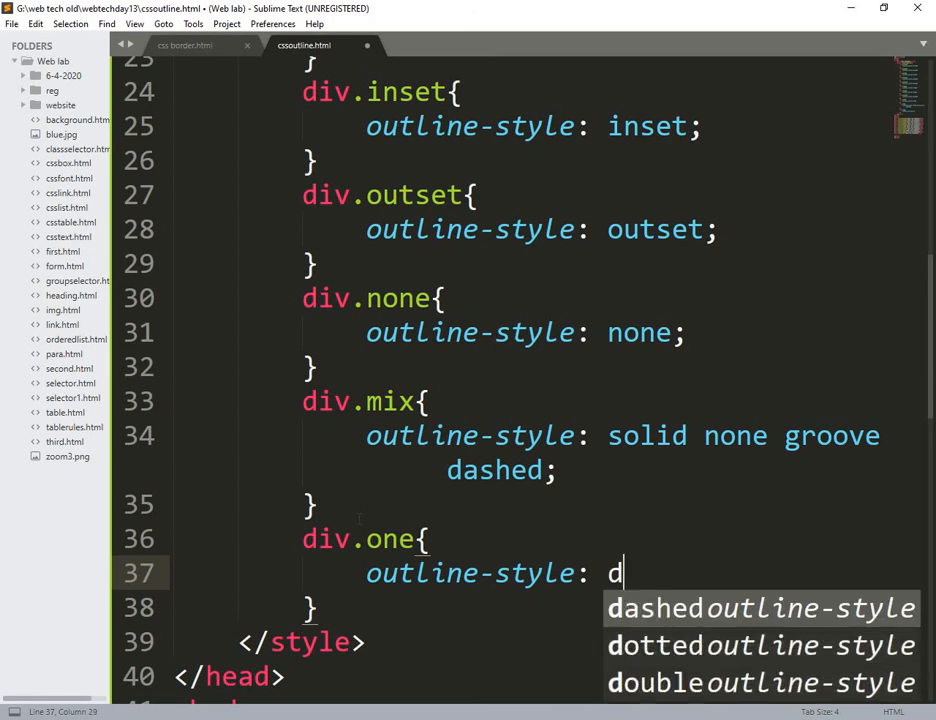
{"action": "type", "text": "solid;"}
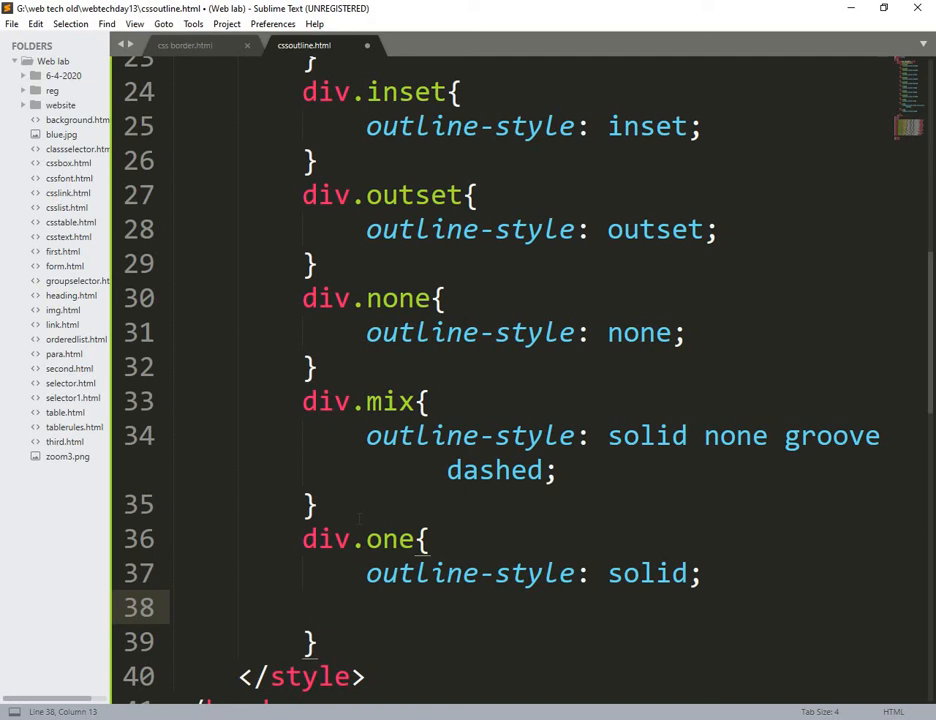
Step: Complete div.one with outline-width 5px and outline-color red, saving the file
{"action": "type", "text": "o"}
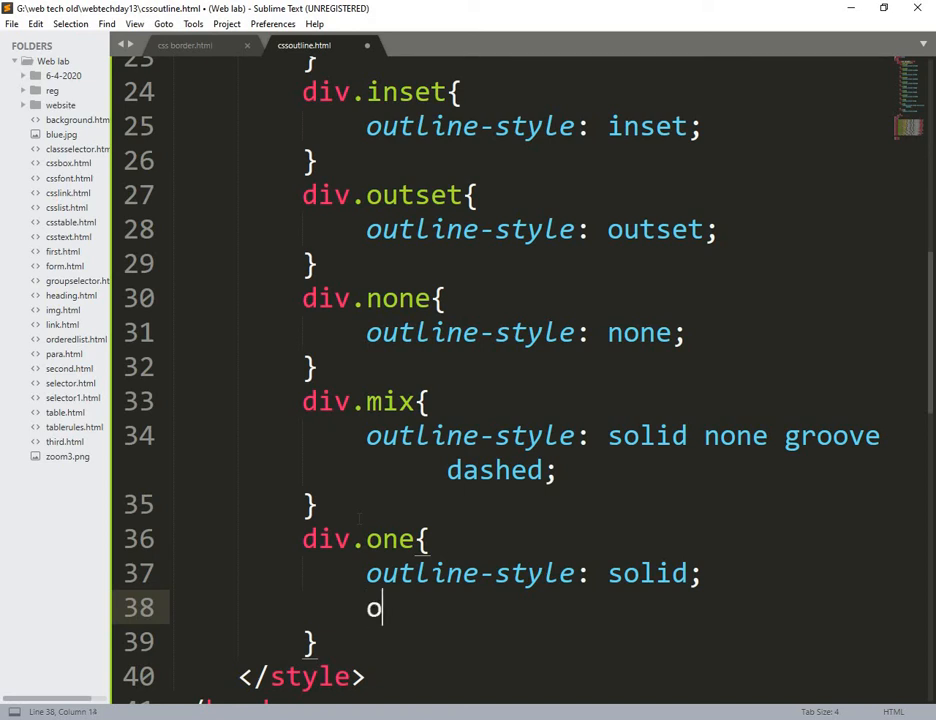
{"action": "type", "text": "utline-width:"}
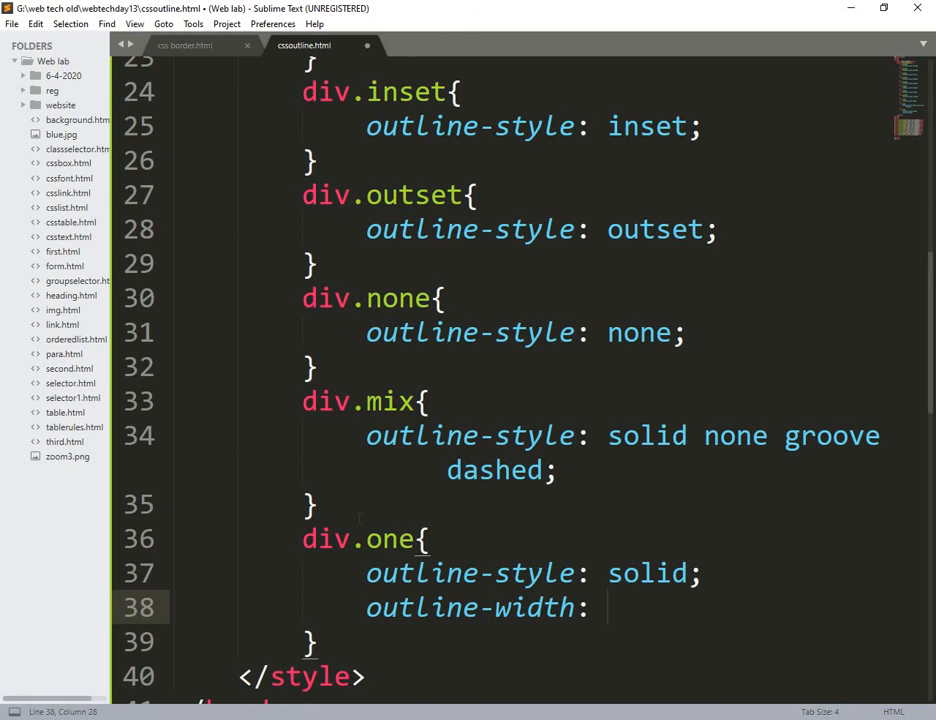
{"action": "type", "text": "5"}
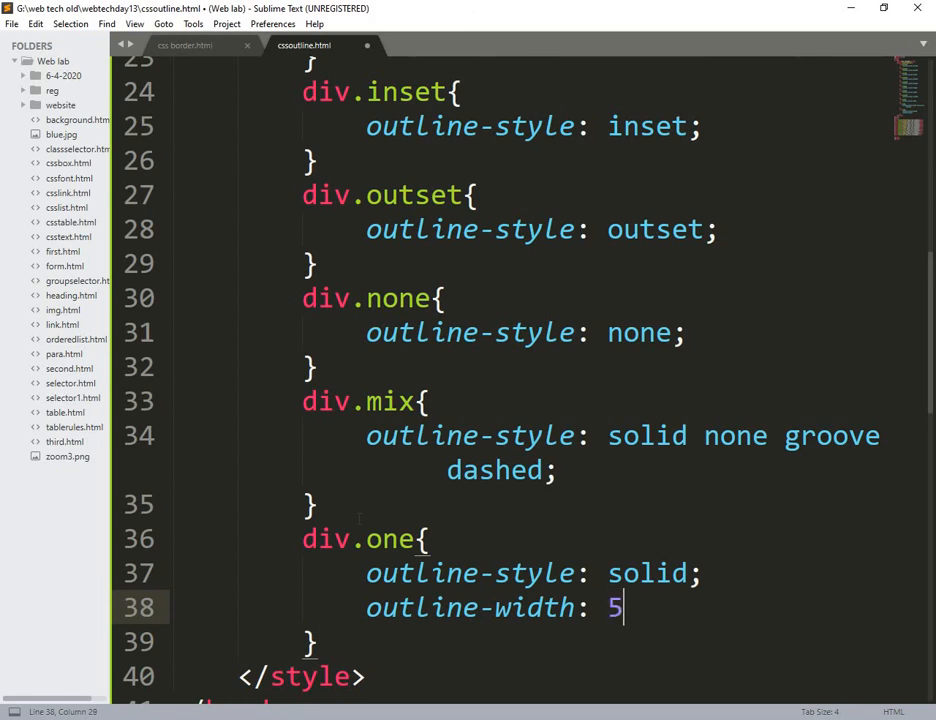
{"action": "type", "text": "px;"}
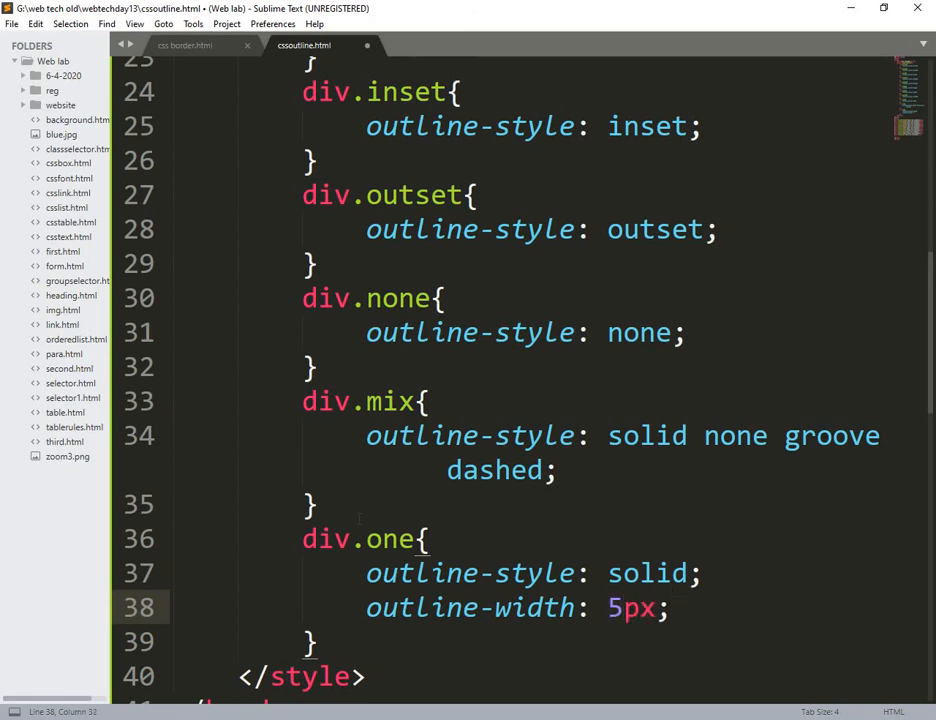
{"action": "key", "text": "ctrl+s"}
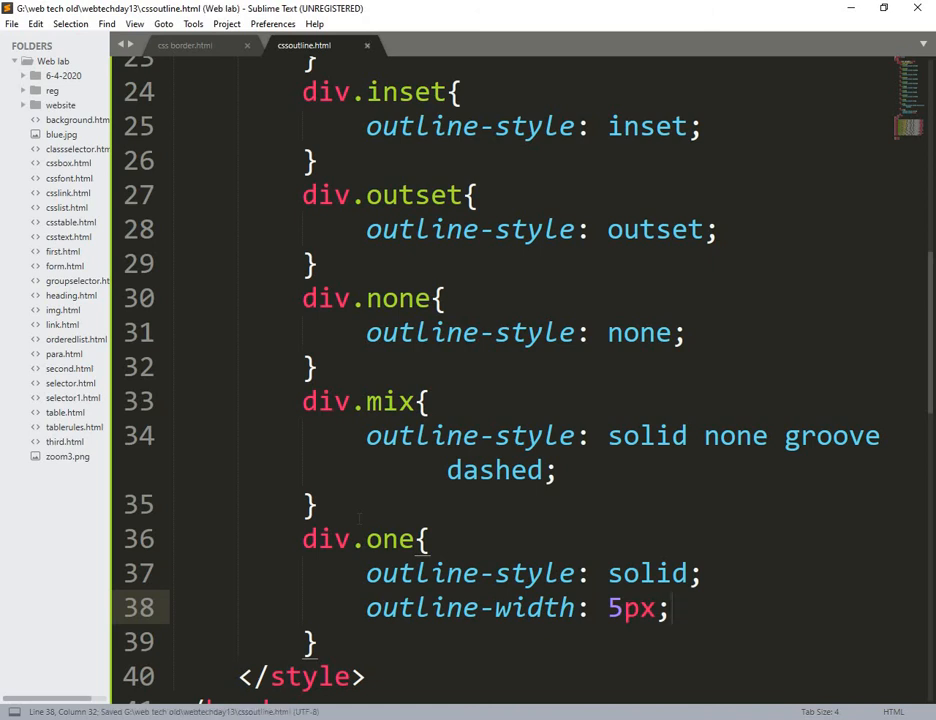
{"action": "type", "text": "outline-color:"}
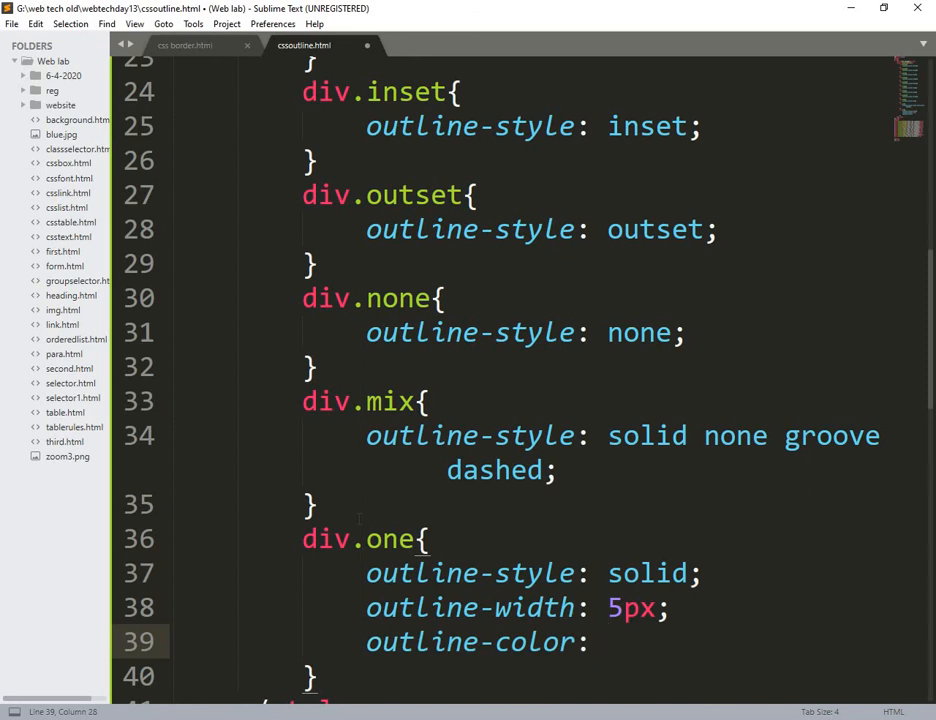
{"action": "type", "text": "t"}
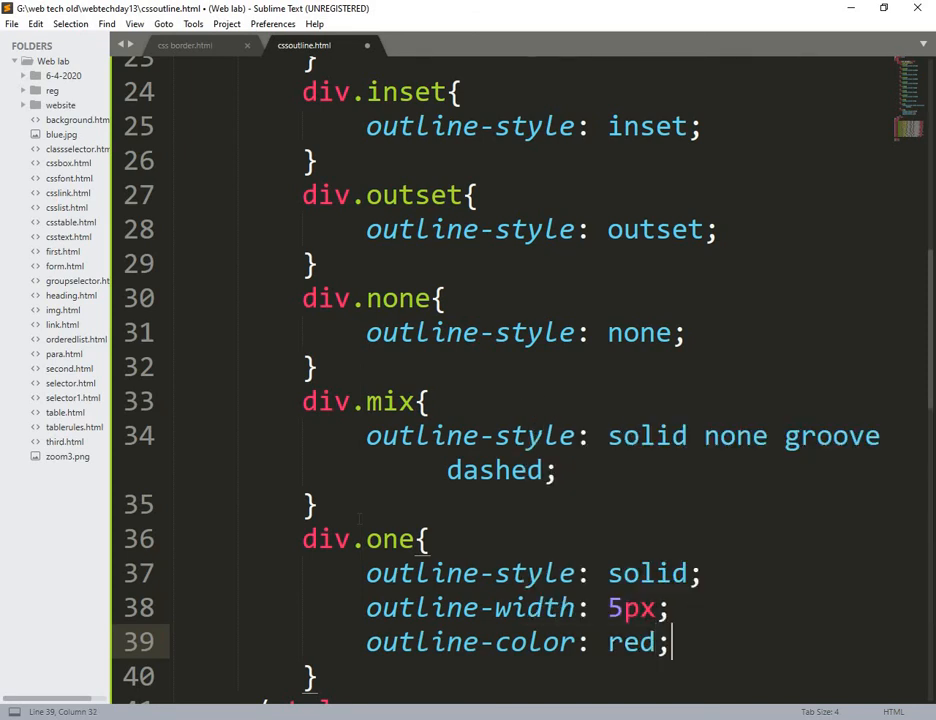
{"action": "key", "text": "ctrl+s"}
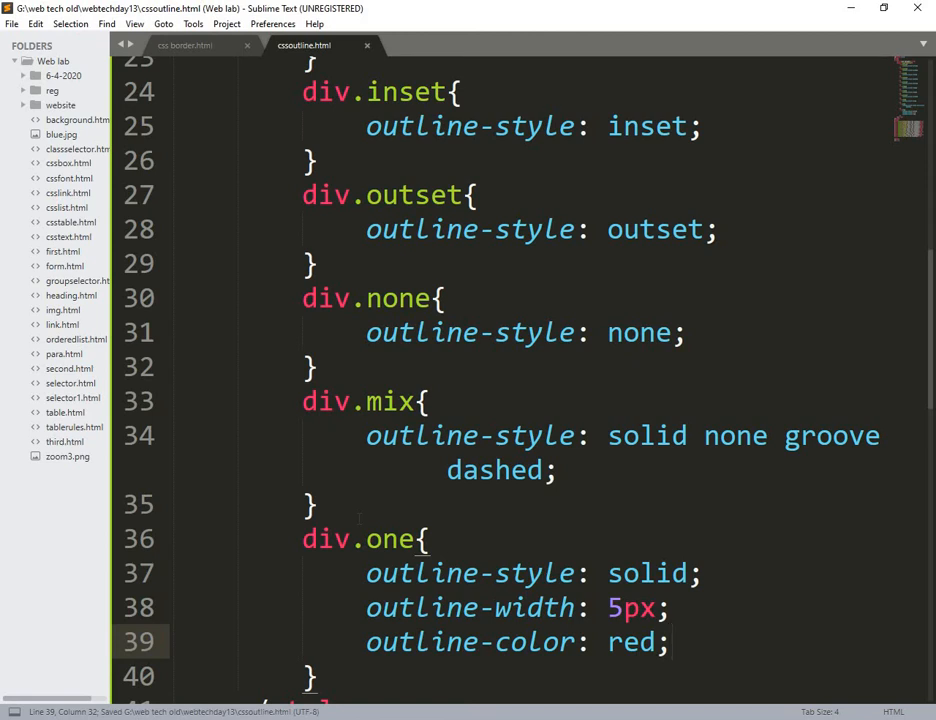
Step: Add <div class="one">CSS Outline</div> at the top of the body followed by <br/>, and save
{"action": "scroll", "scroll_direction": "down", "scroll_amount": 3}
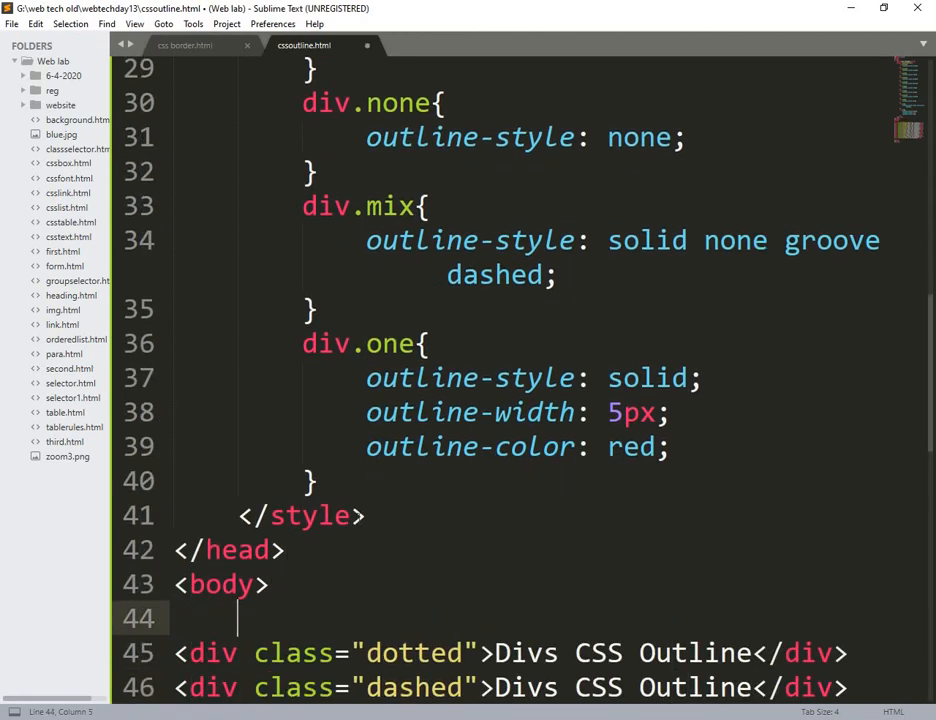
{"action": "type", "text": "<id"}
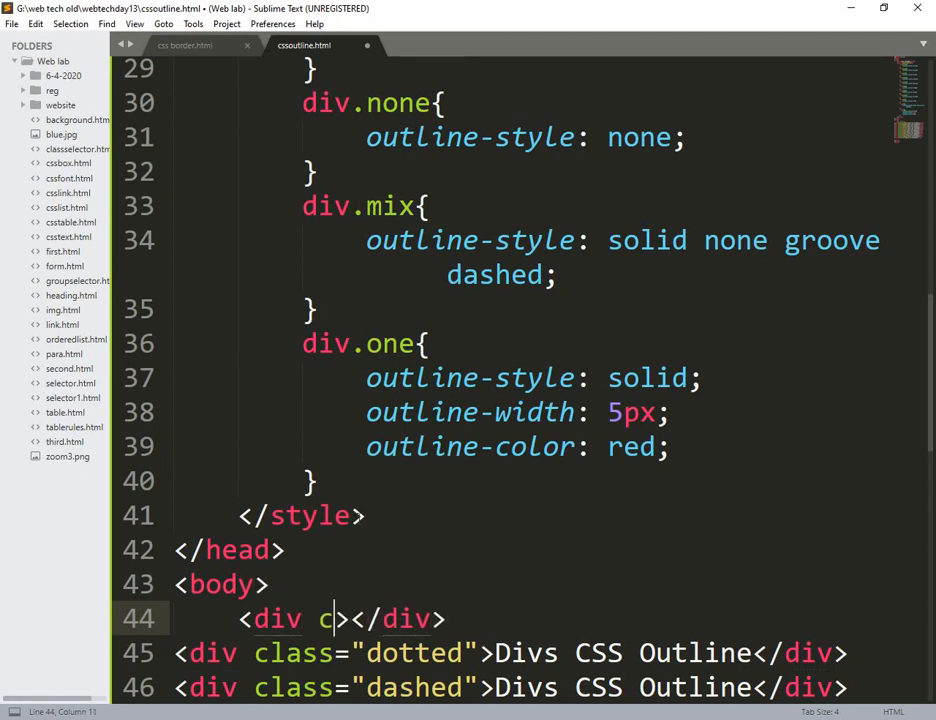
{"action": "type", "text": "lass=\"\""}
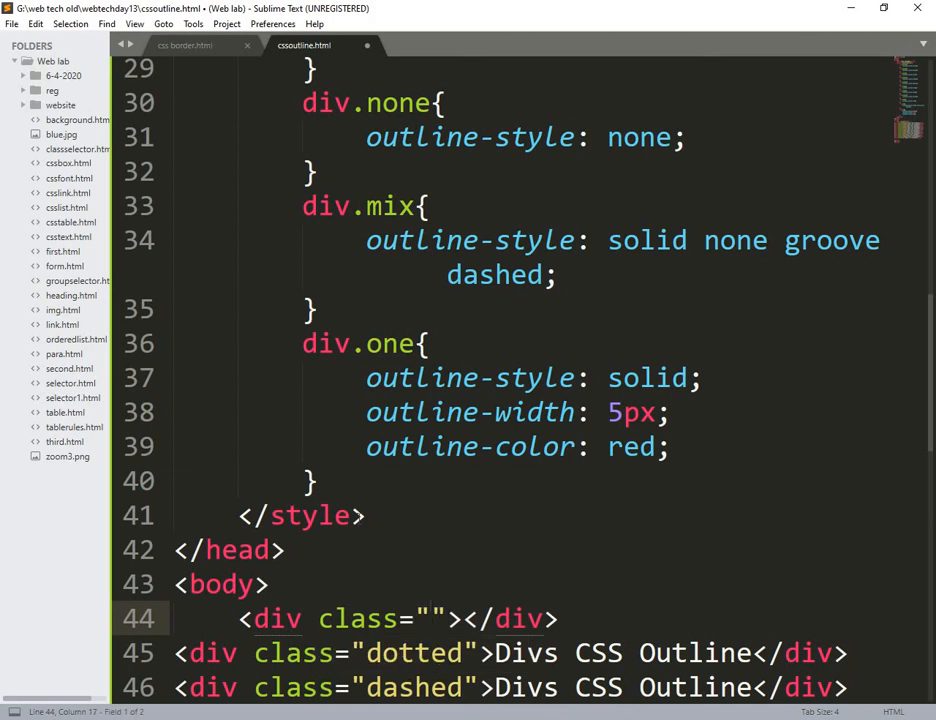
{"action": "type", "text": "one"}
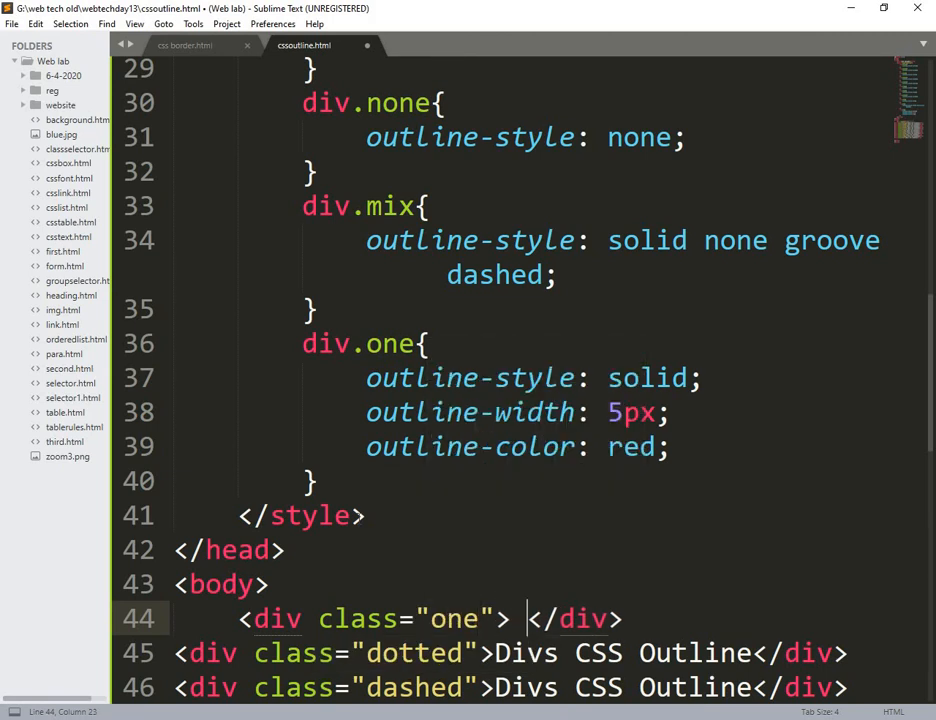
{"action": "type", "text": "CSS"}
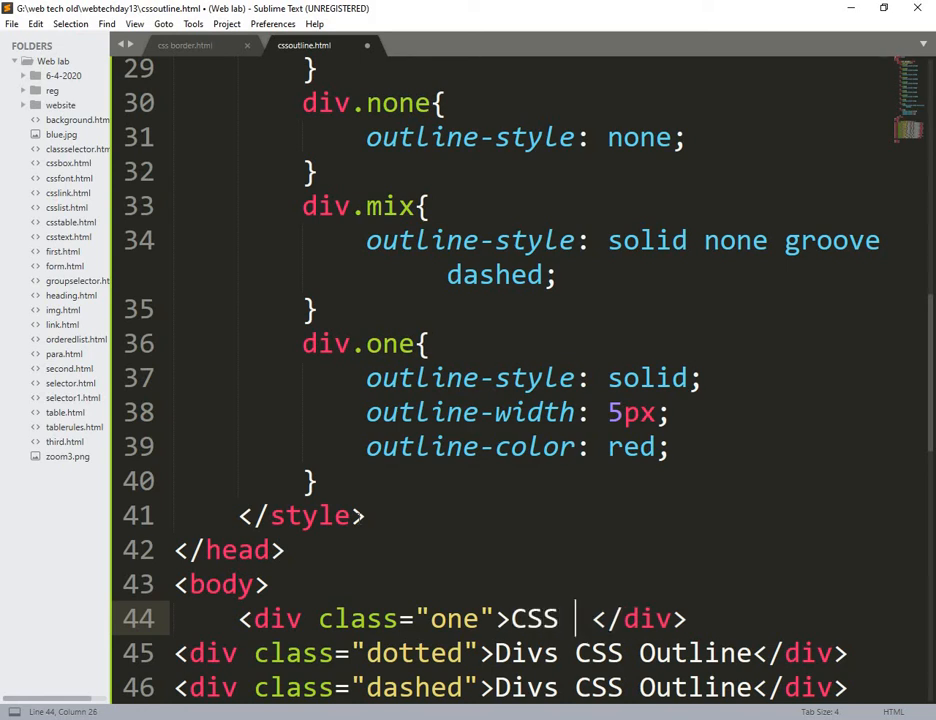
{"action": "type", "text": "Outline"}
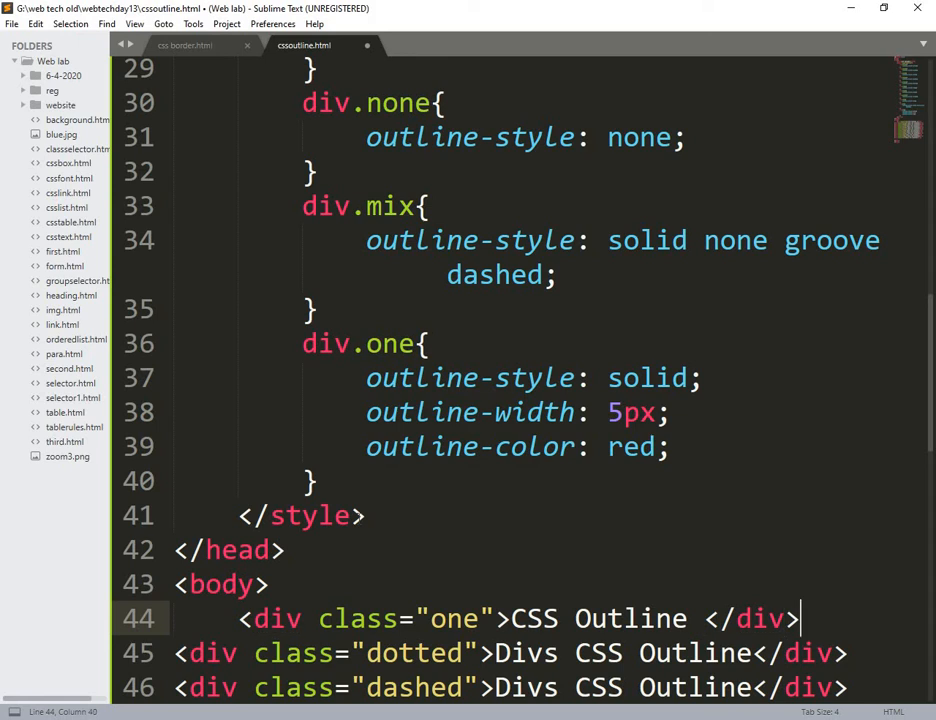
{"action": "key", "text": "Enter"}
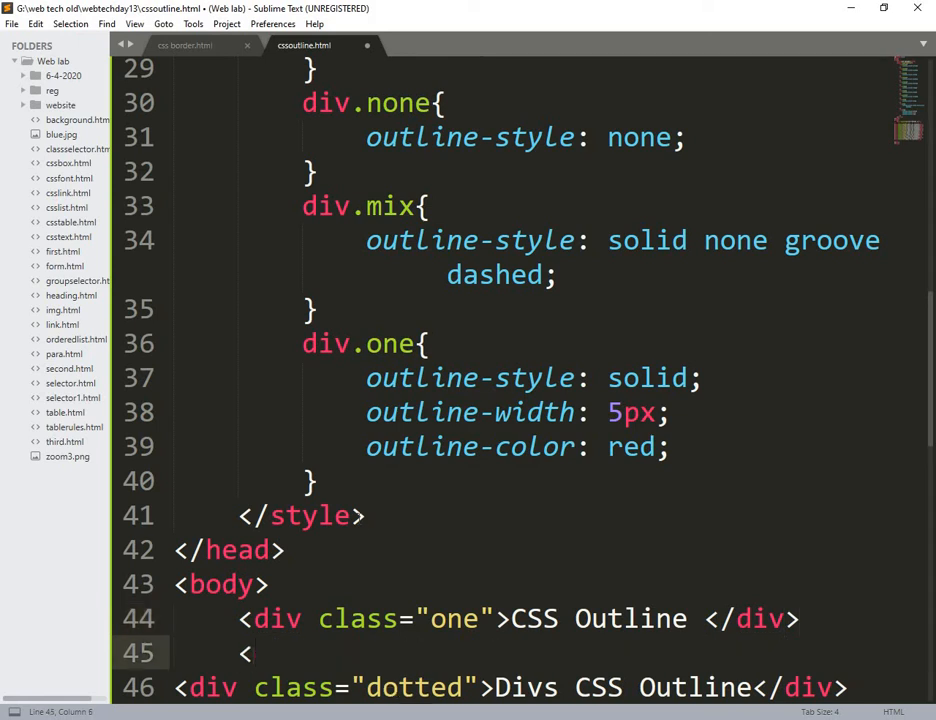
{"action": "type", "text": "br/>"}
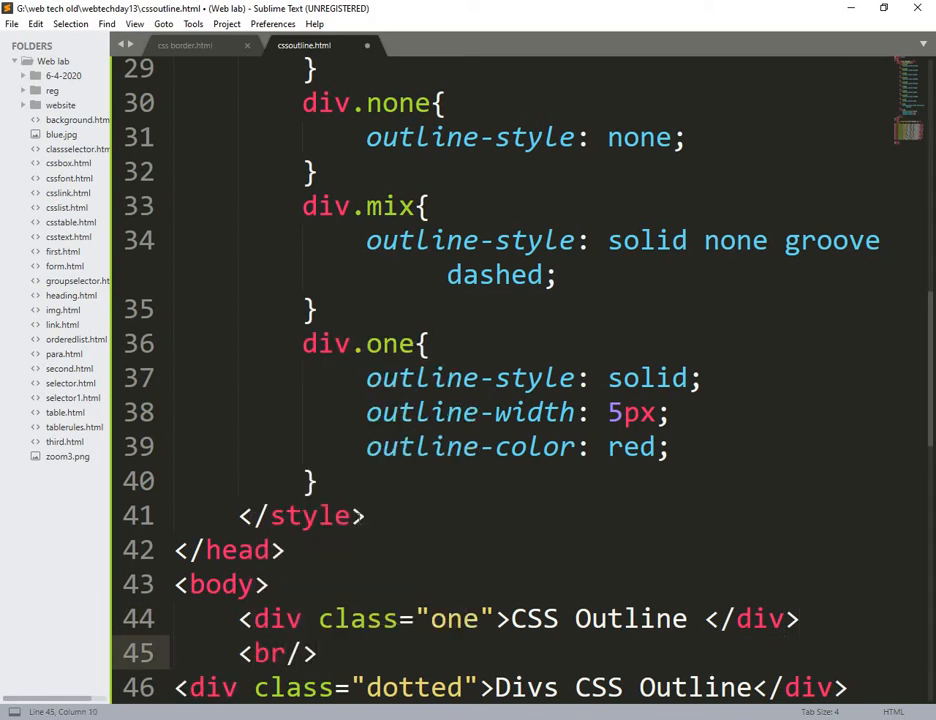
{"action": "key", "text": "ctrl+s"}
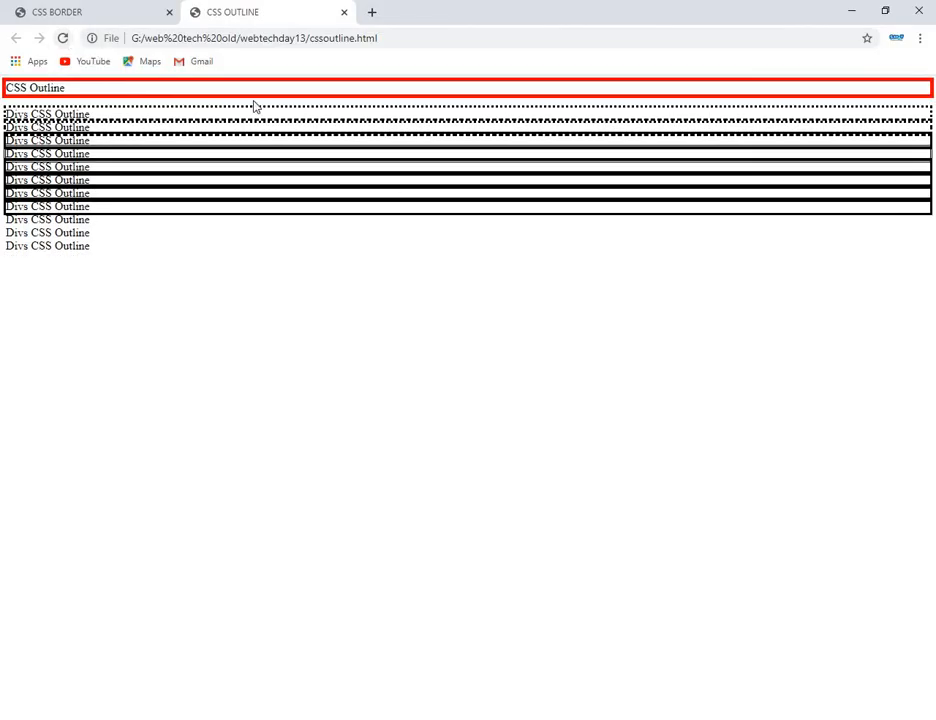
{"action": "mouse_move", "coordinate": [618, 496]}
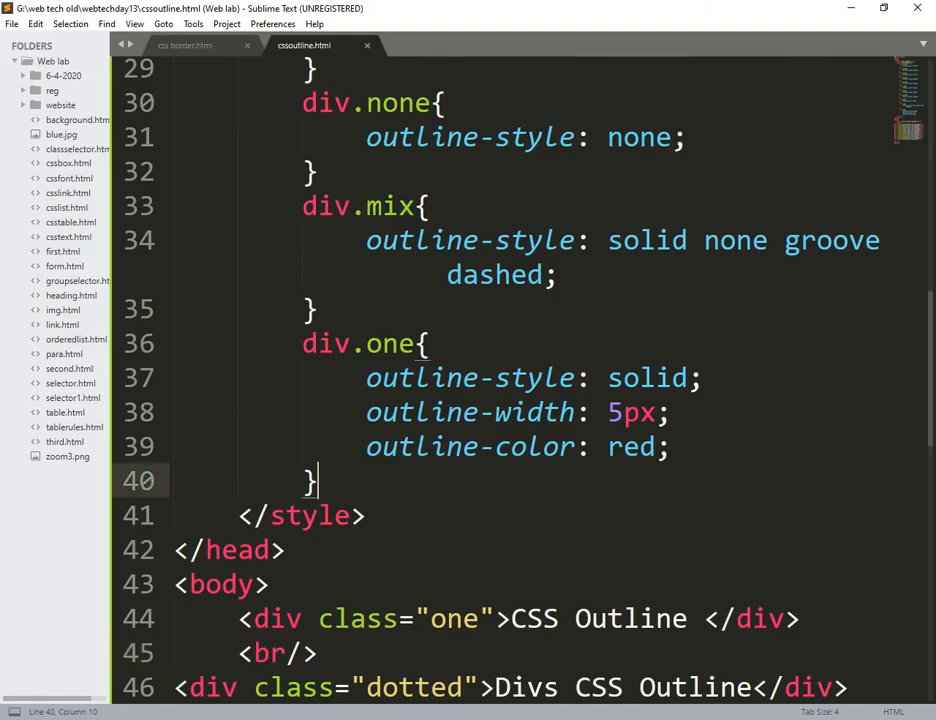
Step: Draft the margin values inside div.one and set margin-top to 100px
{"action": "key", "text": "Enter"}
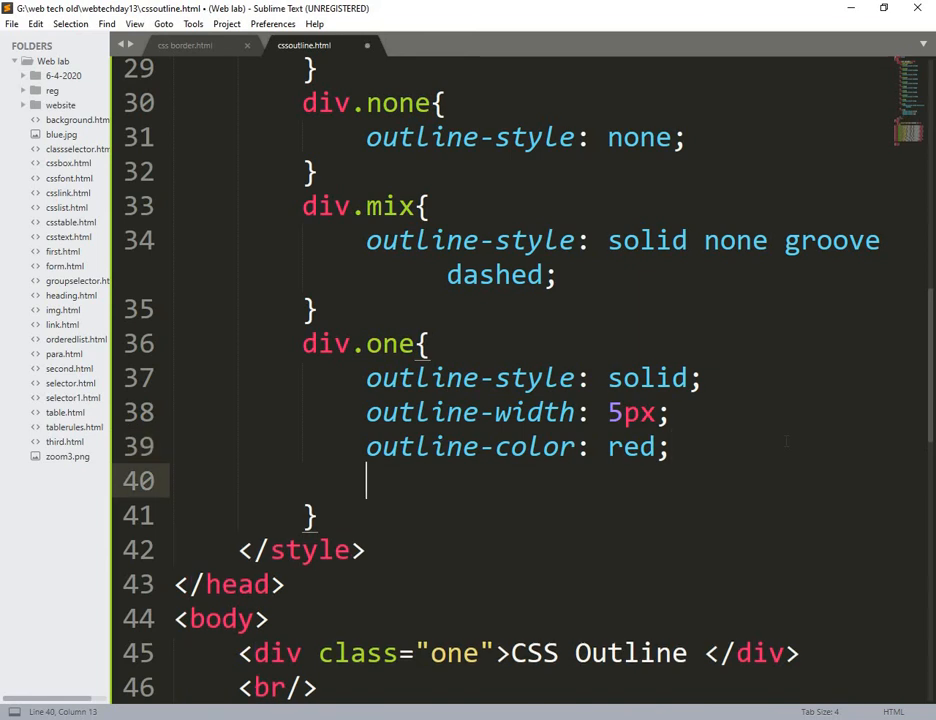
{"action": "type", "text": "margin:"}
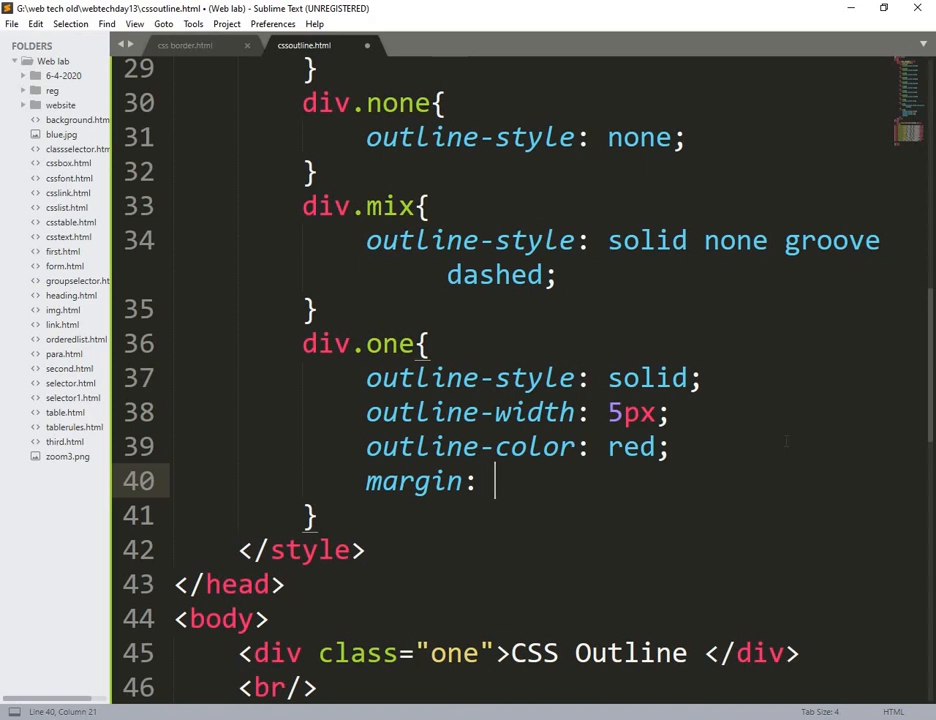
{"action": "type", "text": "100"}
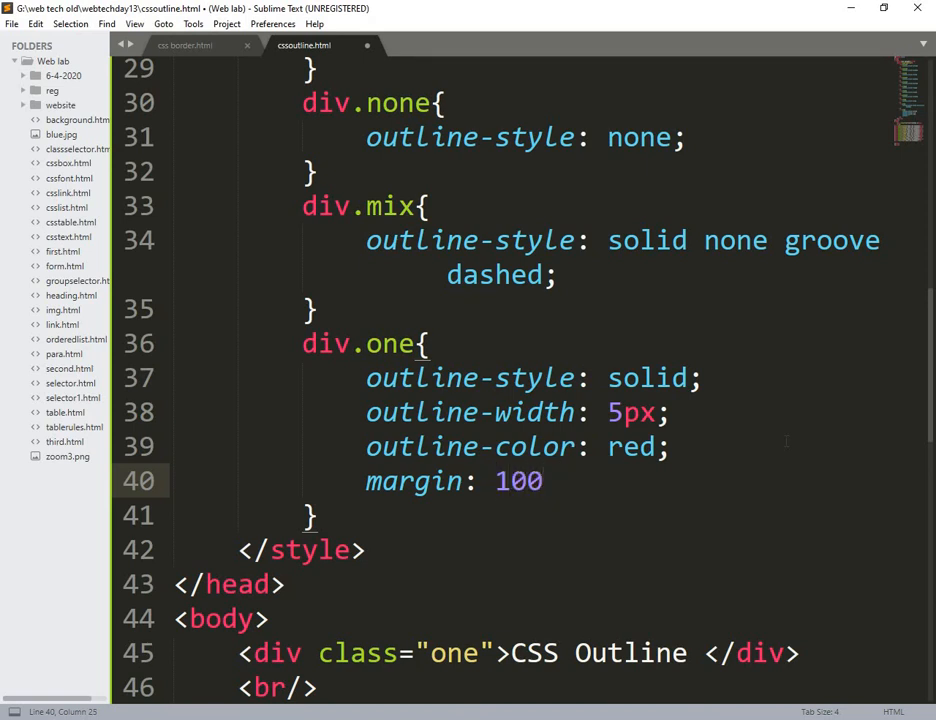
{"action": "type", "text": "20 3"}
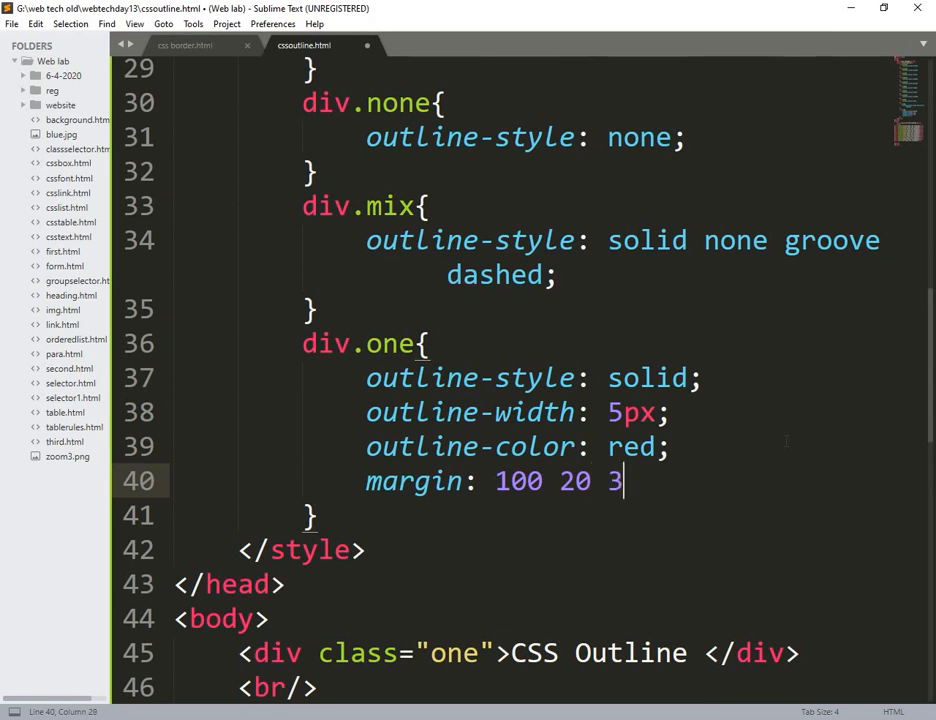
{"action": "type", "text": "0"}
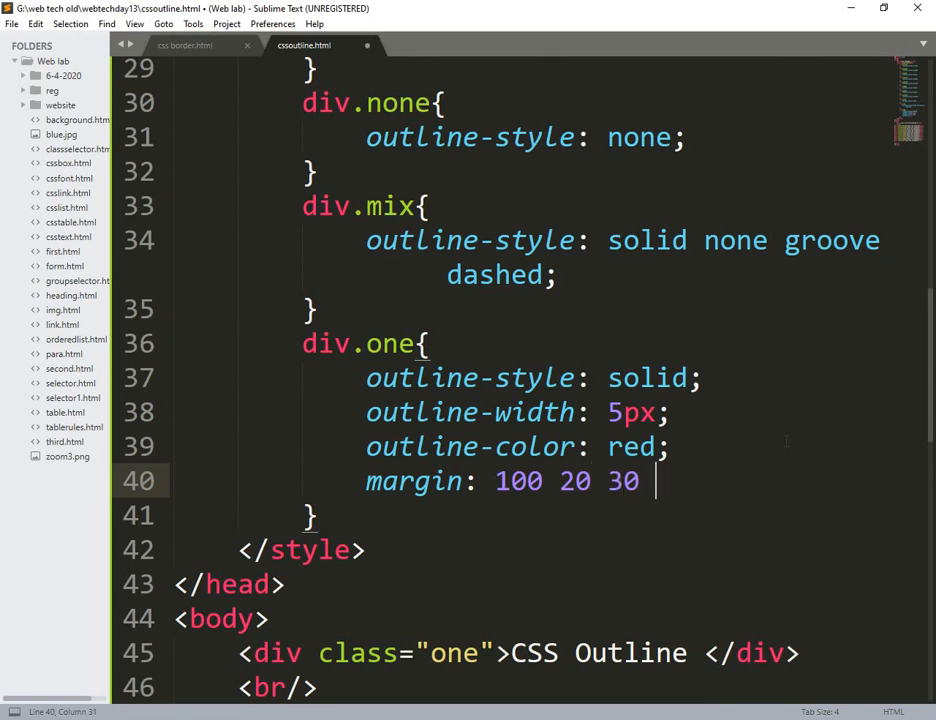
{"action": "type", "text": "100;"}
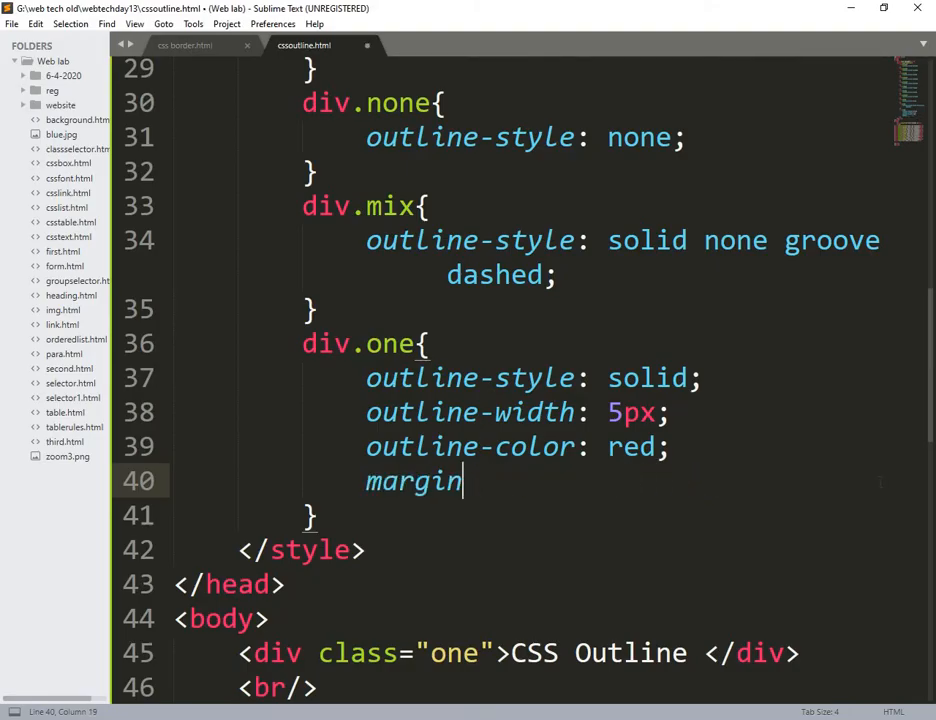
{"action": "type", "text": "-top: 1"}
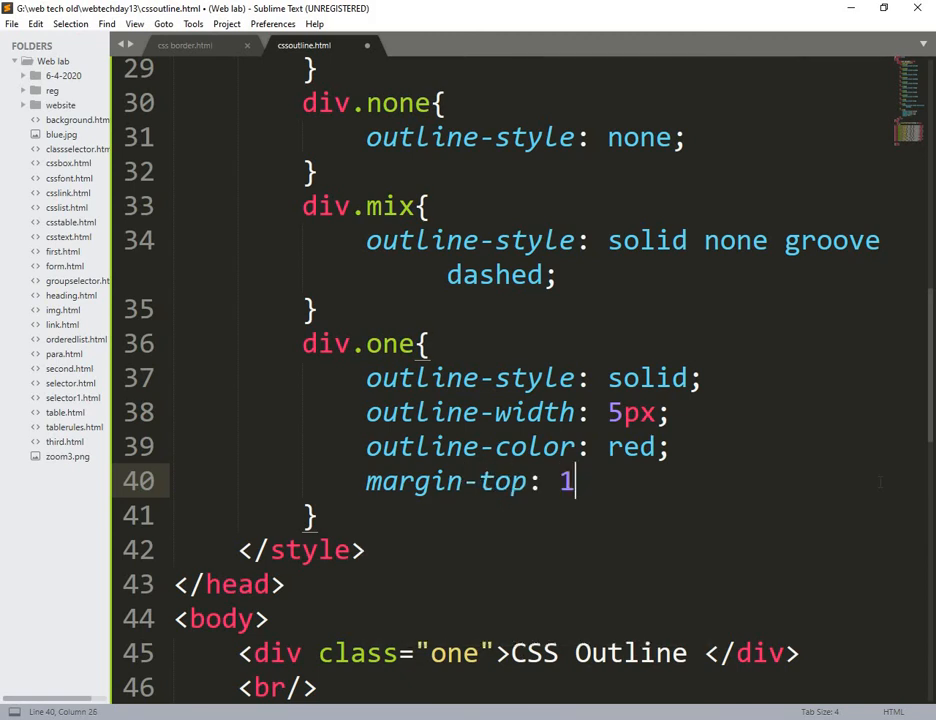
{"action": "type", "text": "00px;"}
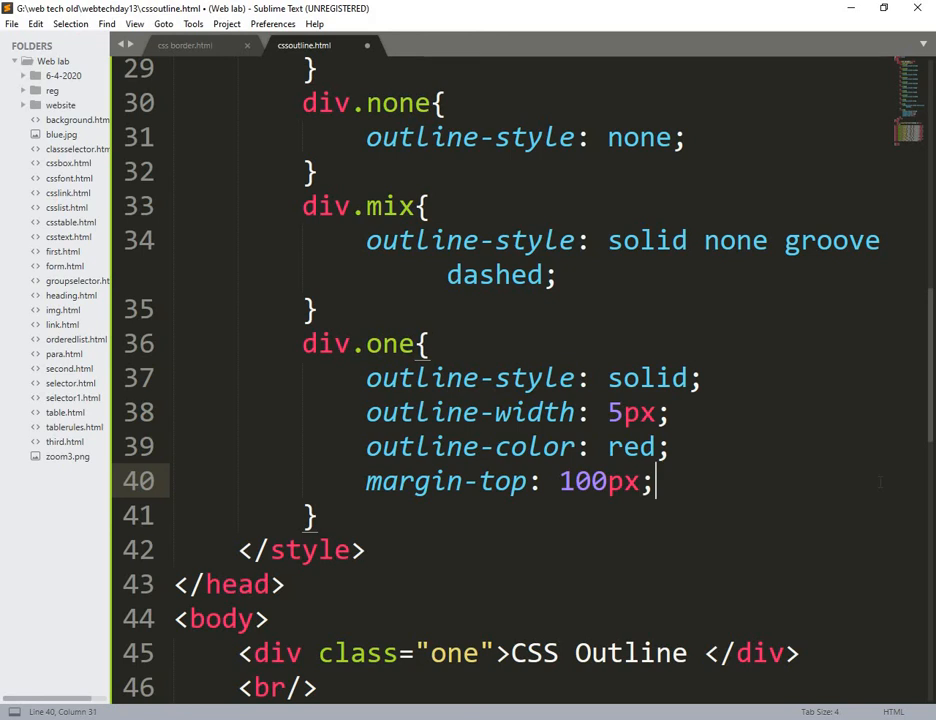
Step: Add margin-left 200px, margin-bottom 100px and margin-right 100px to div.one
{"action": "type", "text": "margin-left:"}
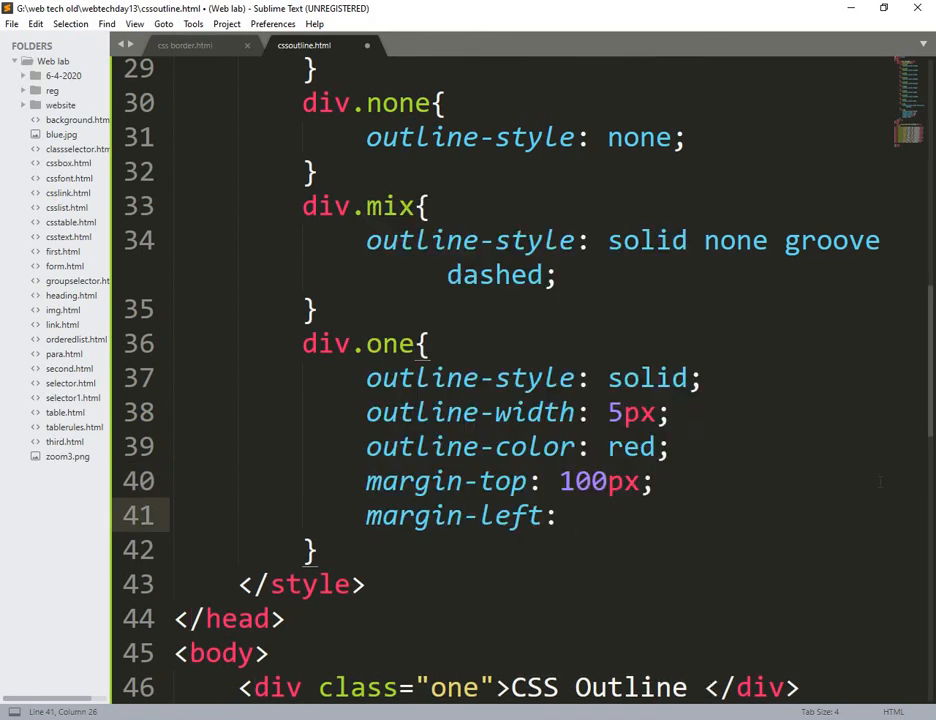
{"action": "type", "text": "200px;"}
{"action": "type", "text": "margin-bottom:"}
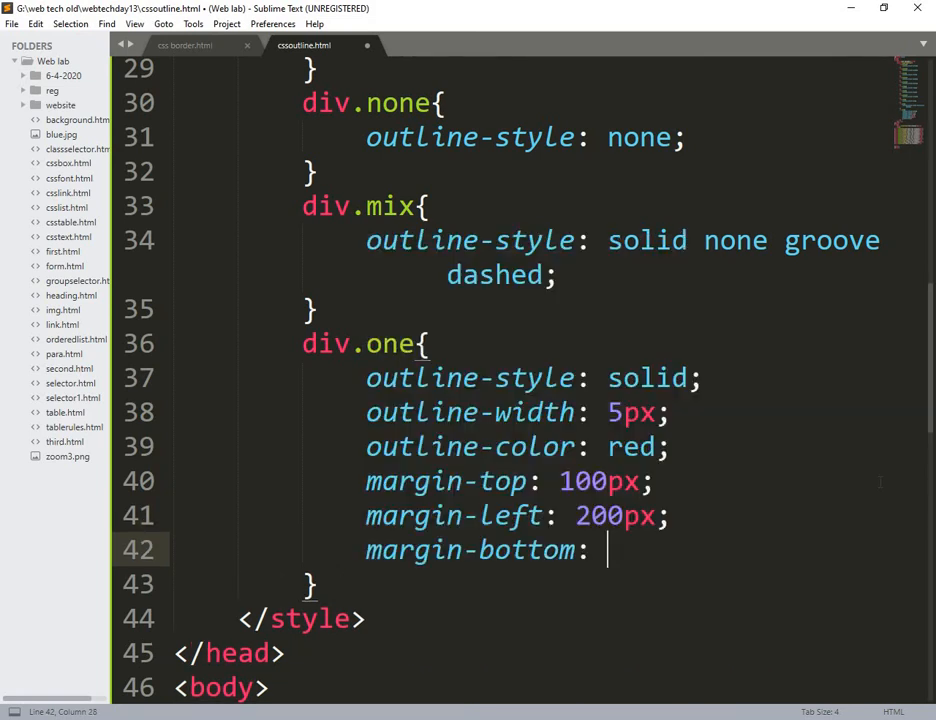
{"action": "type", "text": "1"}
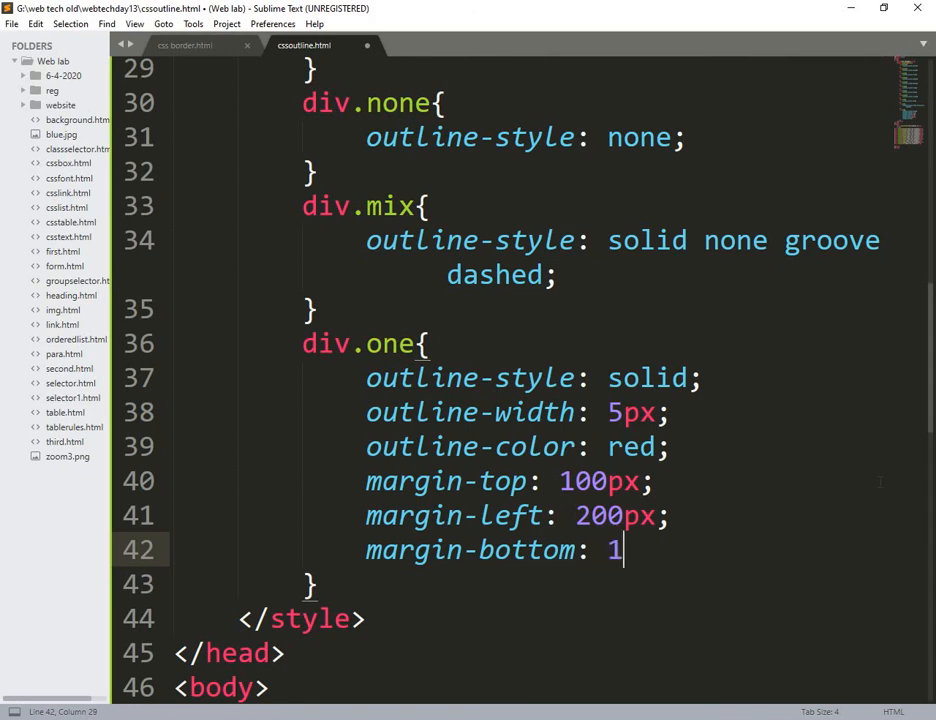
{"action": "type", "text": "00px;"}
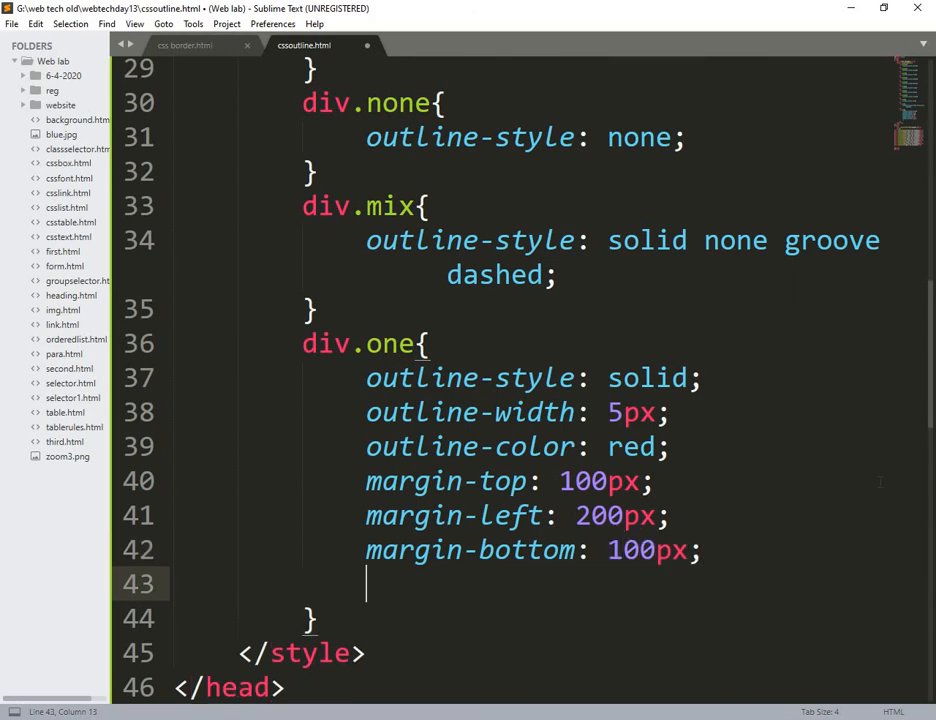
{"action": "type", "text": "m"}
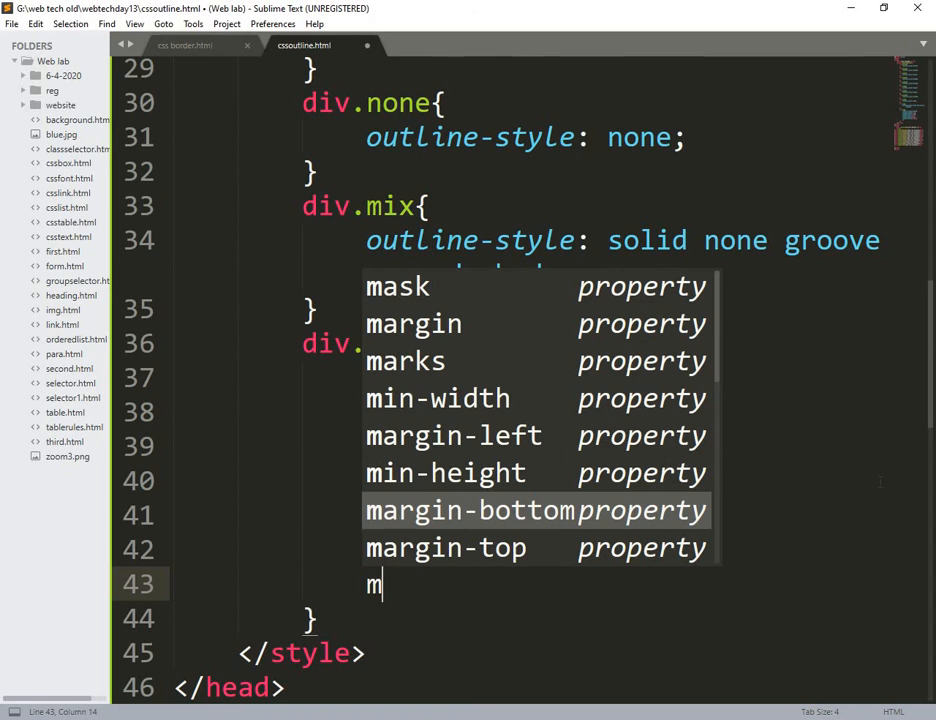
{"action": "type", "text": "a"}
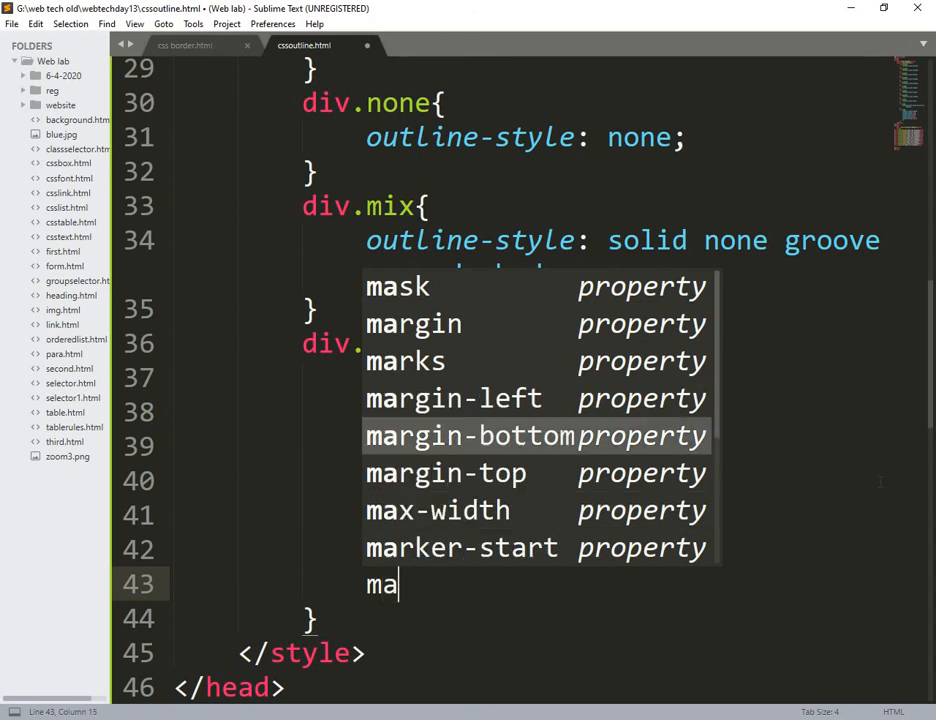
{"action": "type", "text": "rgin-right:"}
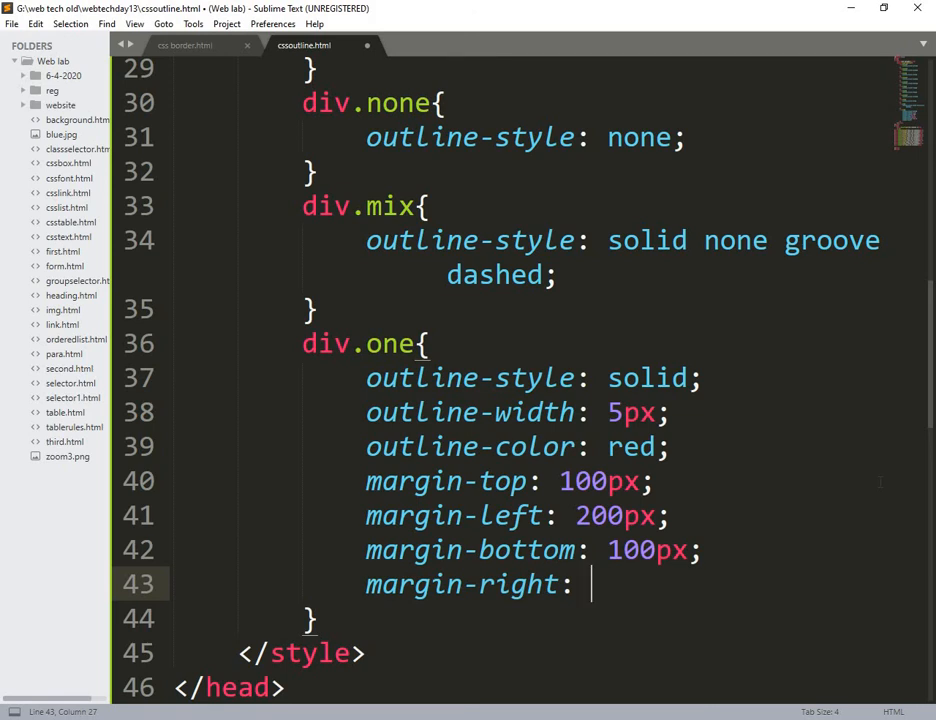
{"action": "type", "text": "1"}
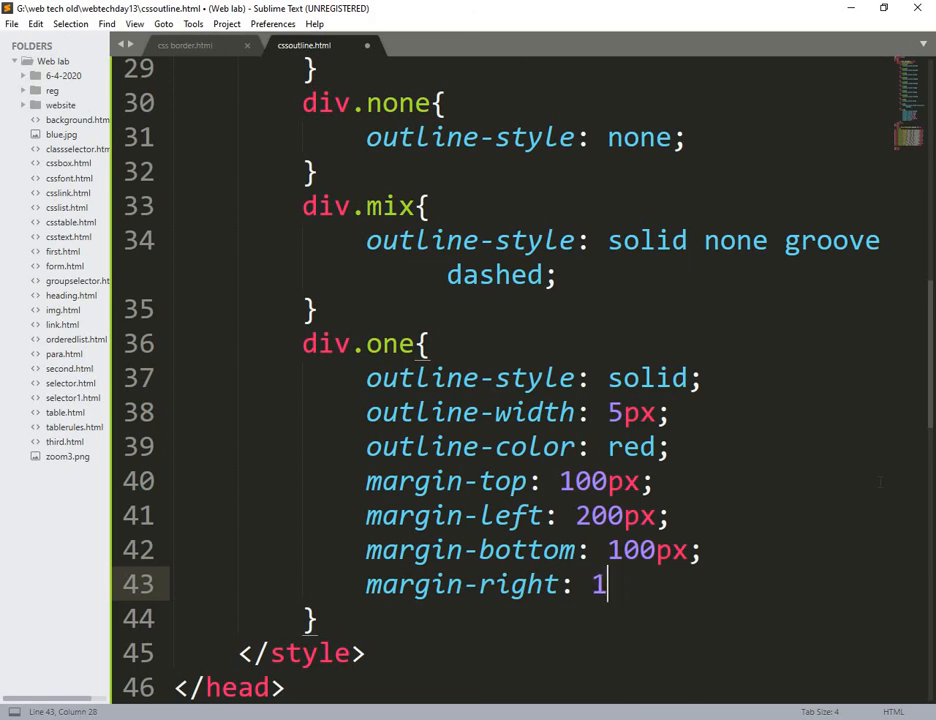
{"action": "type", "text": "00px;"}
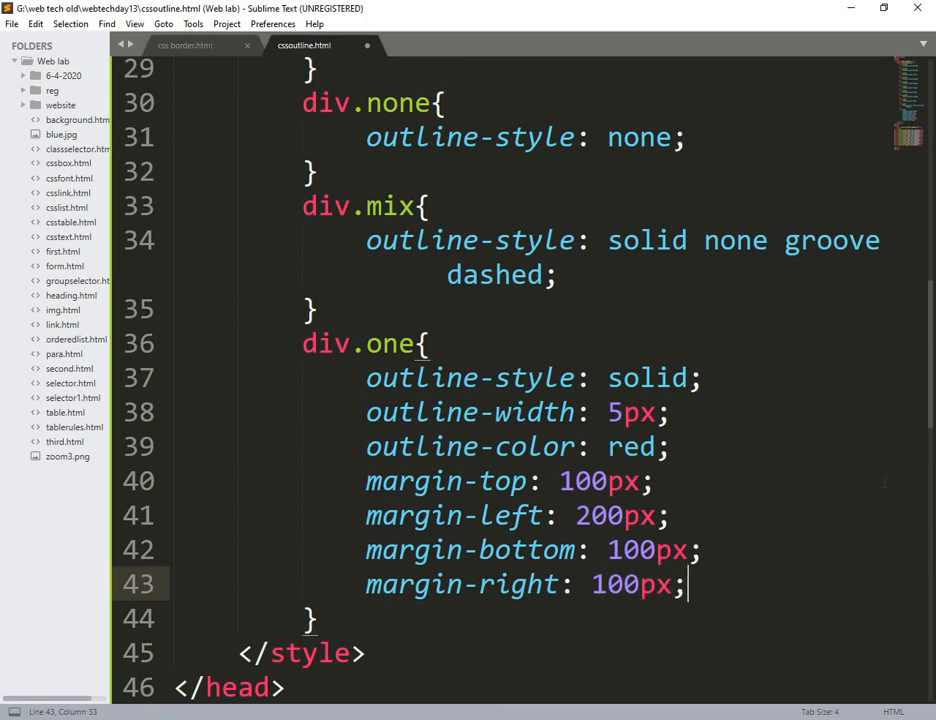